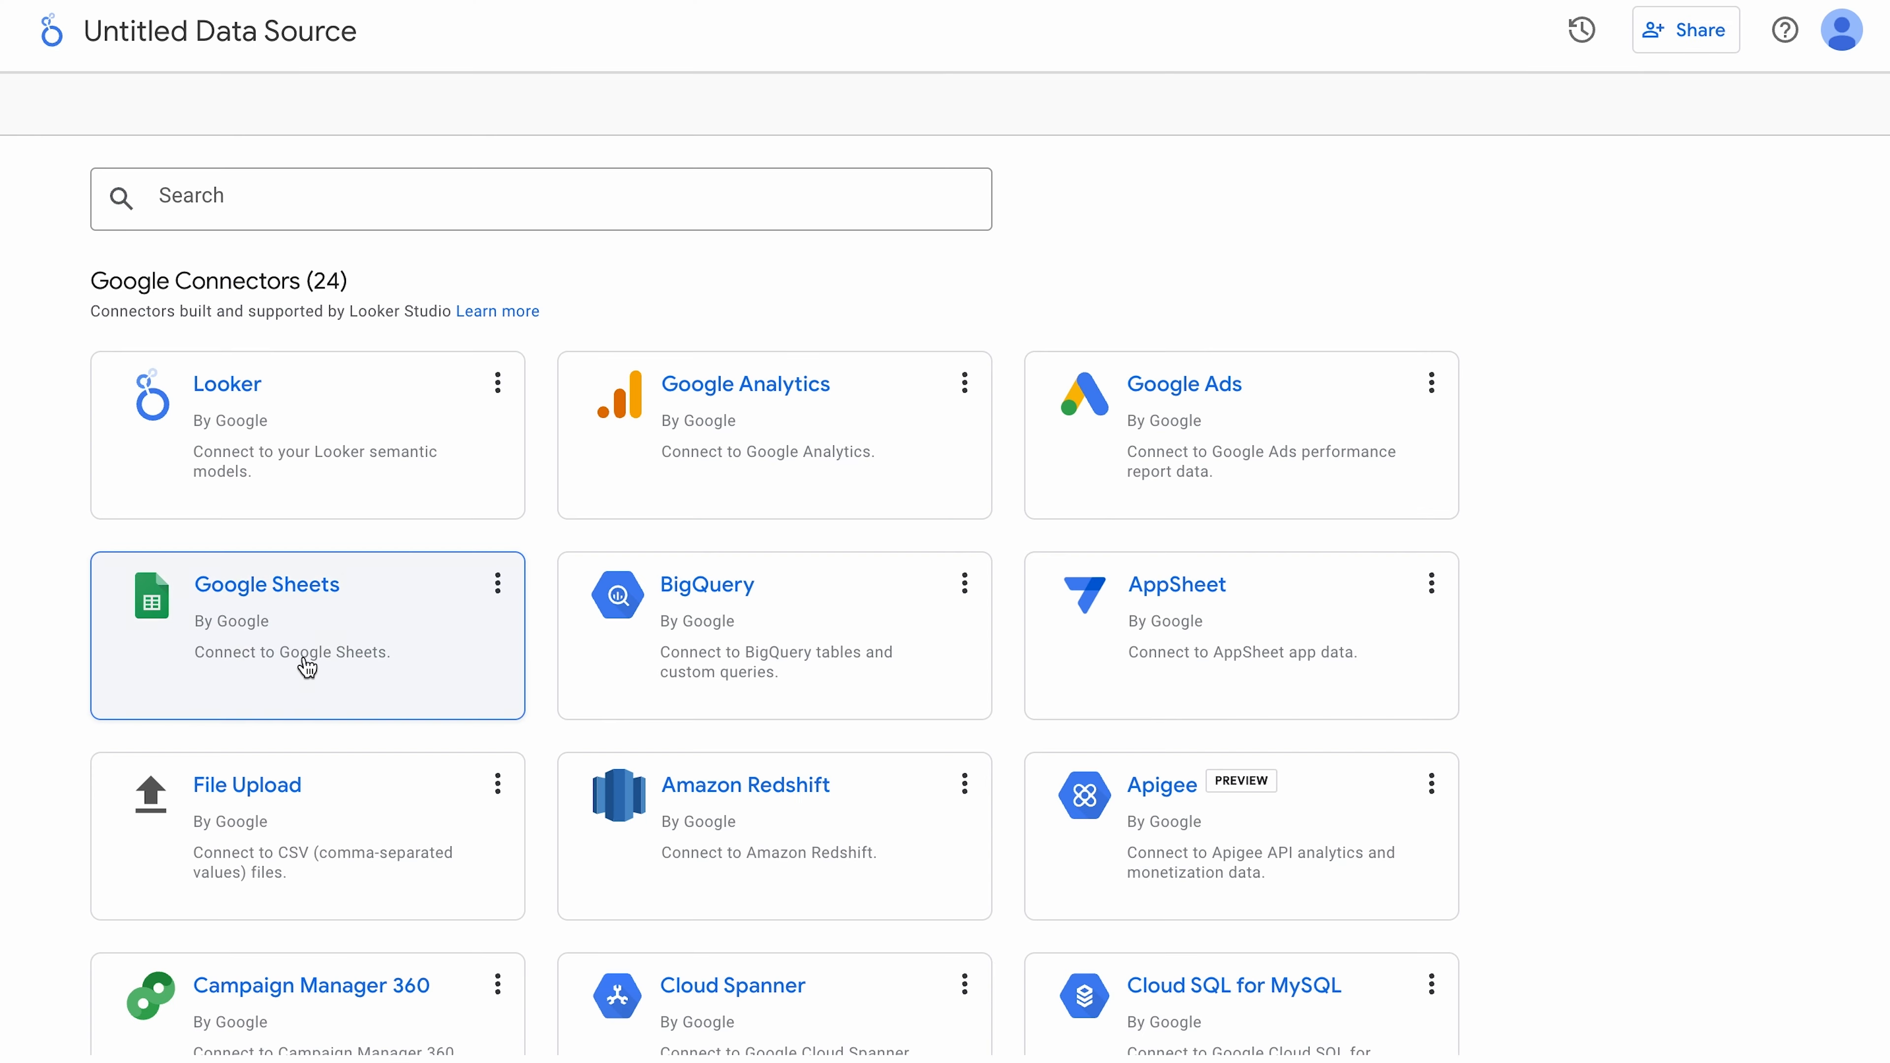
Step: Connect the email_marketing_stats worksheet from Sample dataset for blending as a Google Sheets source and create a report
click(306, 635)
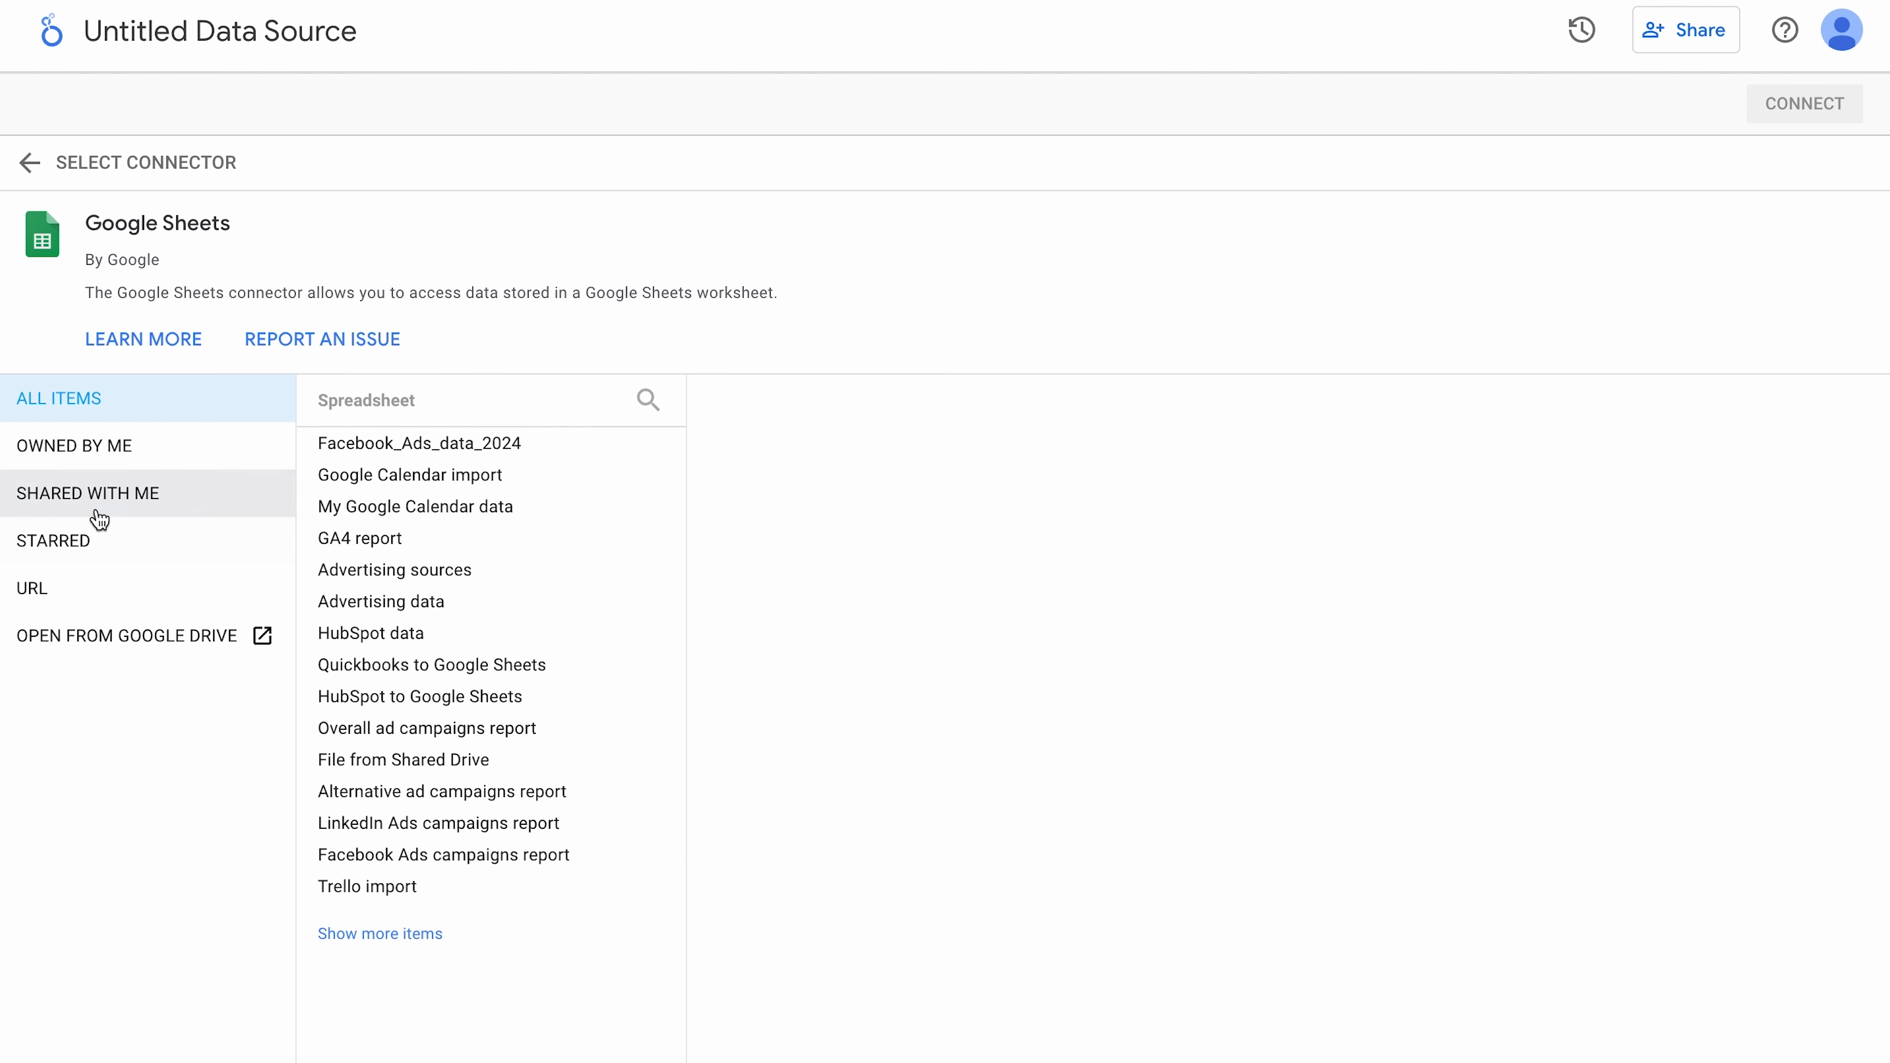
click(86, 493)
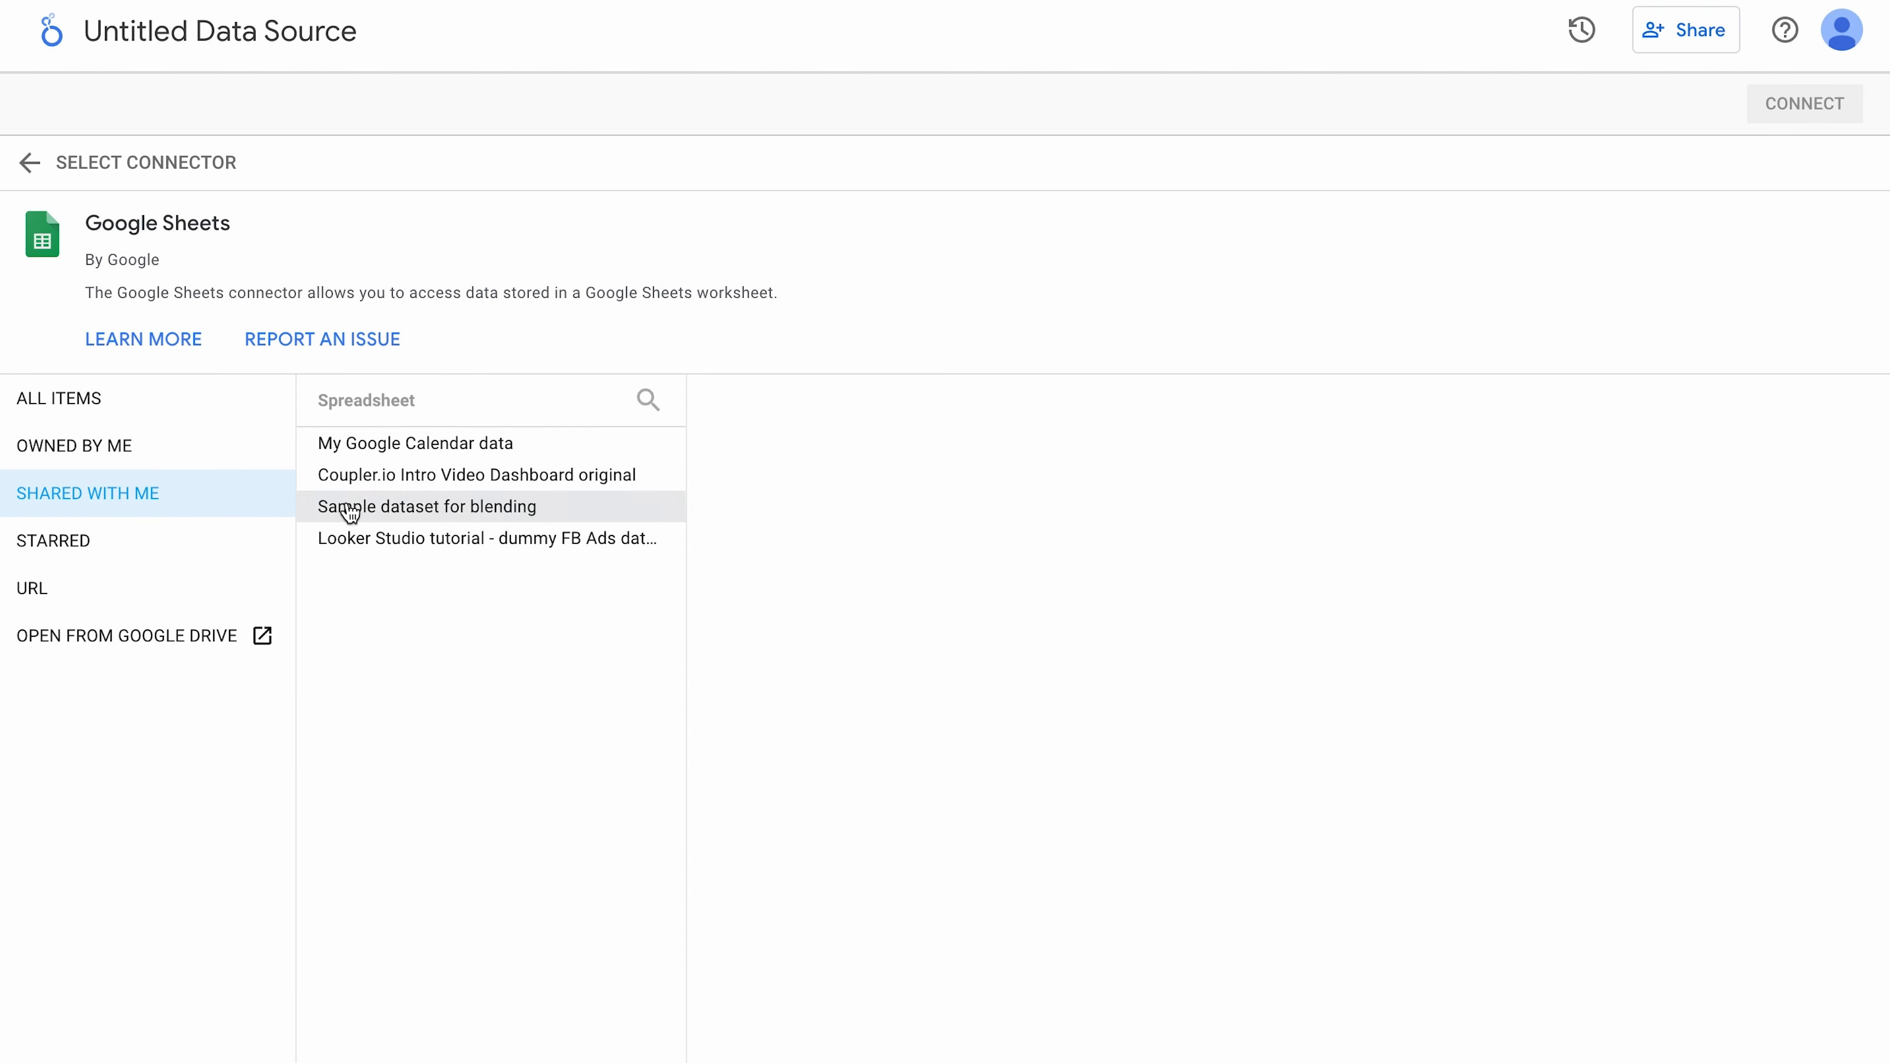
click(426, 506)
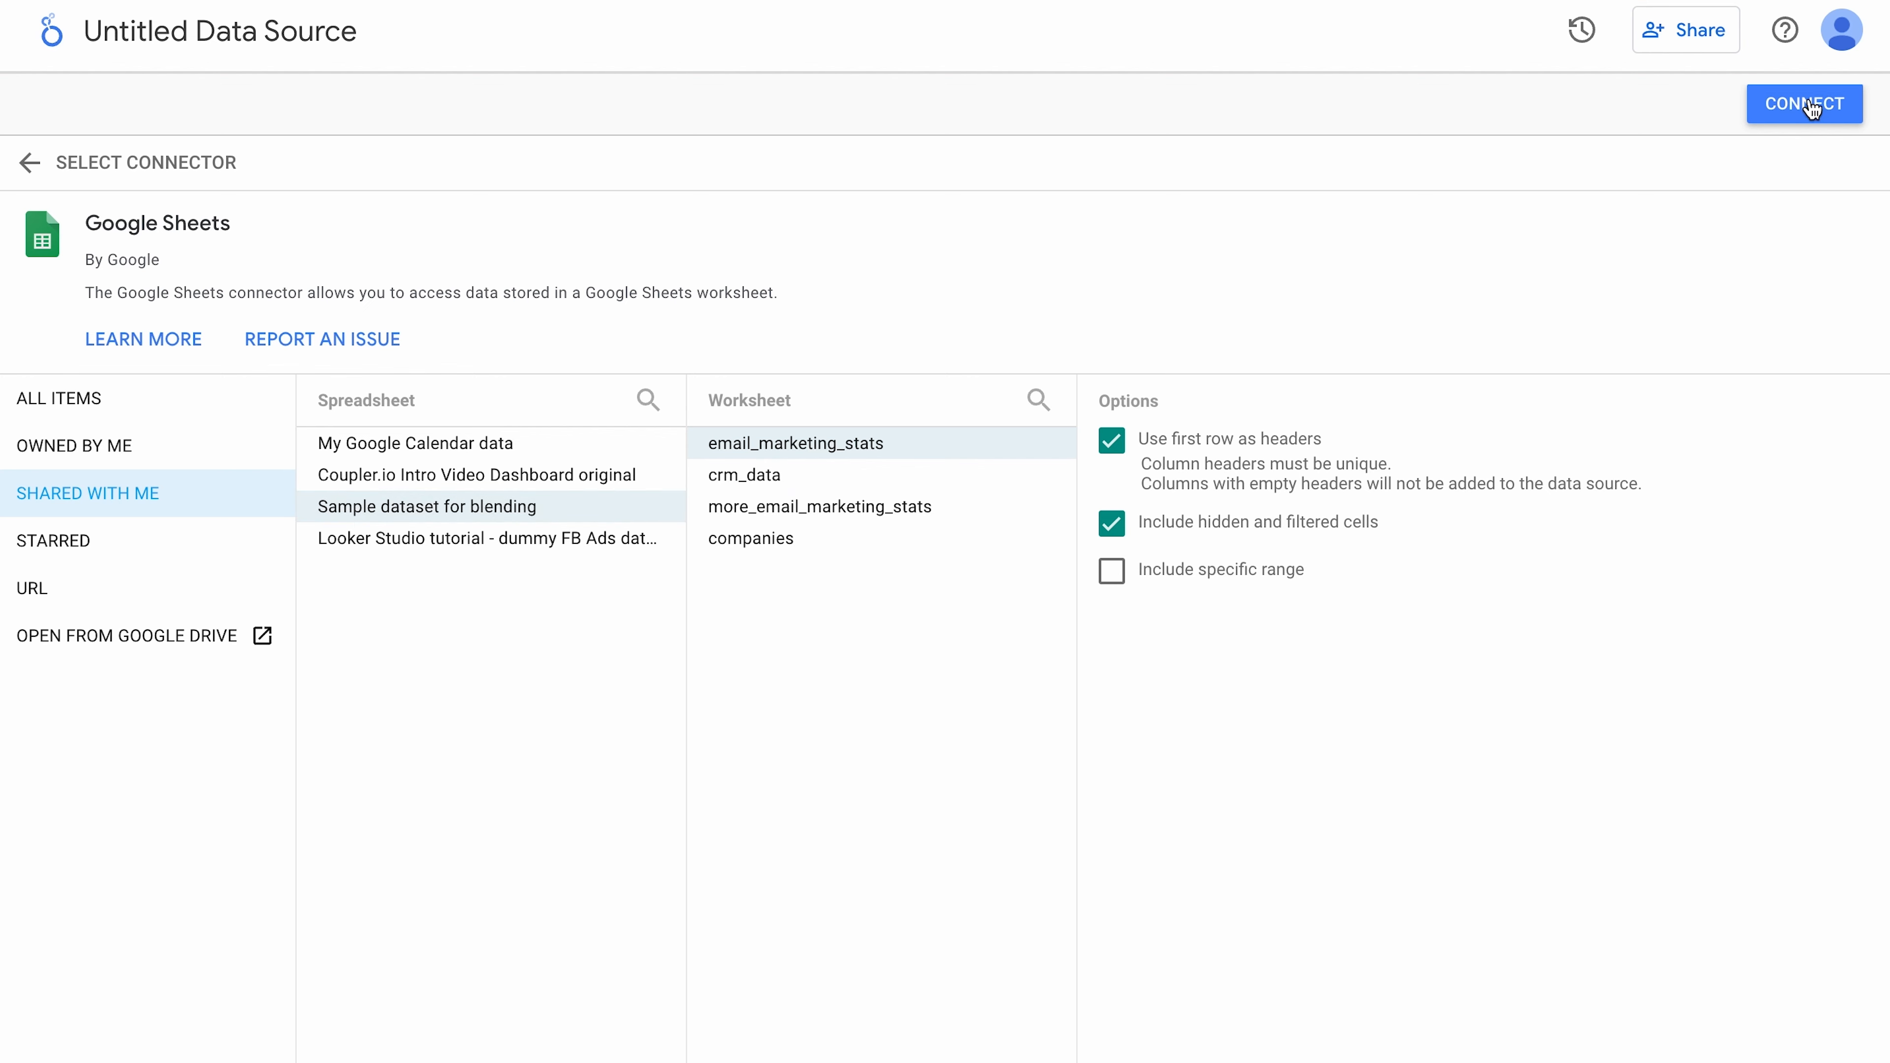
click(1804, 102)
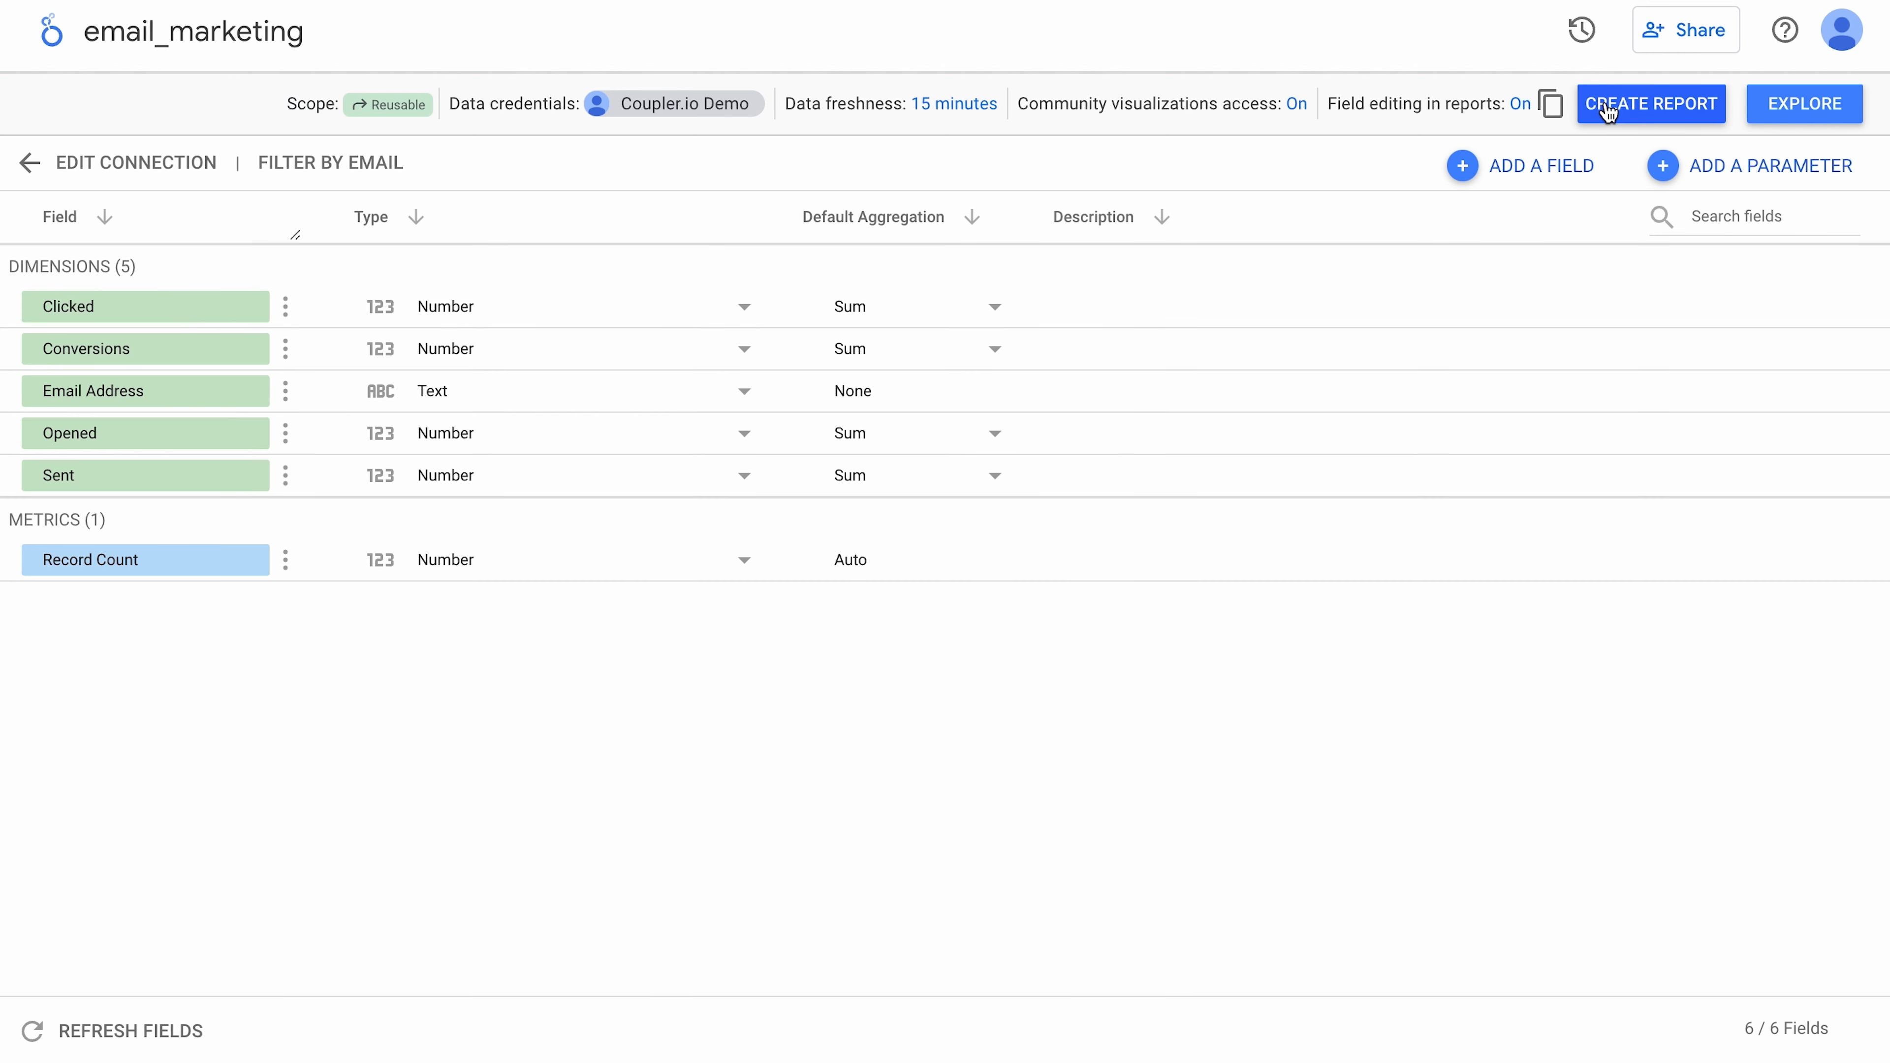
click(1650, 103)
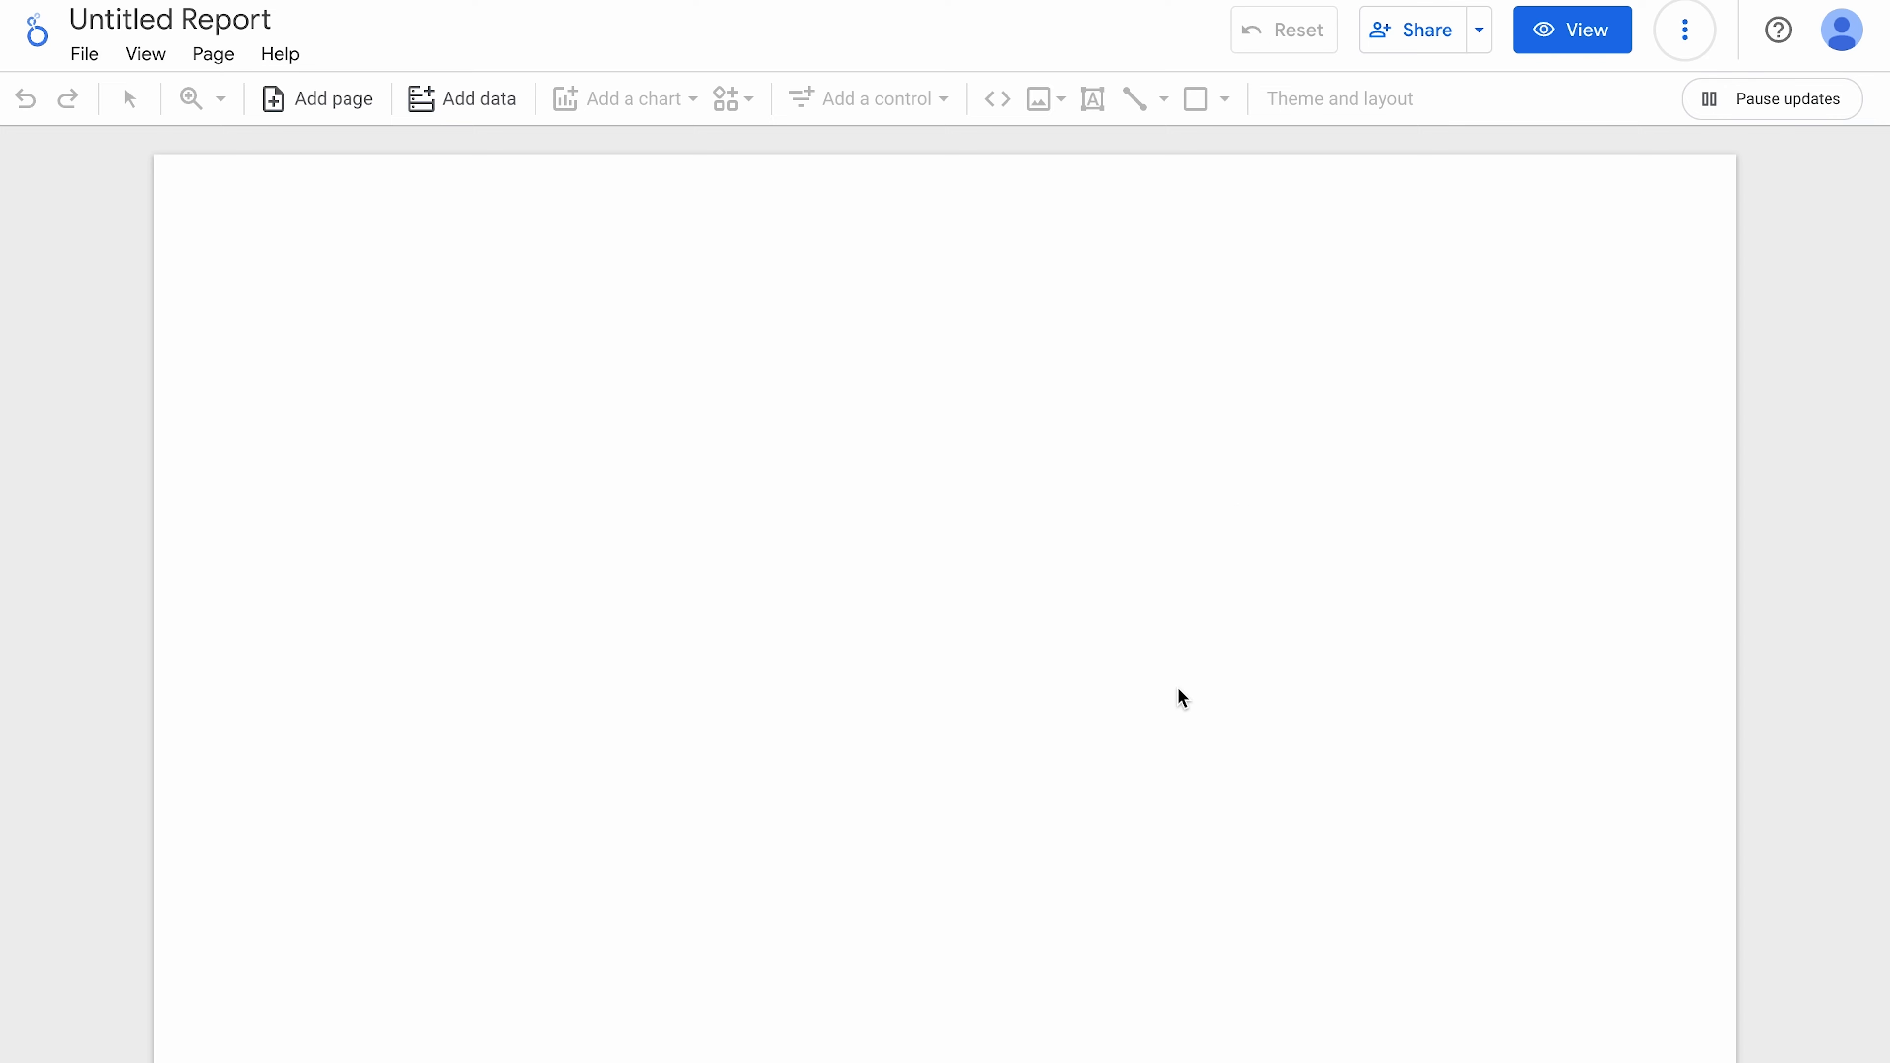
Step: Add the crm_data worksheet from Sample dataset for blending as a second data source
click(529, 54)
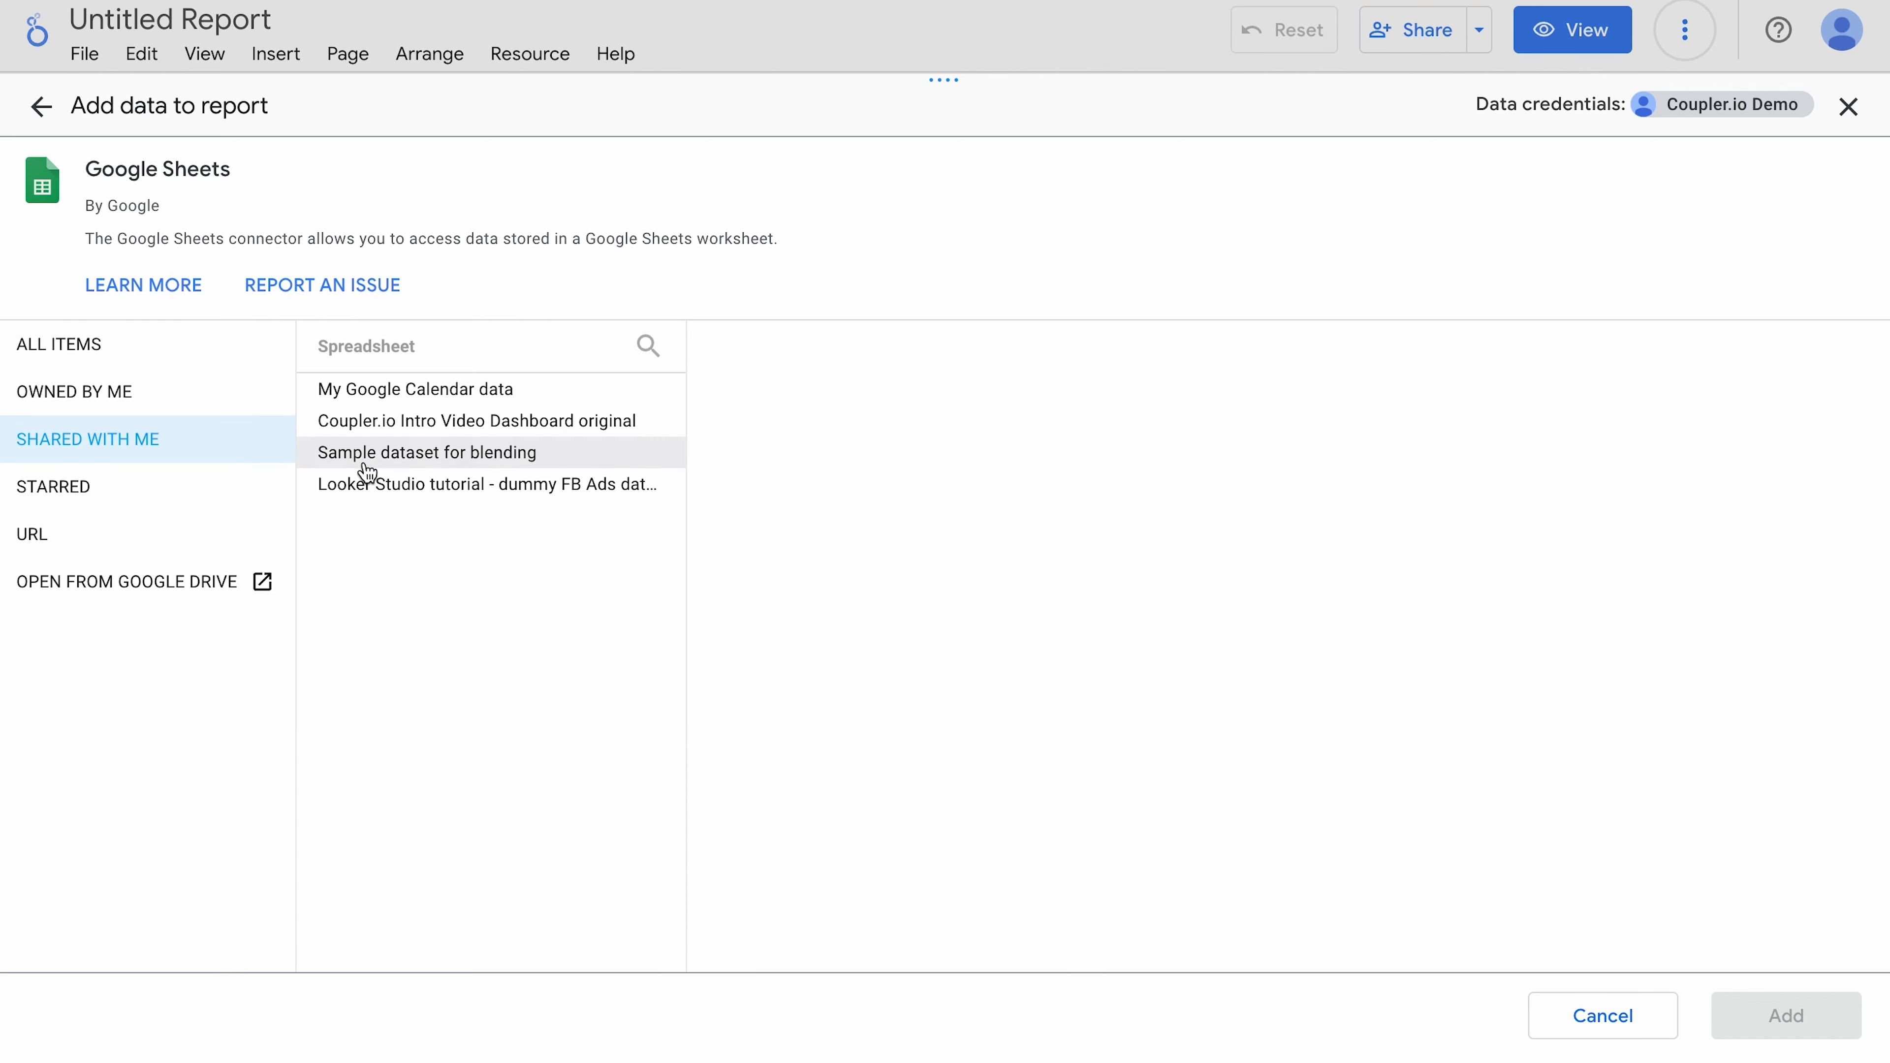
click(425, 452)
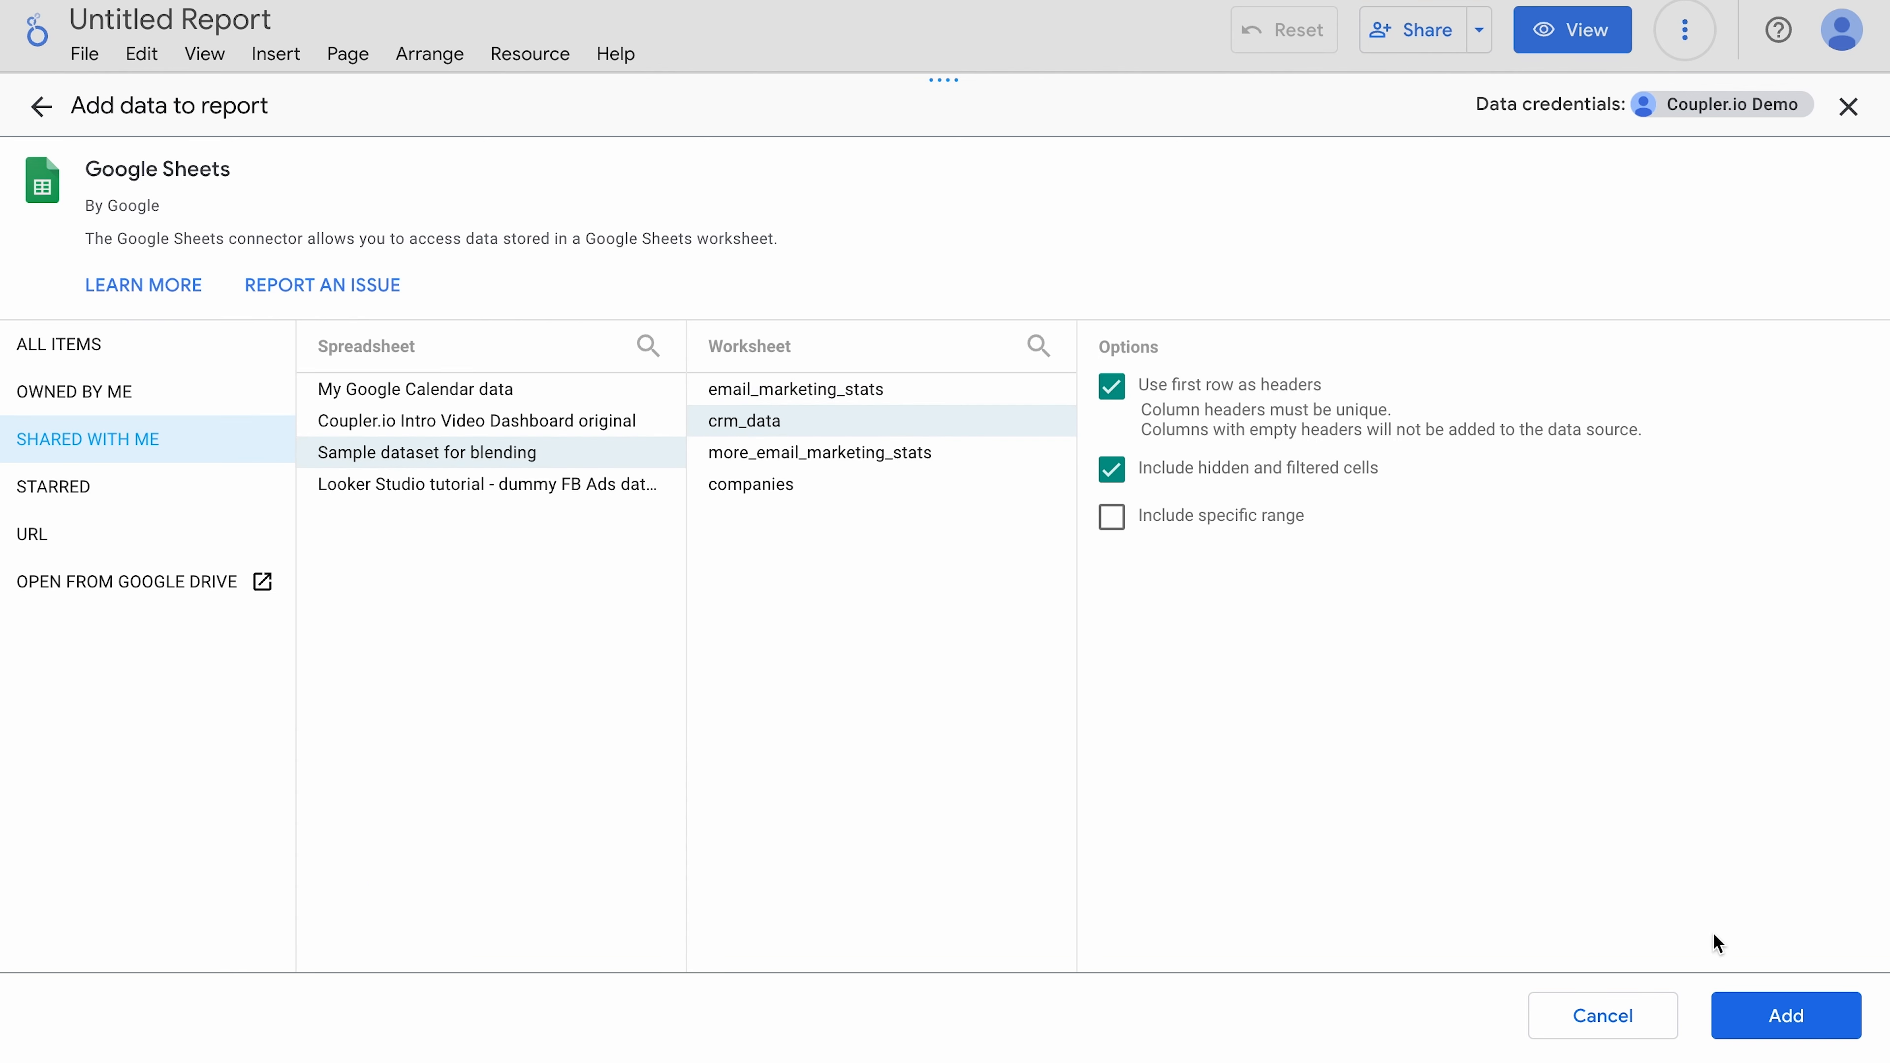
click(1785, 1016)
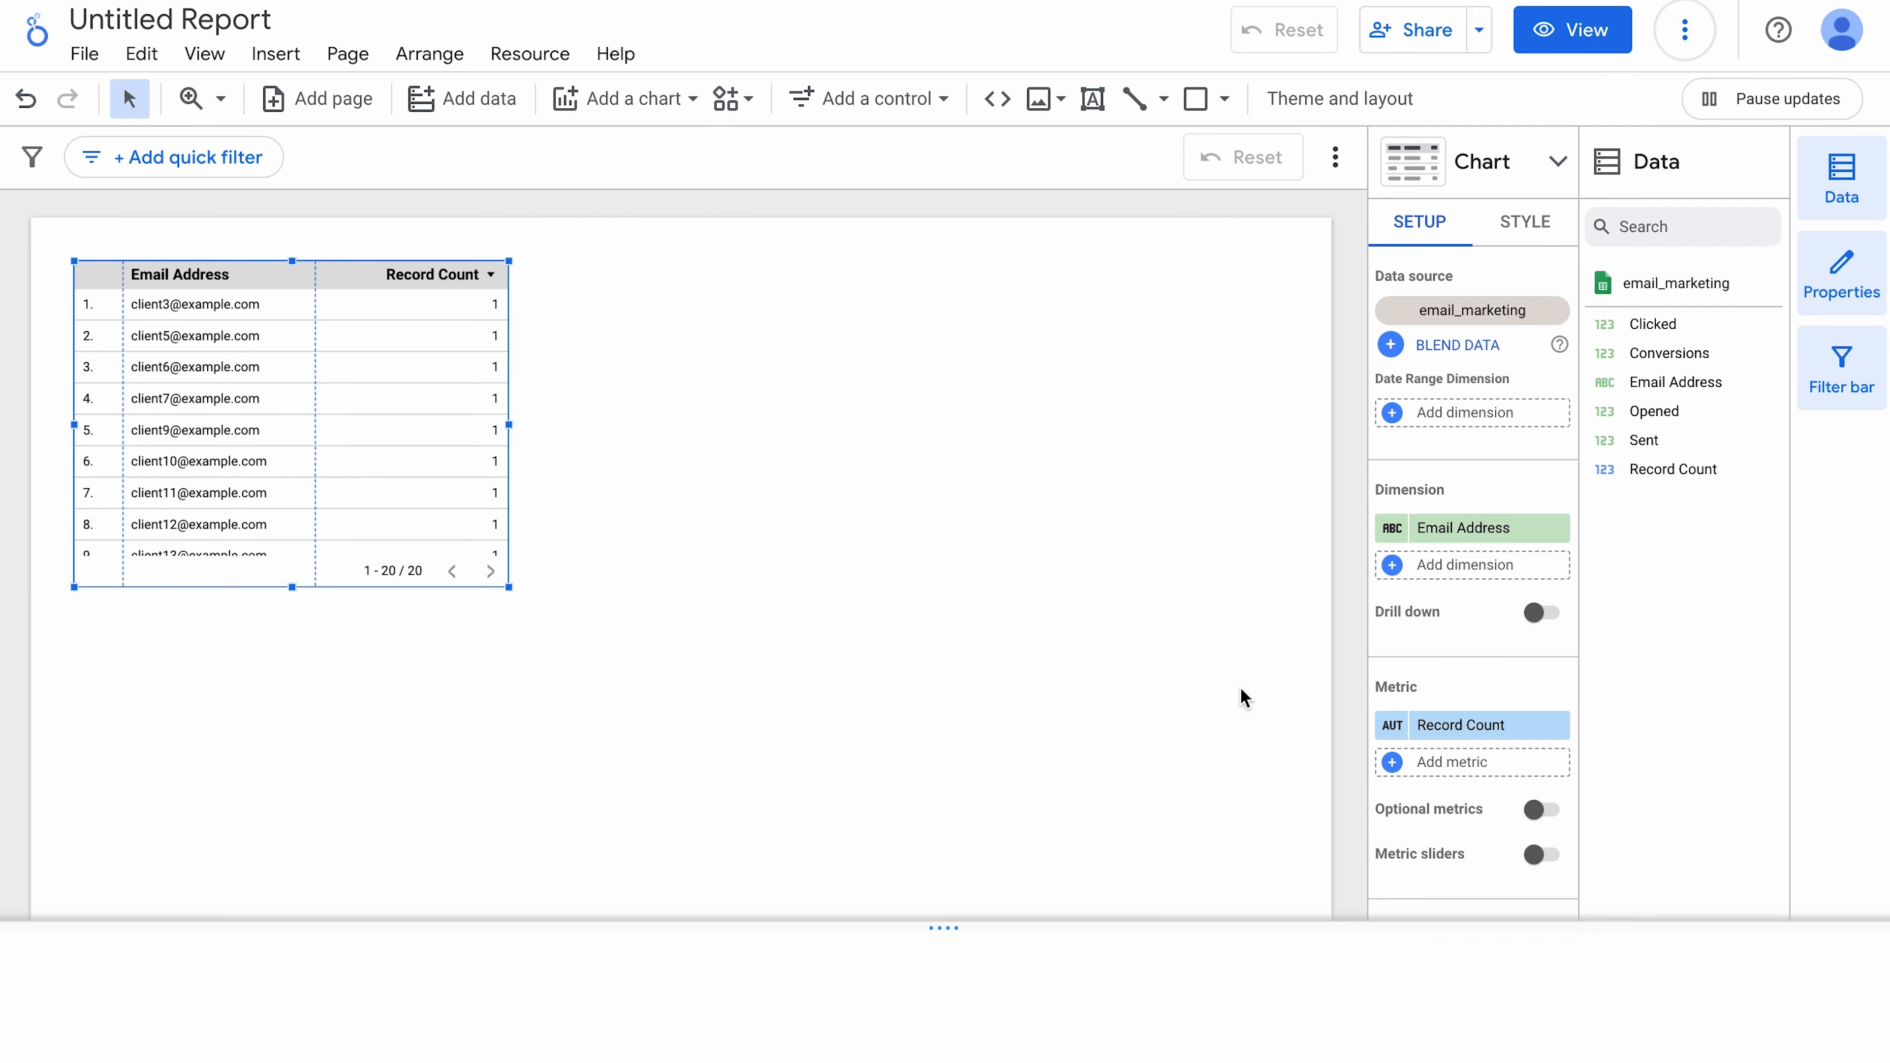
Step: Rename the crm_data data source to crm in Manage added data sources
click(463, 98)
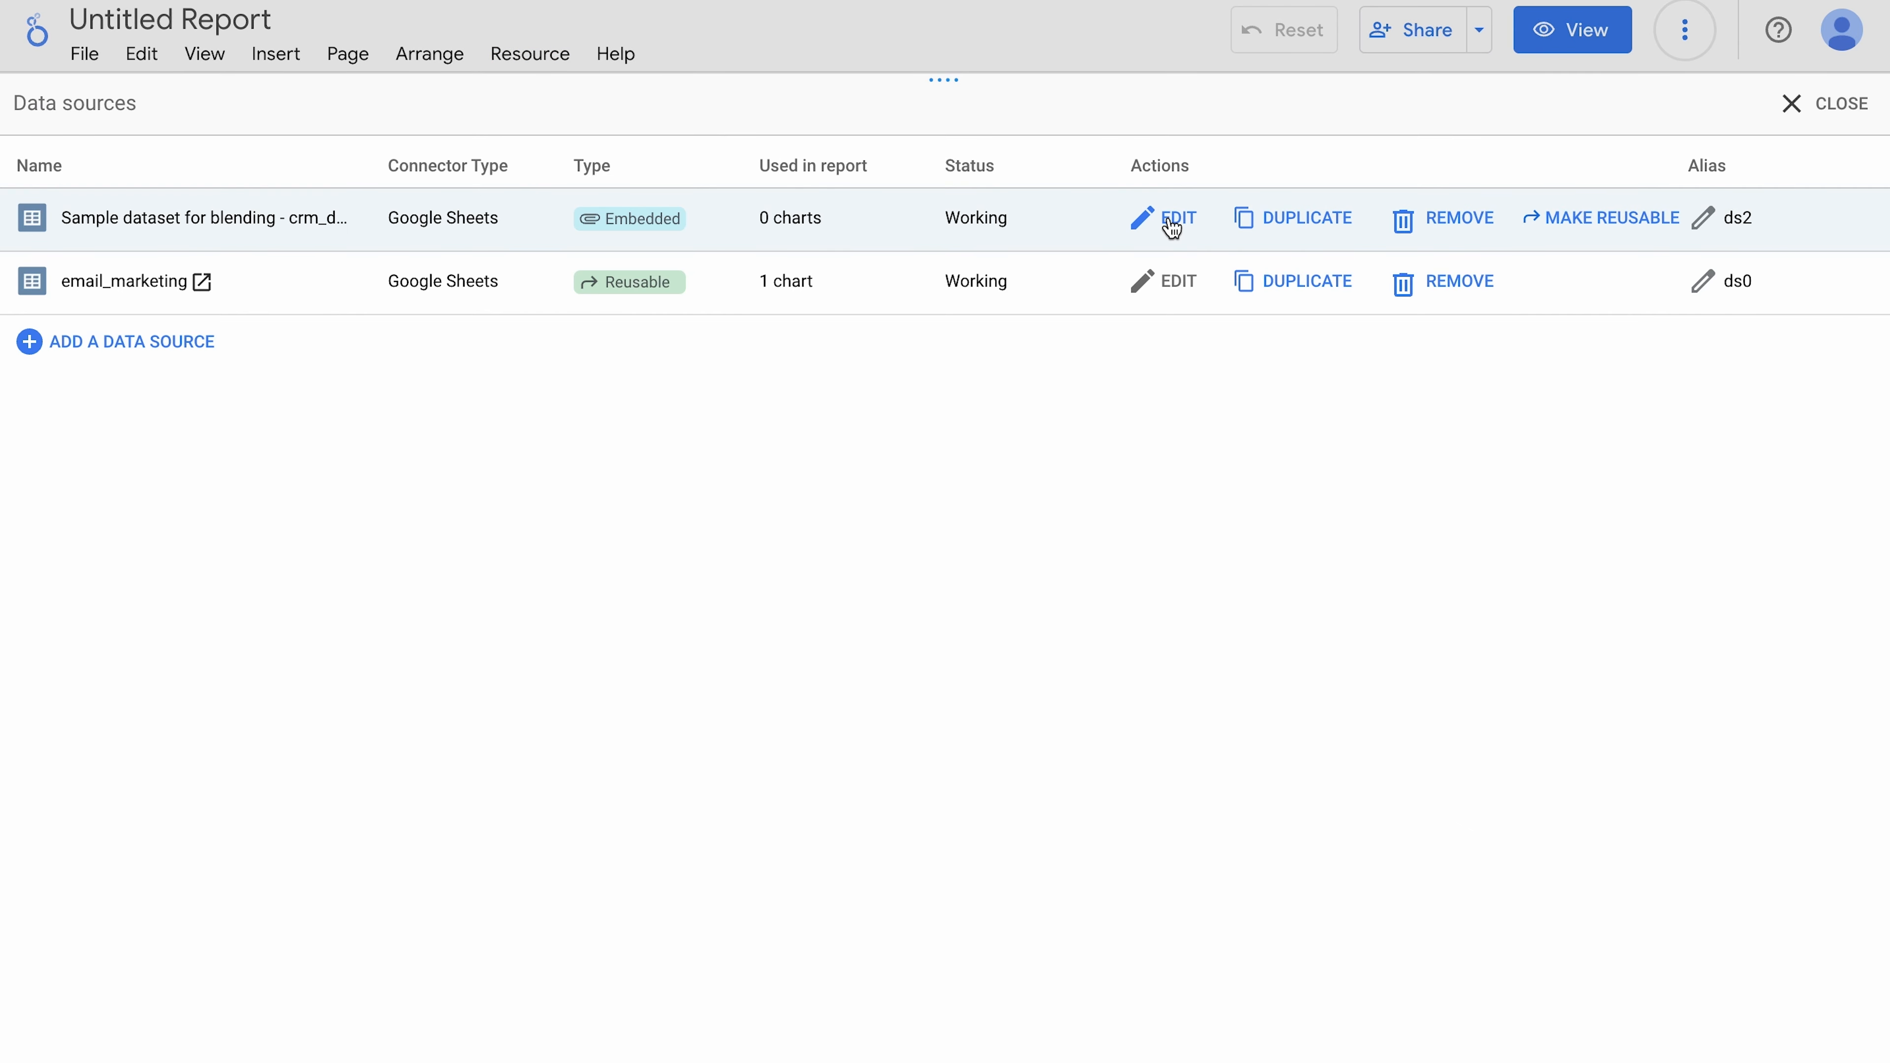
click(1177, 219)
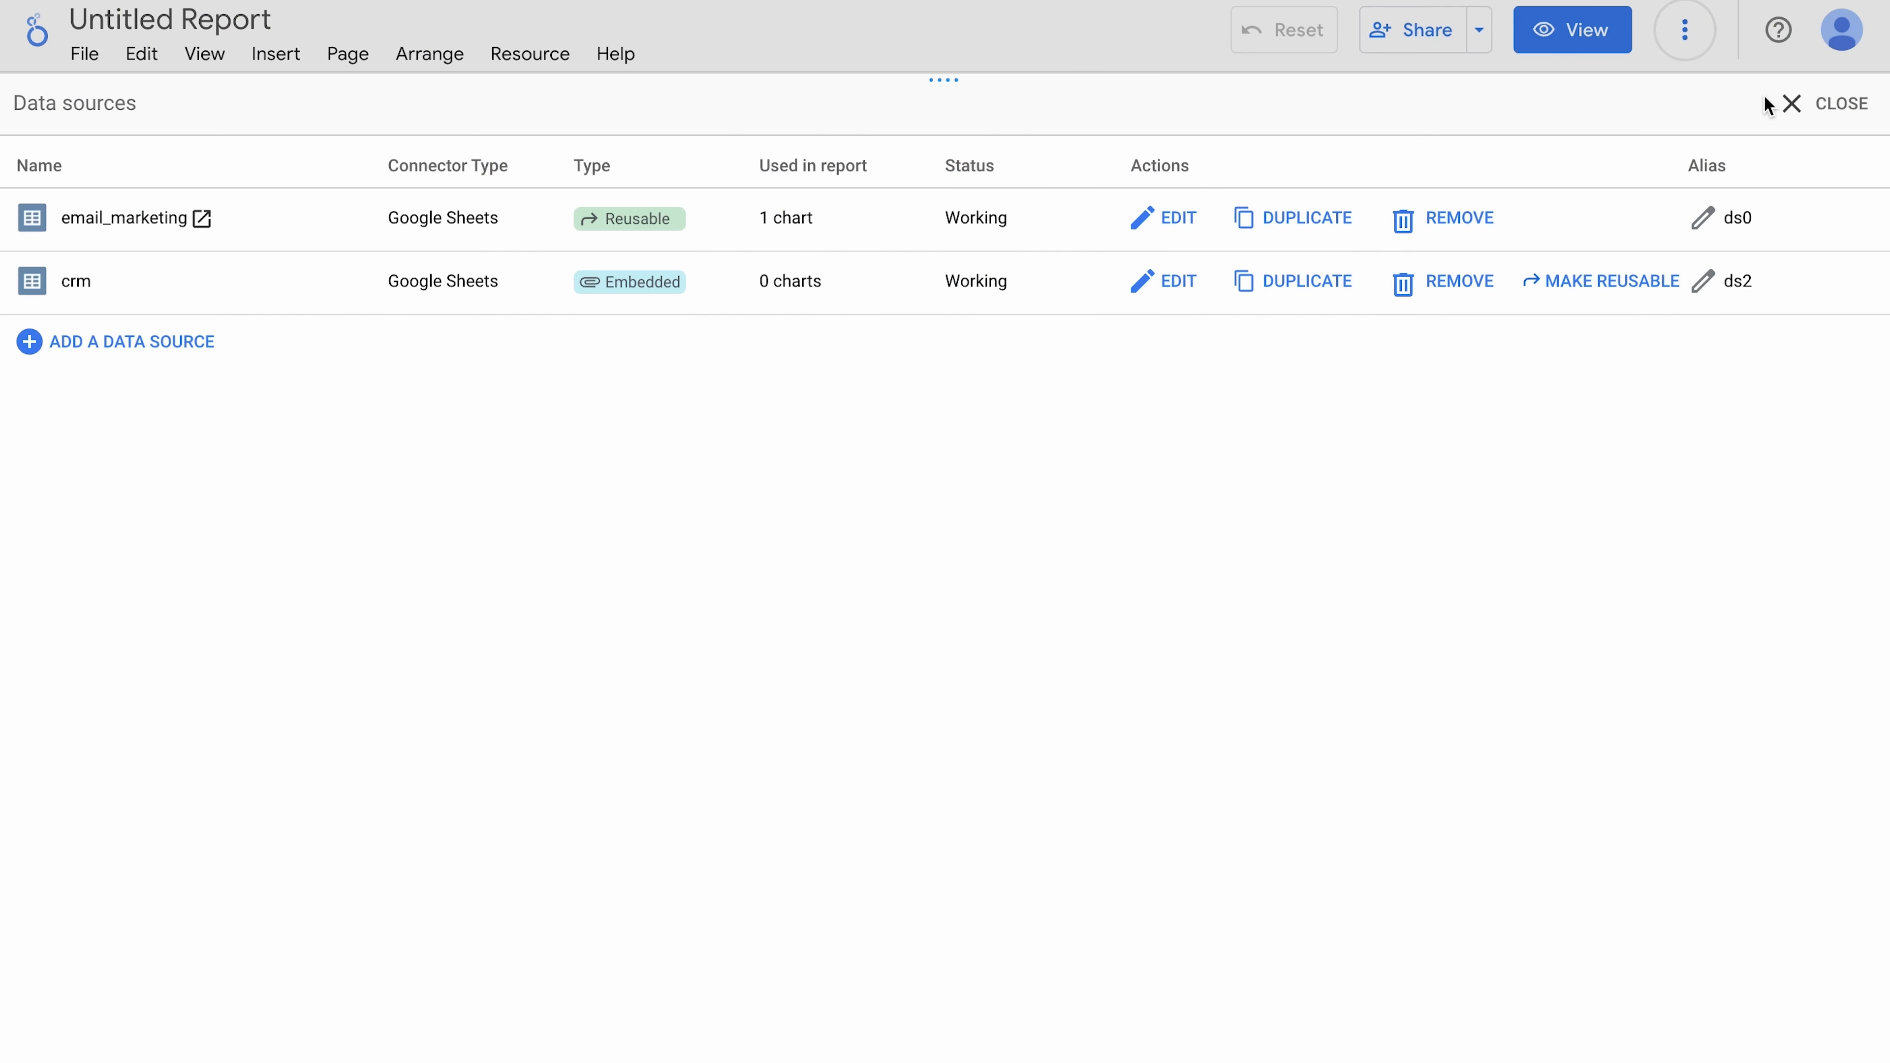
click(1840, 103)
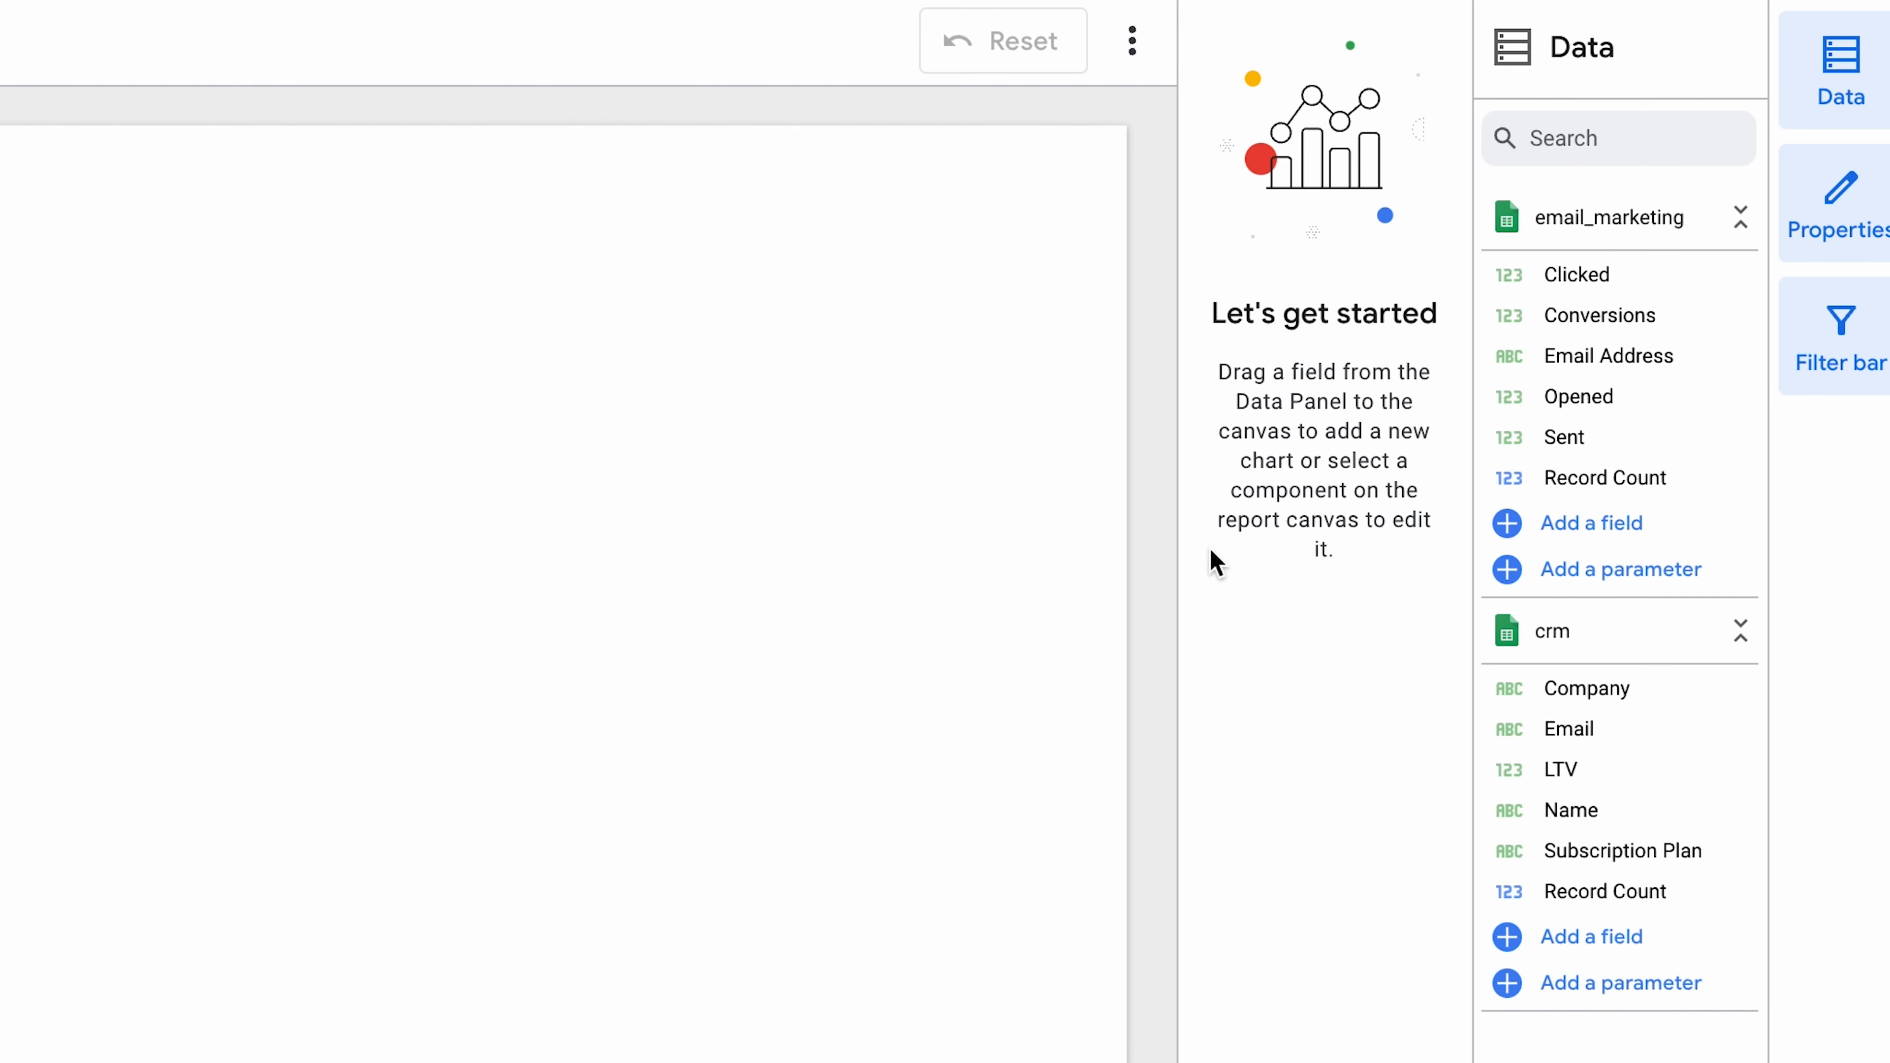
mouse_move(1829, 564)
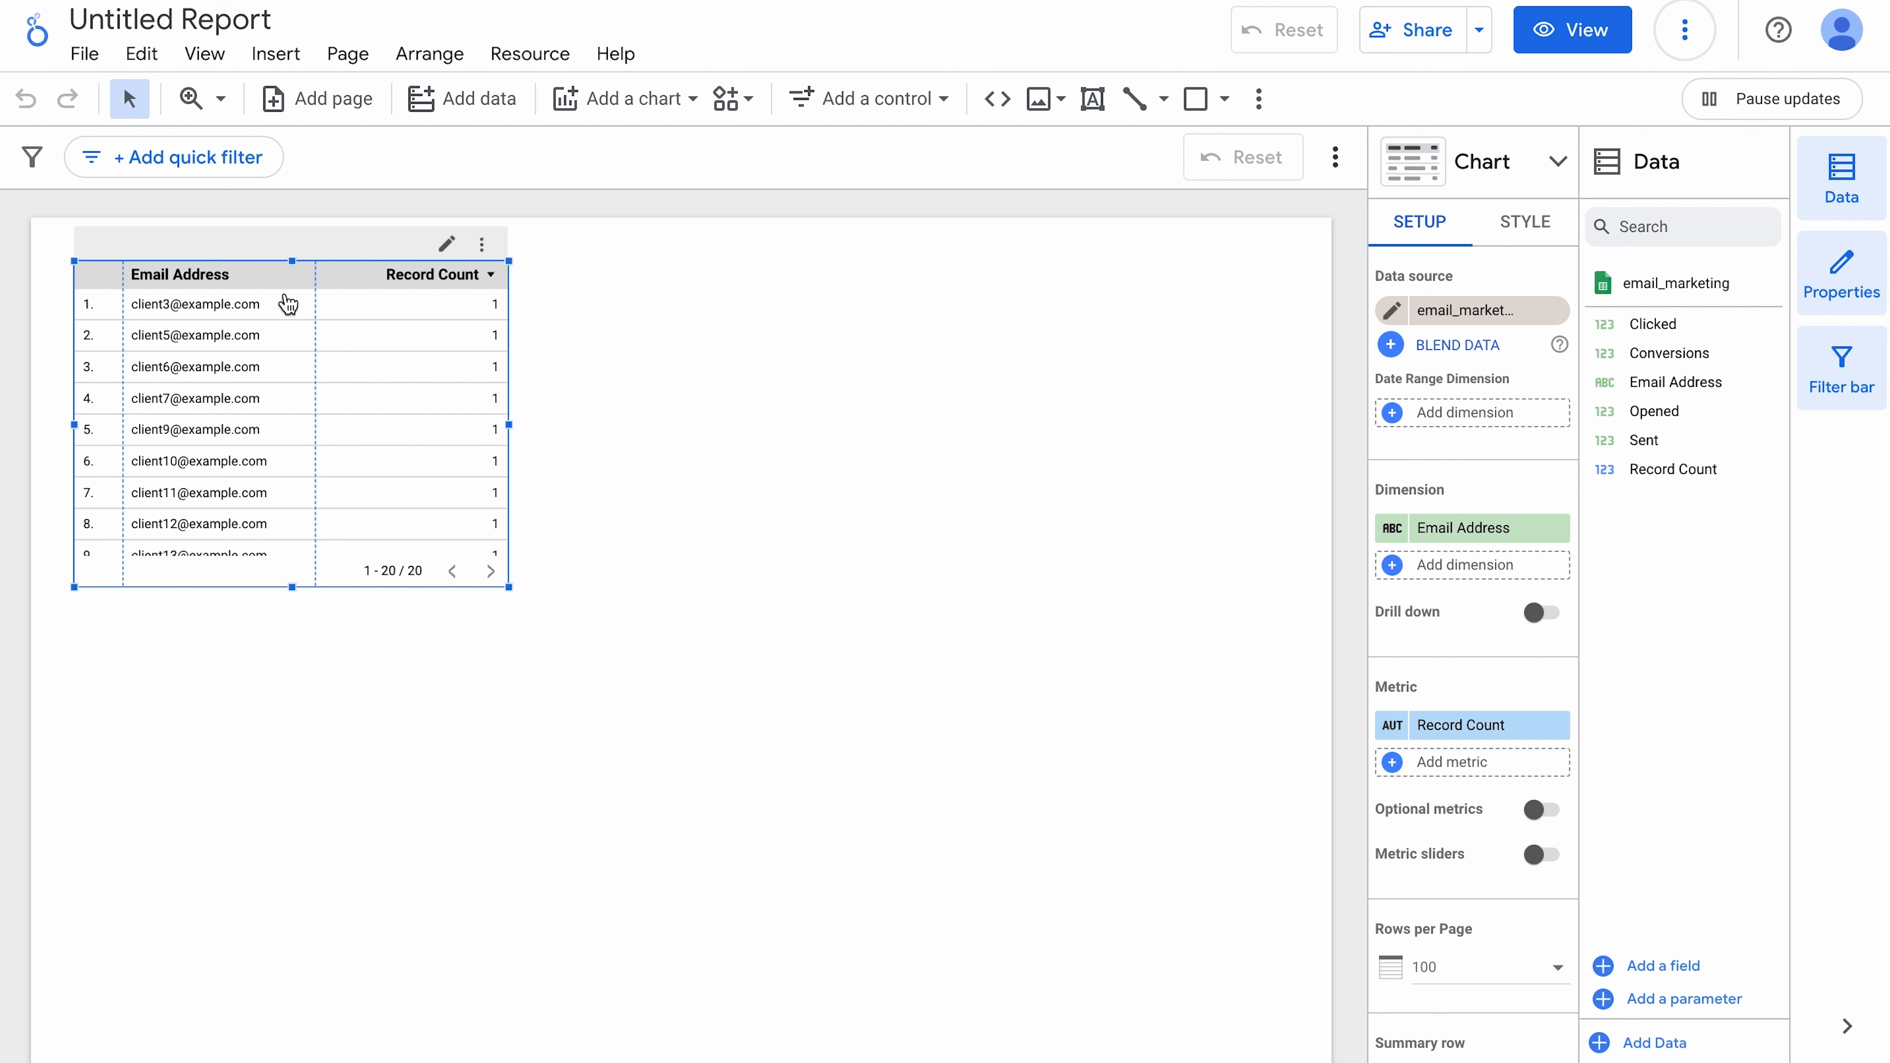
mouse_move(1182, 349)
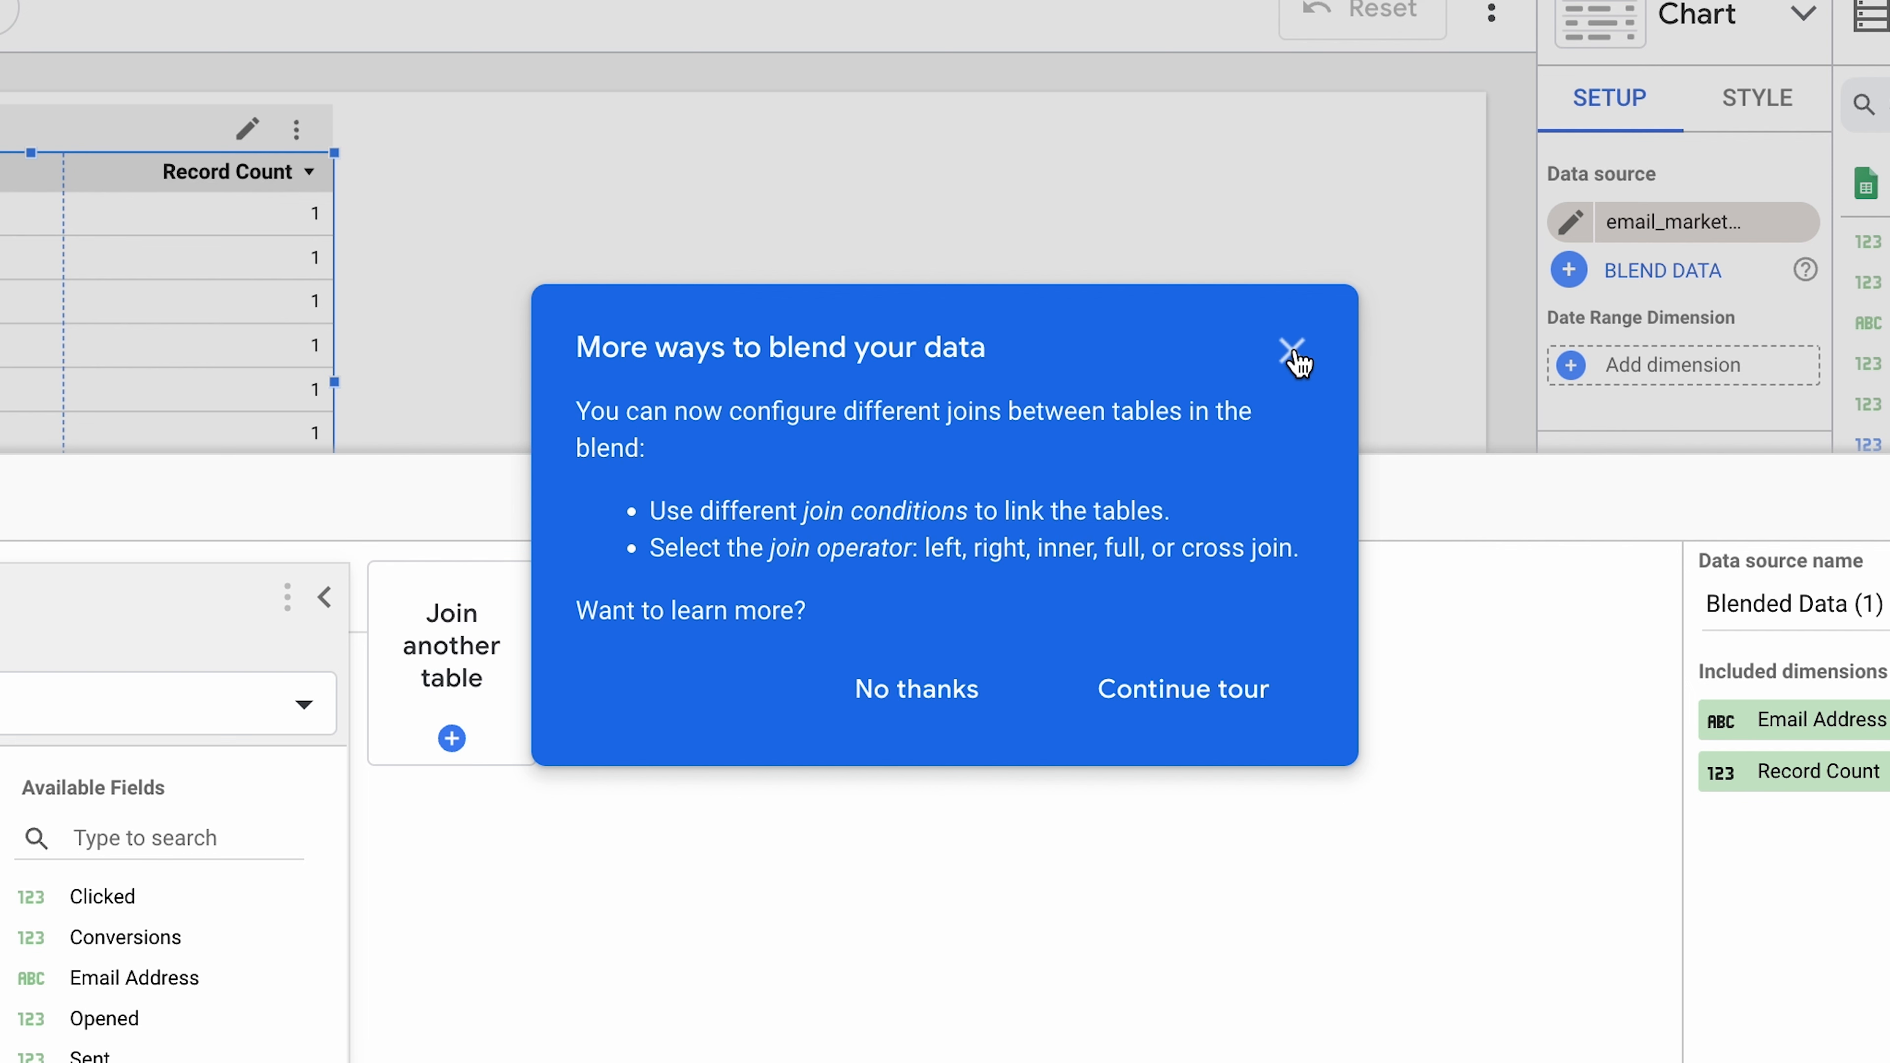
Step: Dismiss the tour and join crm as the blend's second table beside email
click(1293, 349)
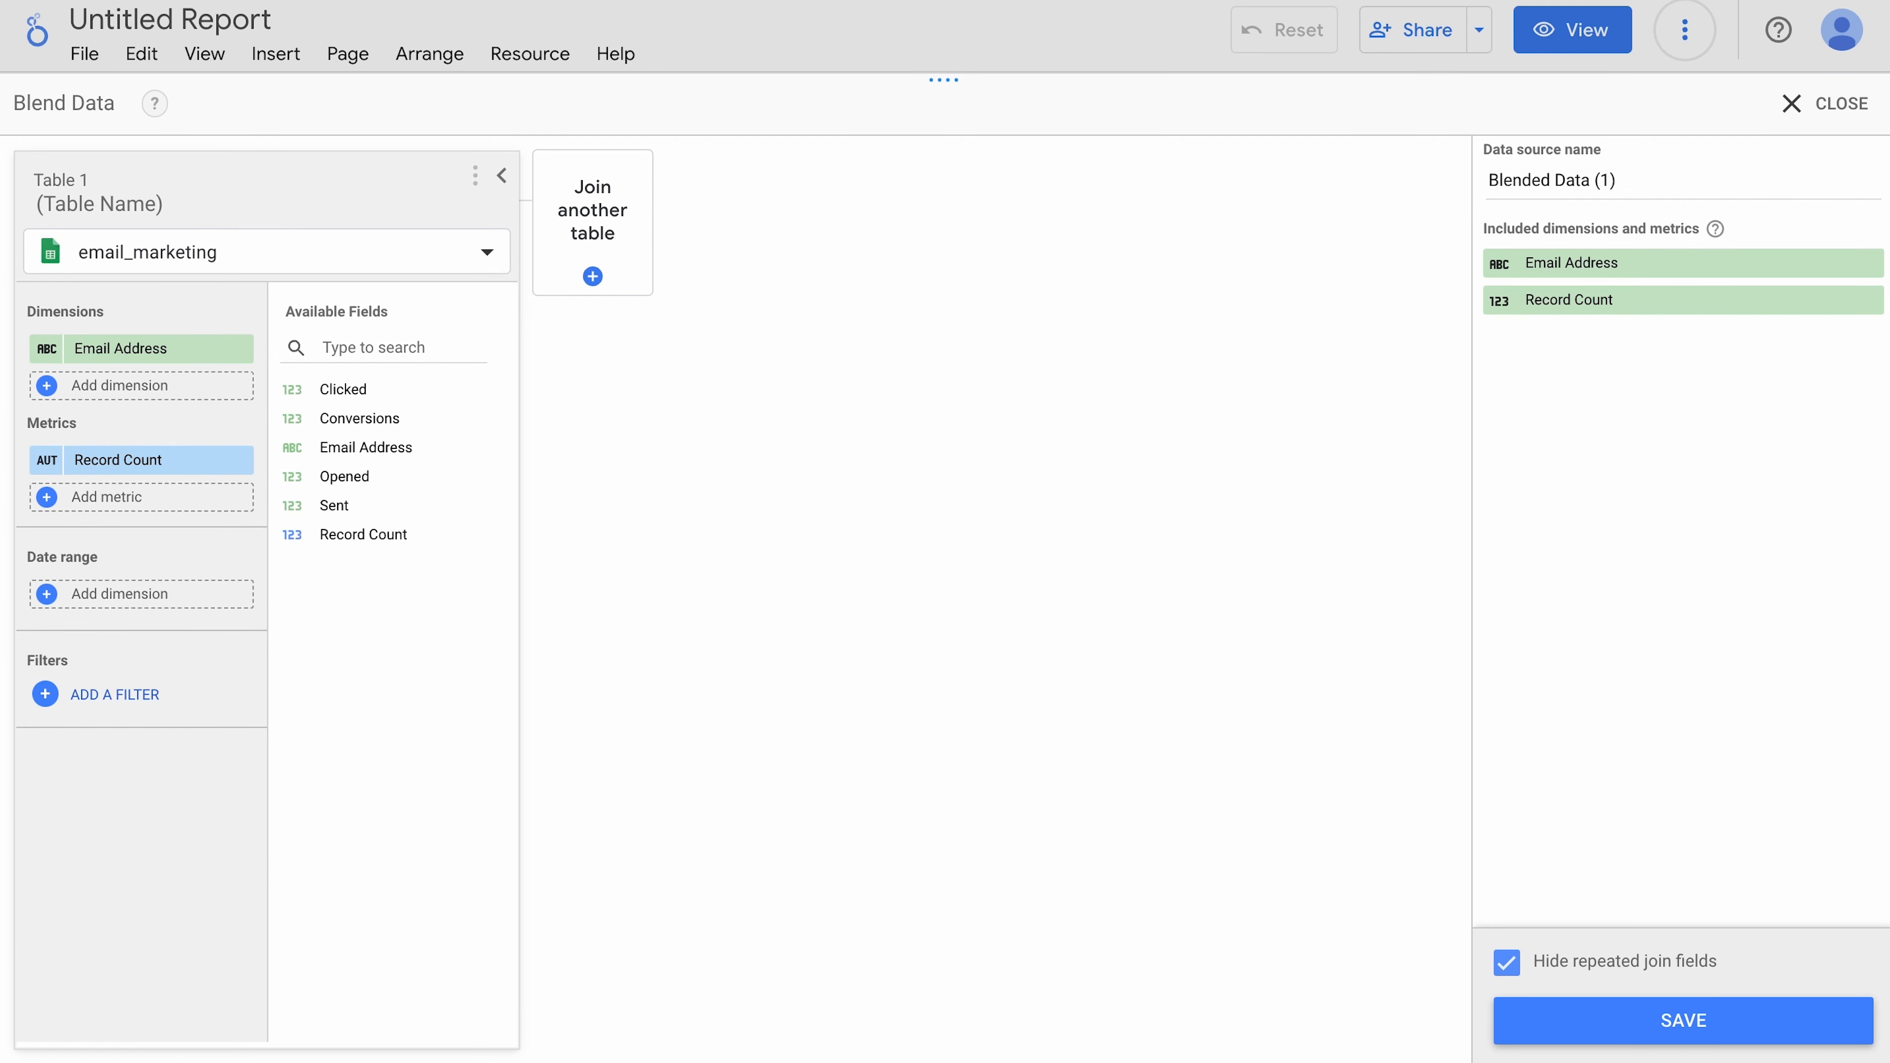
mouse_move(946, 40)
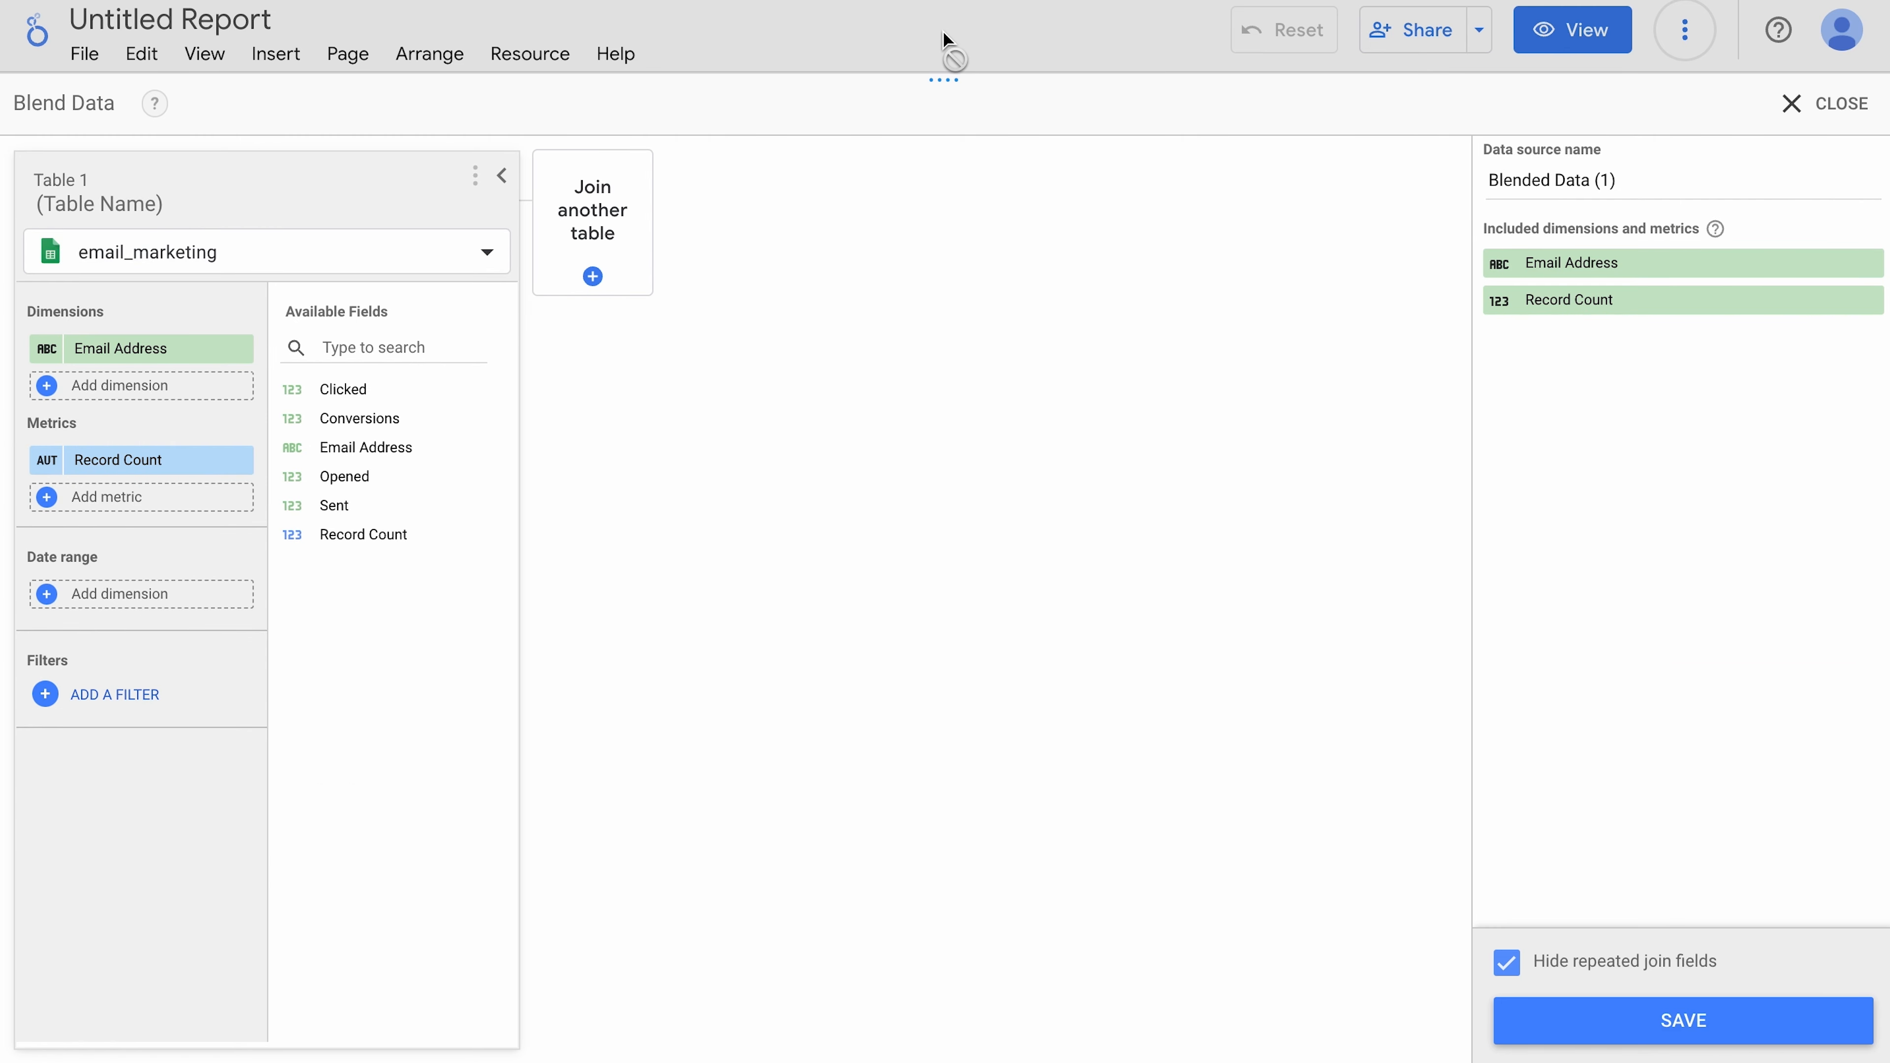
click(592, 276)
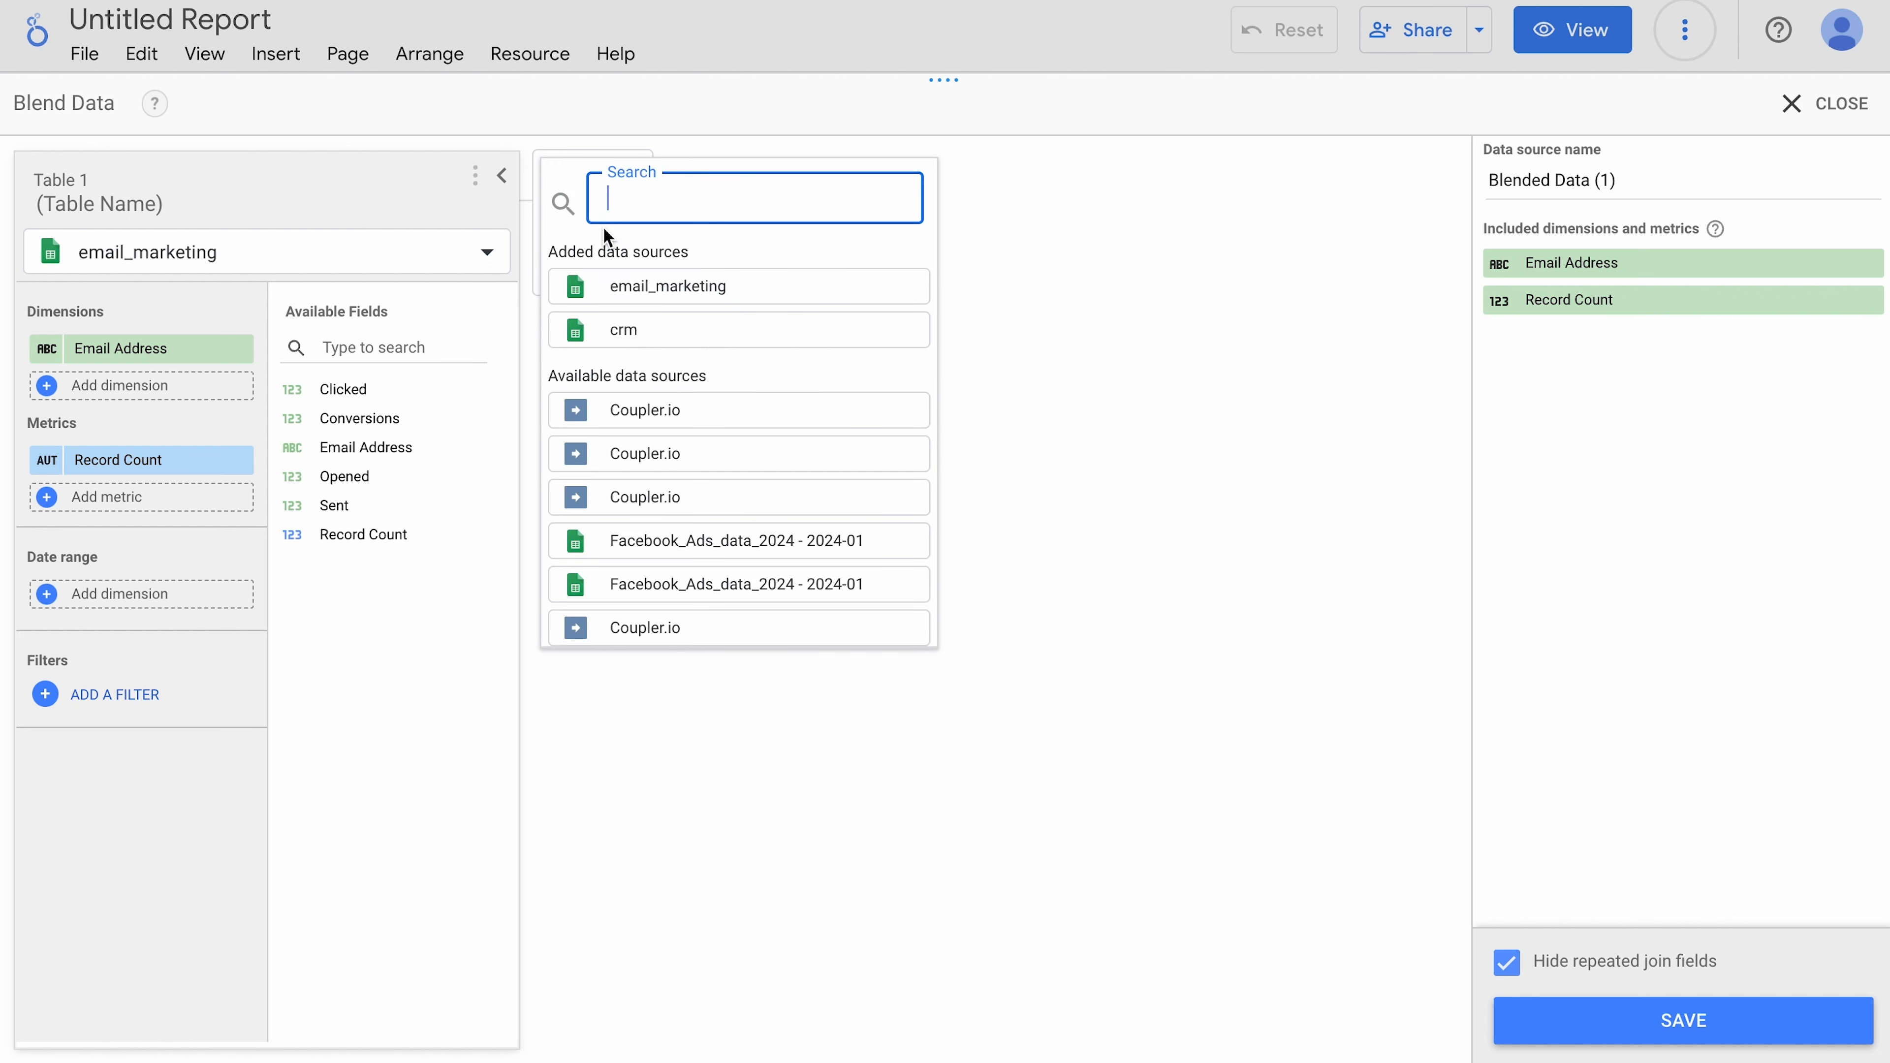
click(623, 329)
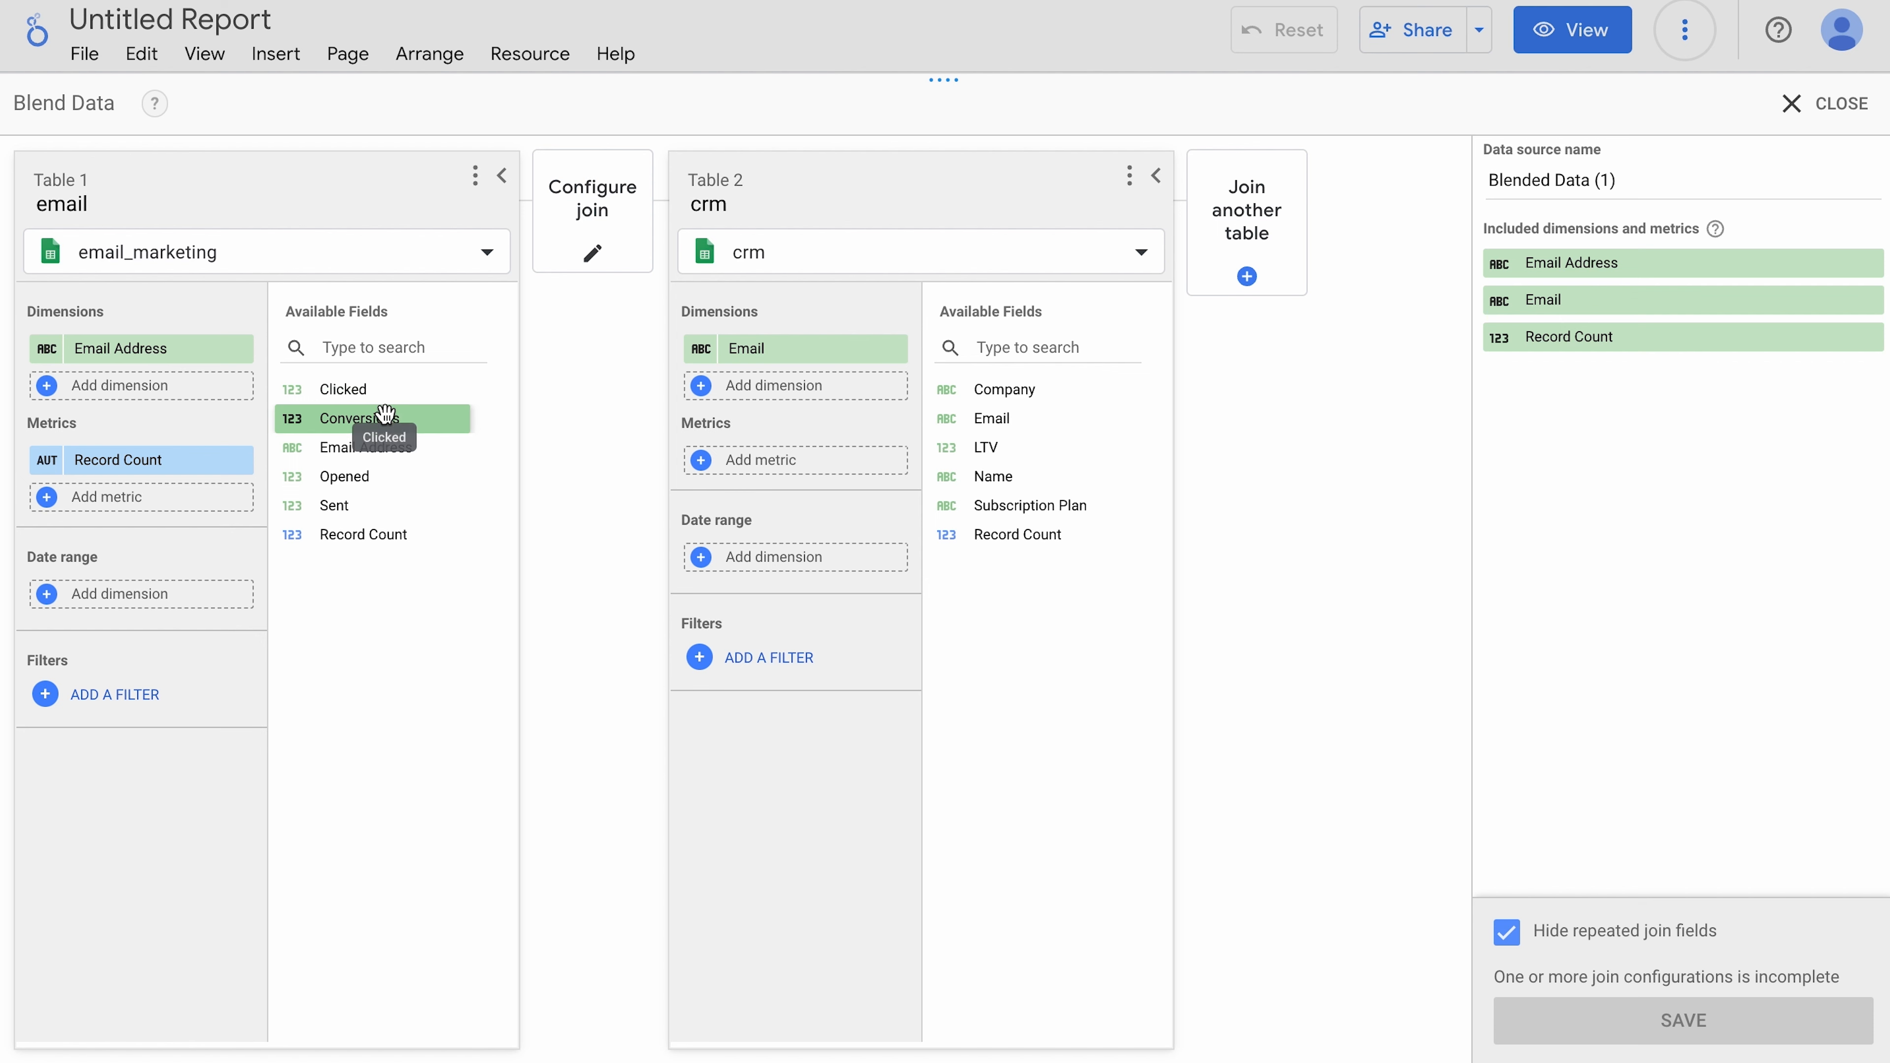
Step: Add Clicked to the email table and LTV to the crm table dimensions
click(332, 505)
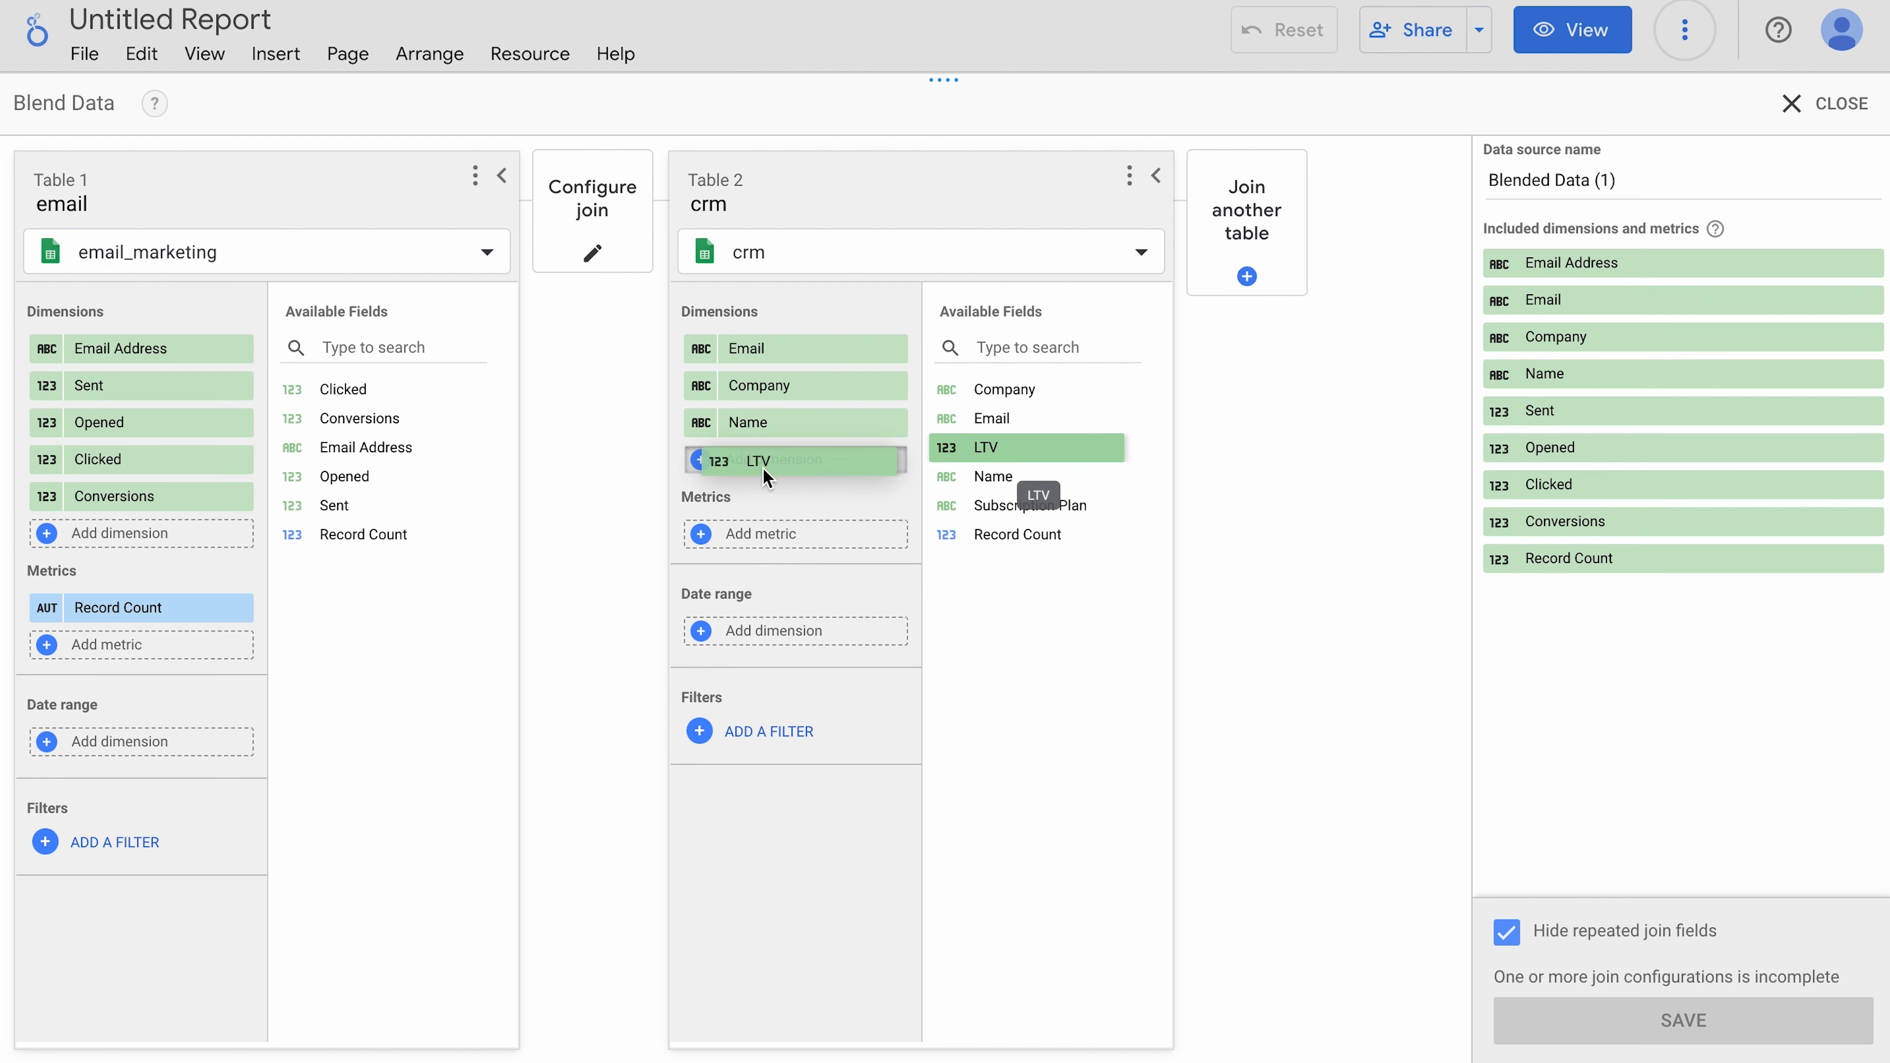
click(591, 219)
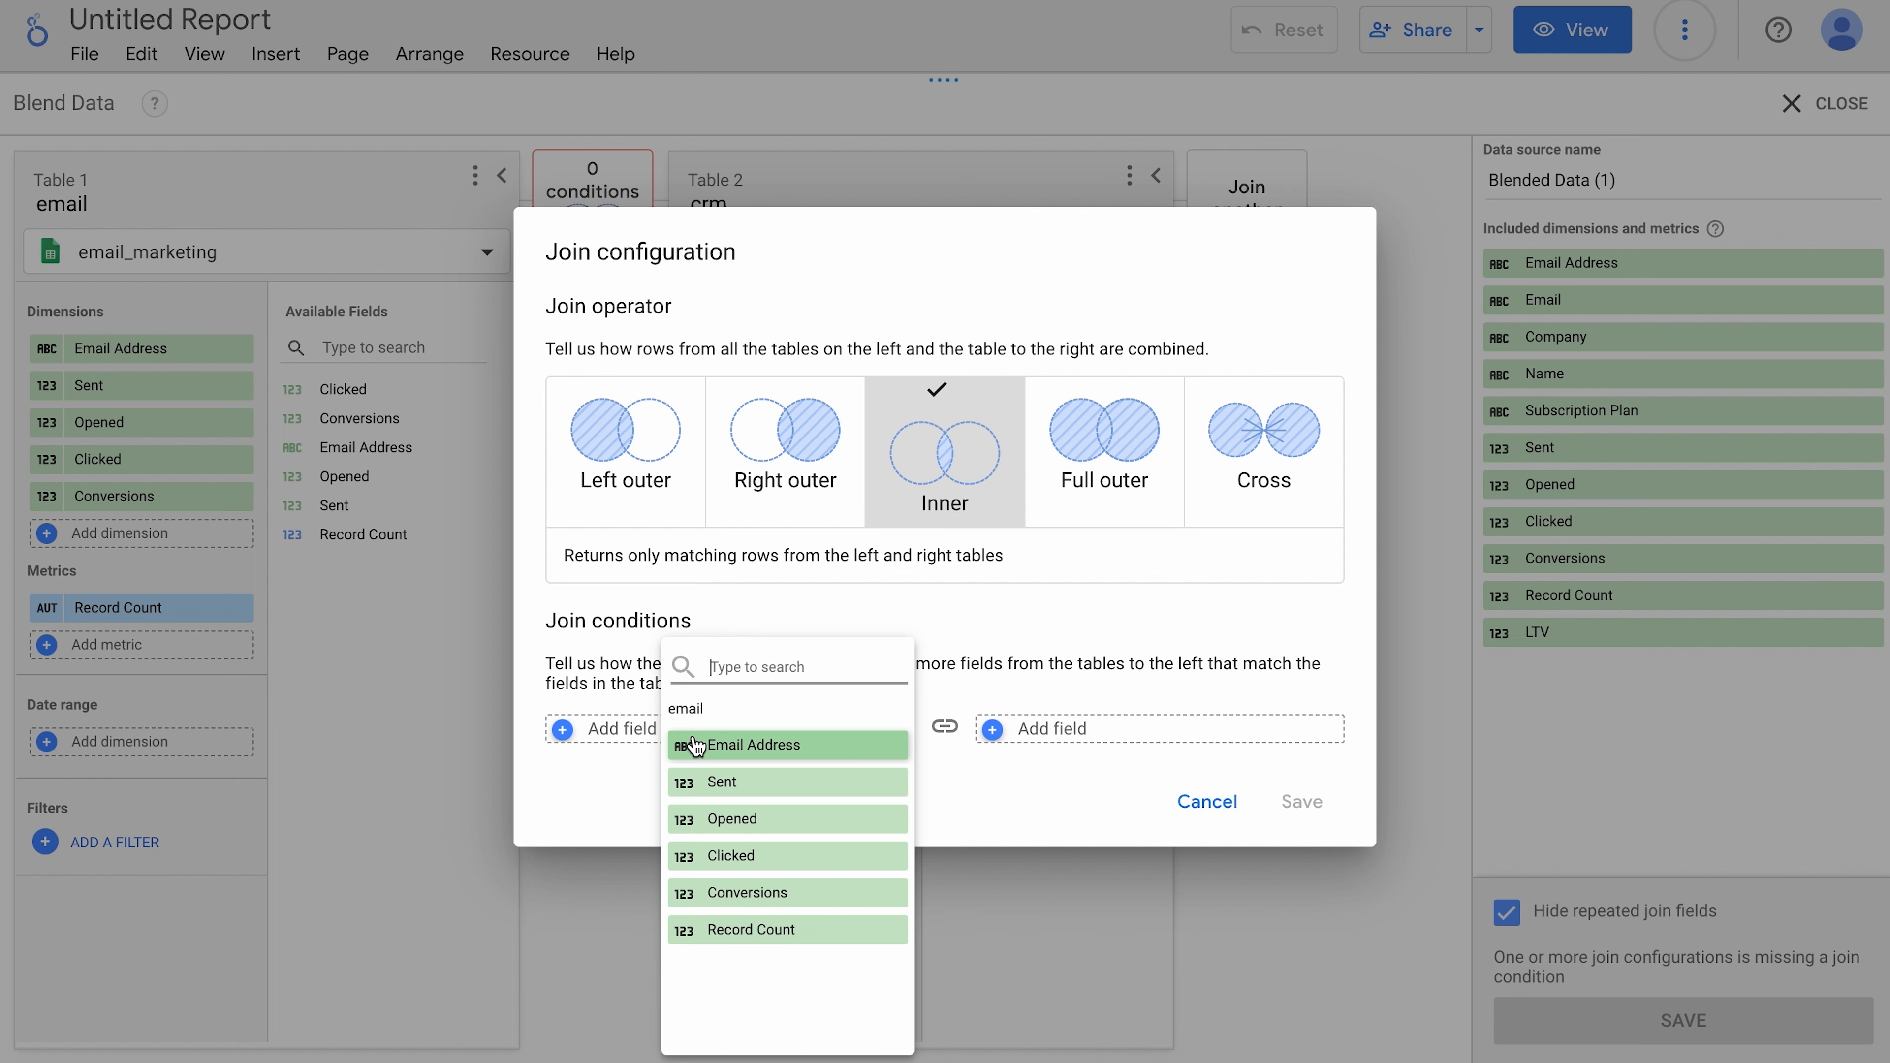
mouse_move(750, 756)
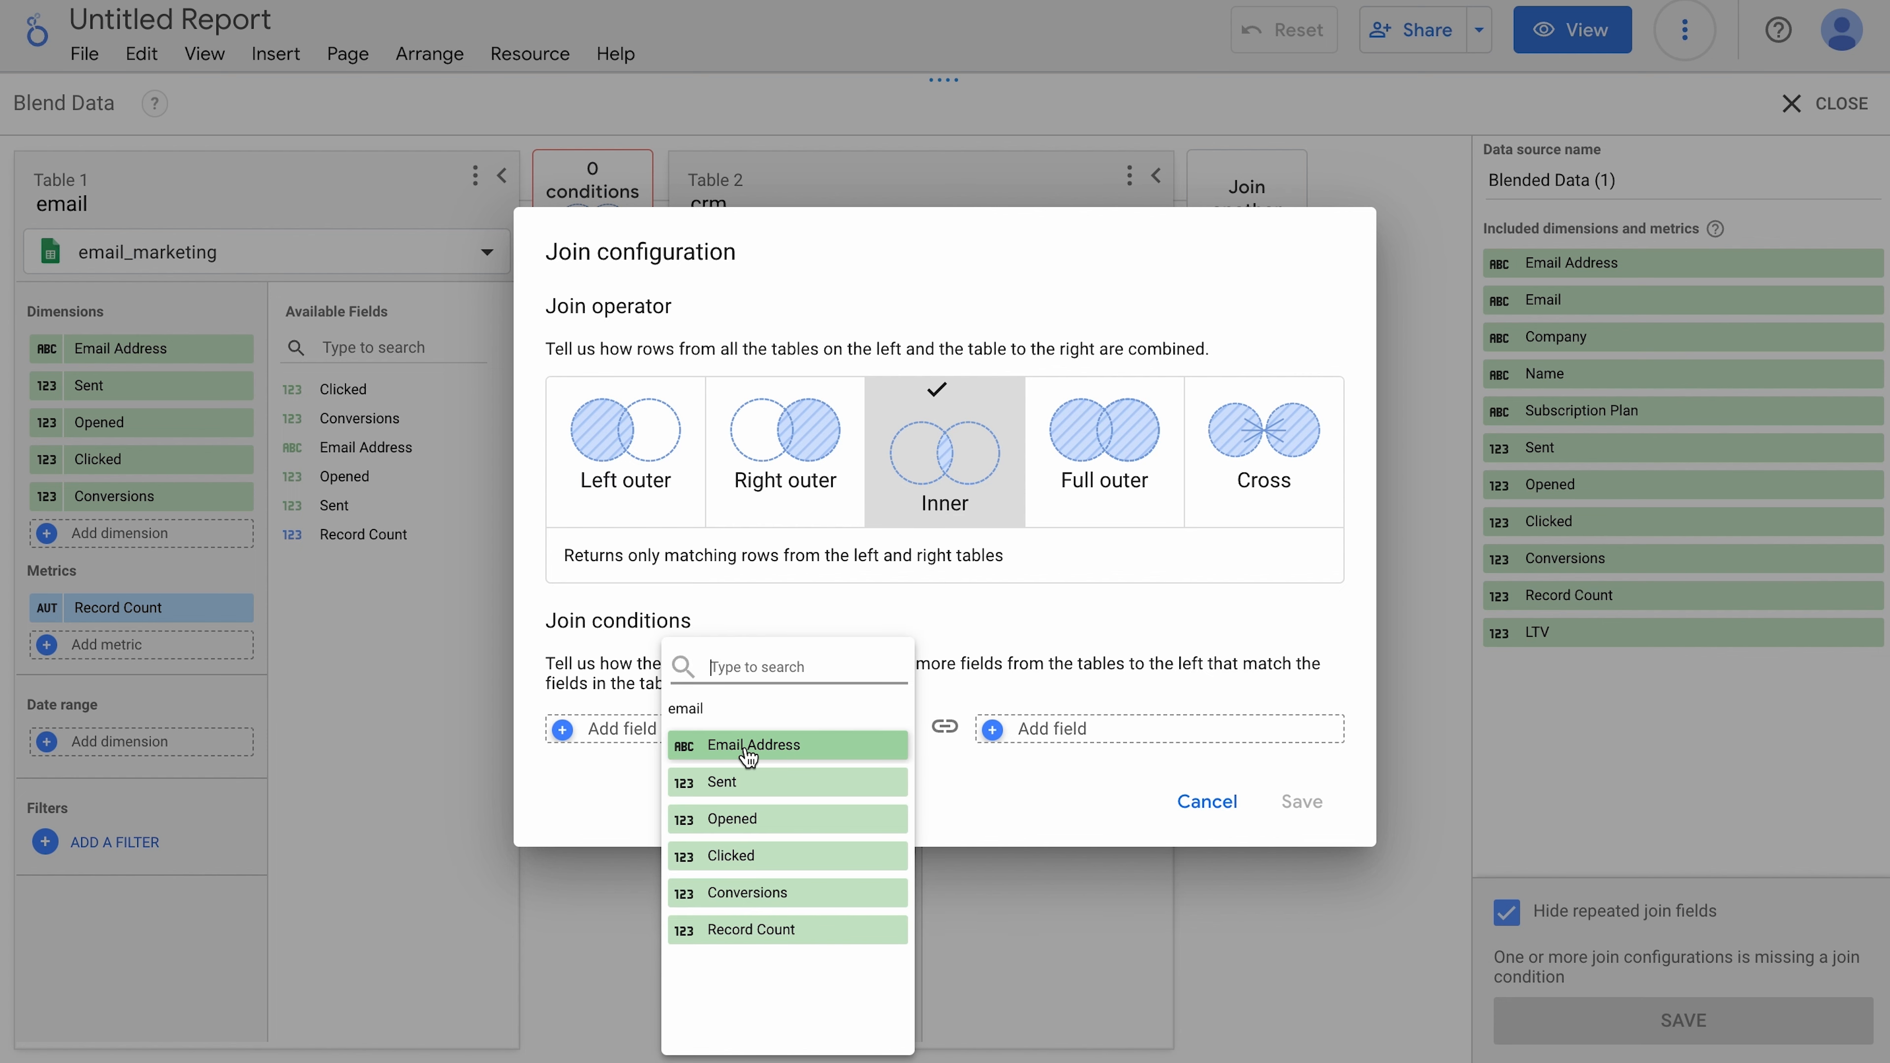
Step: Inner-join the tables on Email Address matching crm Email and save the join
click(755, 744)
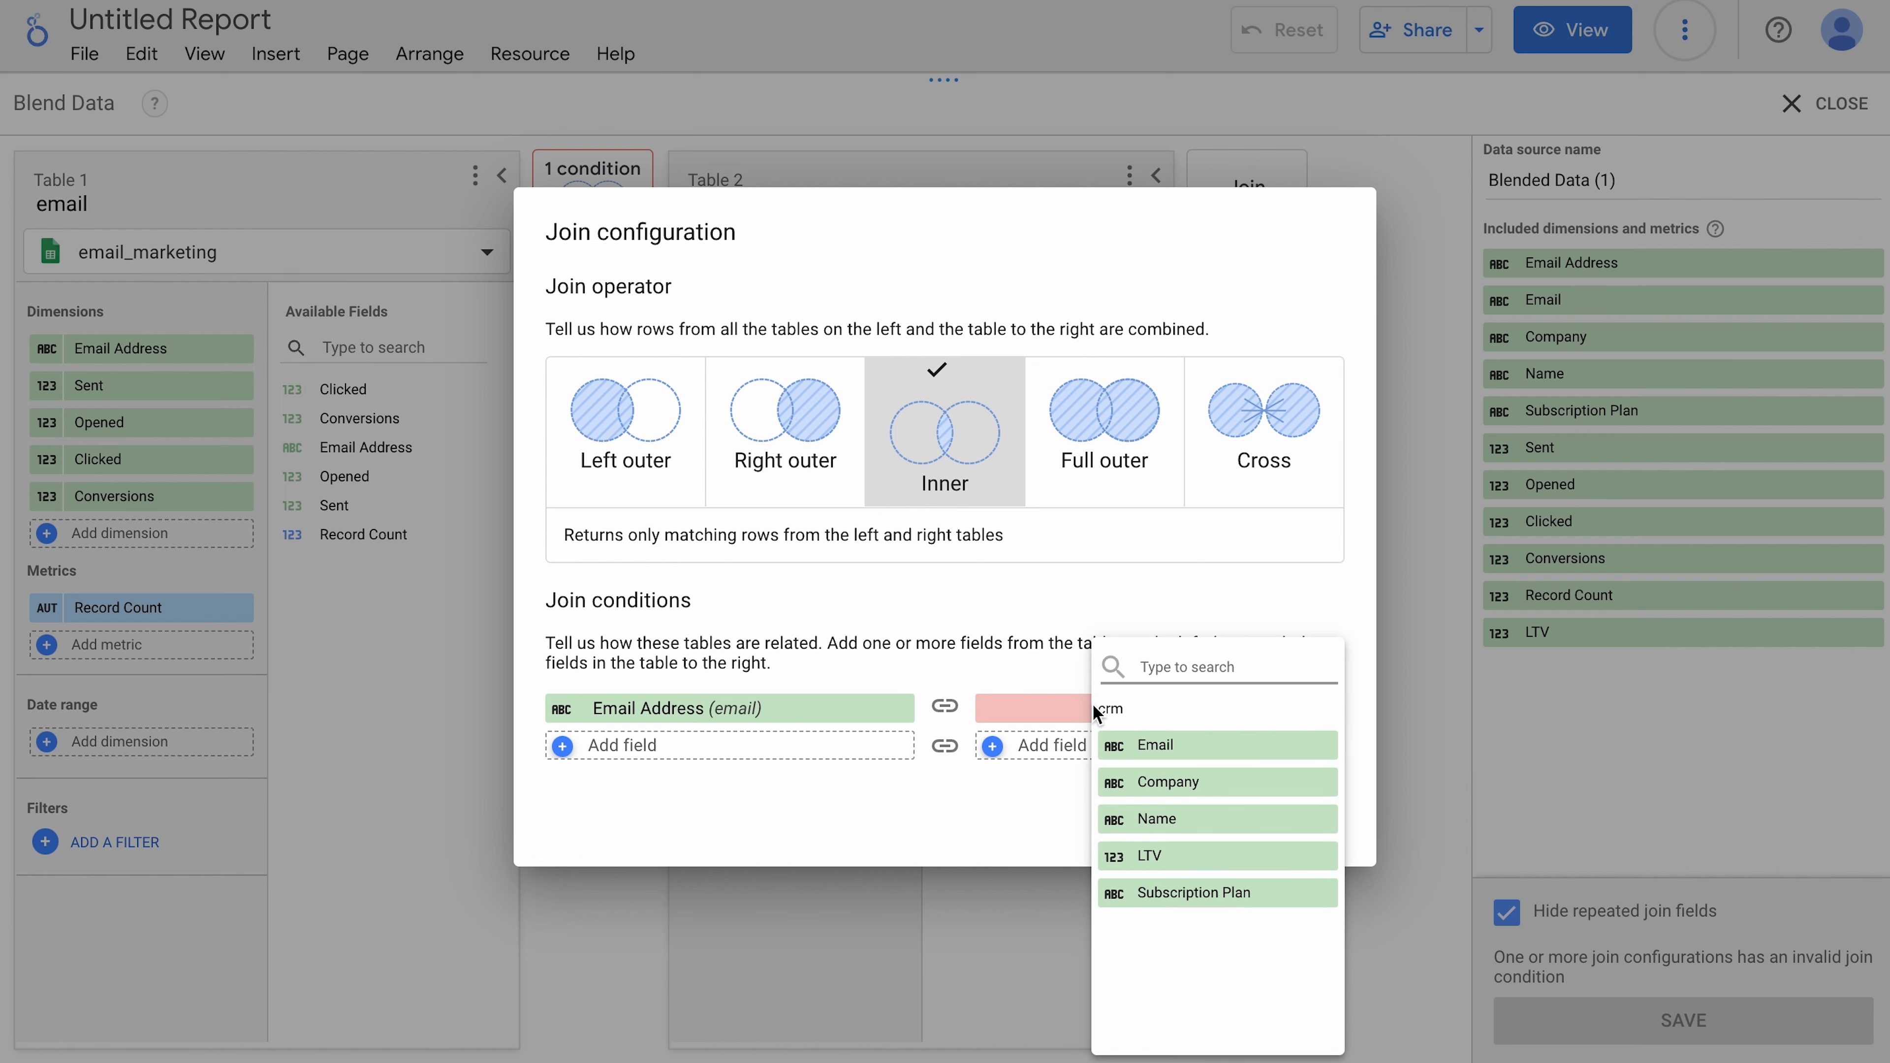
click(1153, 745)
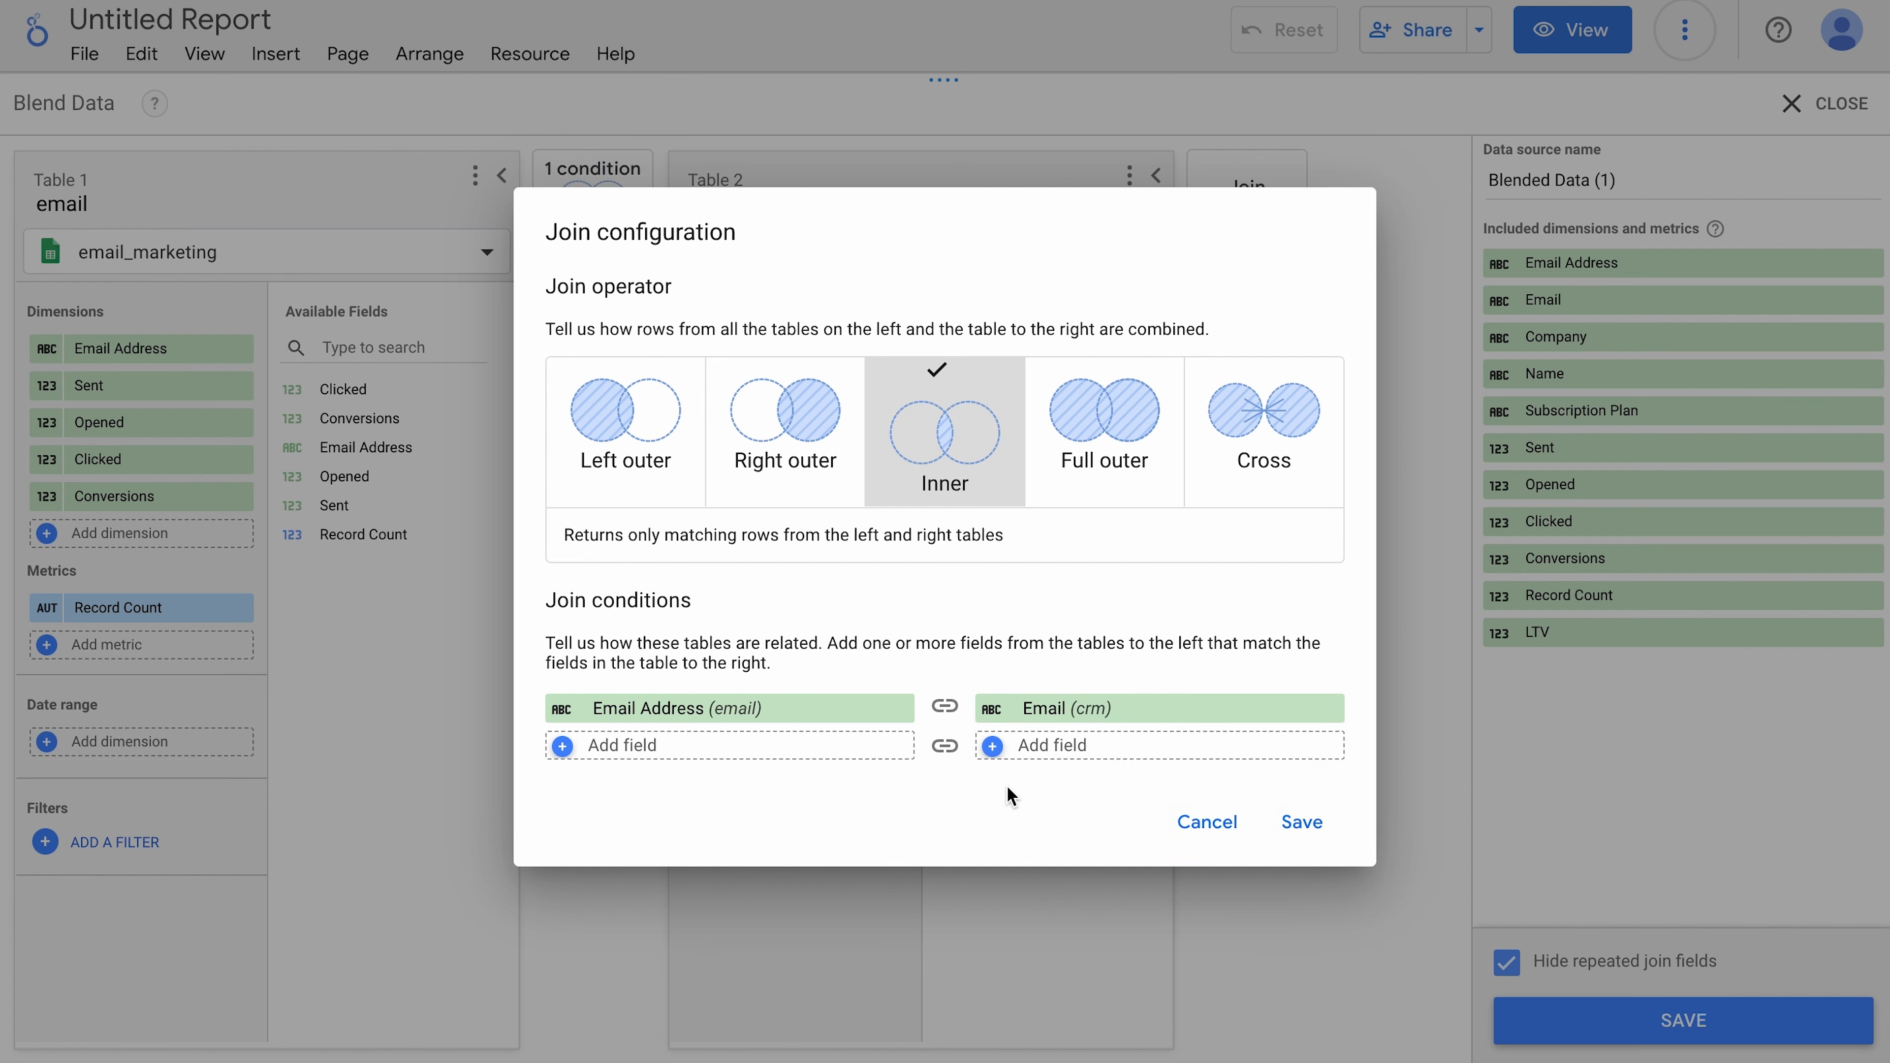
click(1300, 821)
text(email_crm_blend)
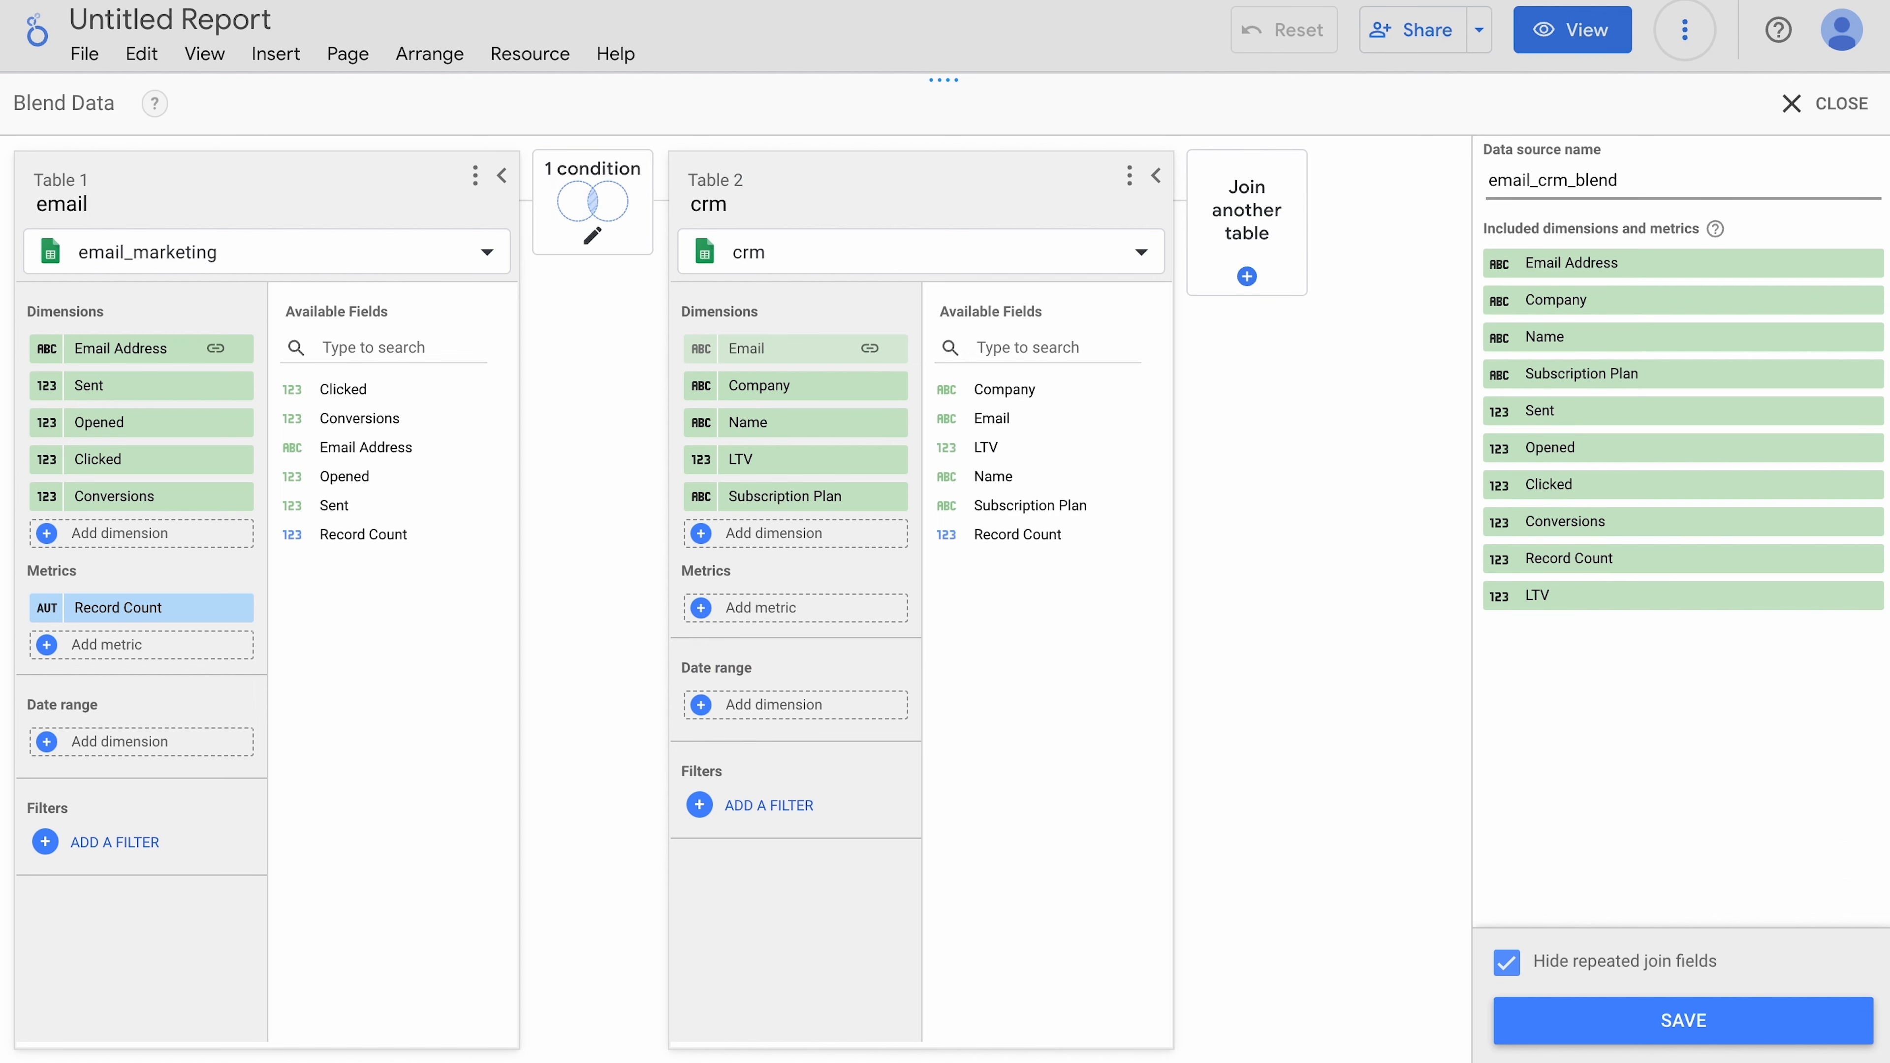
Step: Save the blend, add Name and Conversions columns to the table, and reopen the blend for editing
click(1683, 1020)
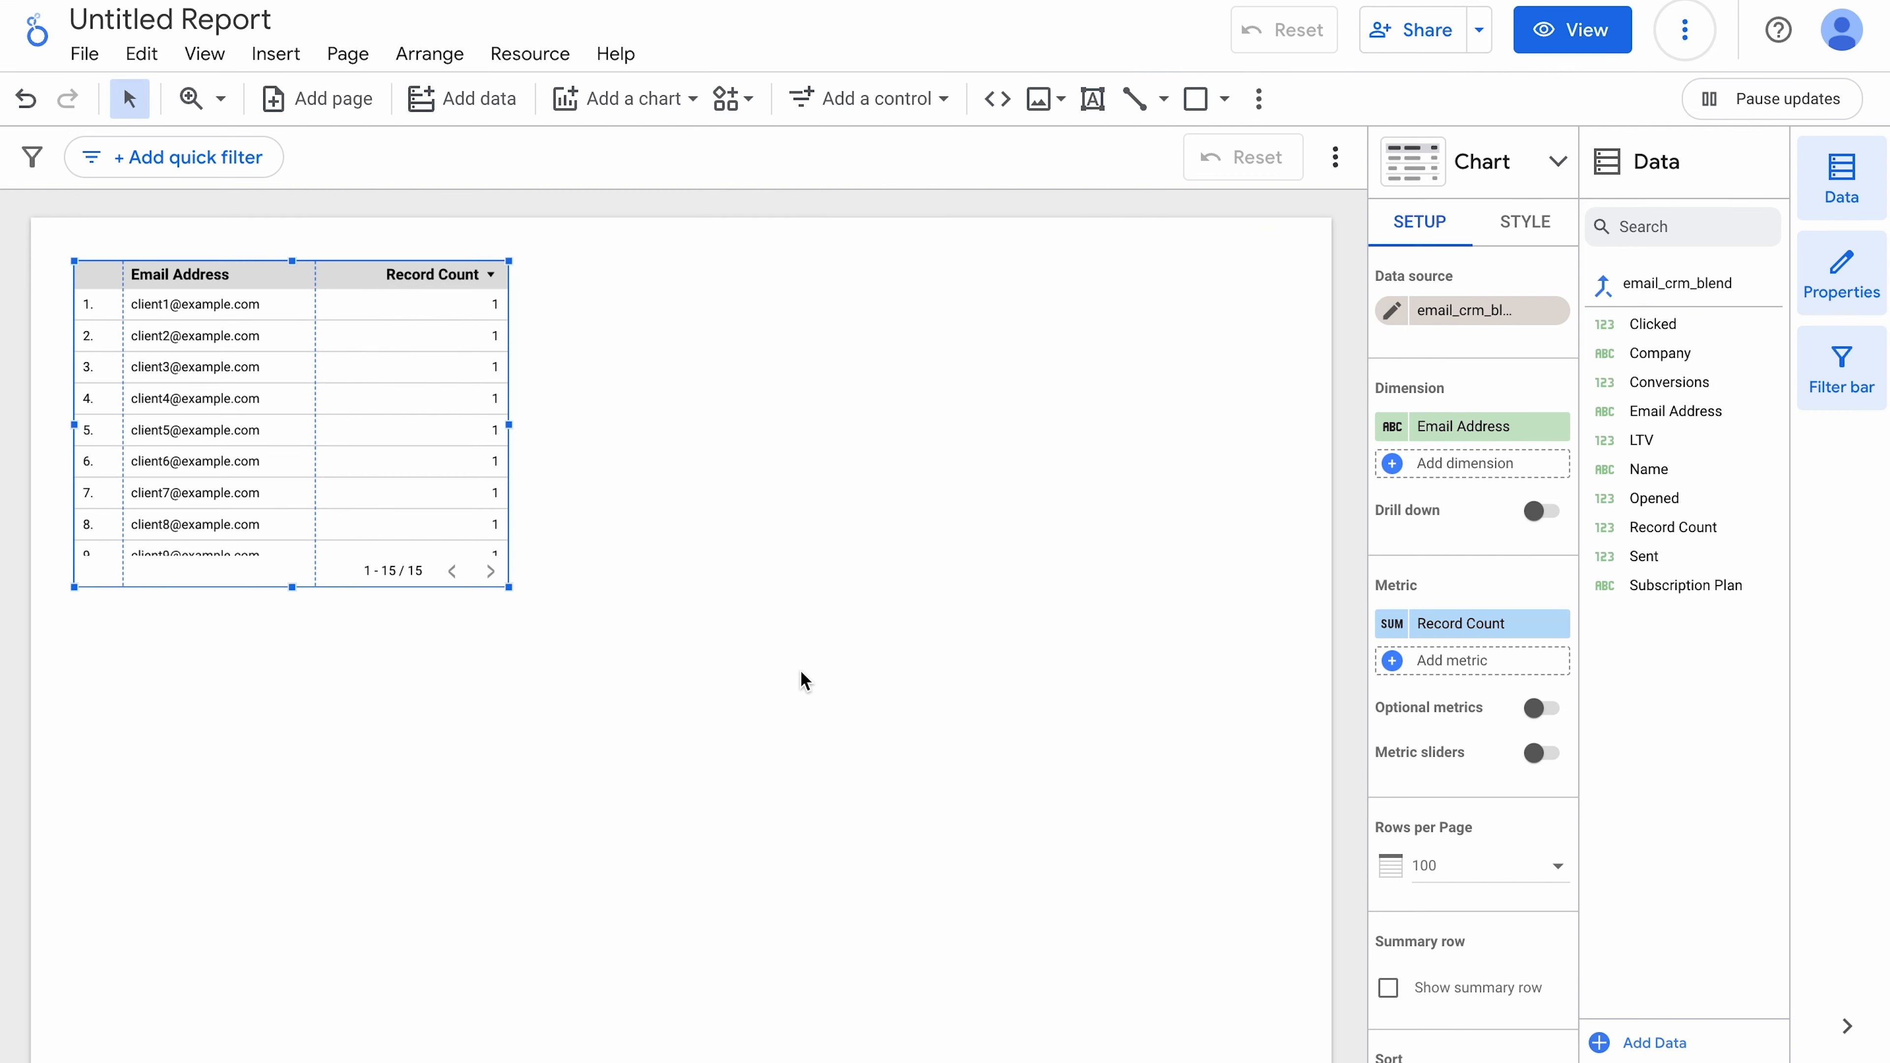
mouse_move(1461, 310)
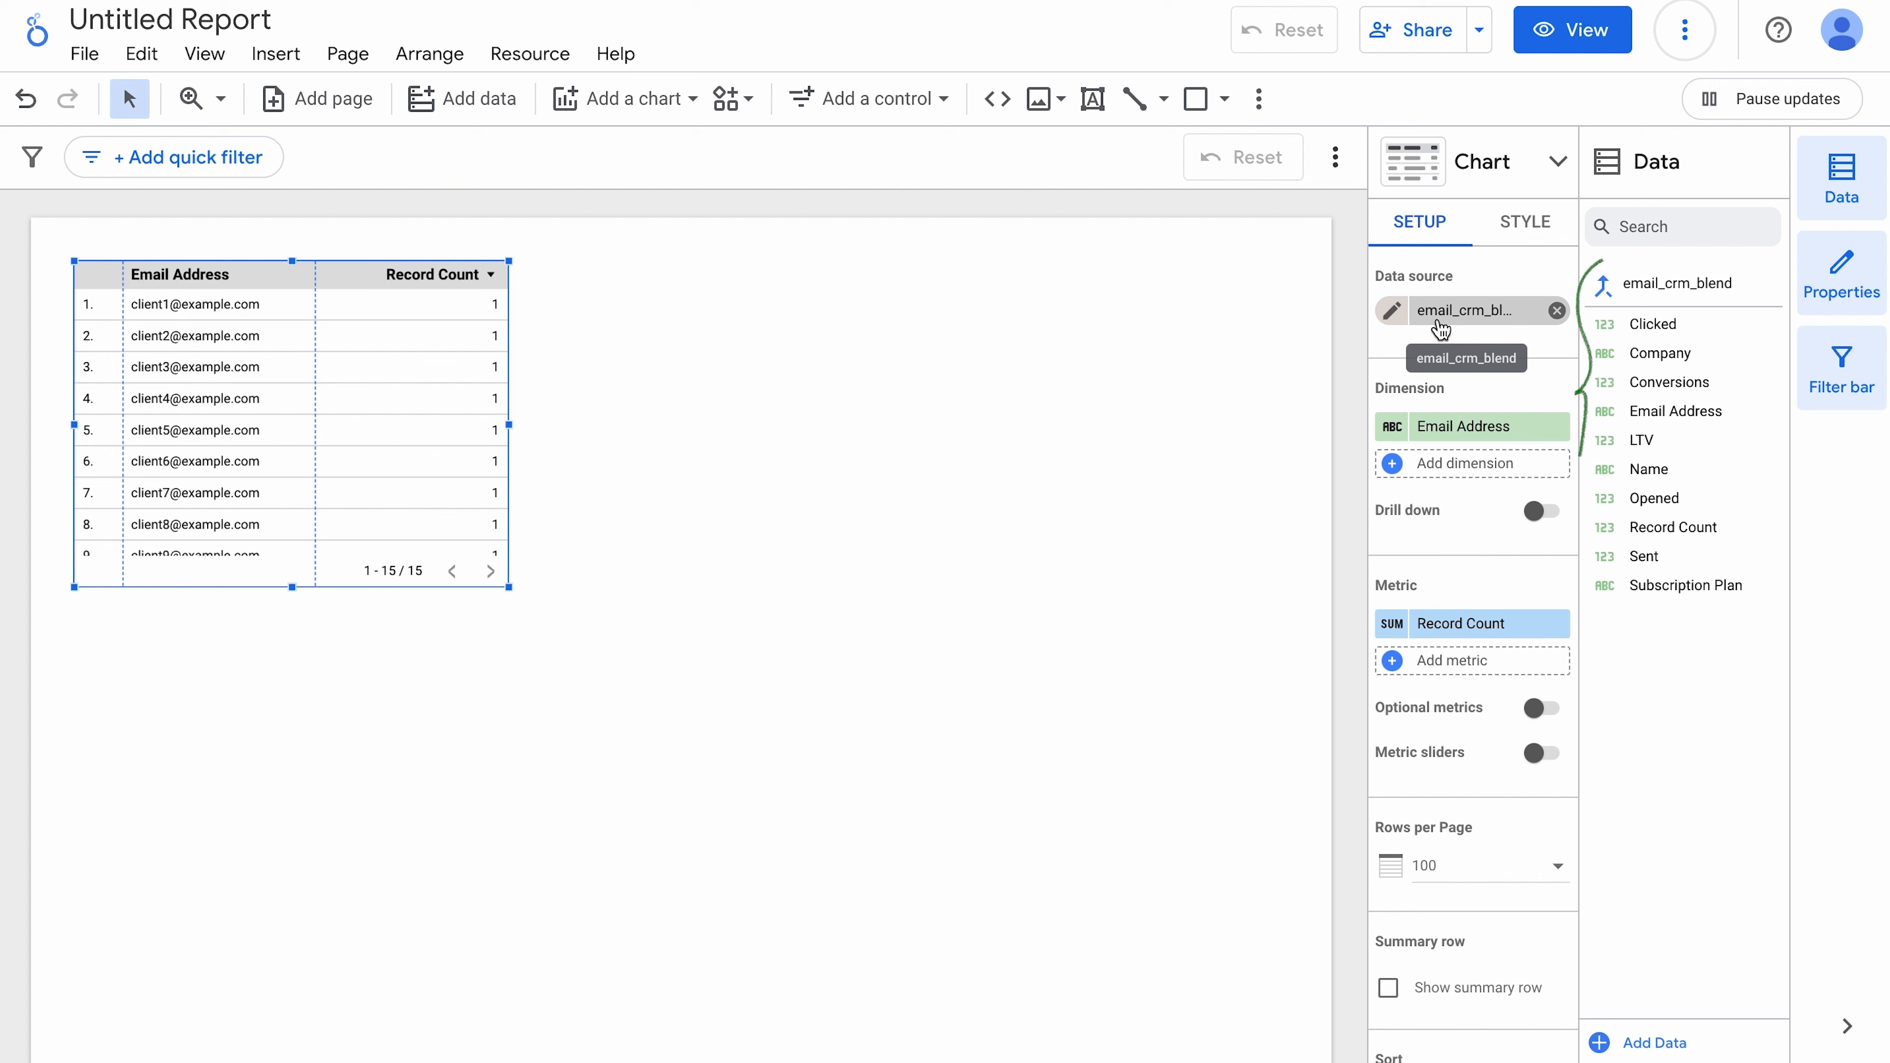
mouse_move(836, 483)
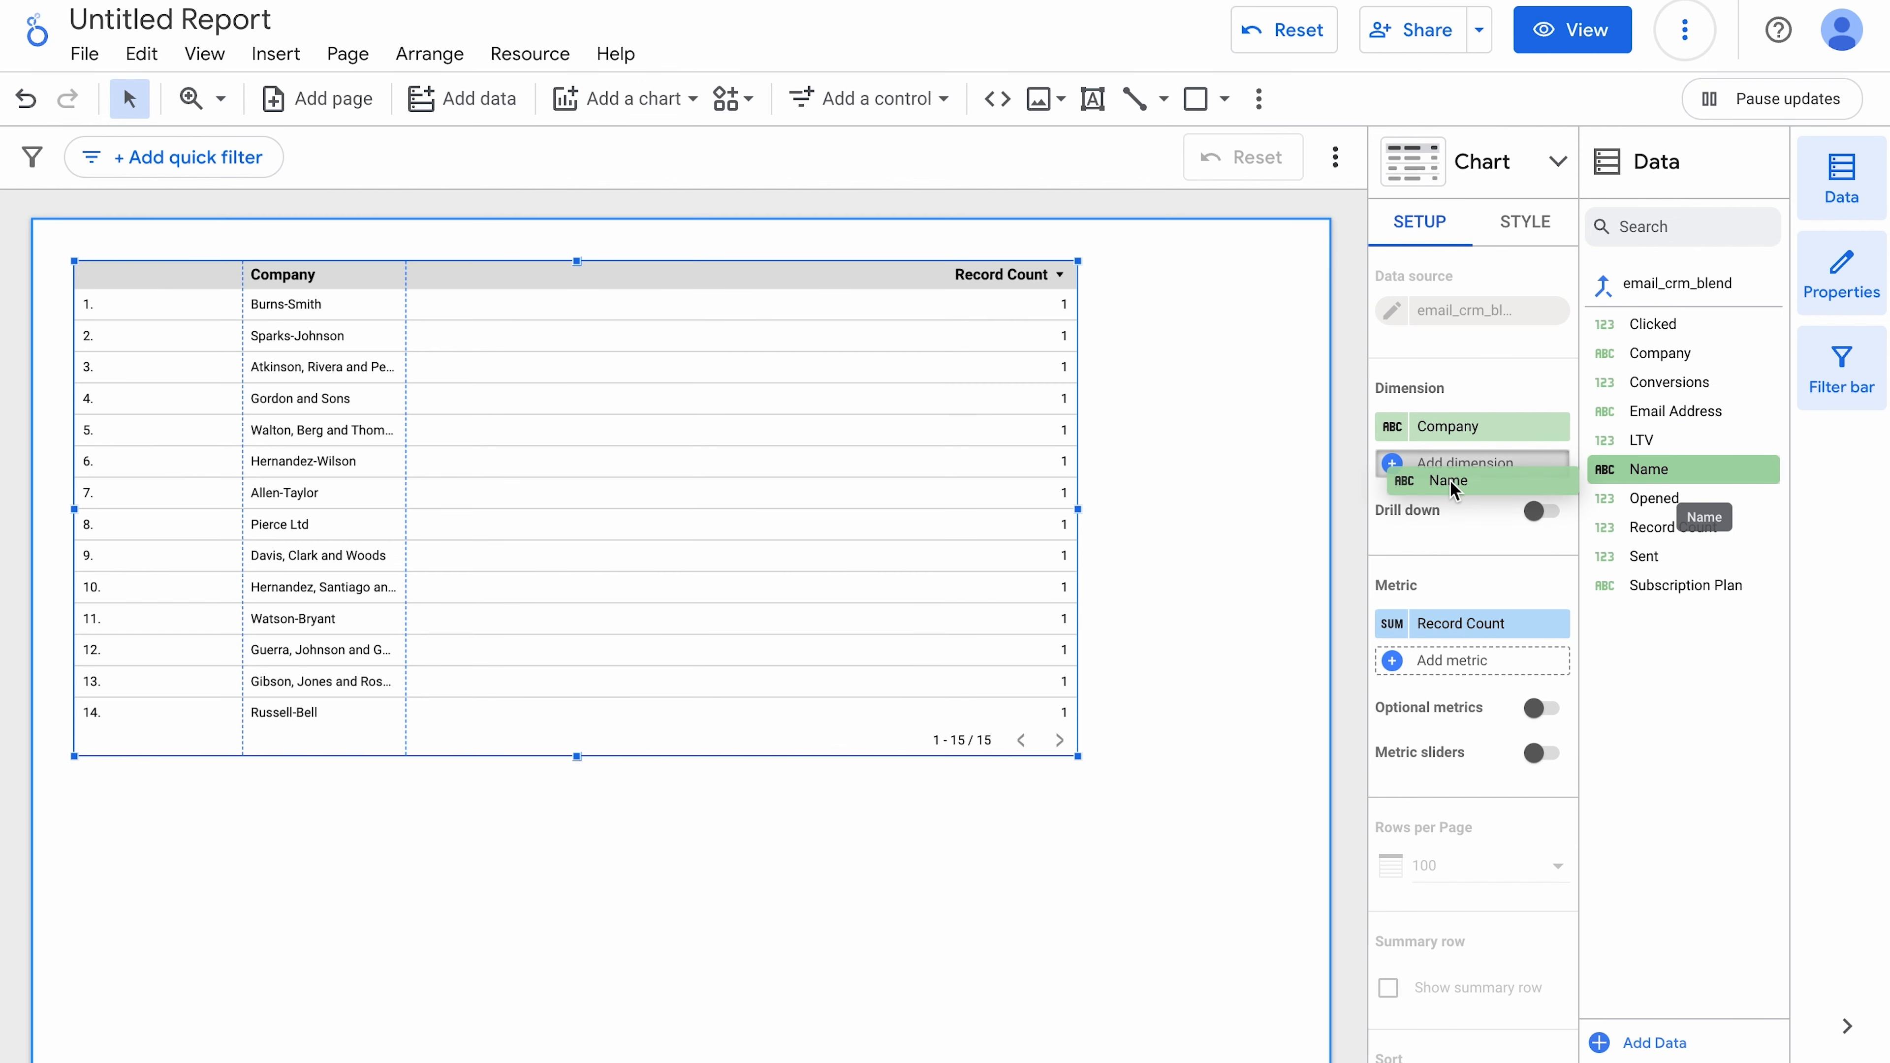
click(1449, 480)
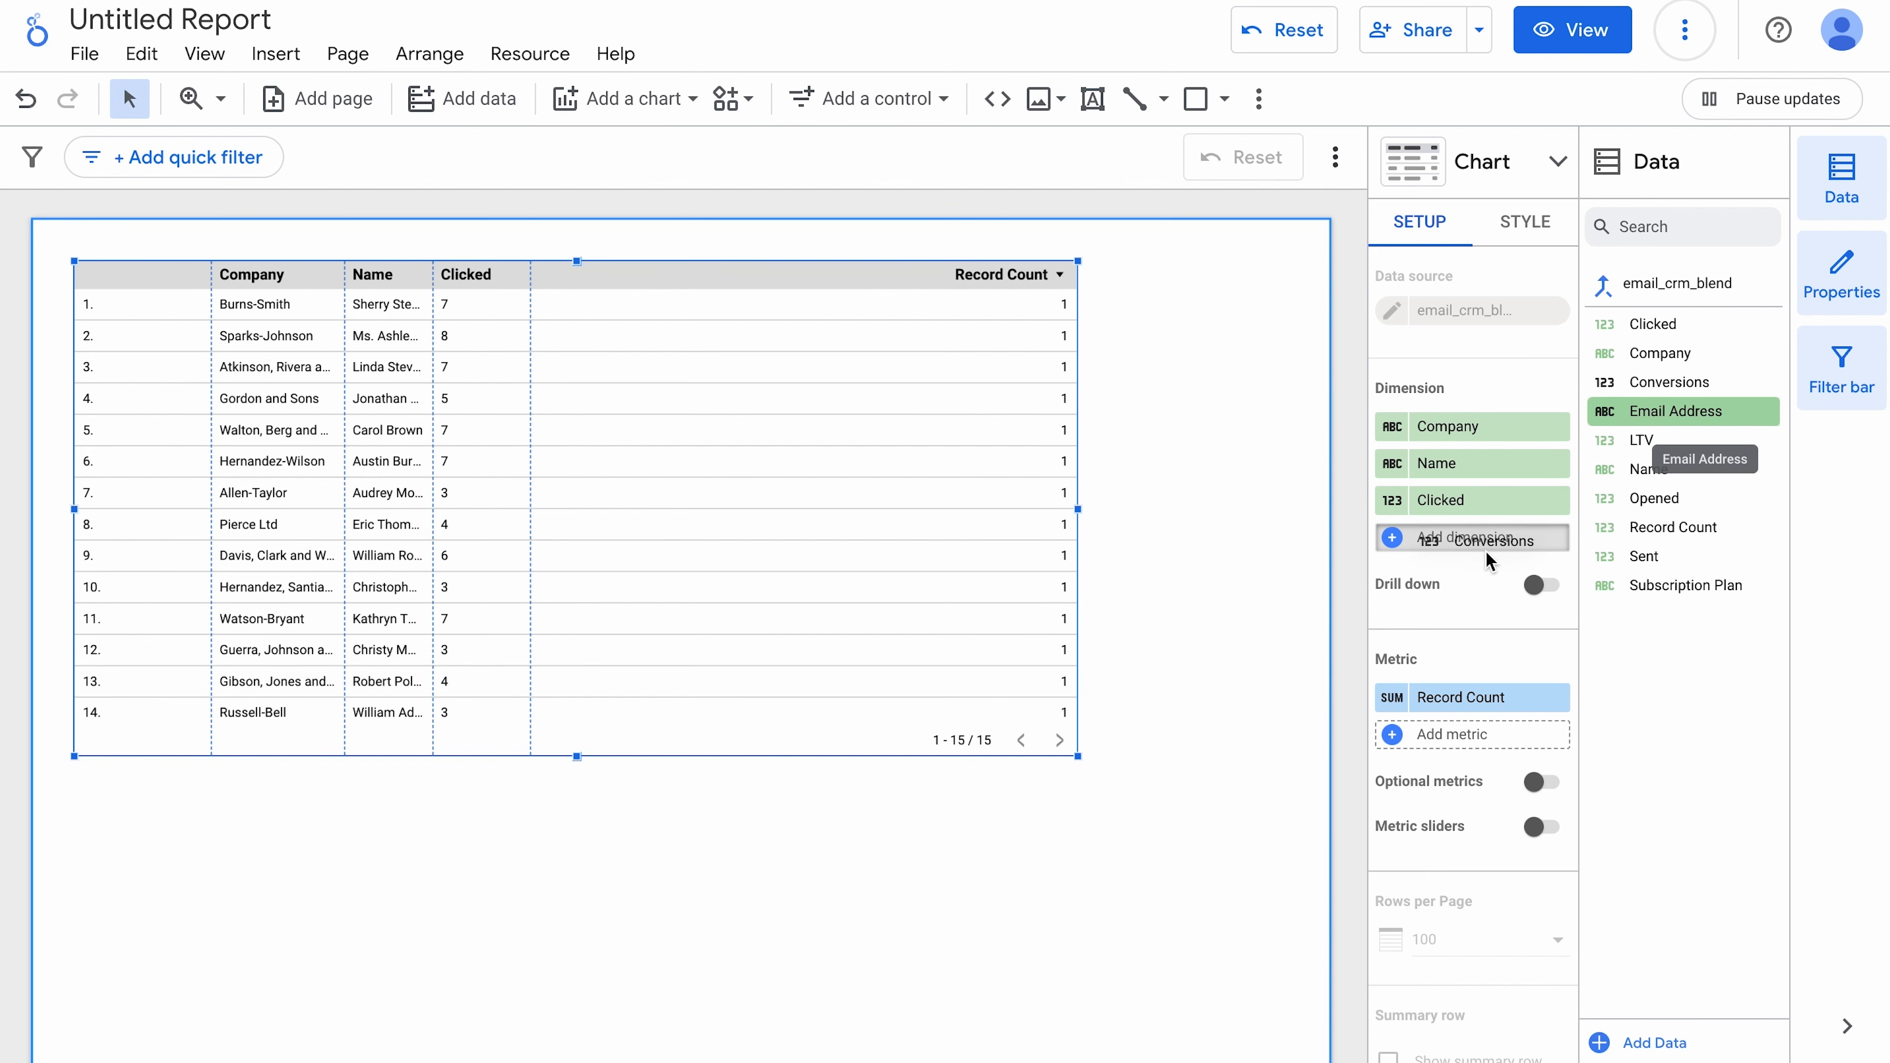
click(1467, 538)
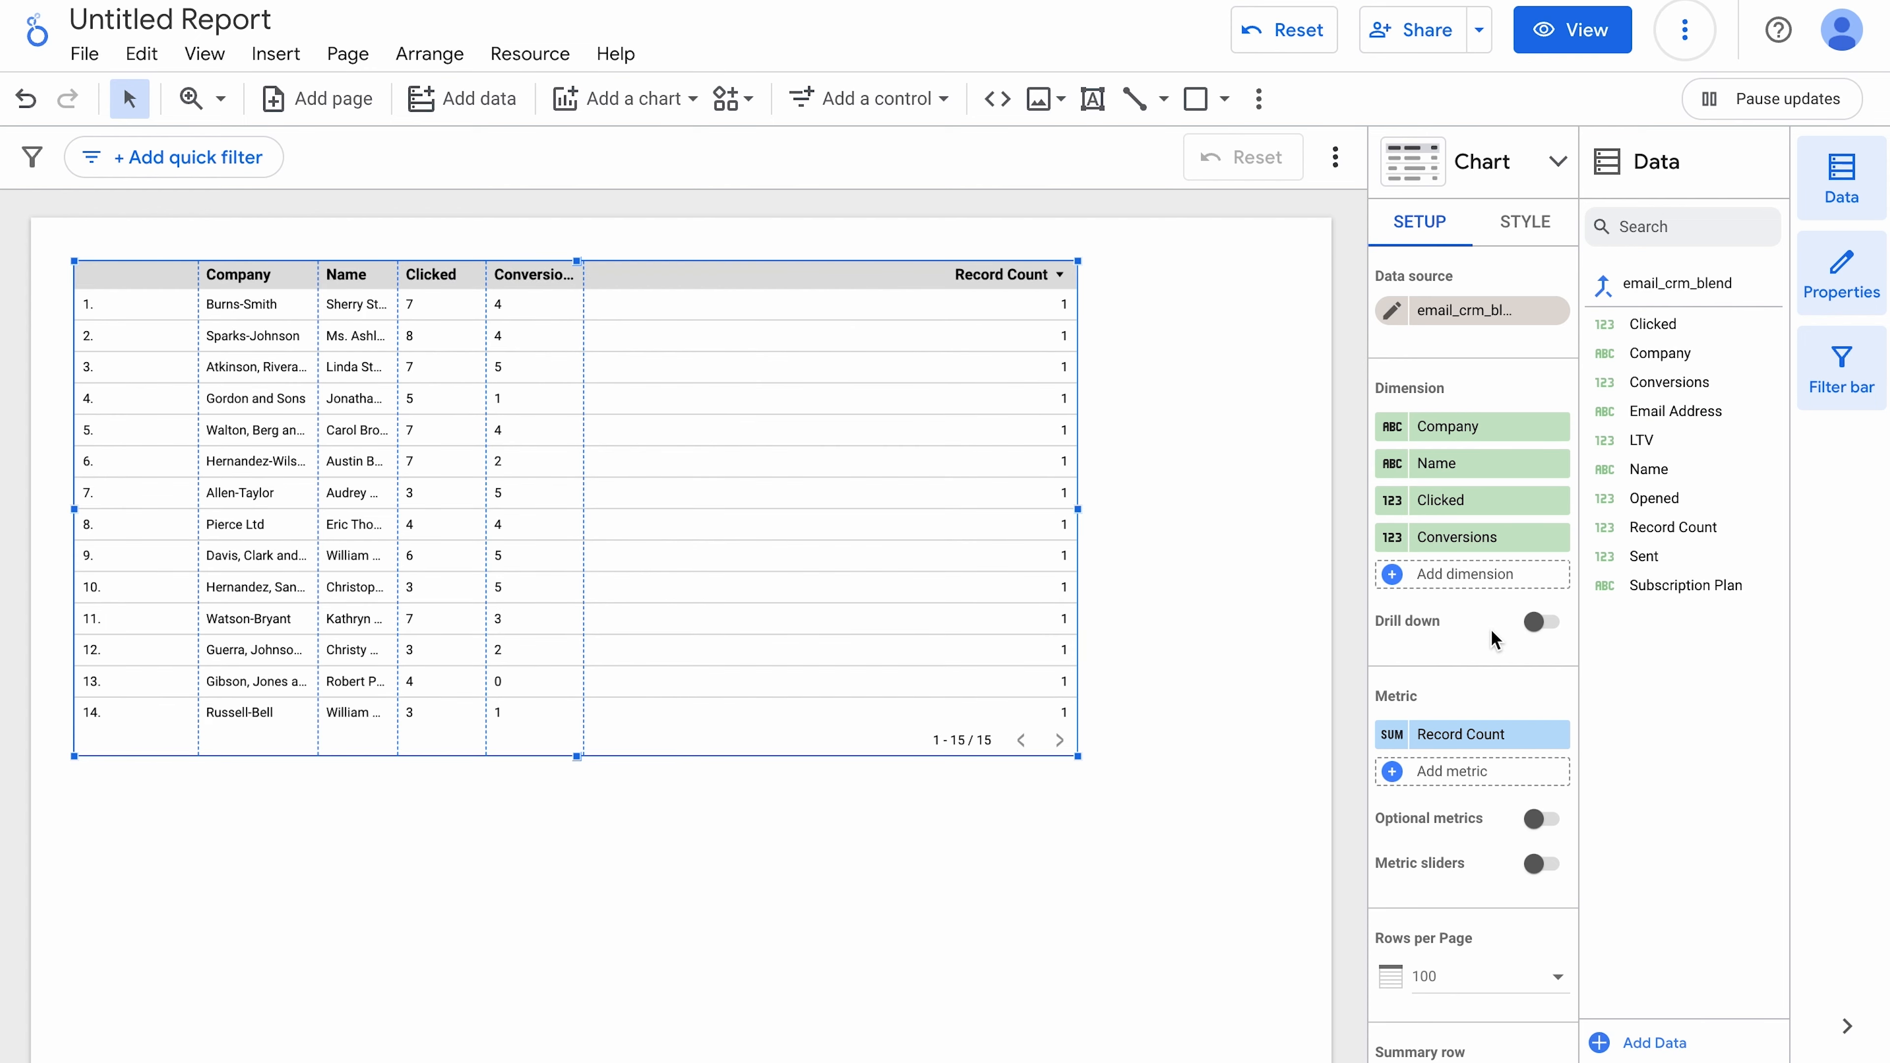
click(1459, 732)
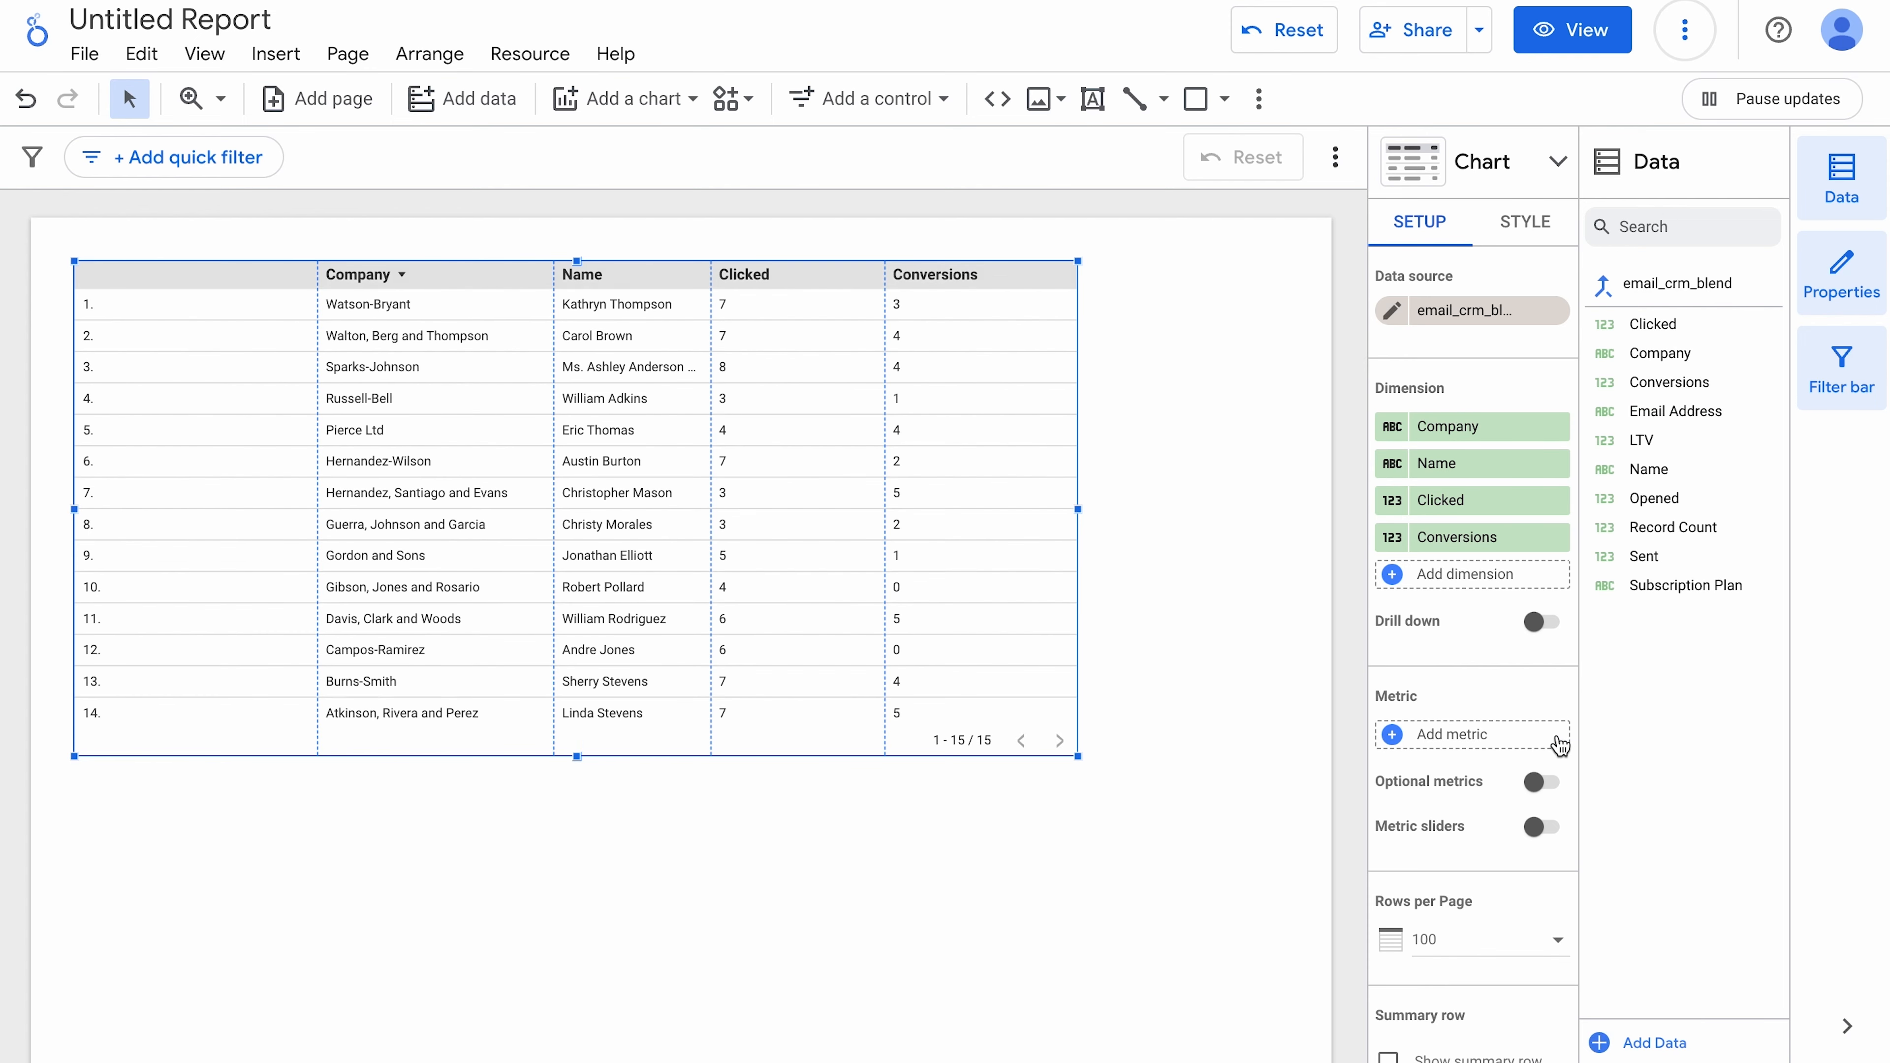
click(1571, 29)
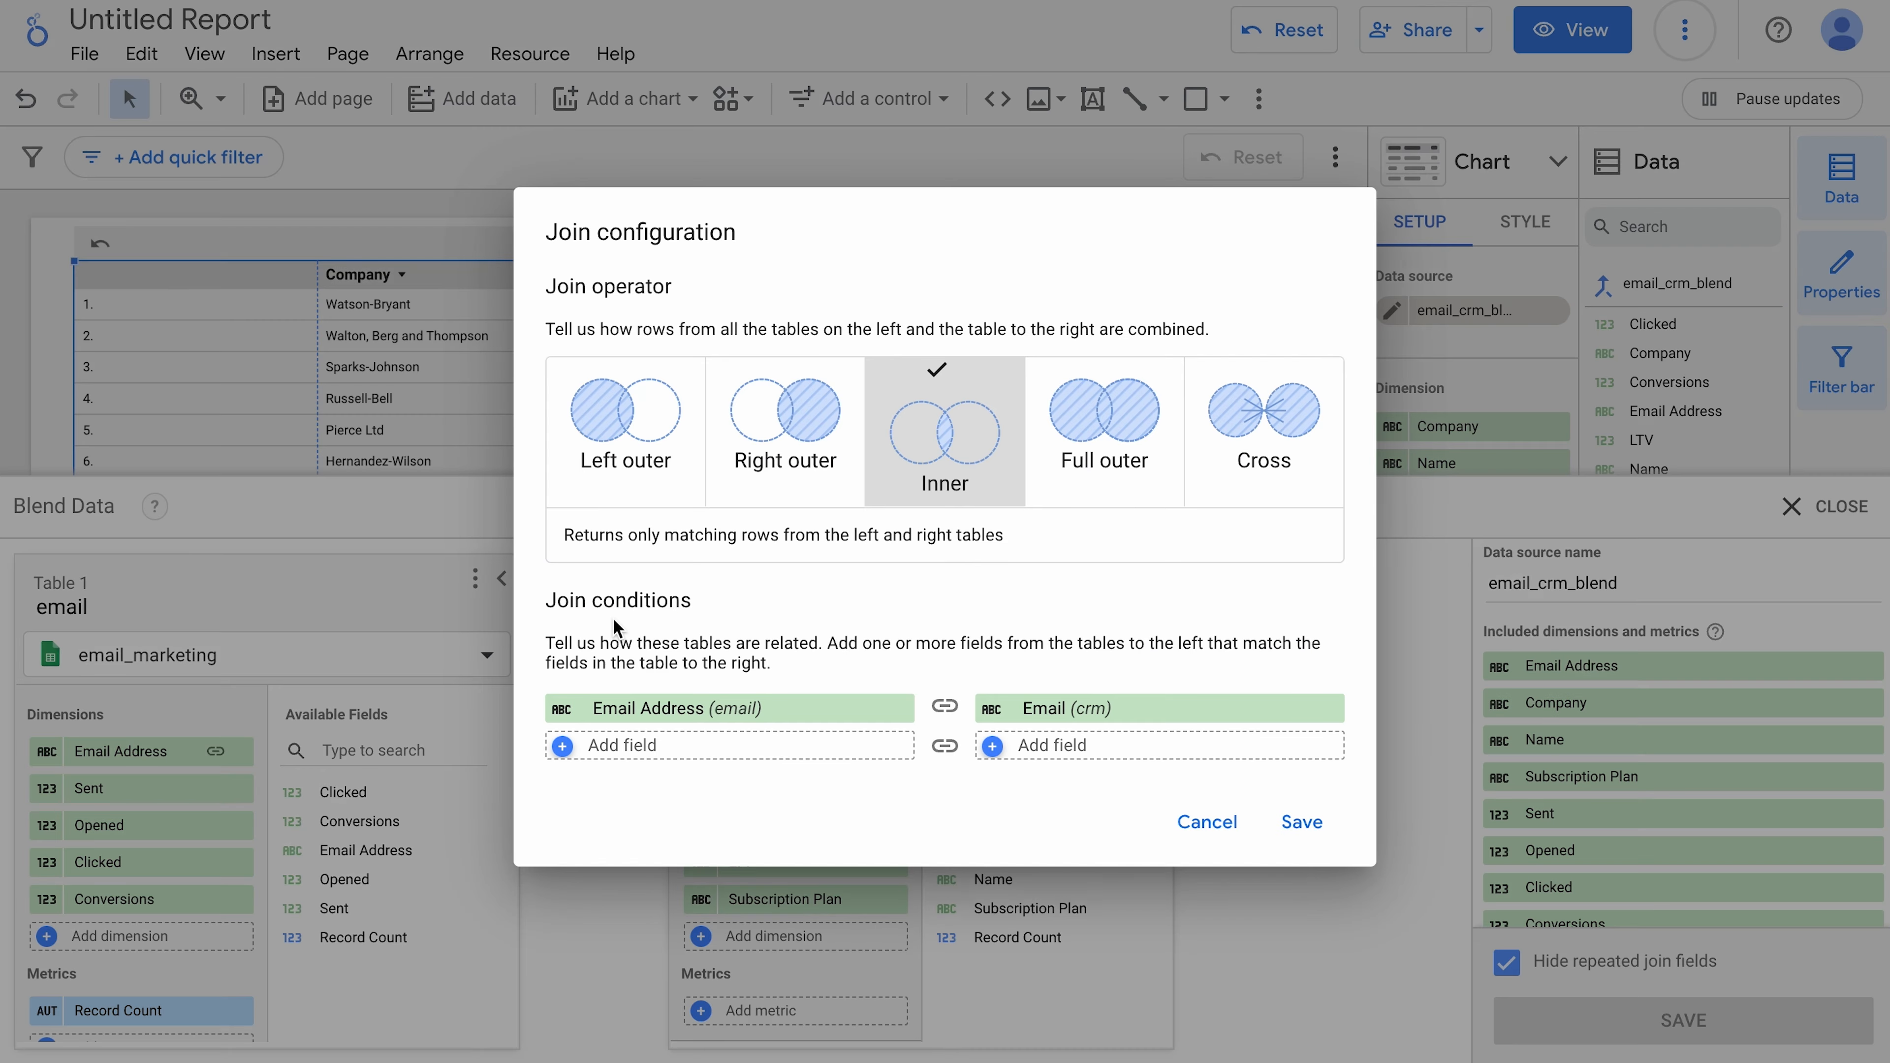
Step: Switch the join to Right outer and save the blend so crm-only contacts appear
click(785, 423)
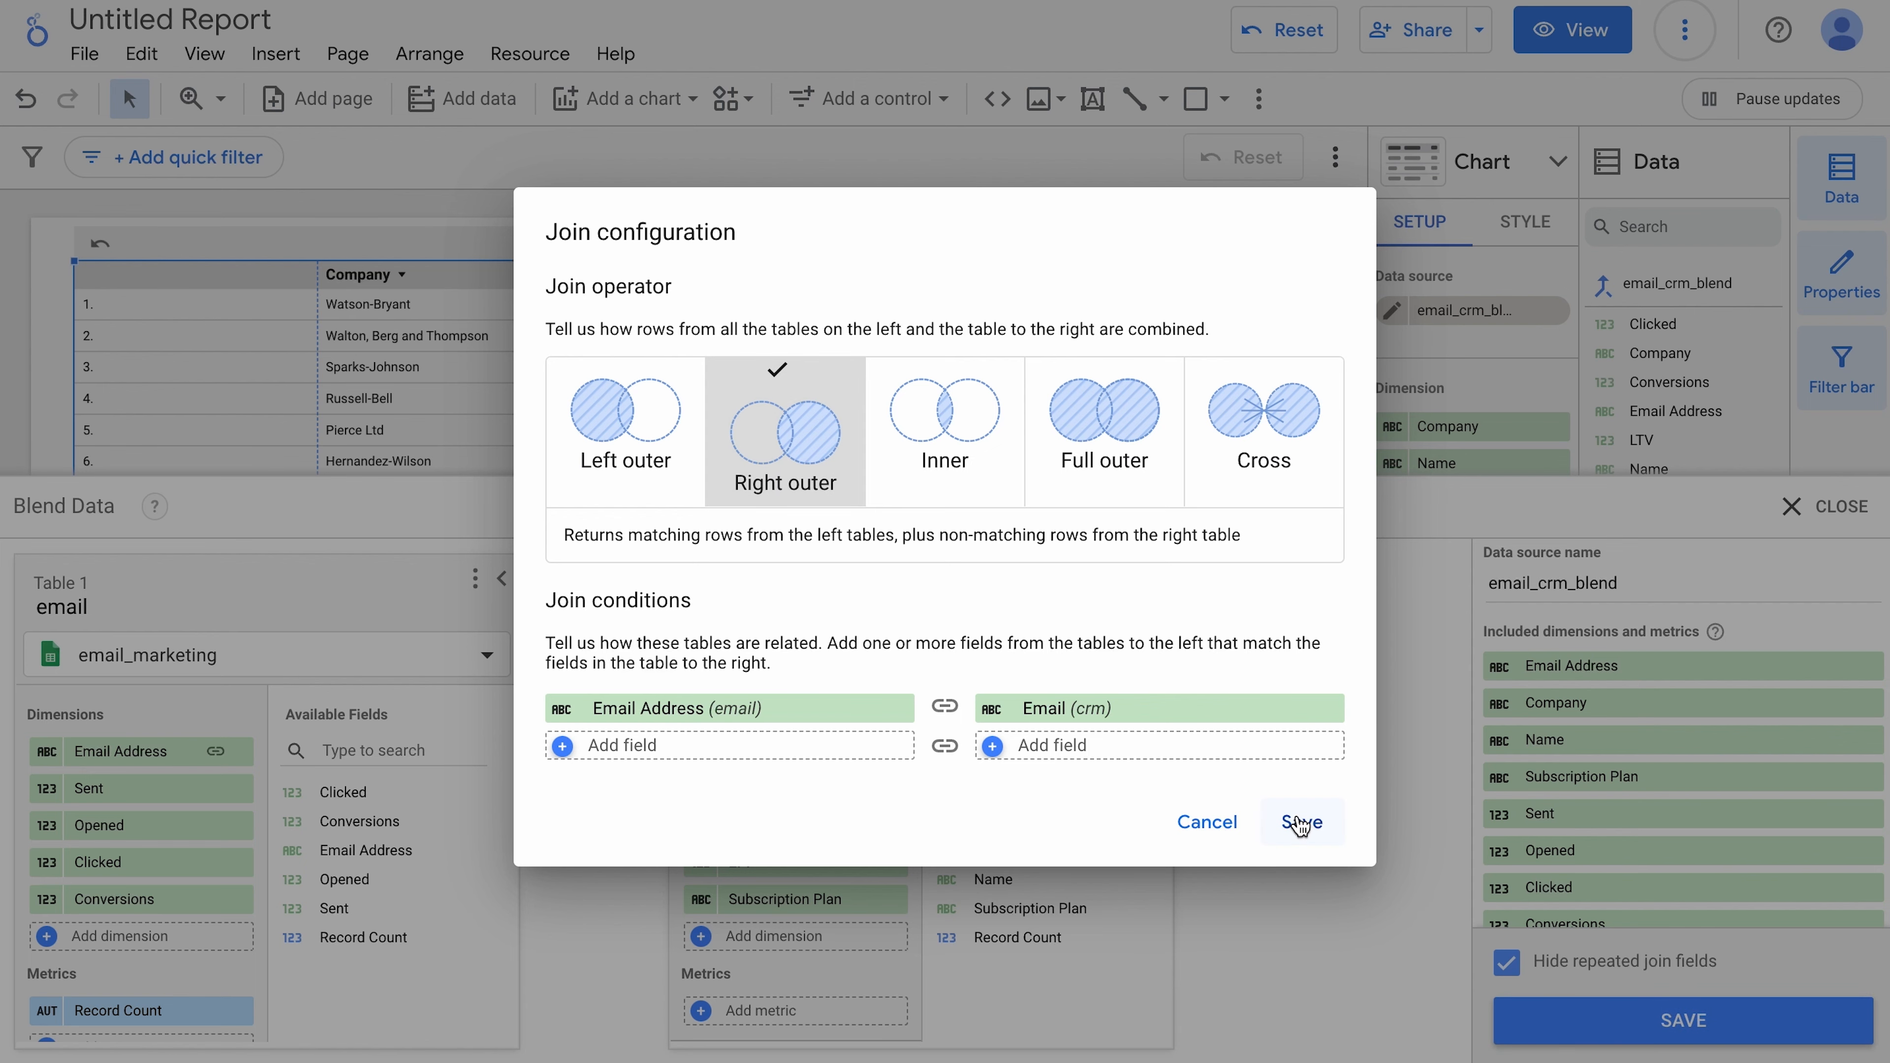
click(1300, 822)
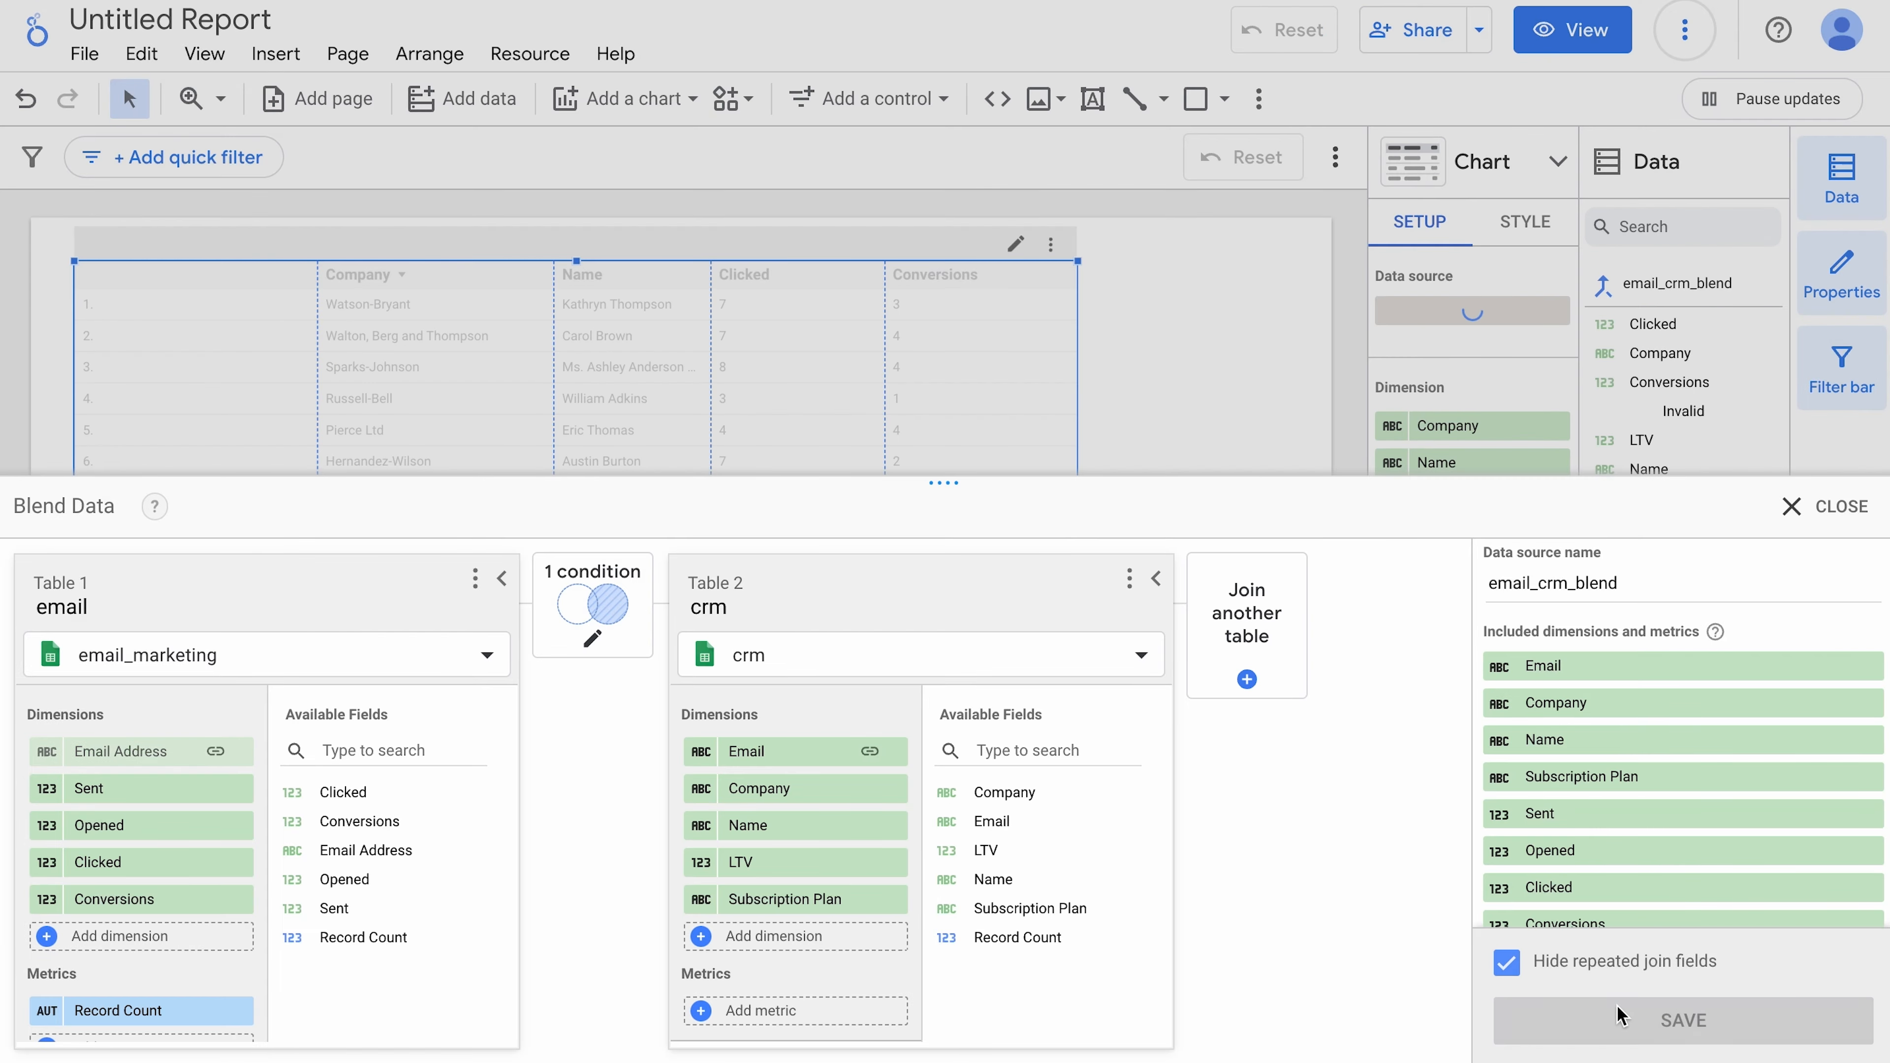
click(1681, 1019)
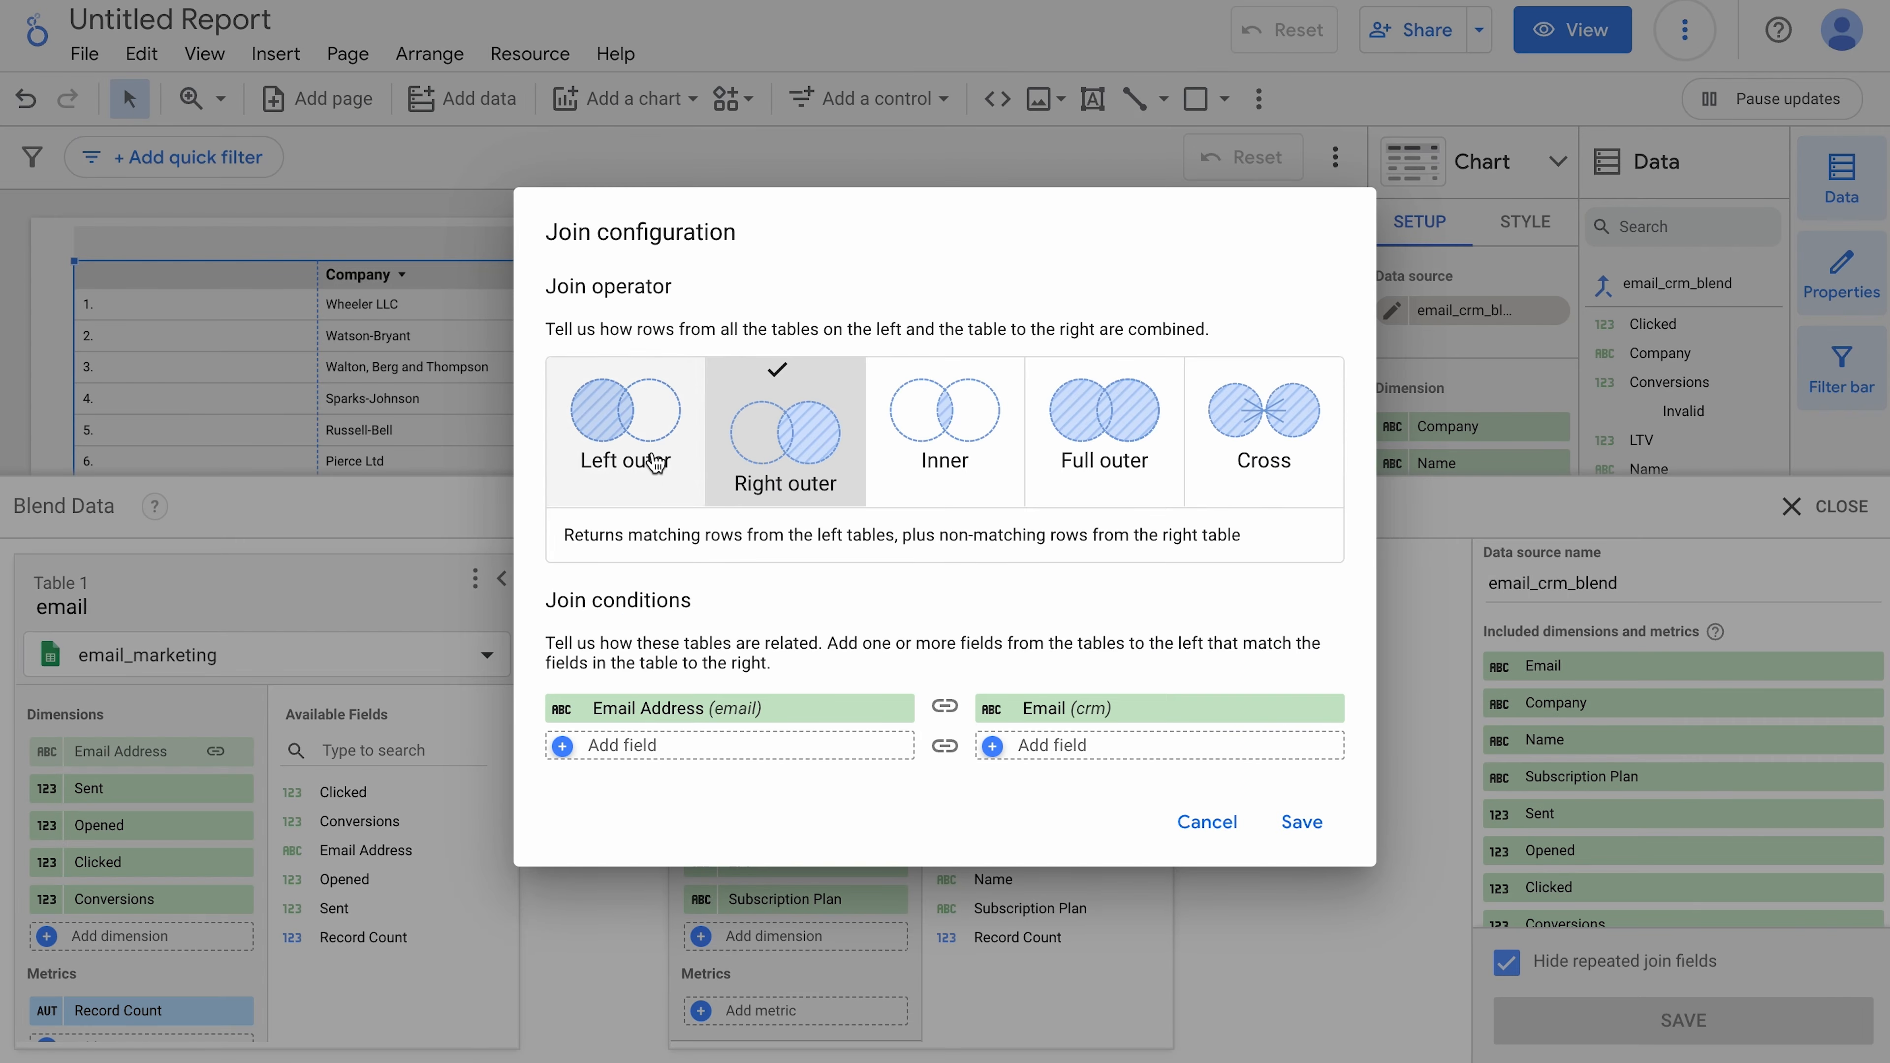
Step: Apply left outer then full outer joins and review the resulting table rows
click(1300, 822)
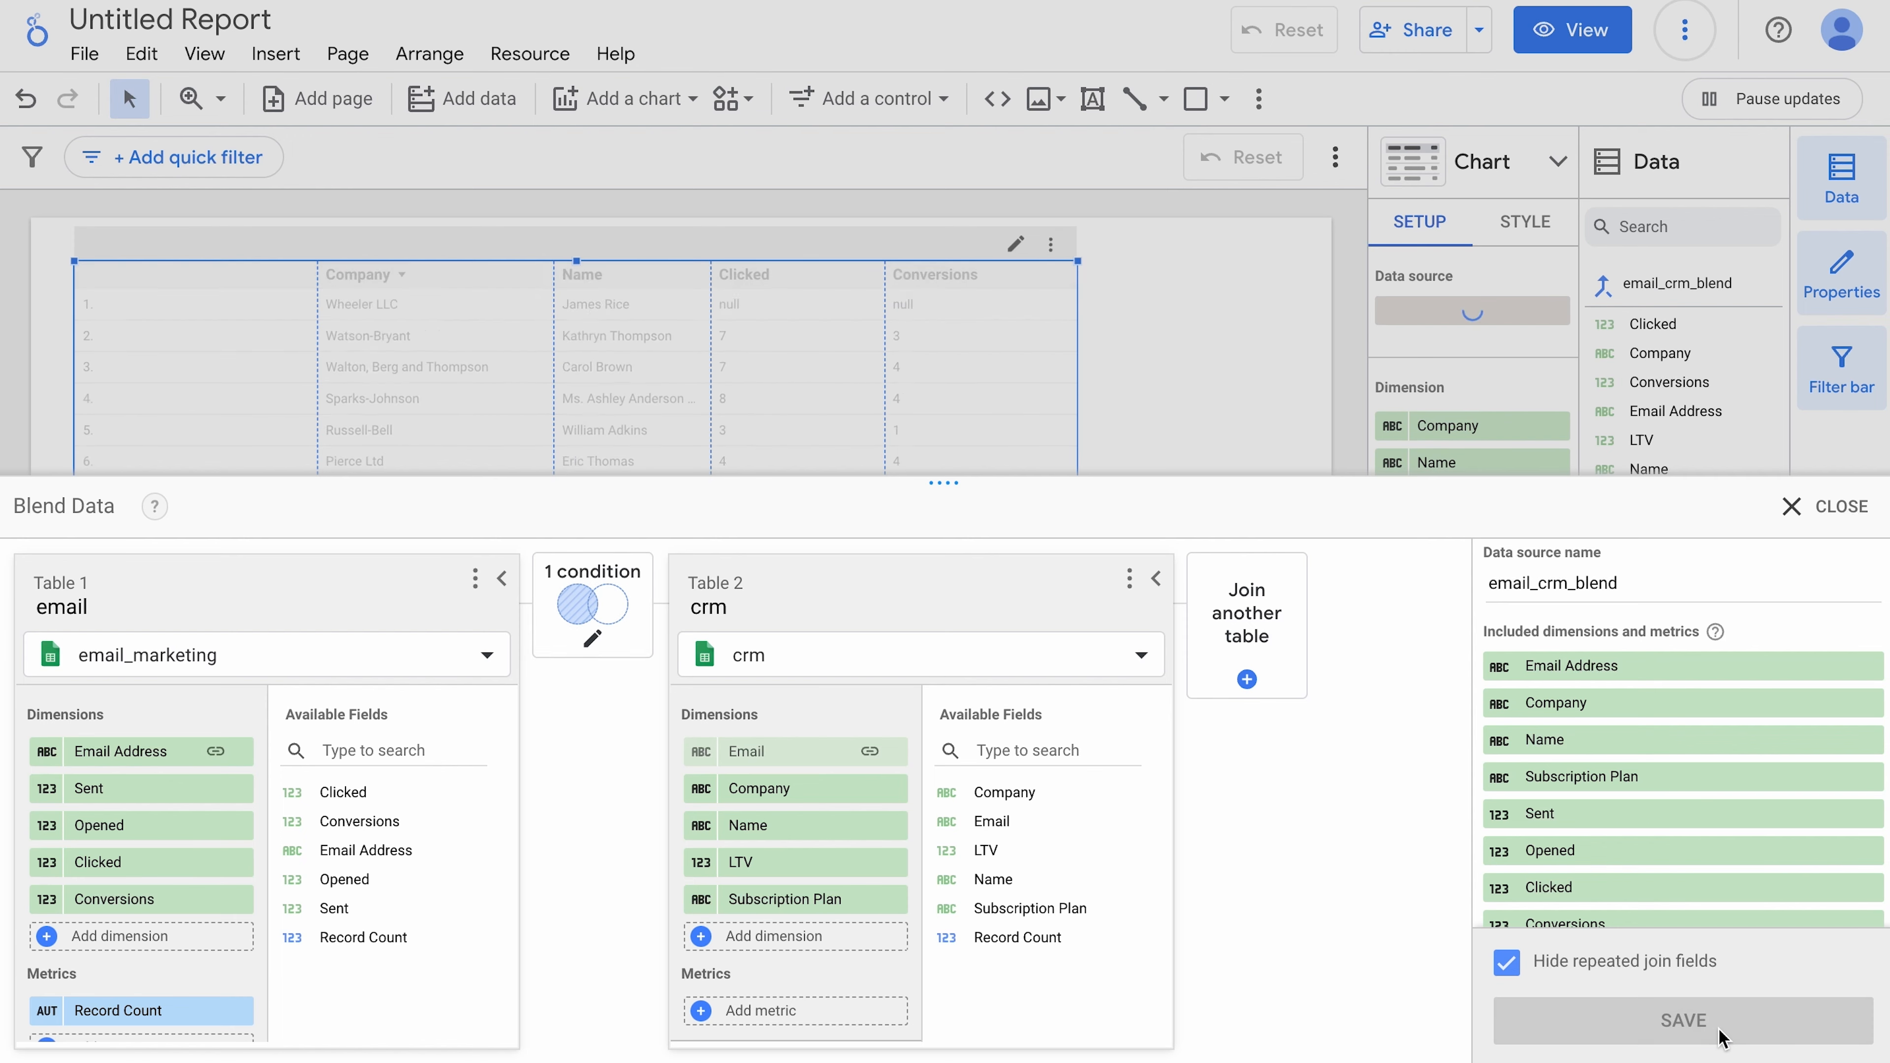
click(1682, 1021)
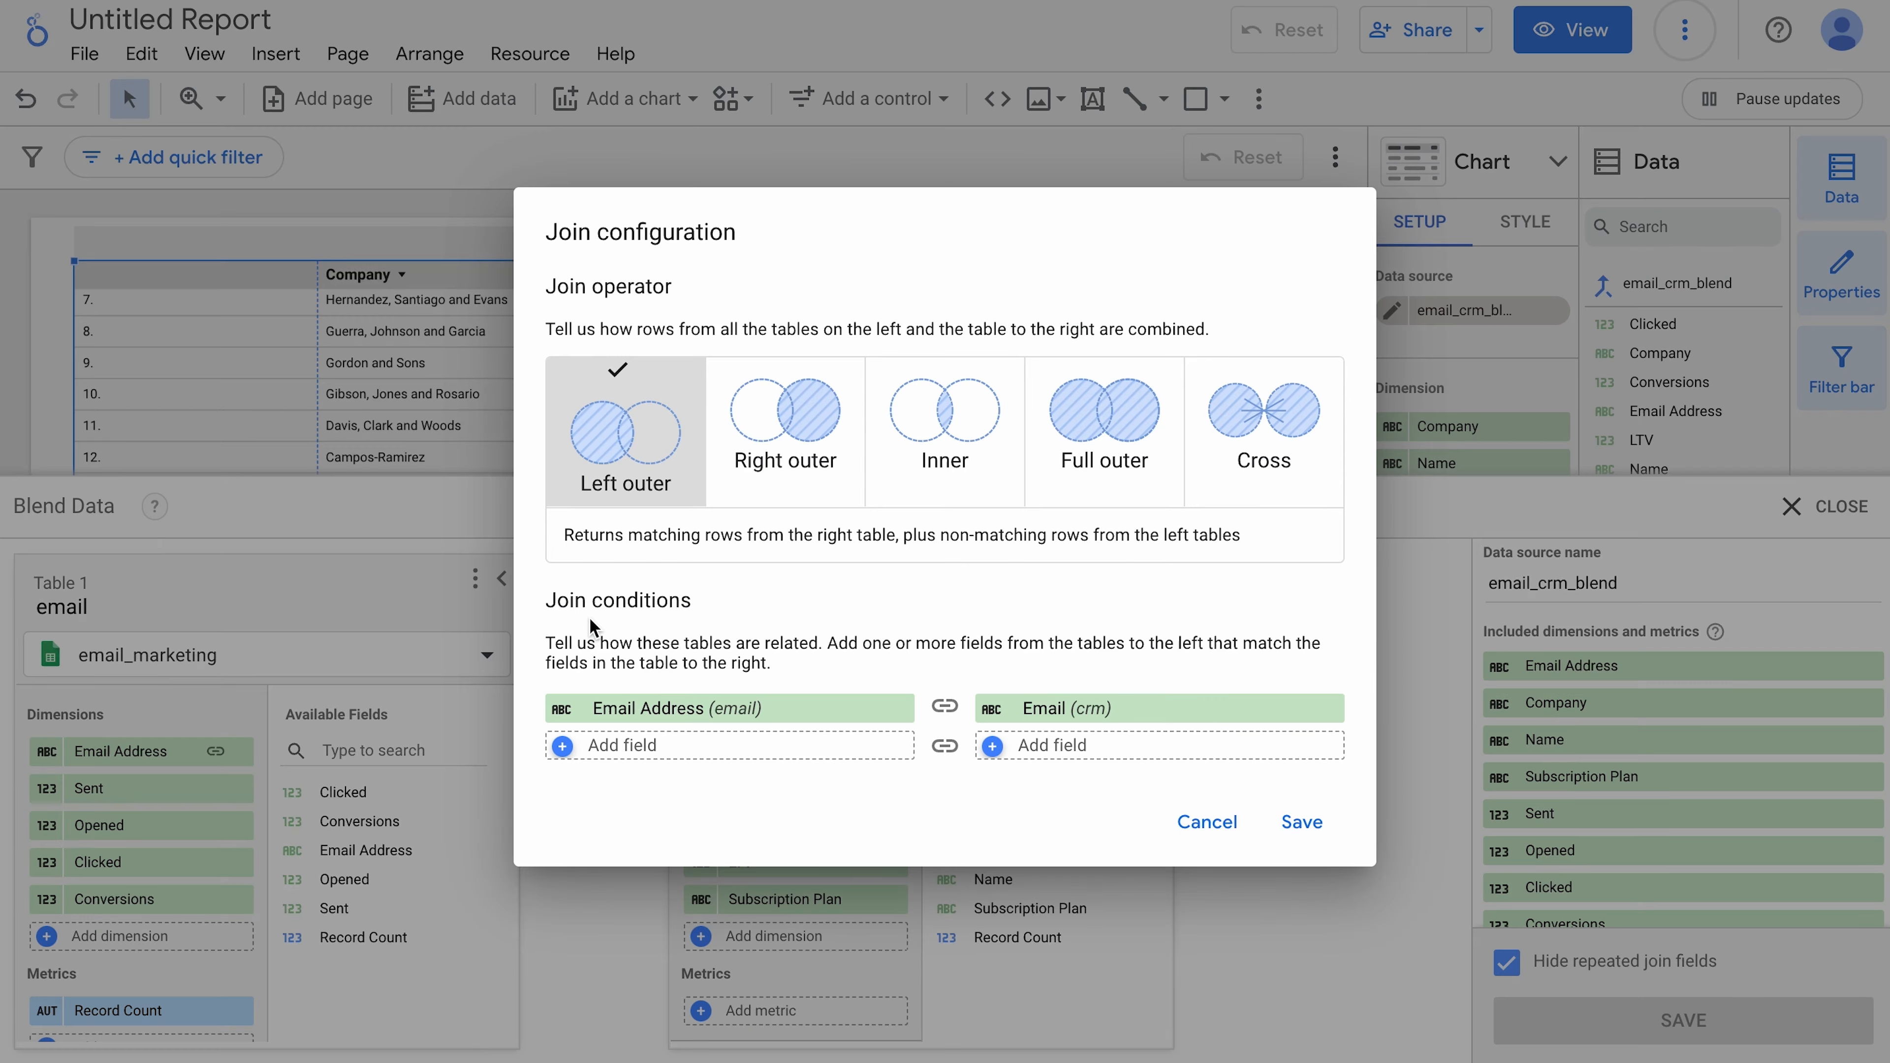
click(1300, 822)
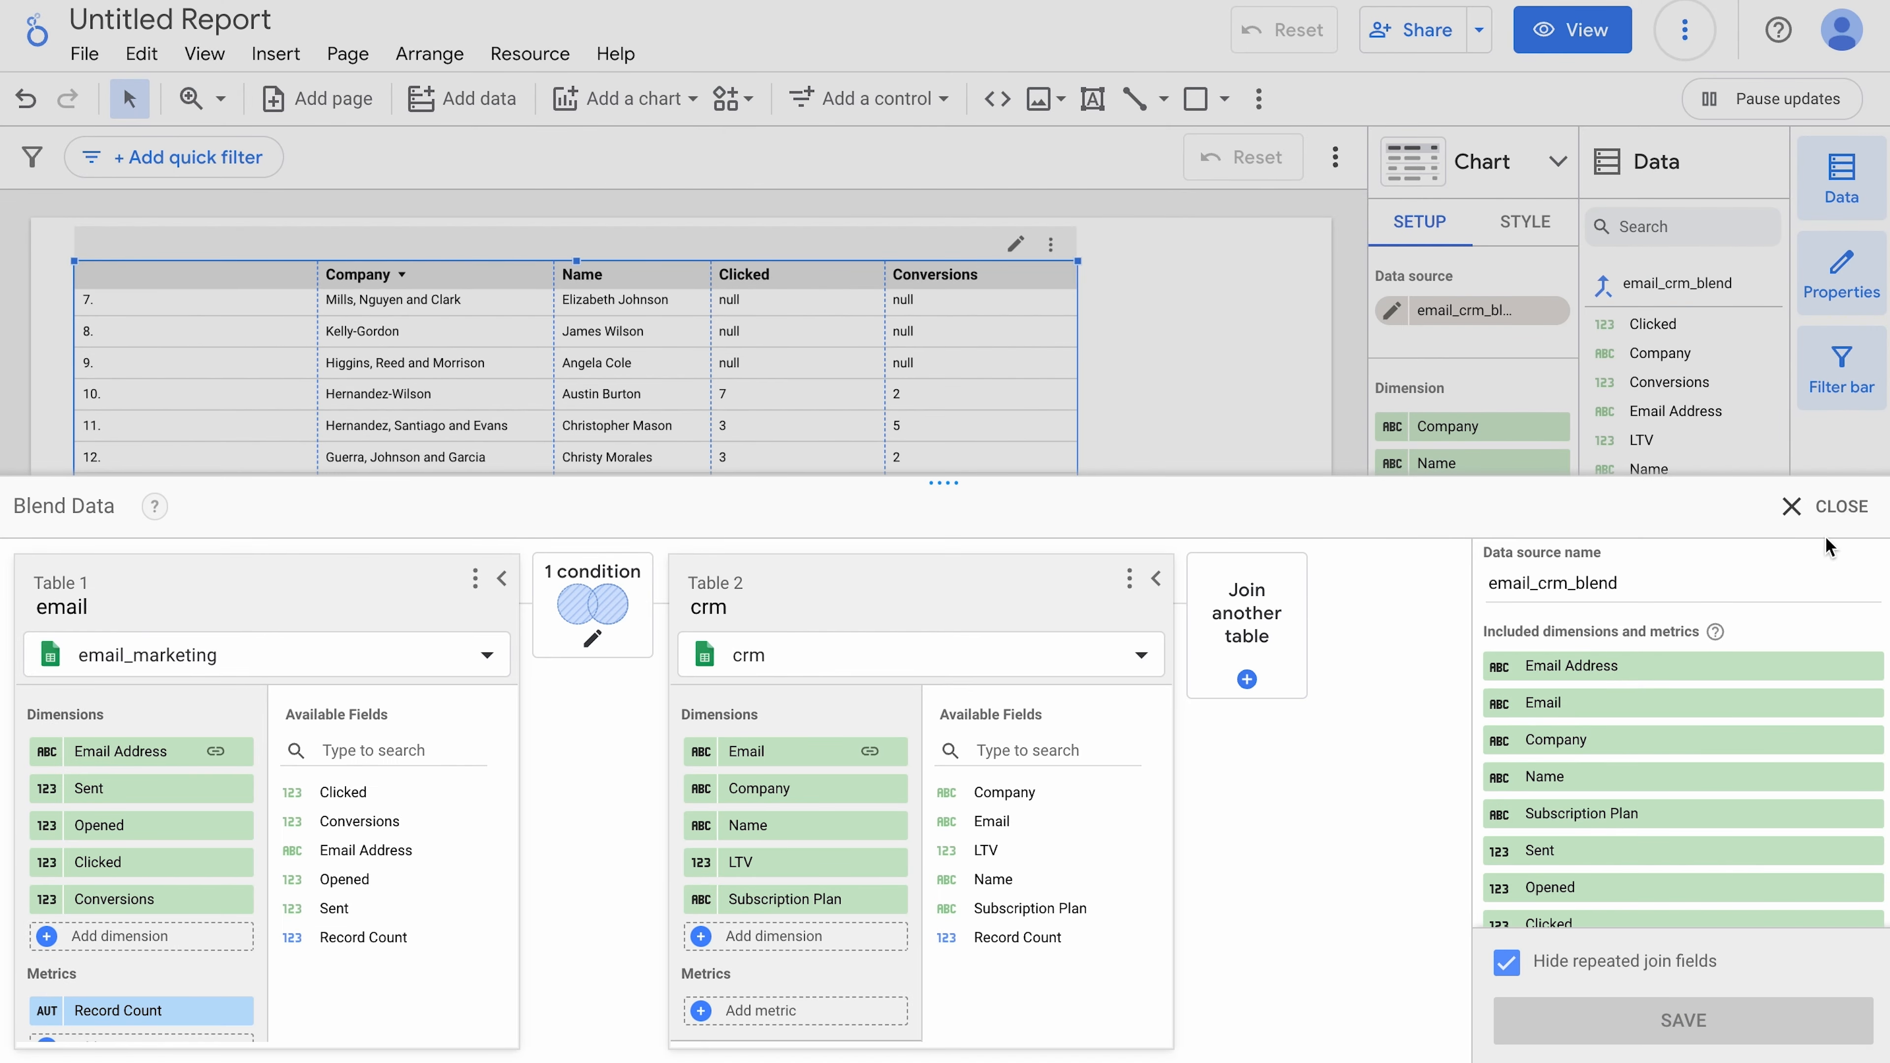
click(1840, 506)
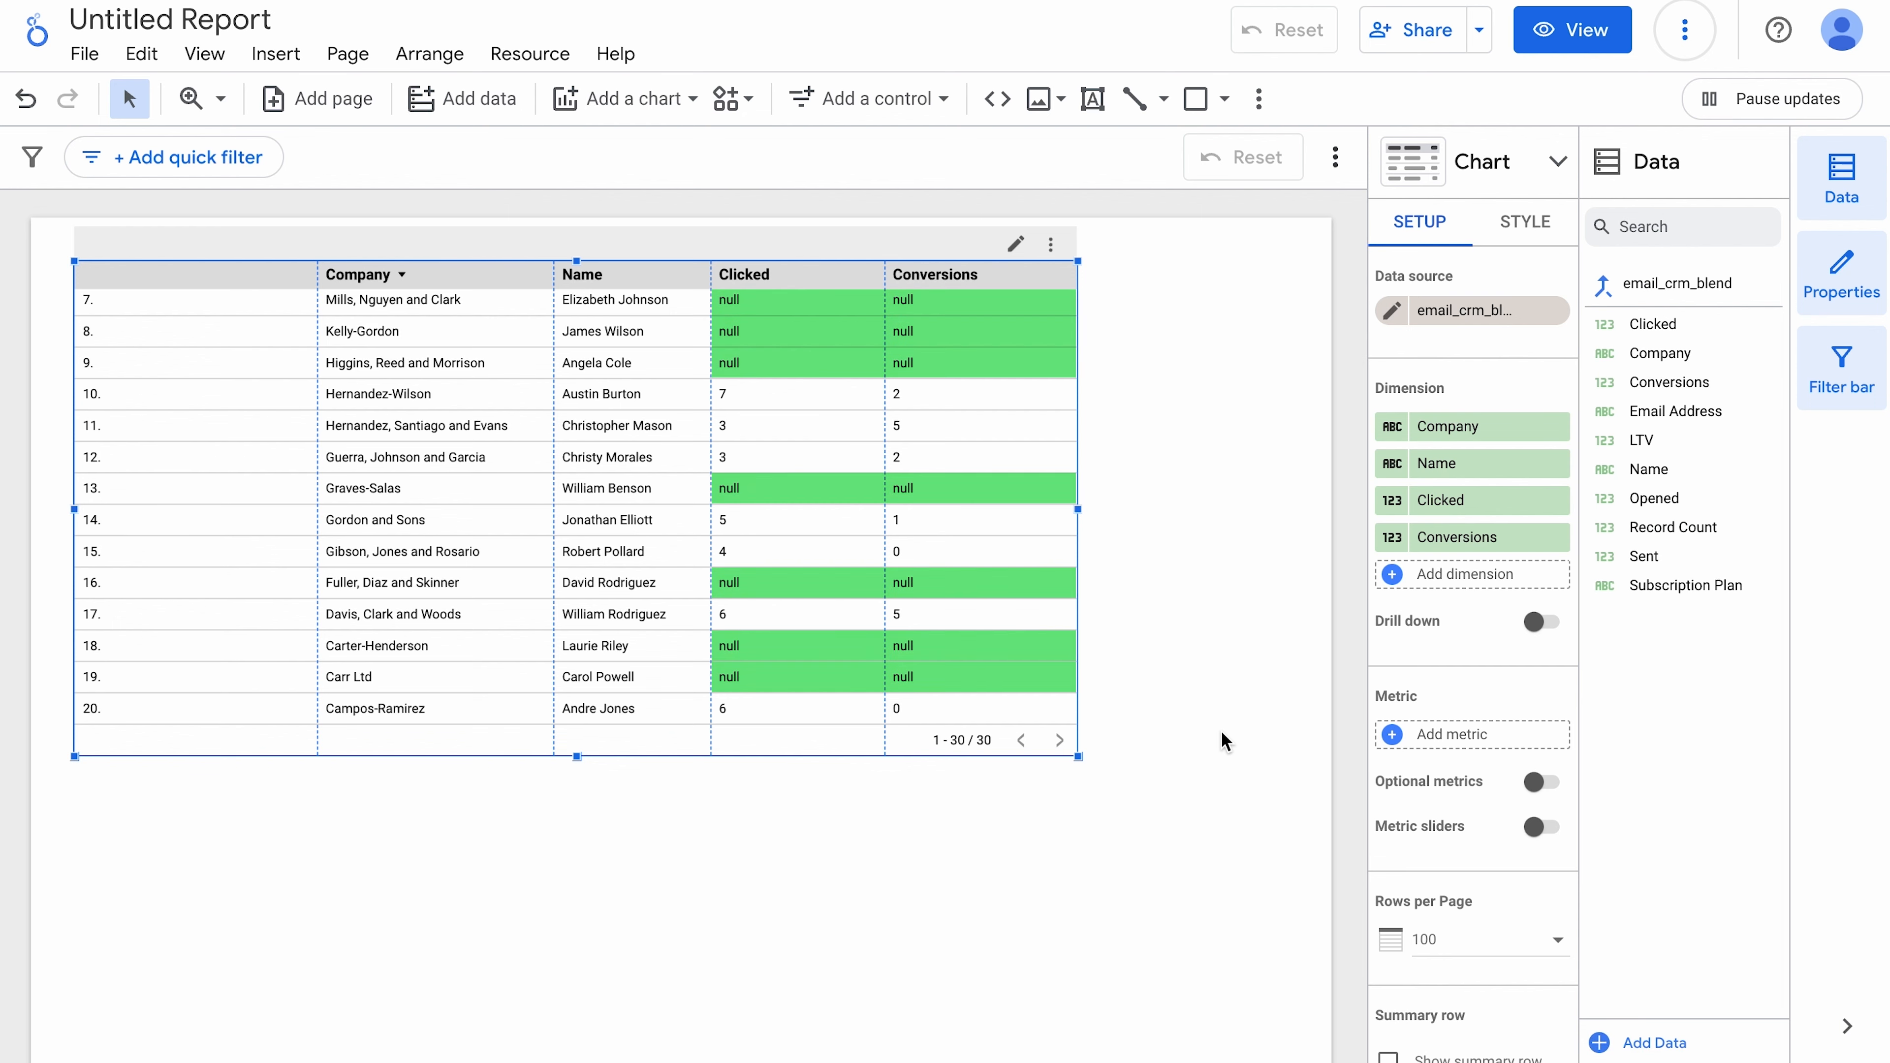
scroll(down, 3)
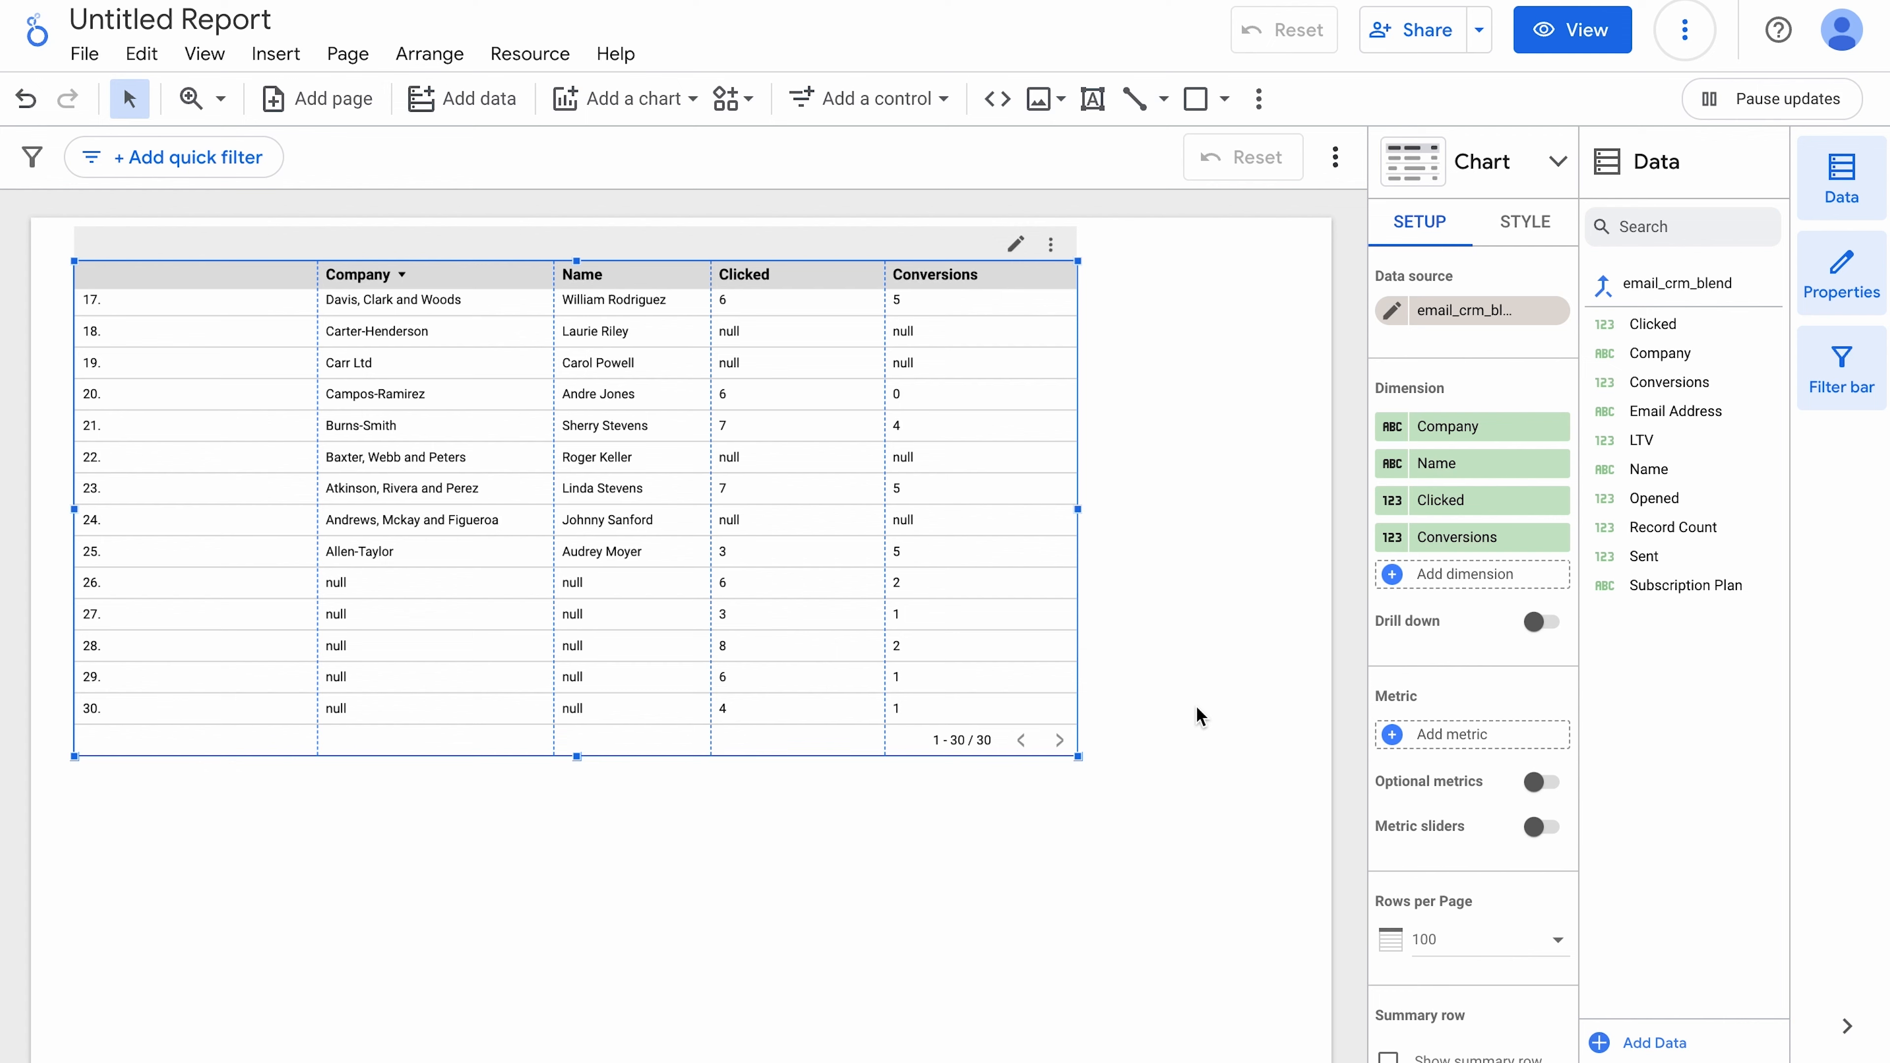
mouse_move(1359, 469)
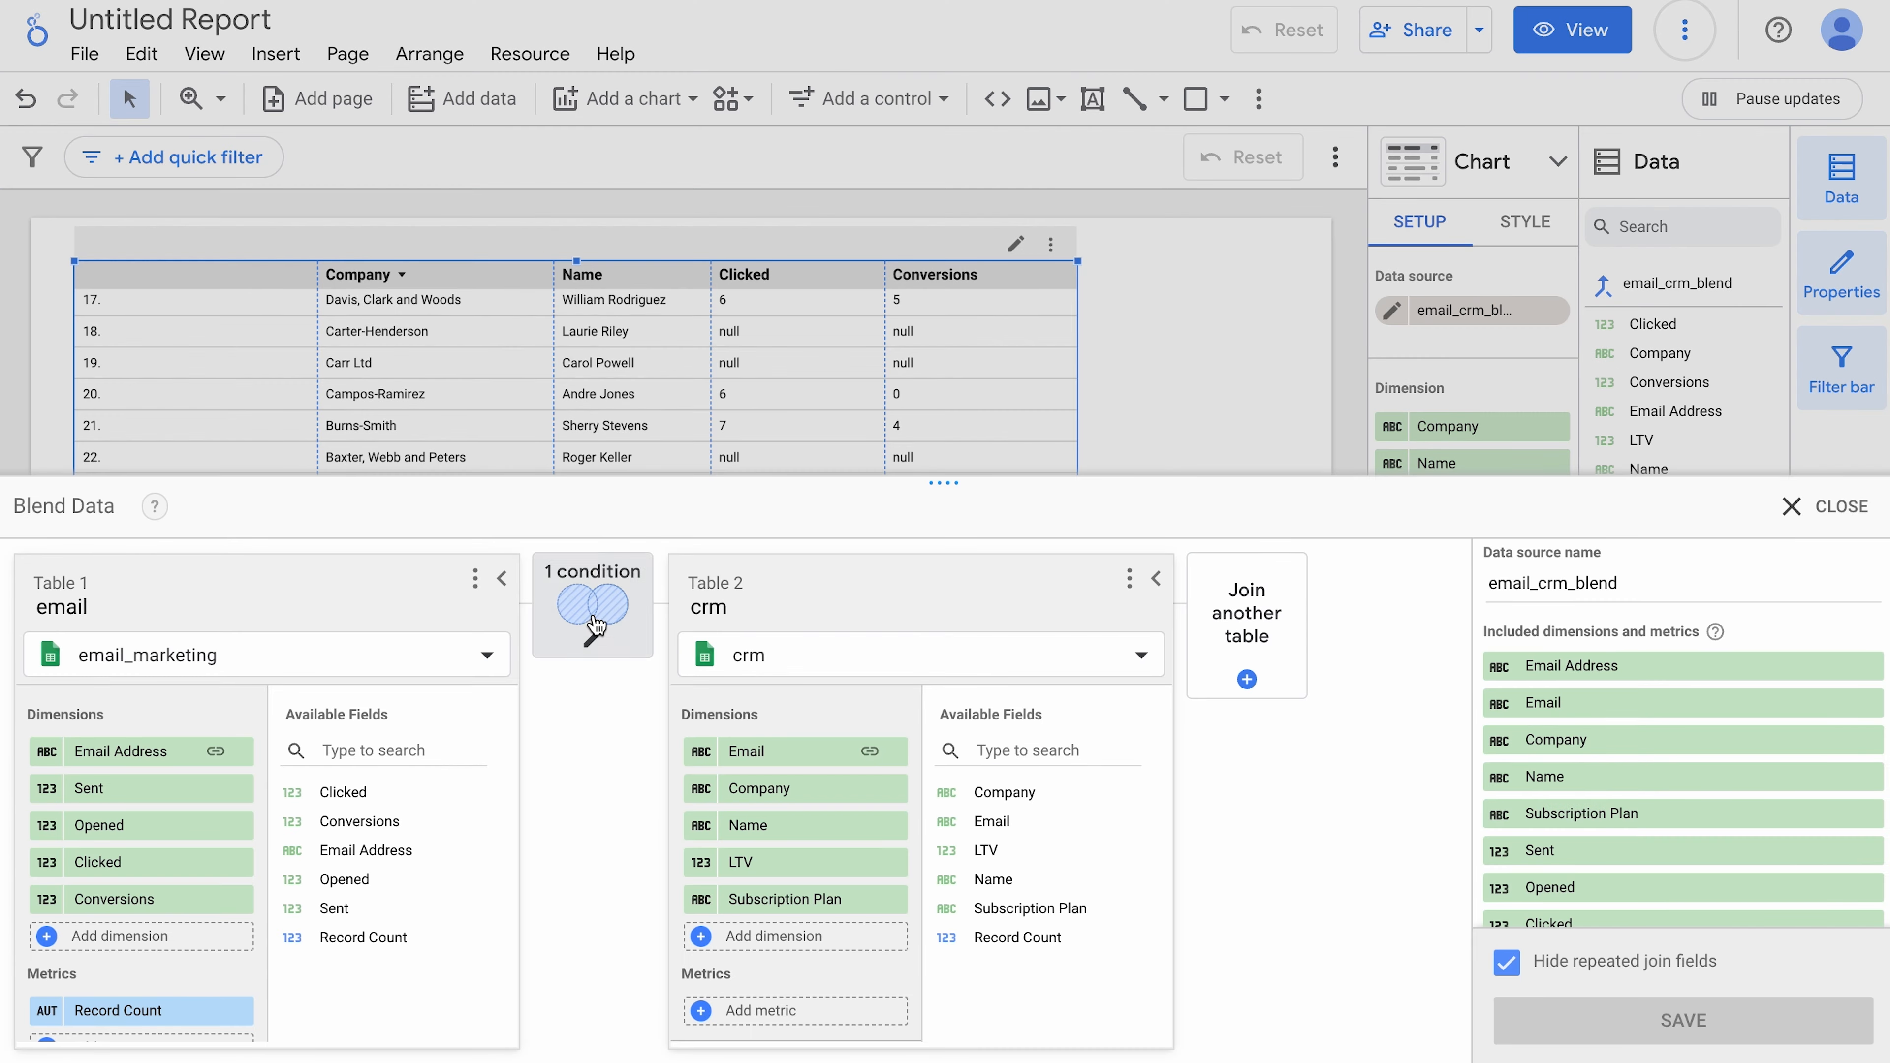
Step: Try a cross join, then return to Right outer matched on the crm Email field
click(591, 604)
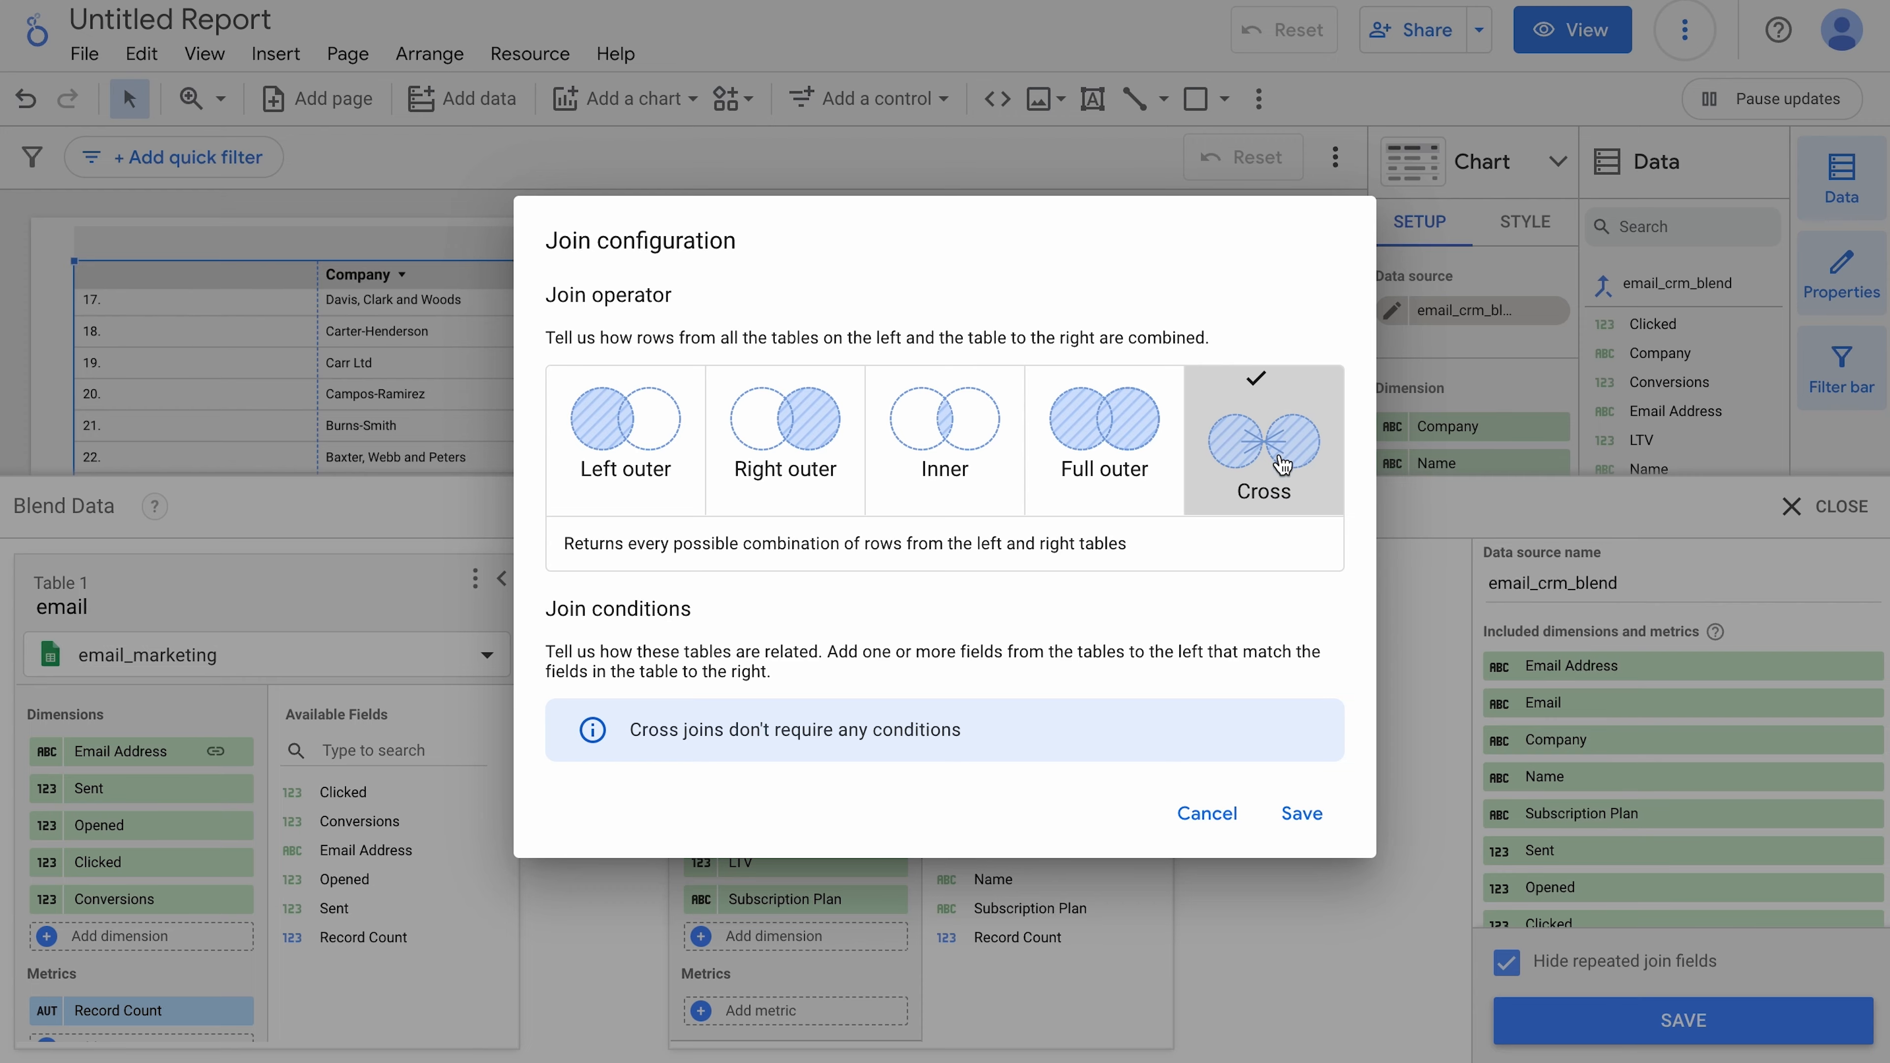
click(1300, 812)
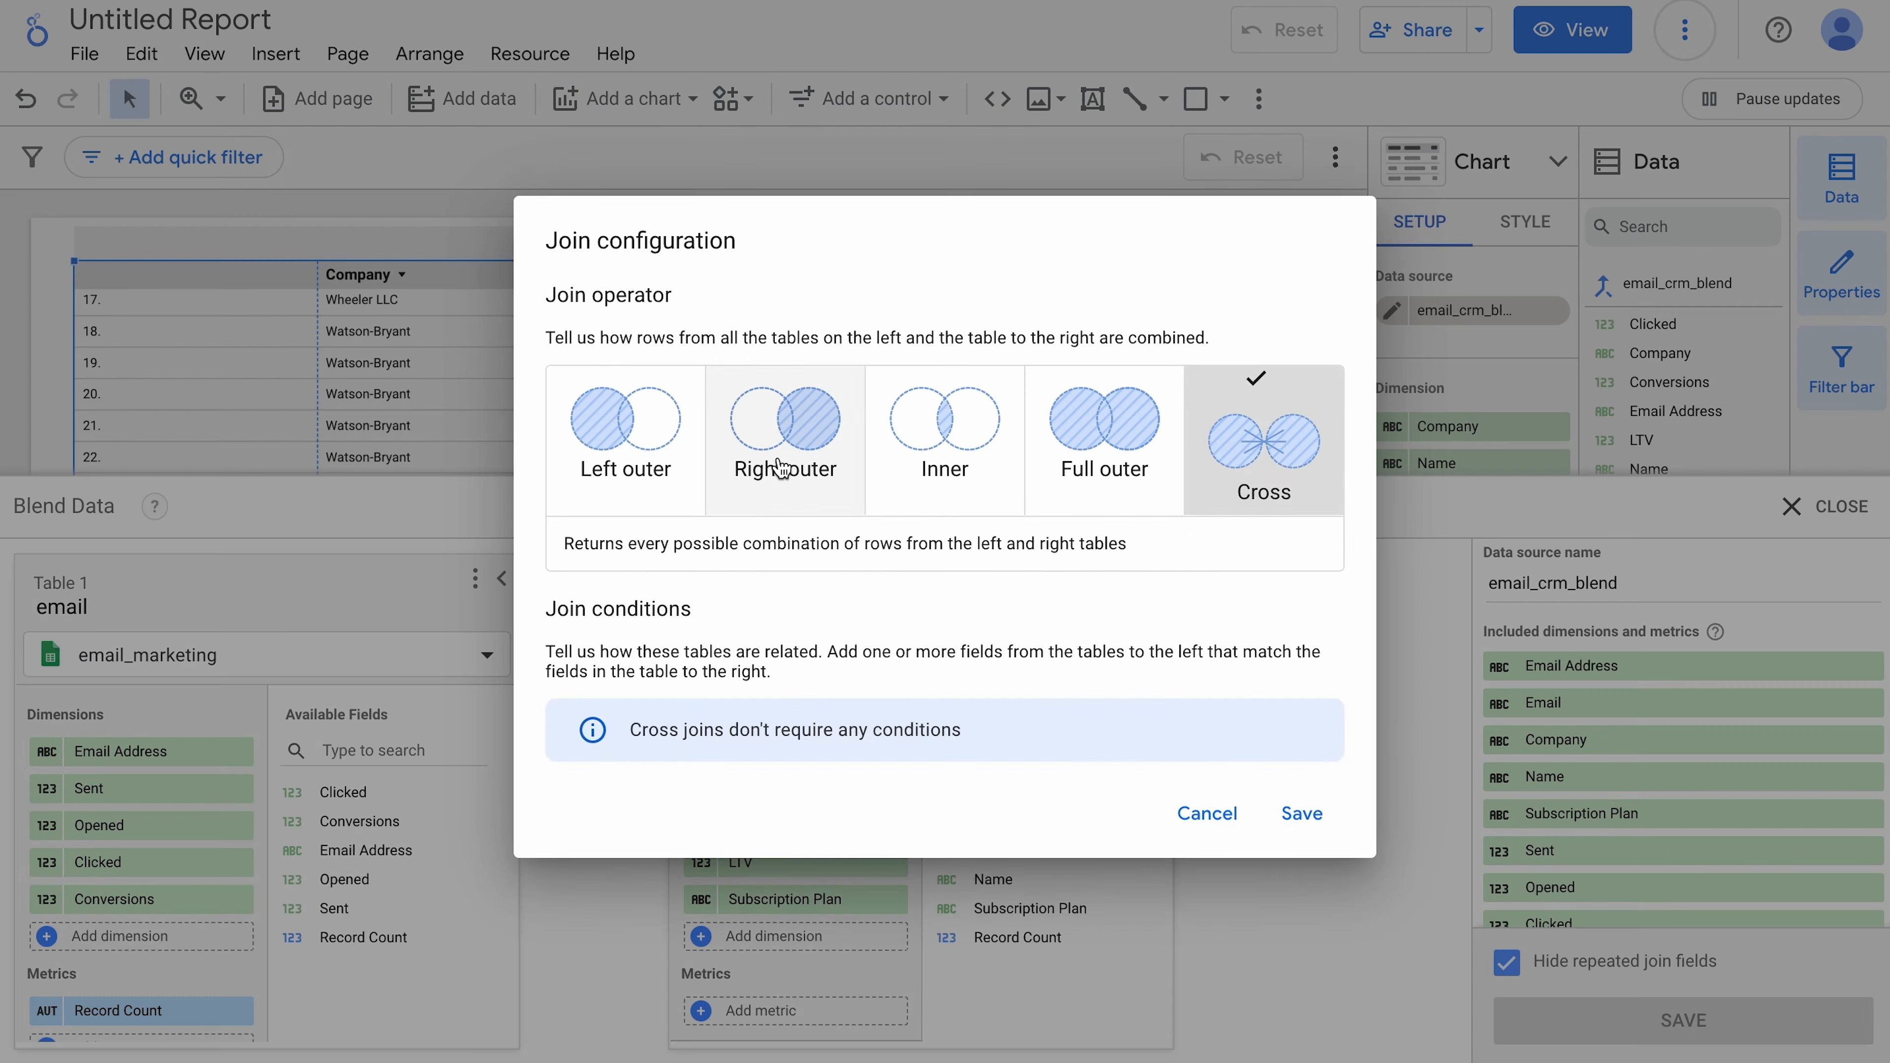
click(784, 431)
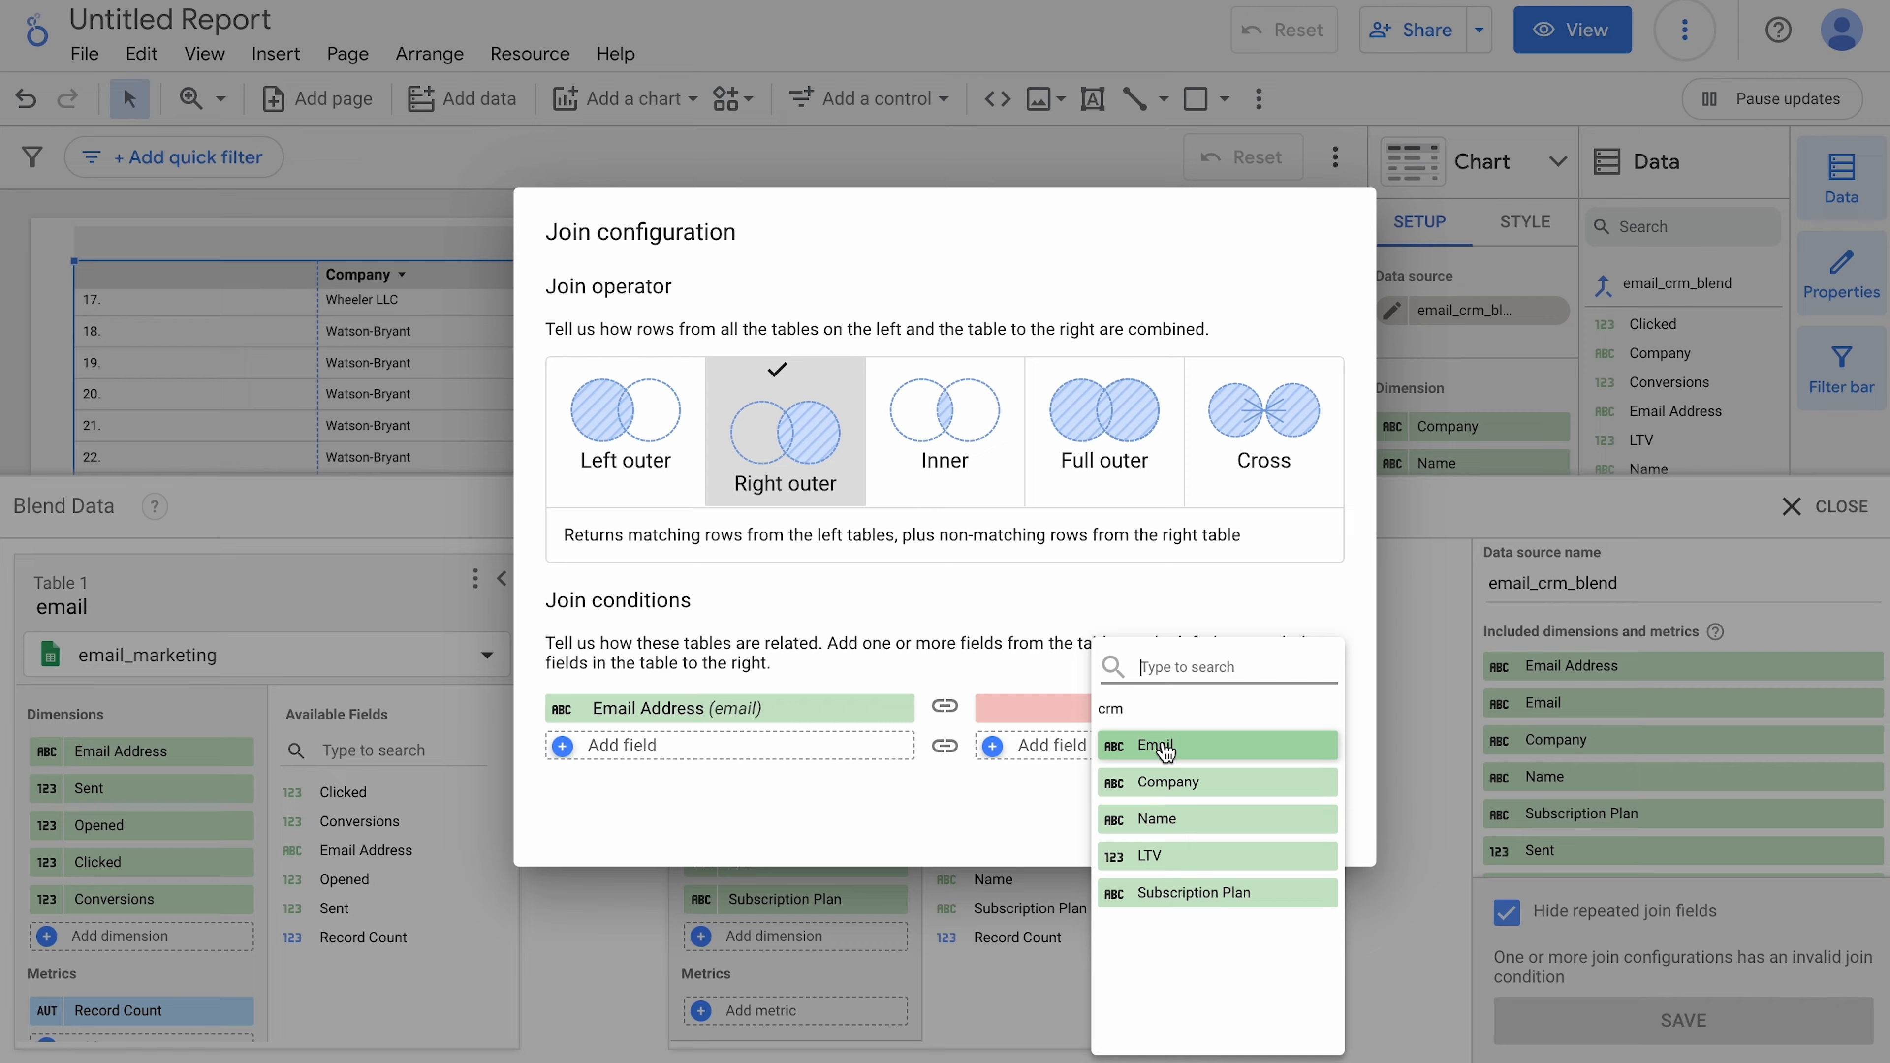
click(1164, 745)
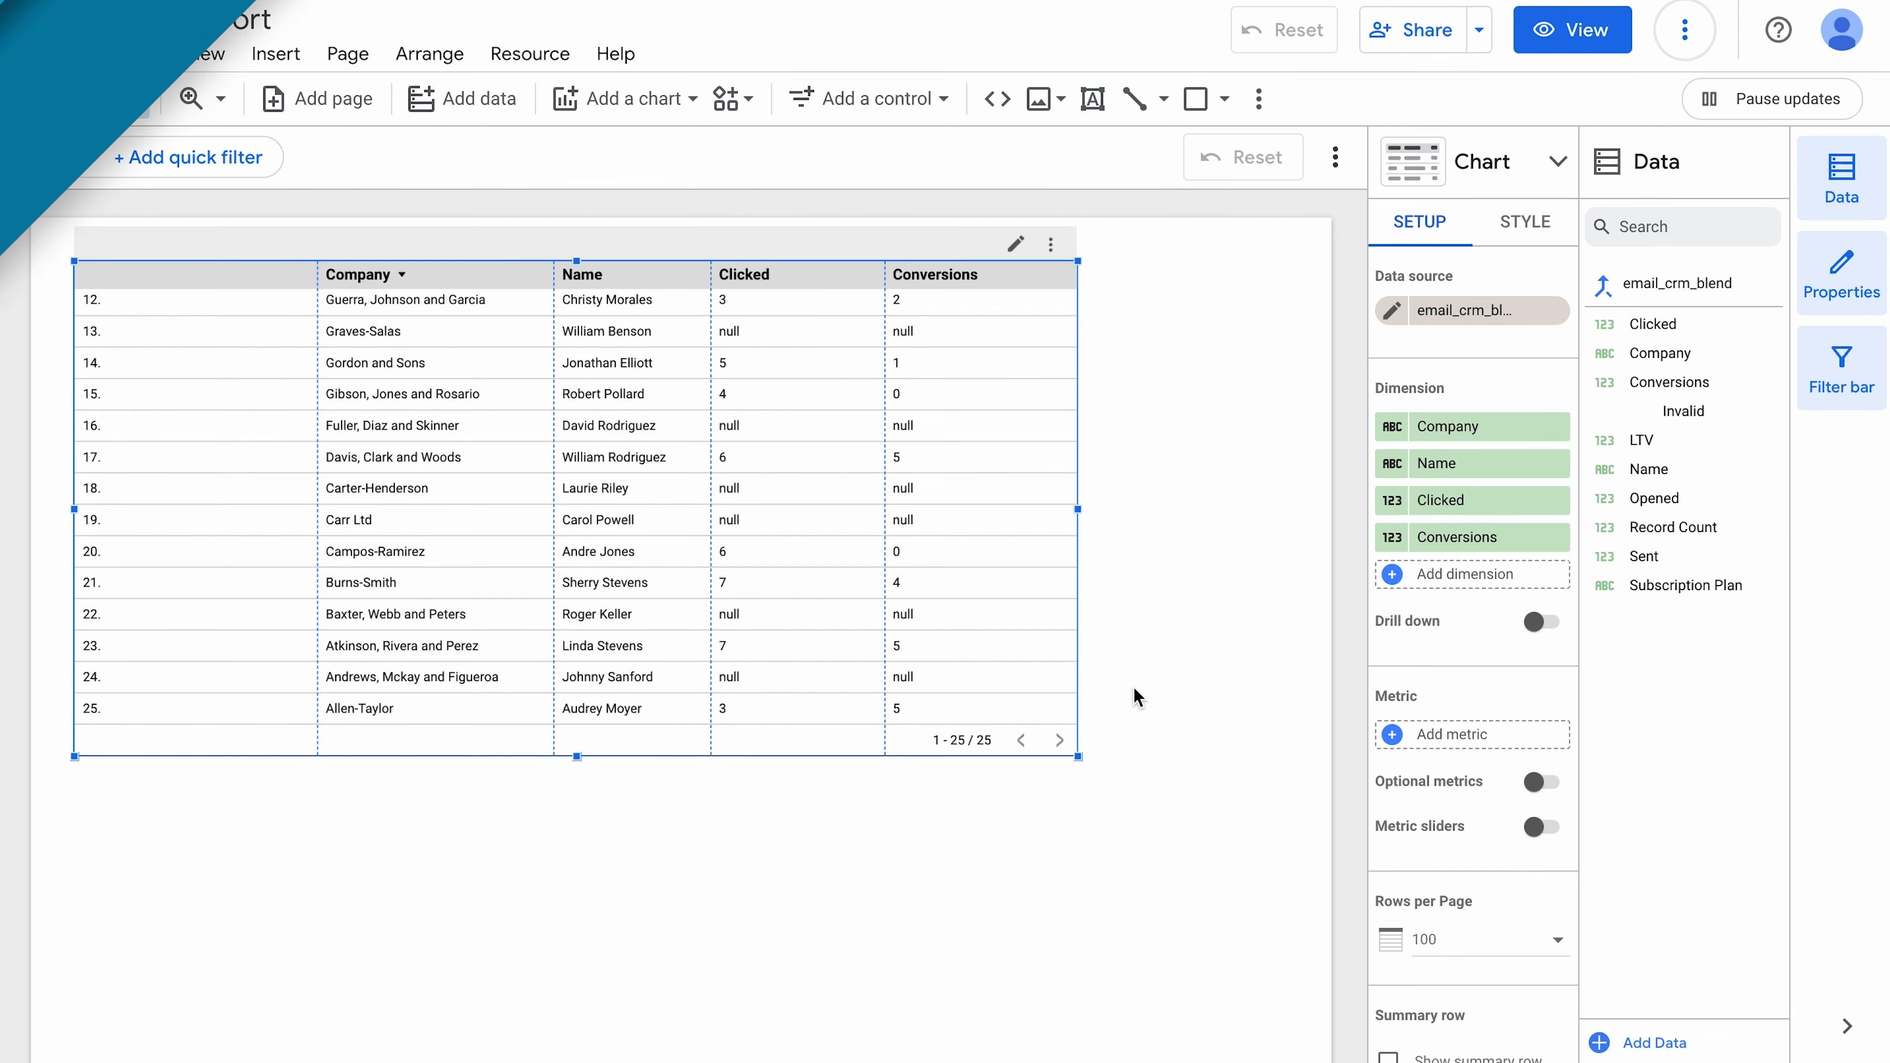
Step: Add the companies worksheet from Sample dataset for blending as a third data source
click(529, 53)
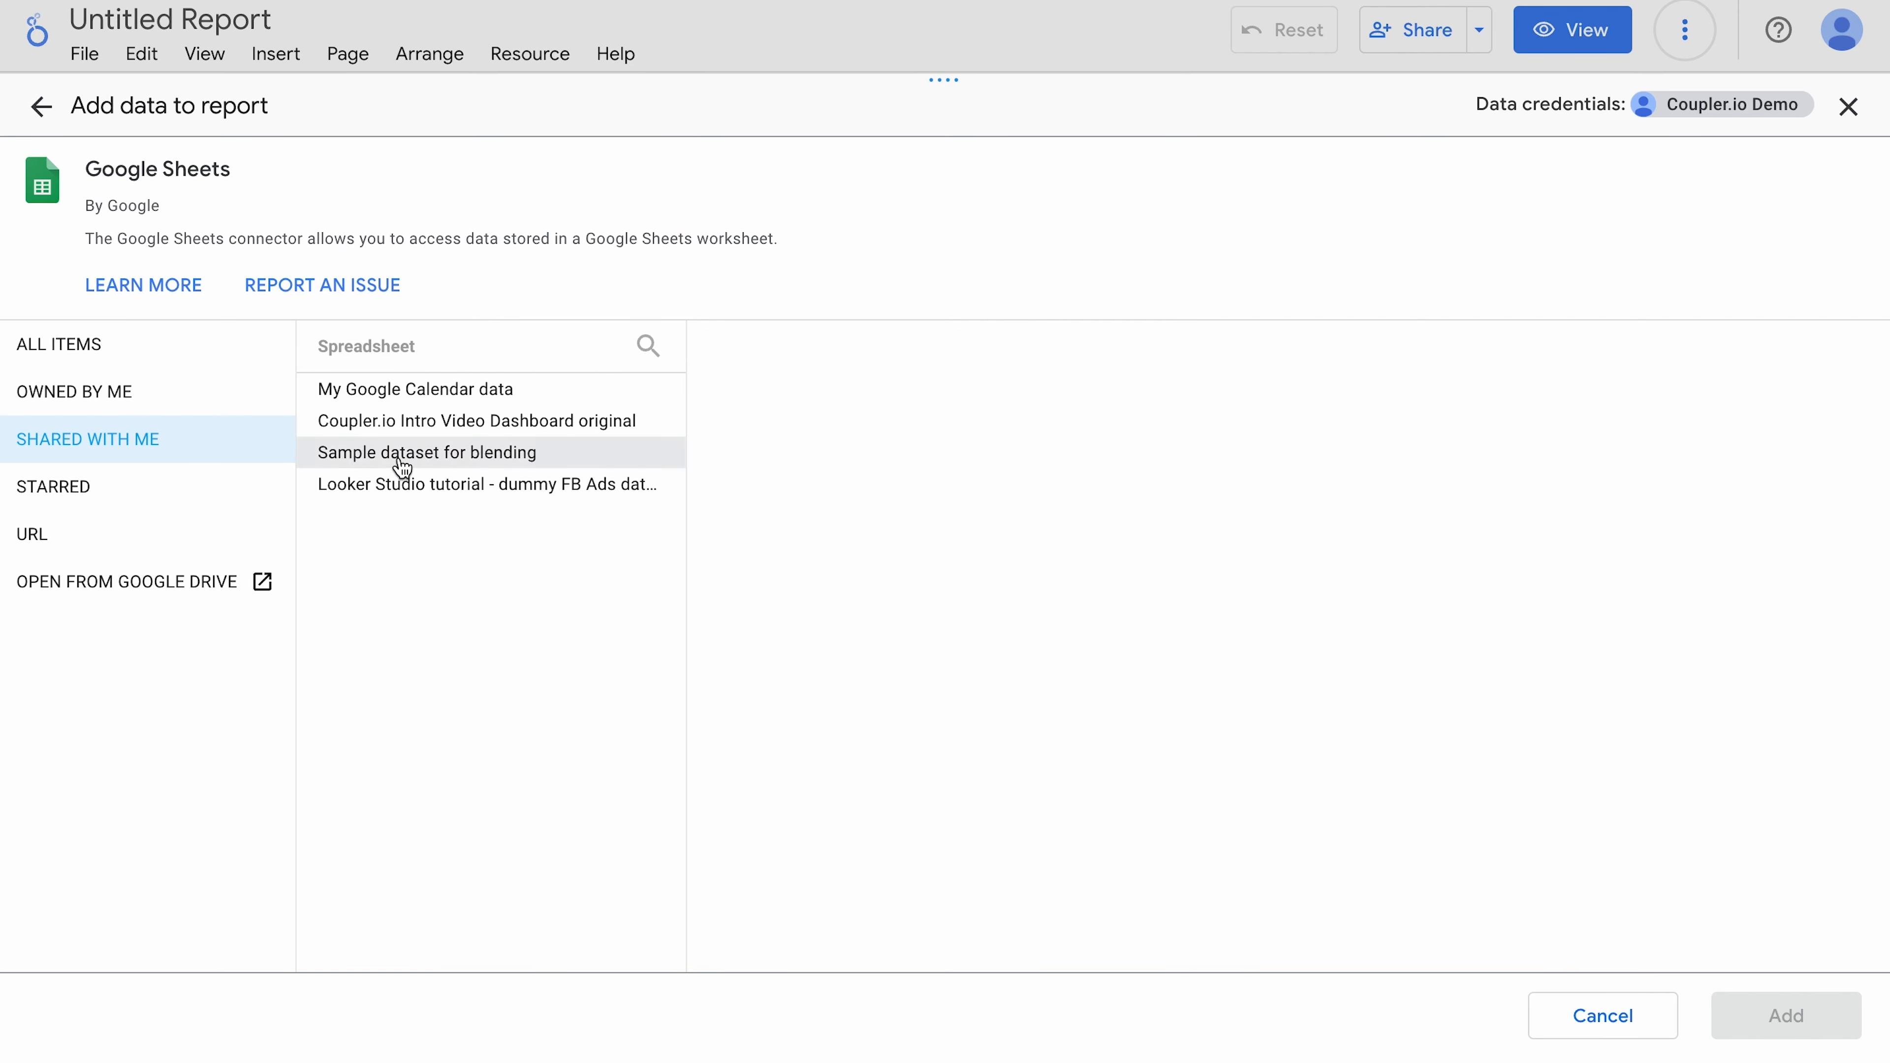
click(426, 452)
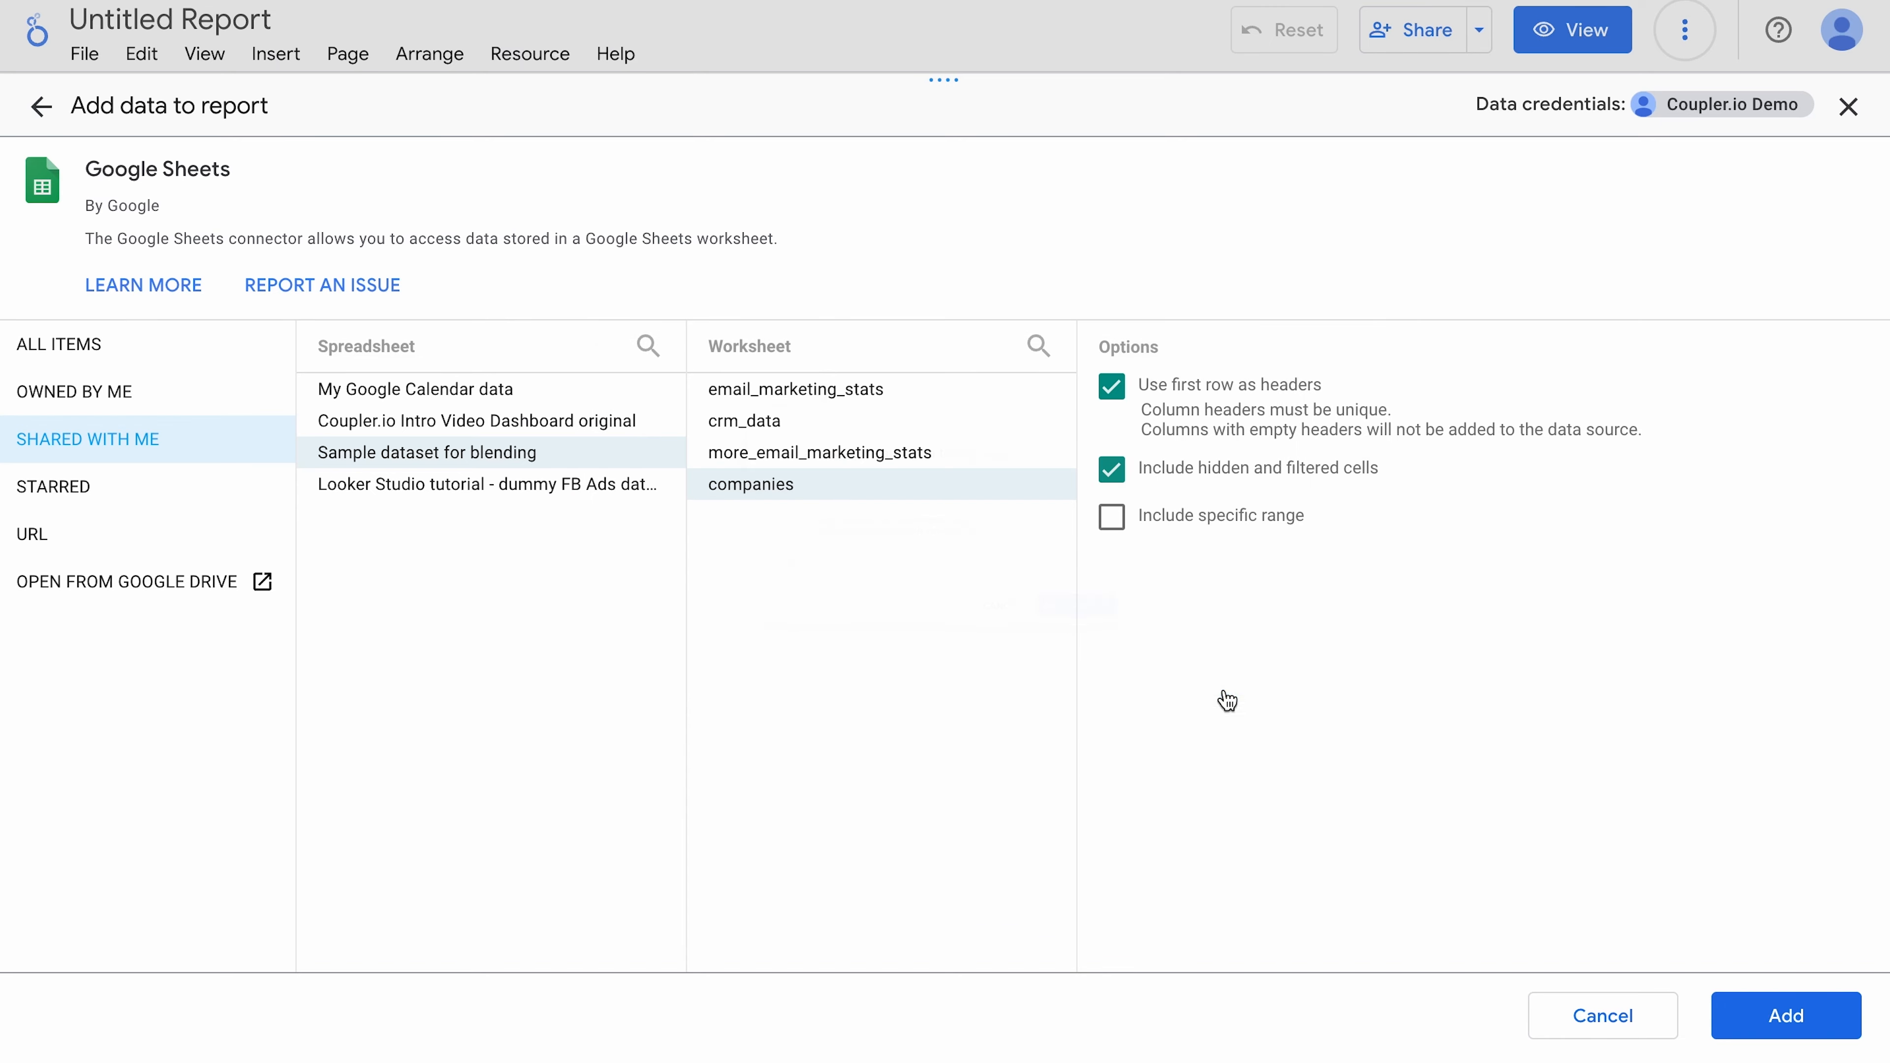
click(1784, 1015)
text(com)
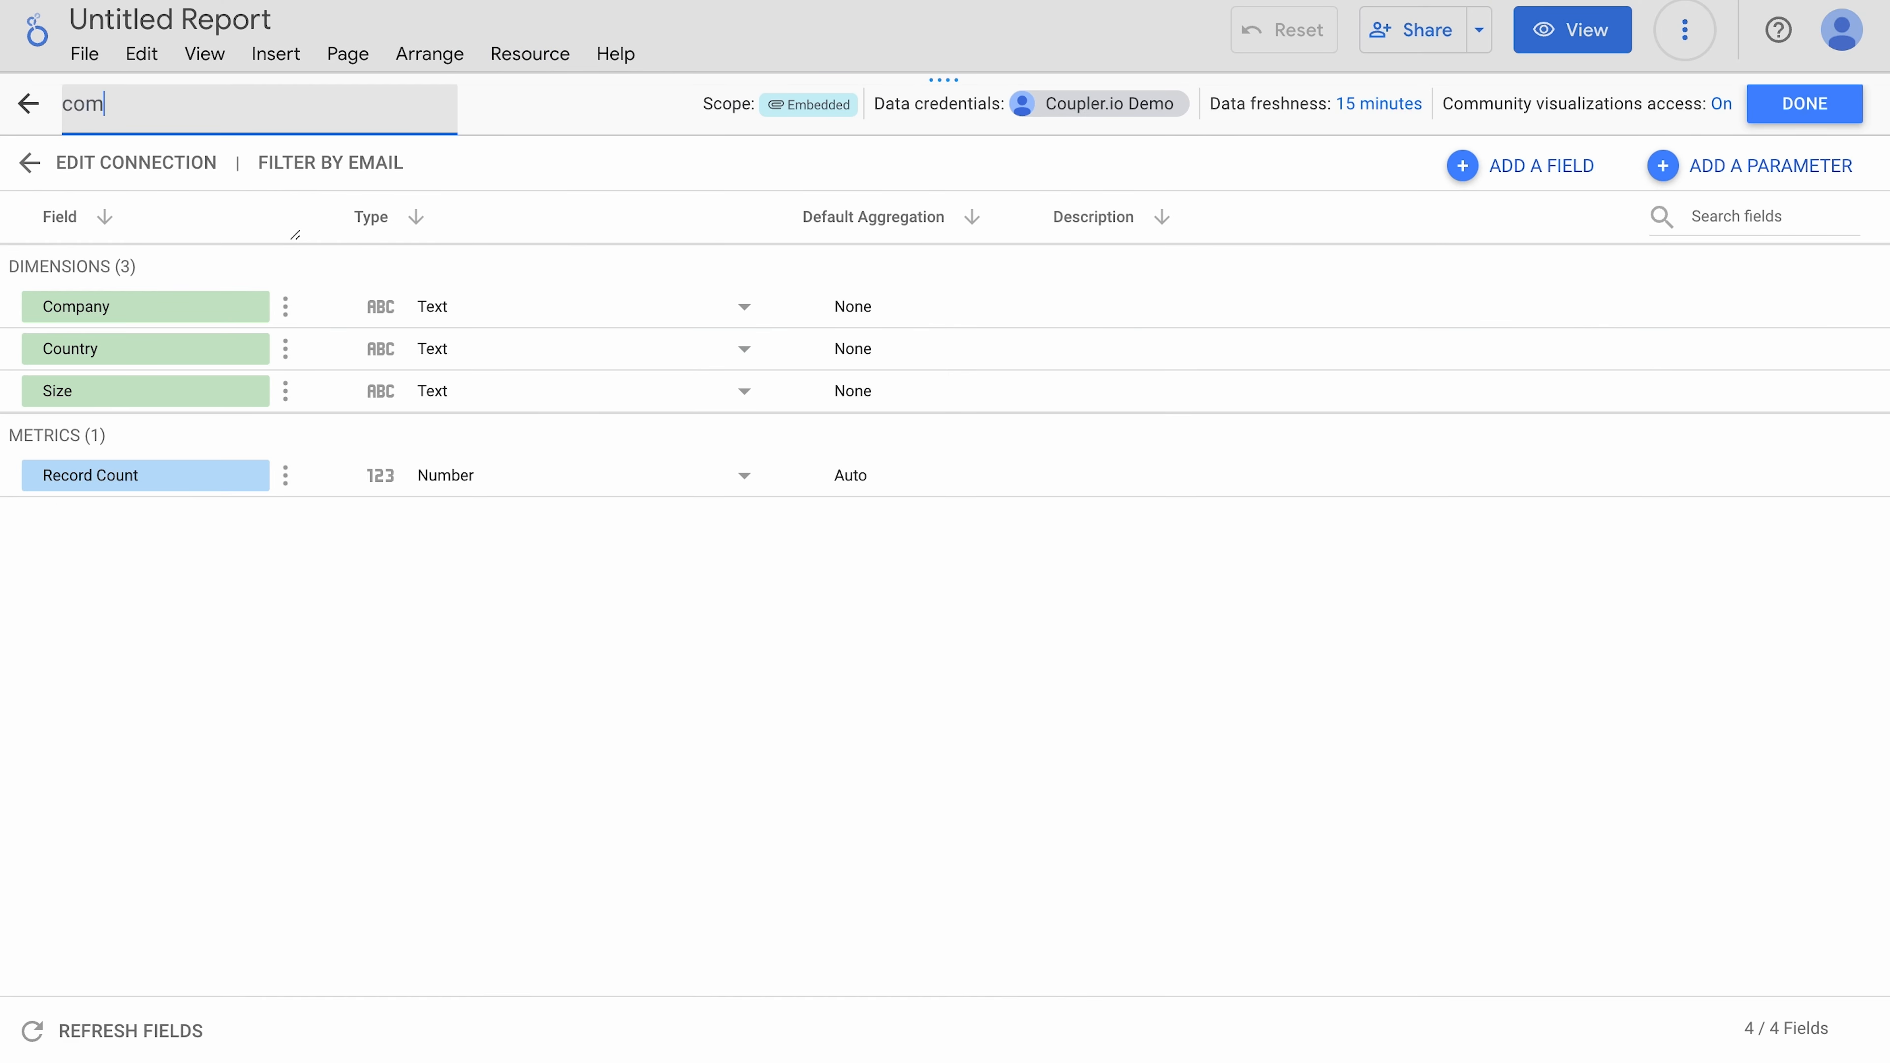
click(28, 103)
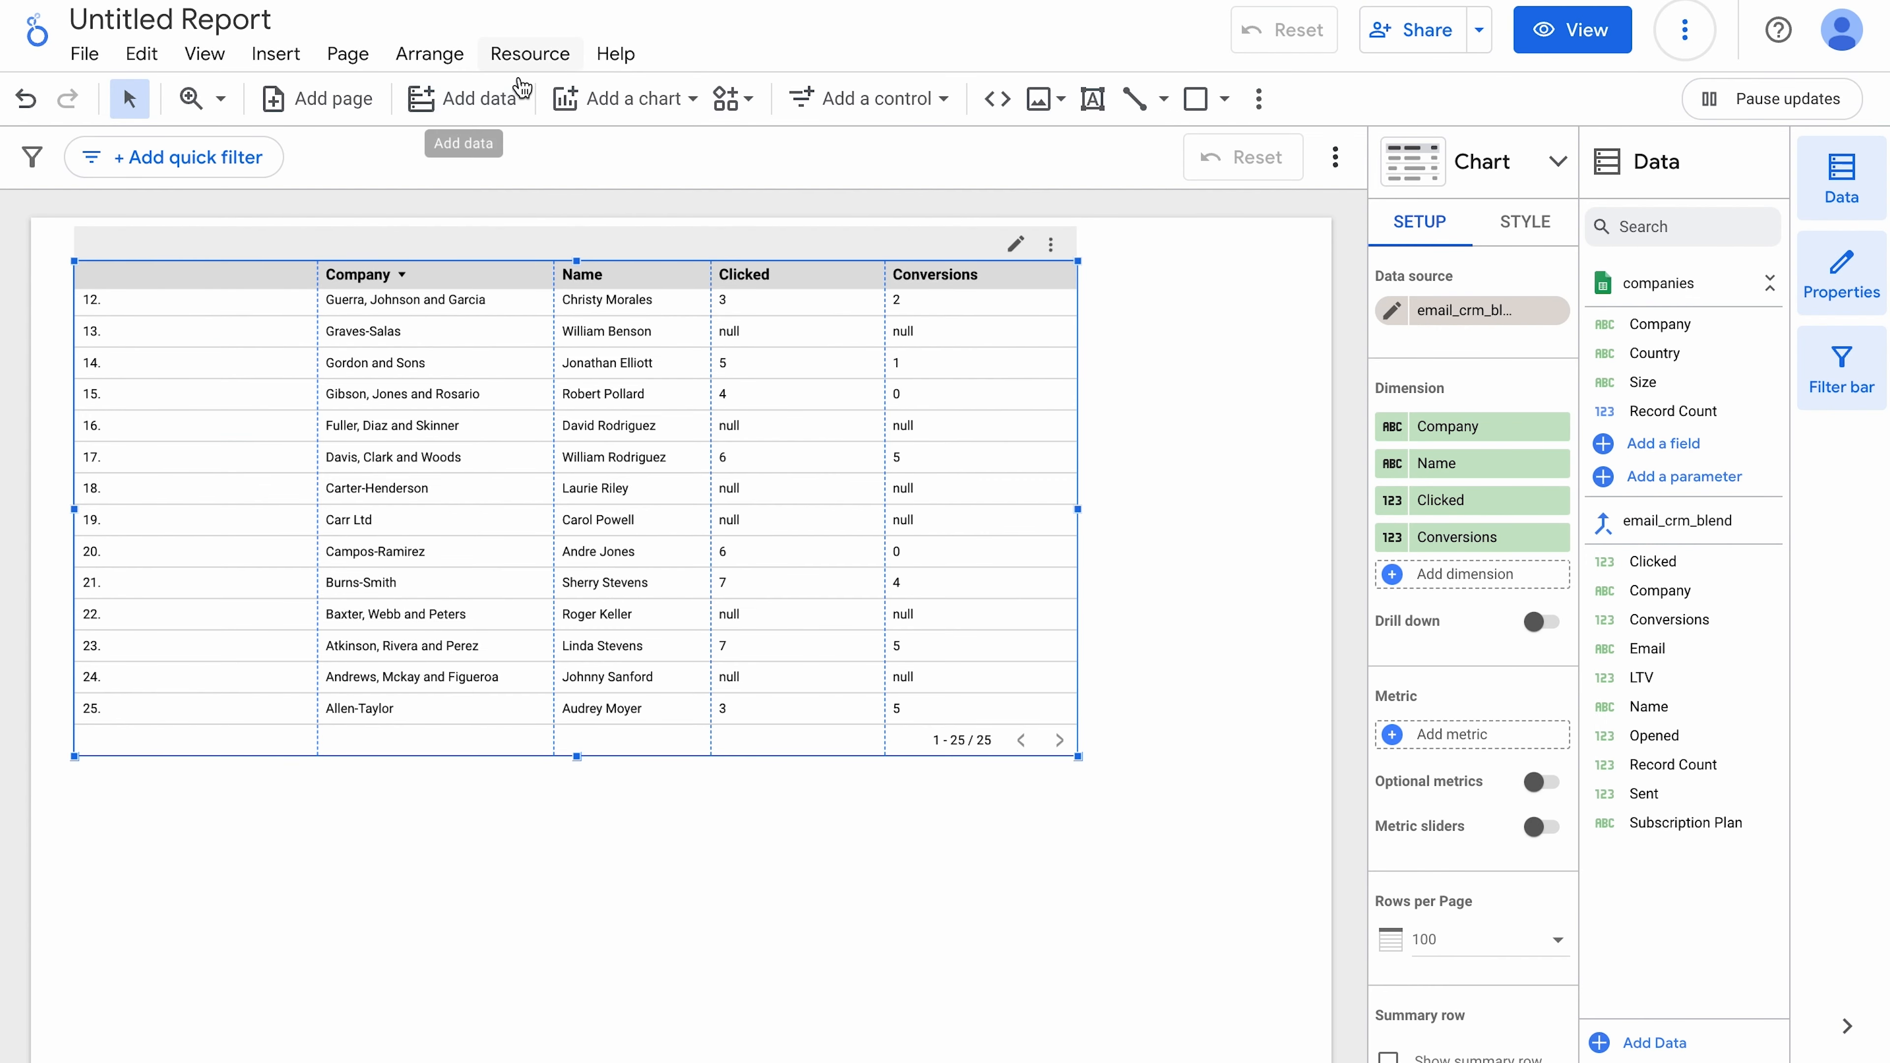
Step: Edit email_crm_blend and add companies as its third table
click(530, 54)
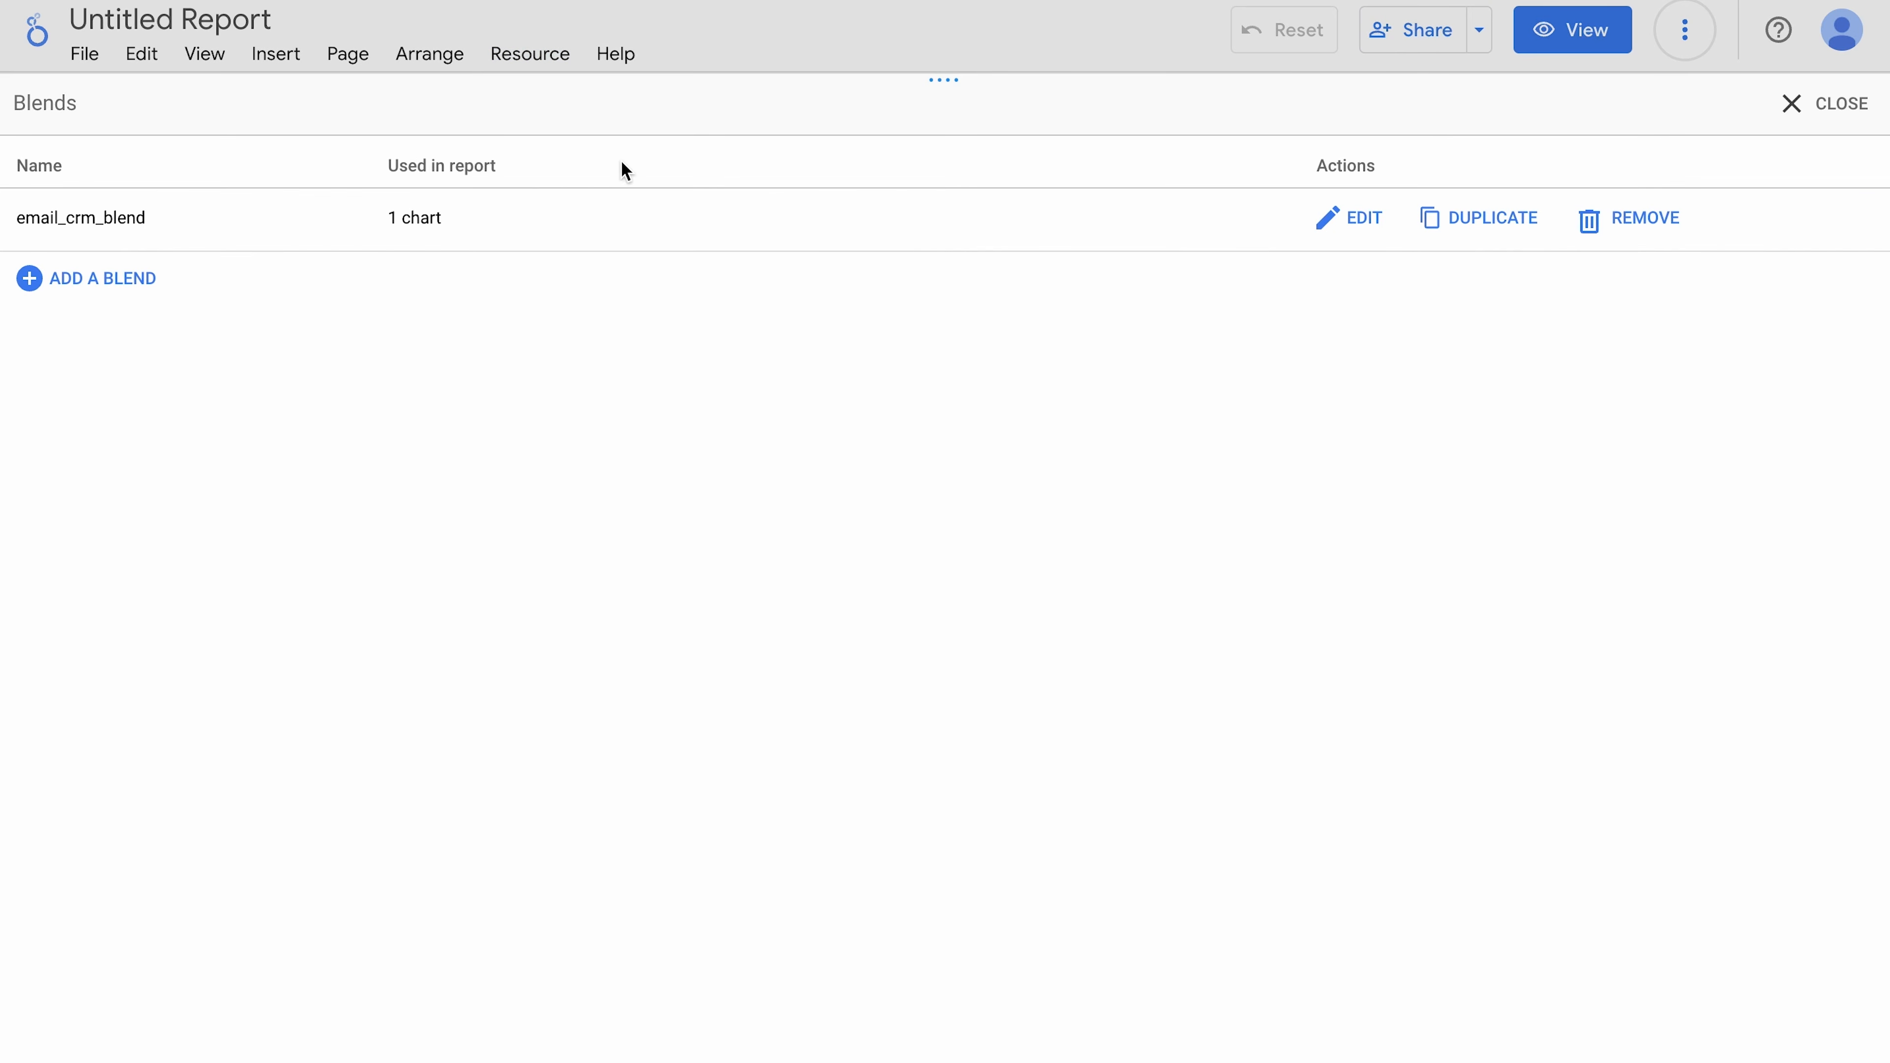
click(1350, 218)
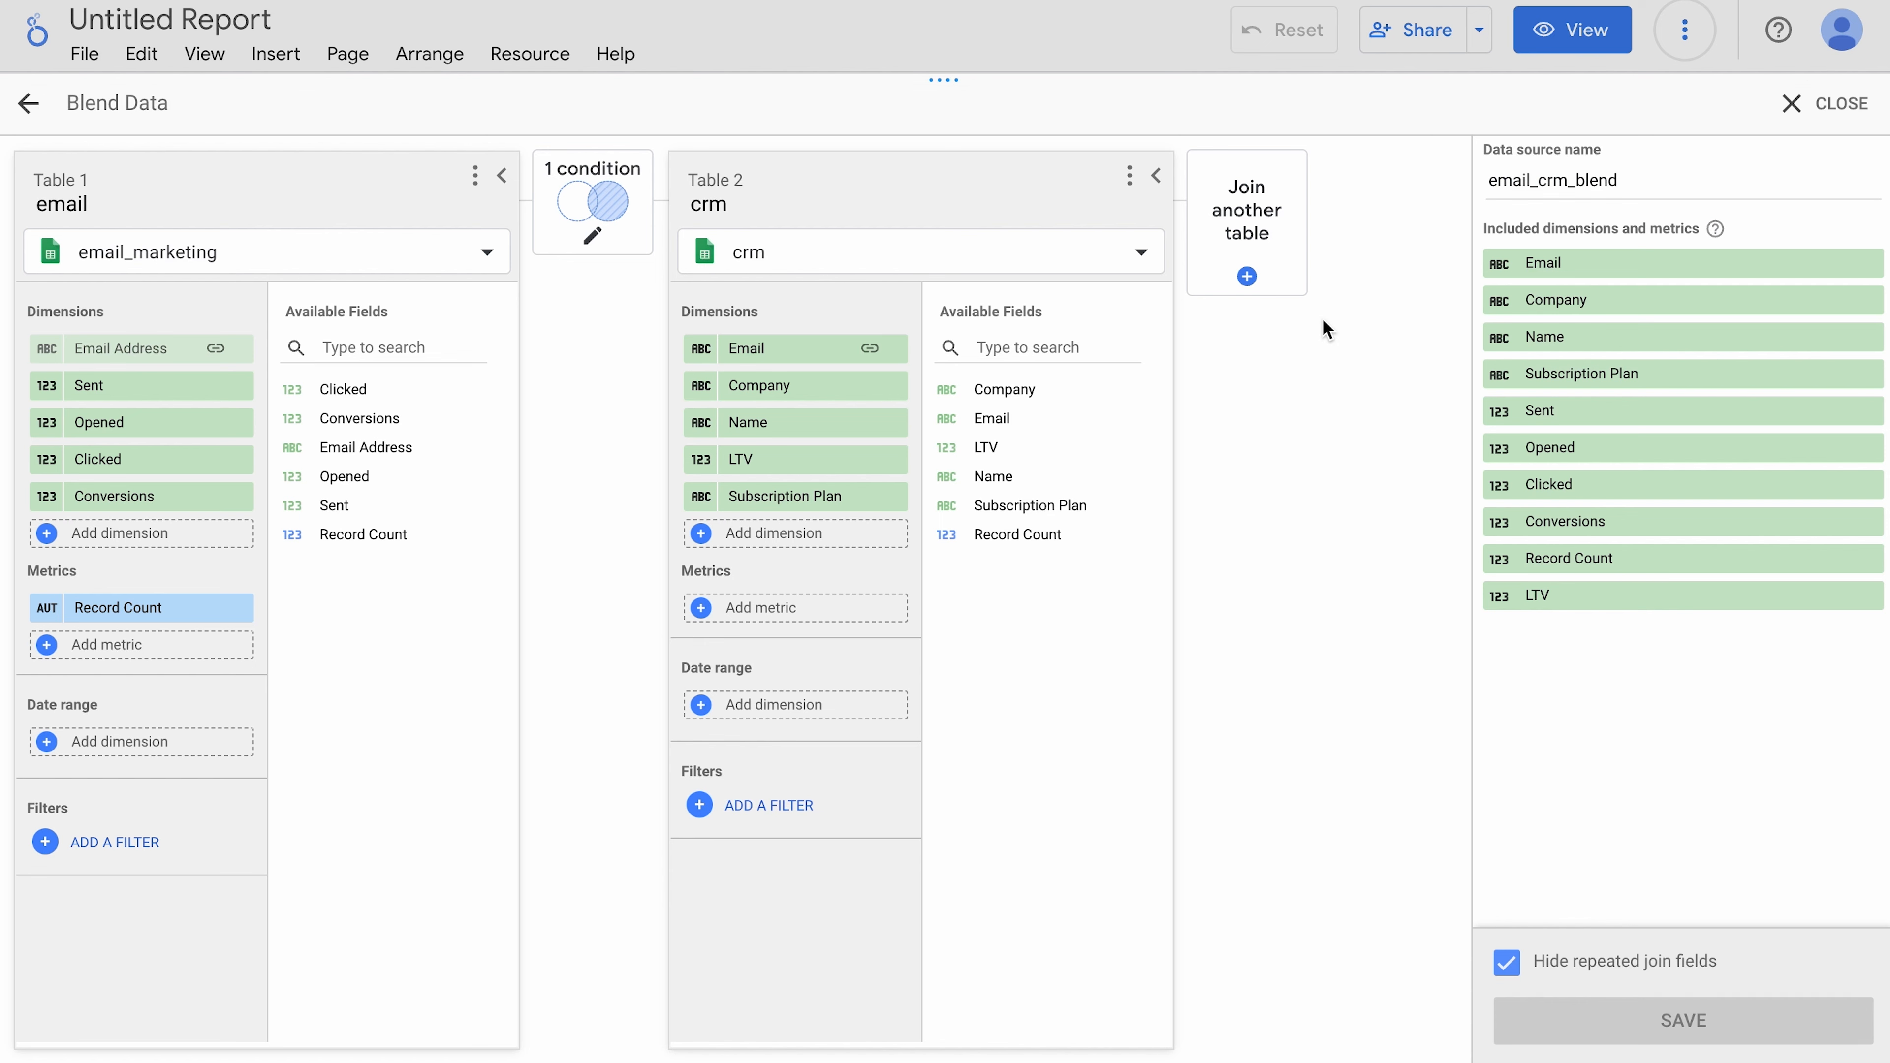
click(1246, 276)
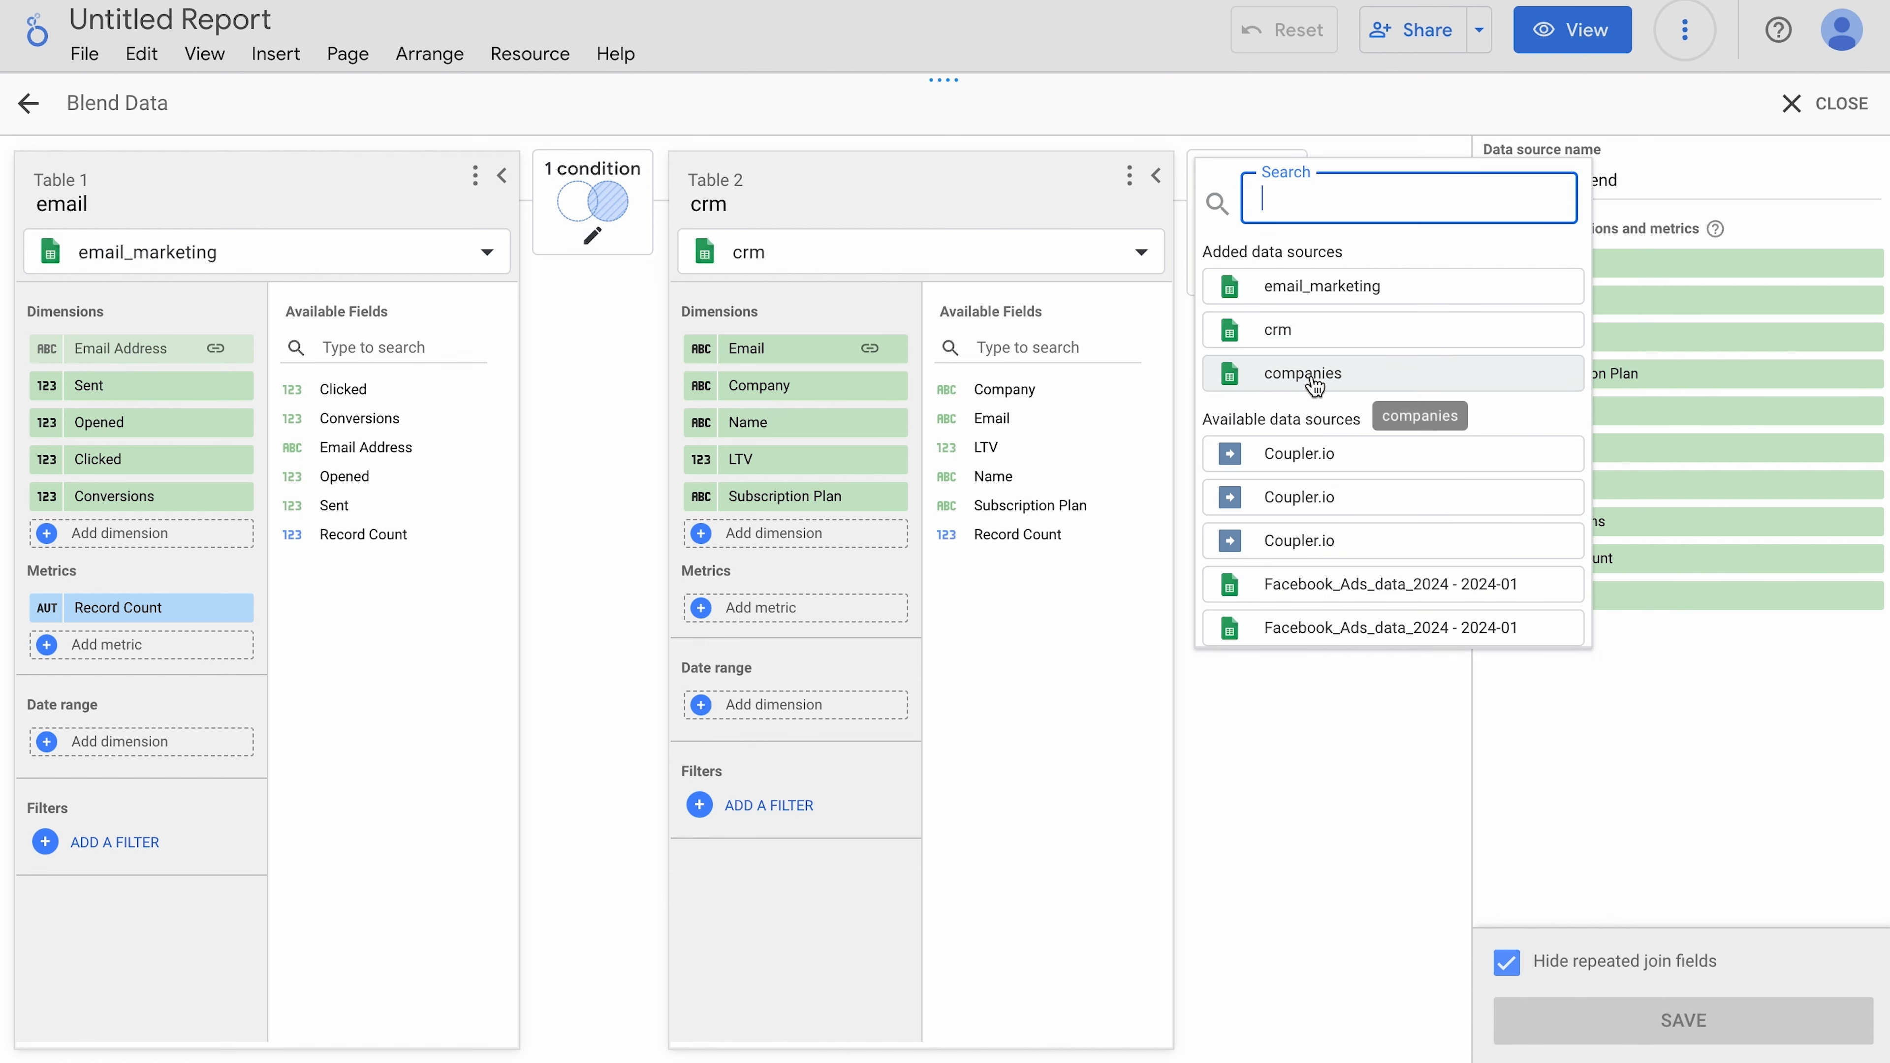
click(1300, 372)
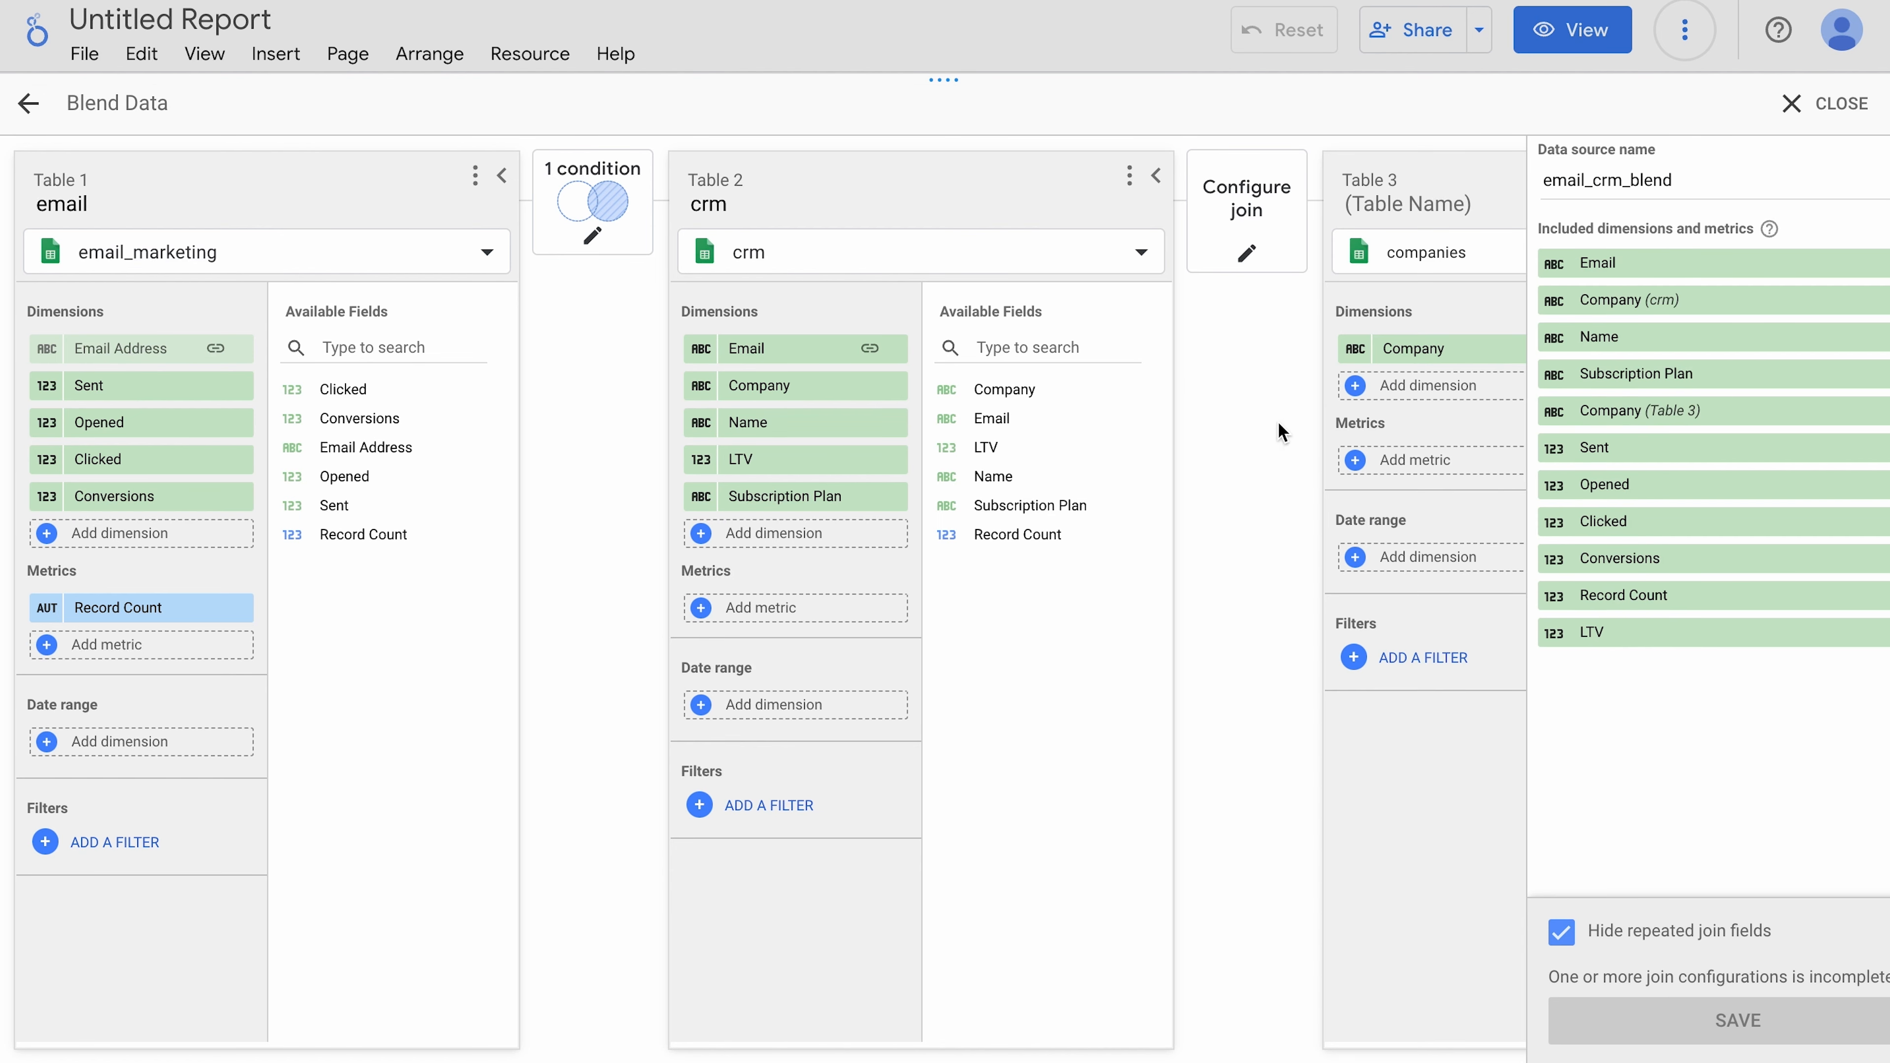
Step: Full-outer-join companies on Company and save the updated blend
click(1429, 385)
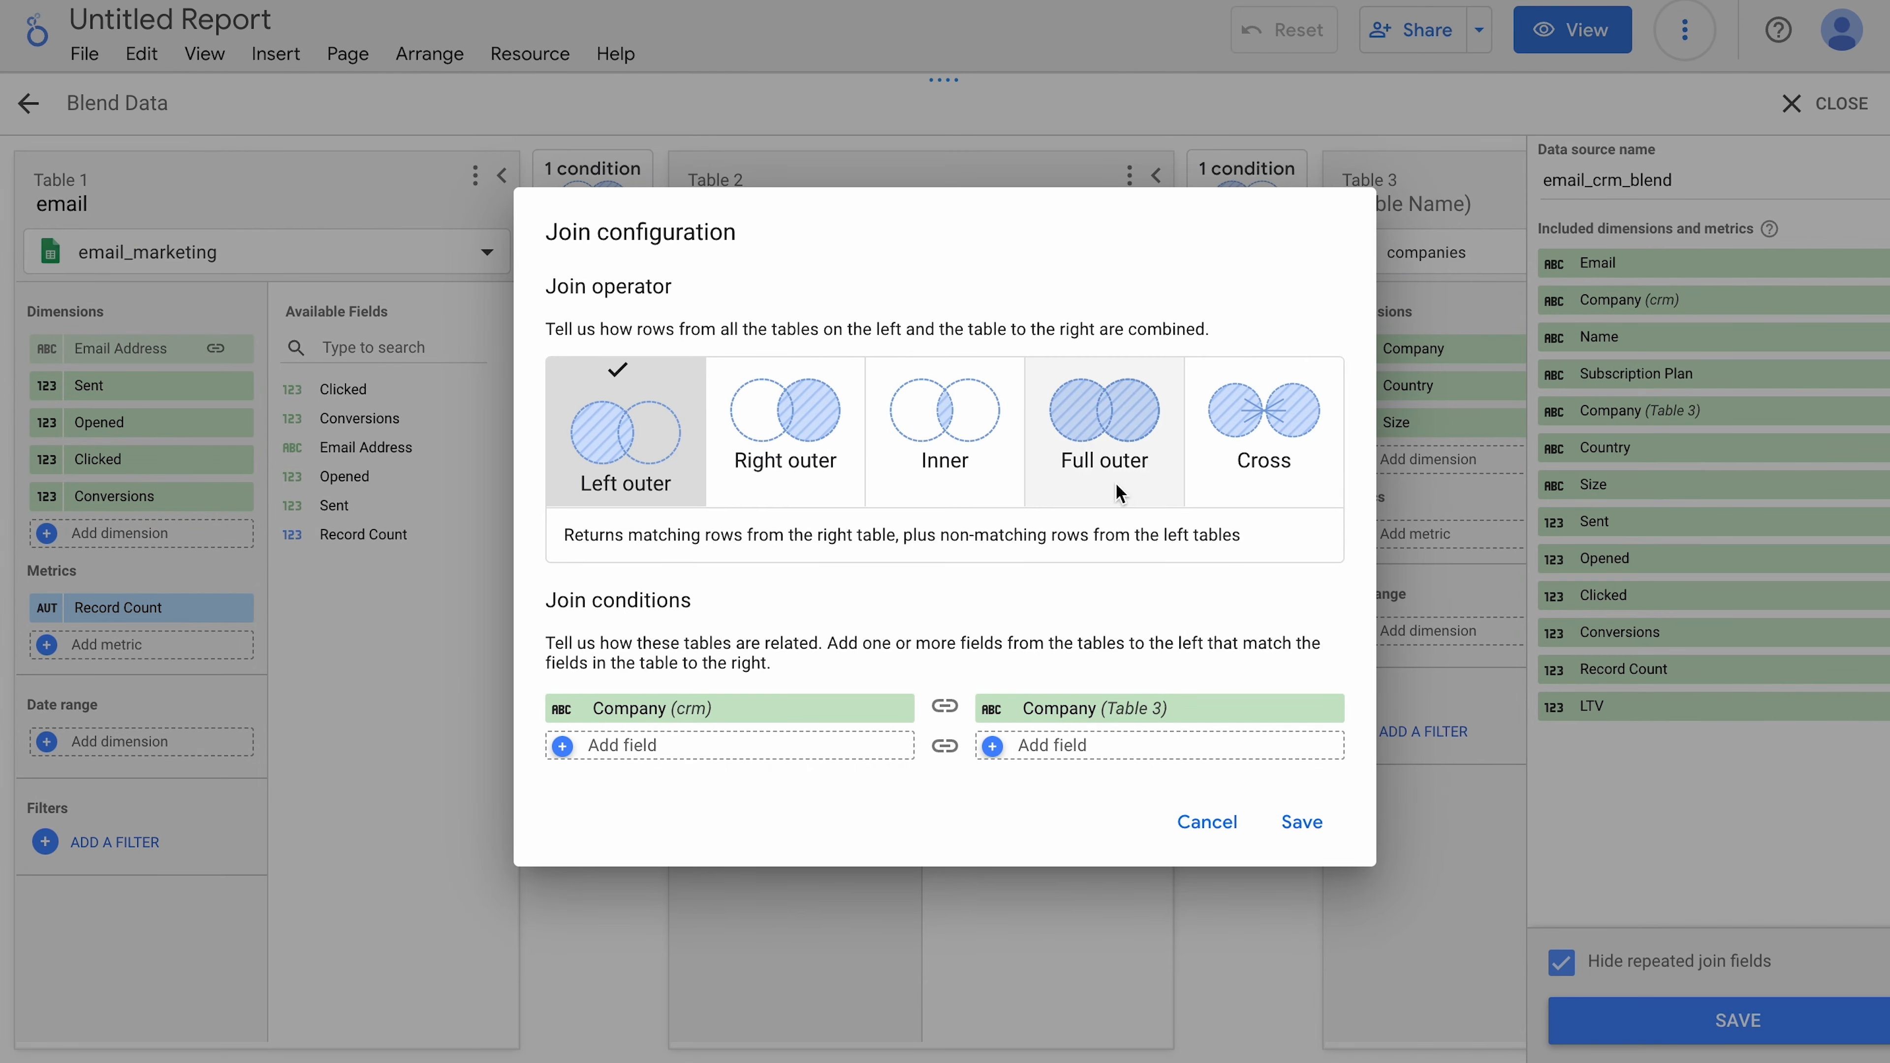
click(1103, 430)
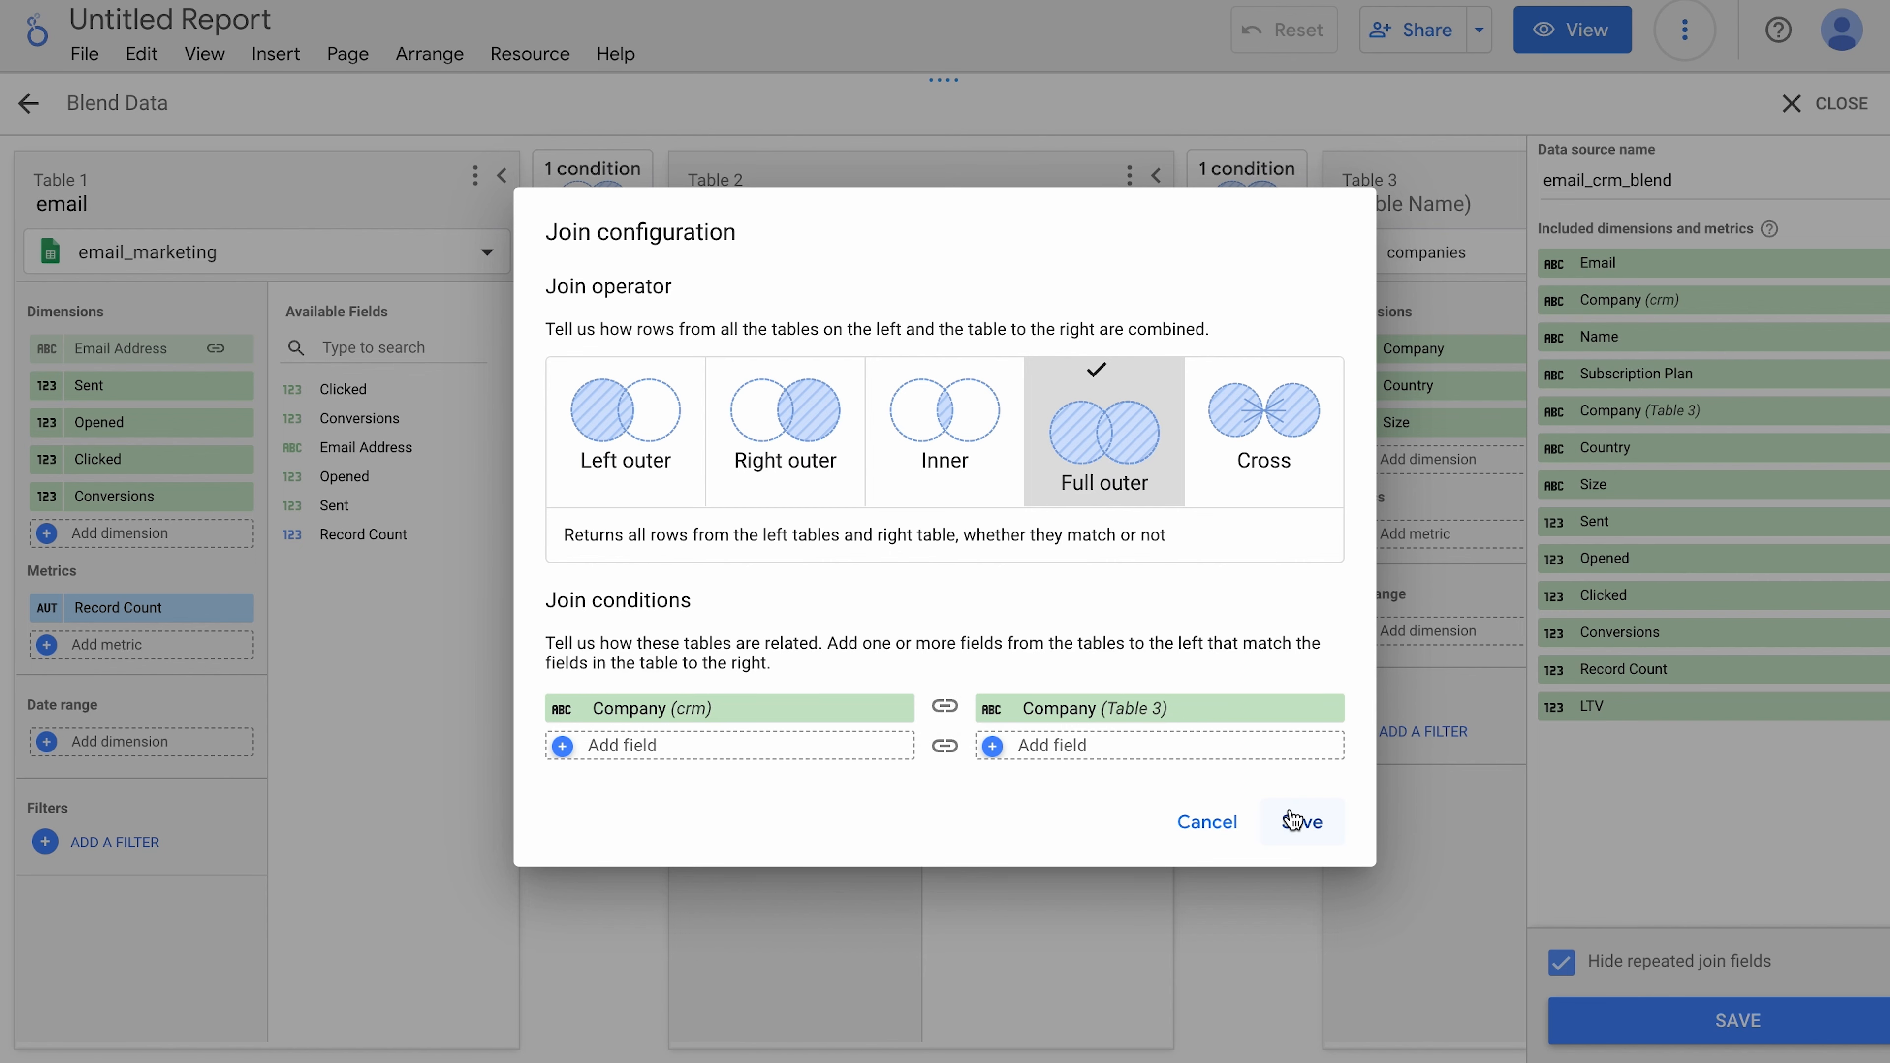
click(1300, 821)
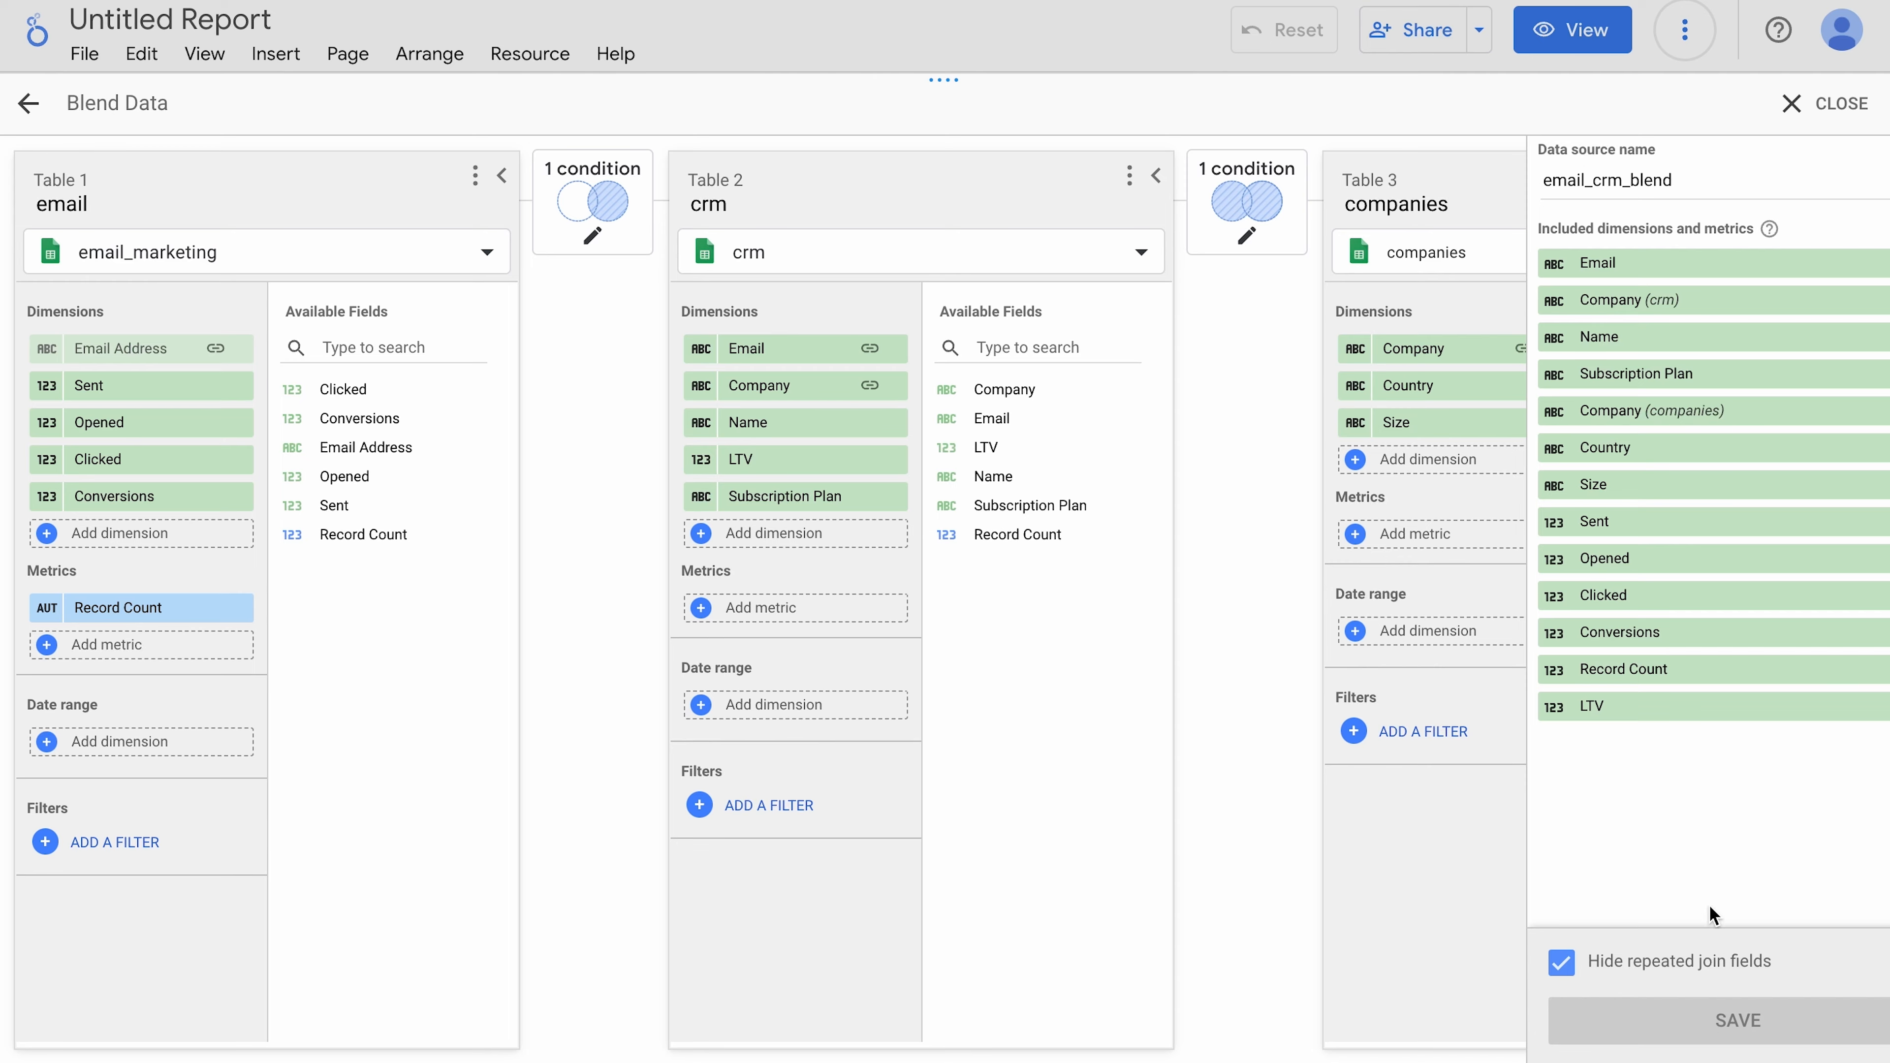
click(1734, 1020)
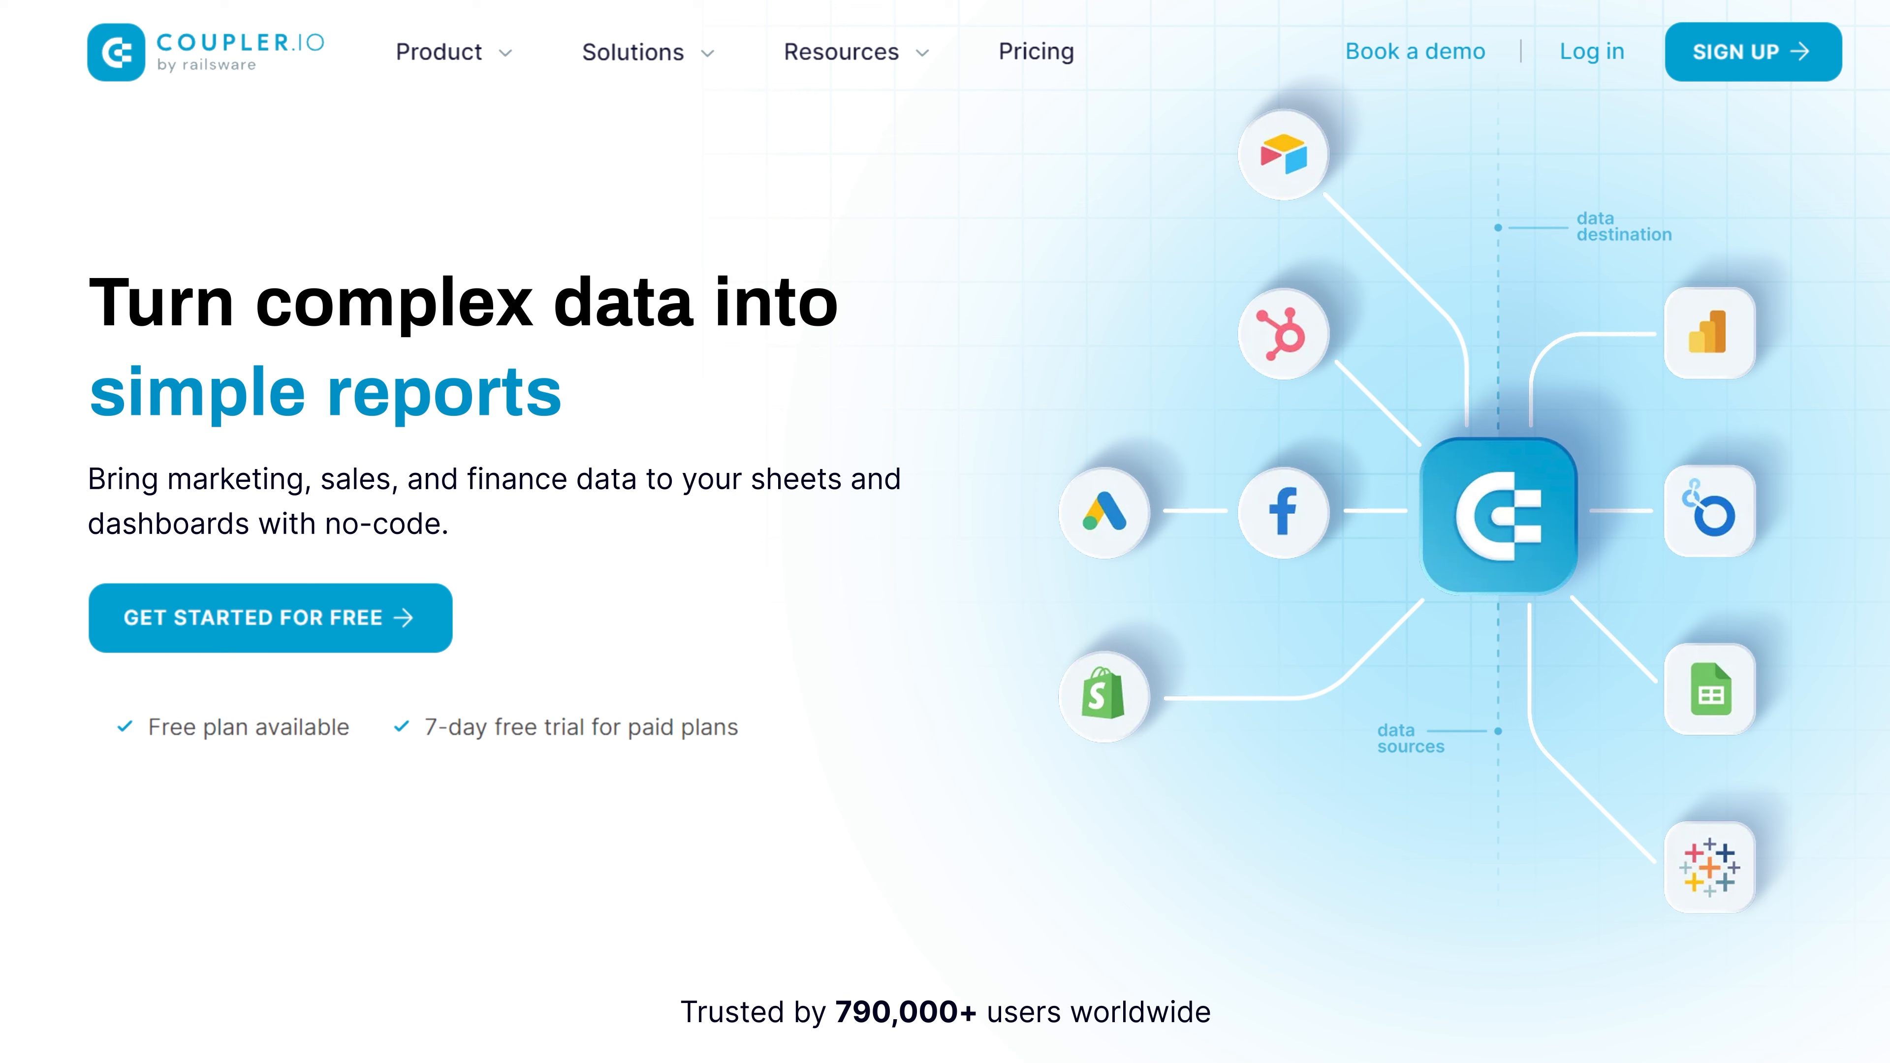
Step: Start a new importer from scratch with Google Sheets as source and Looker Studio as destination
click(270, 618)
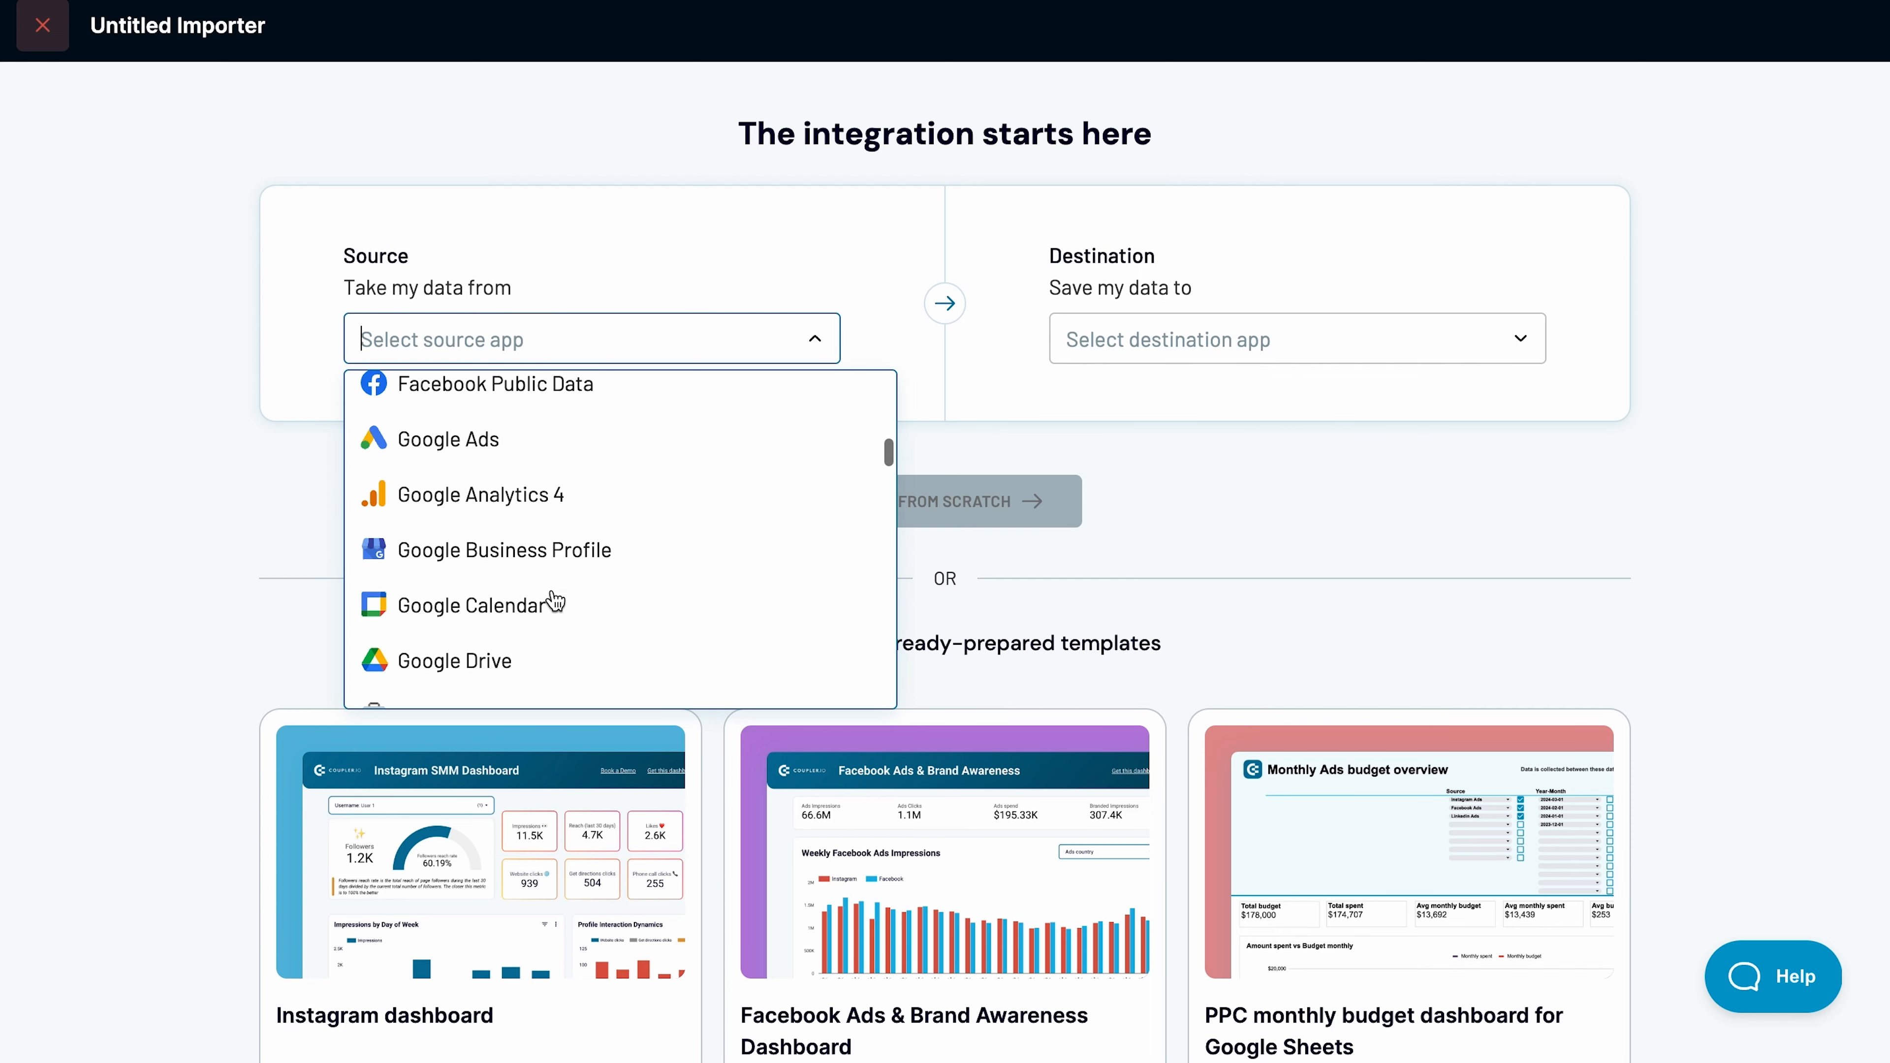
scroll(down, 3)
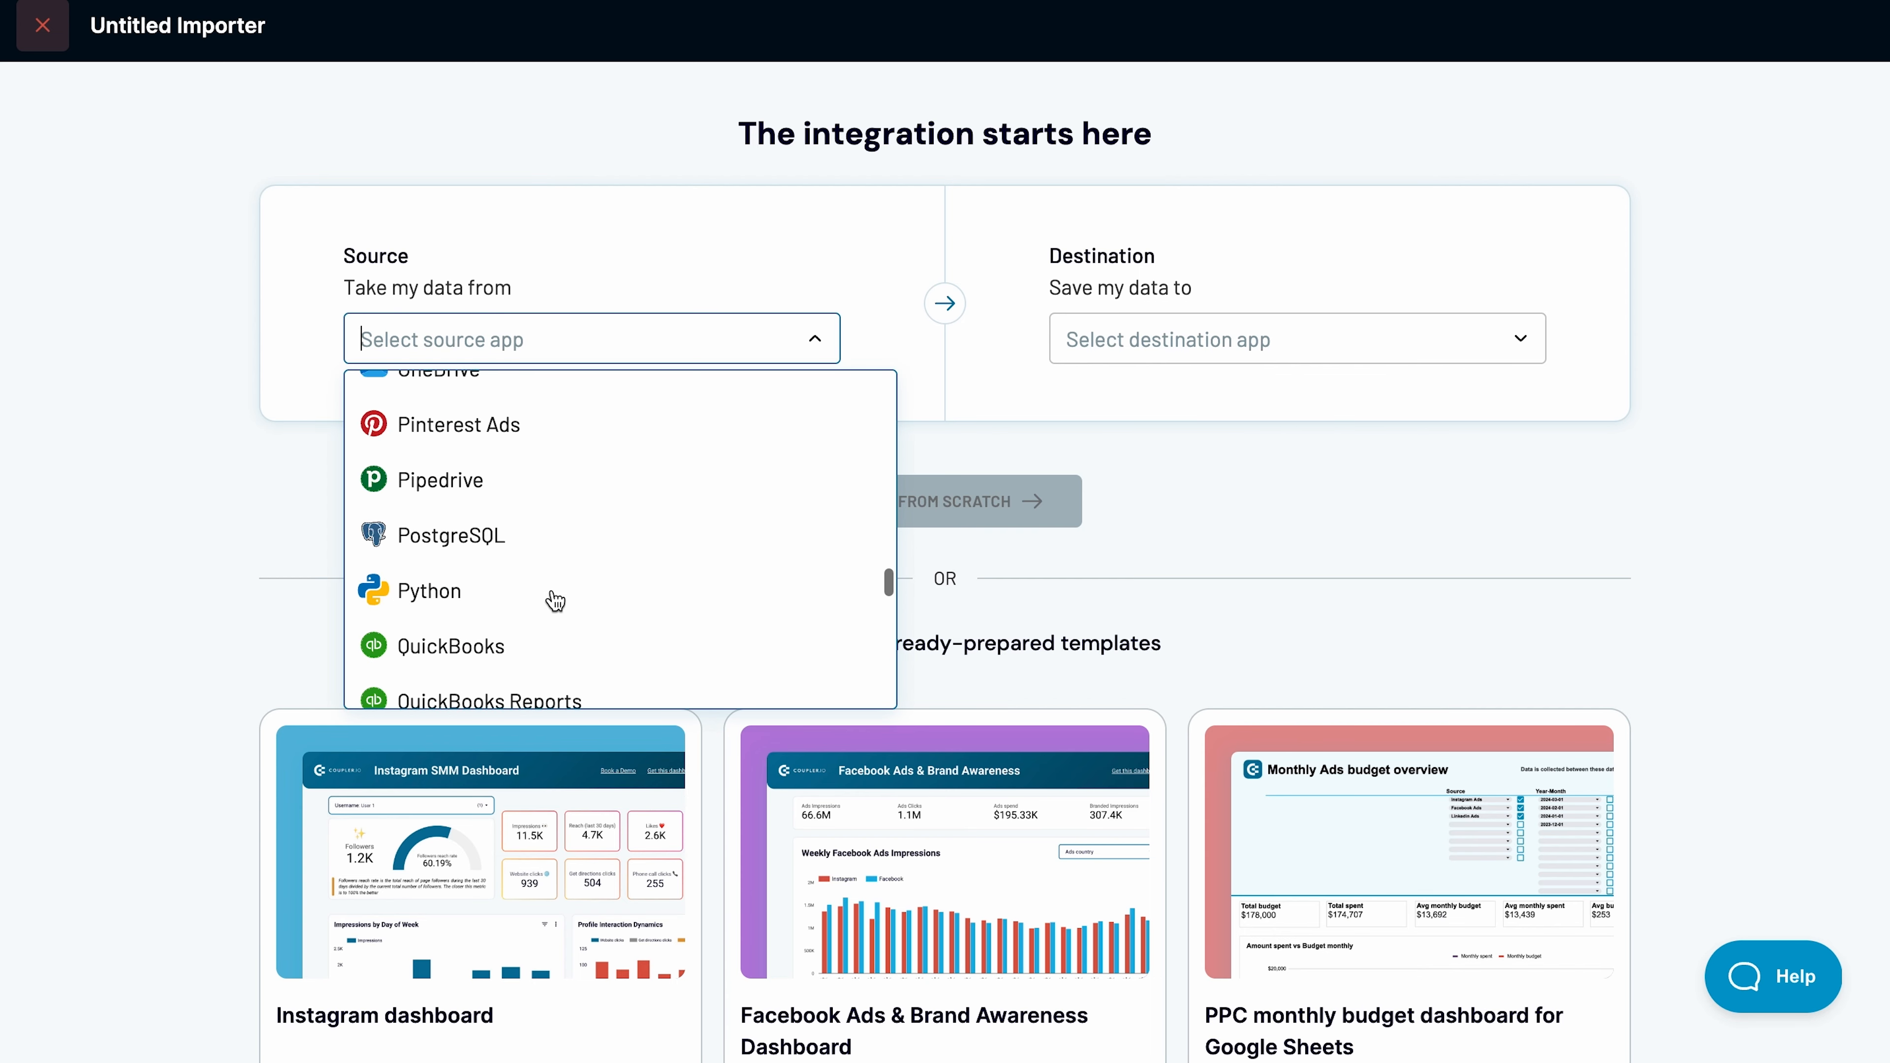
scroll(up, 3)
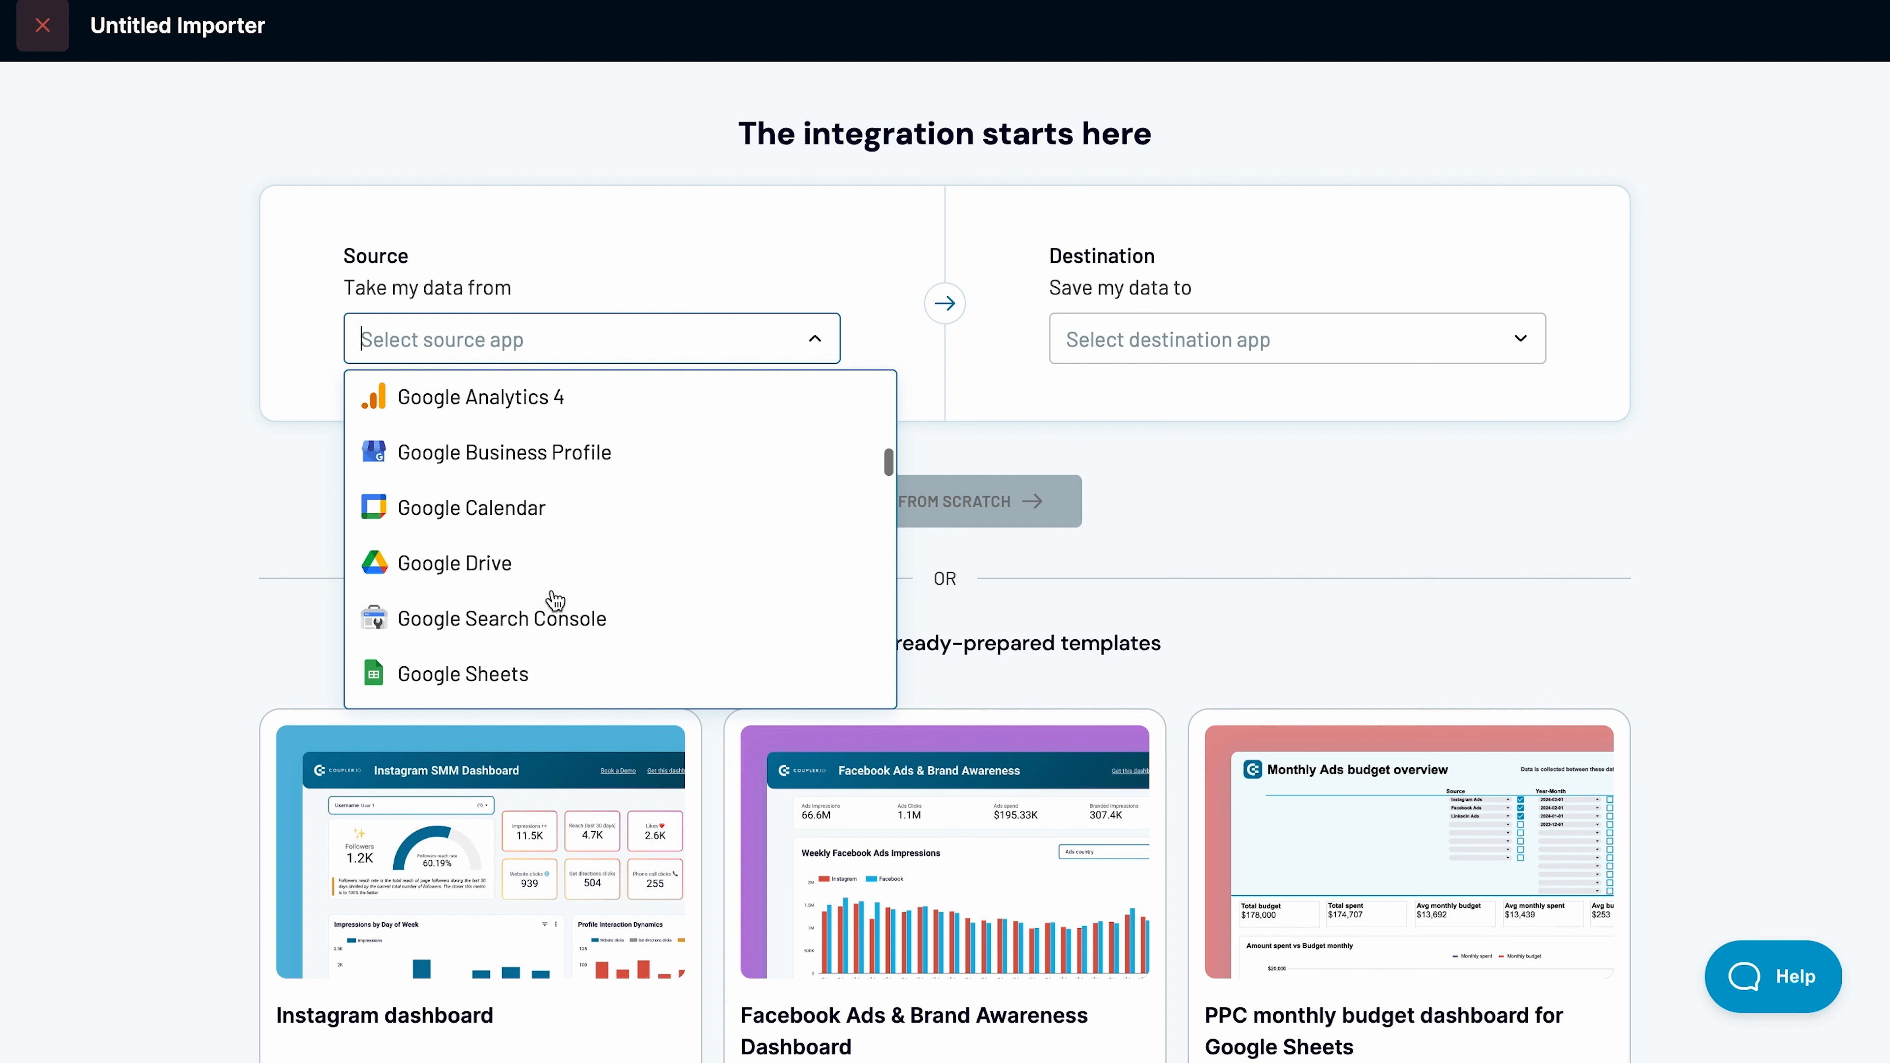
click(462, 674)
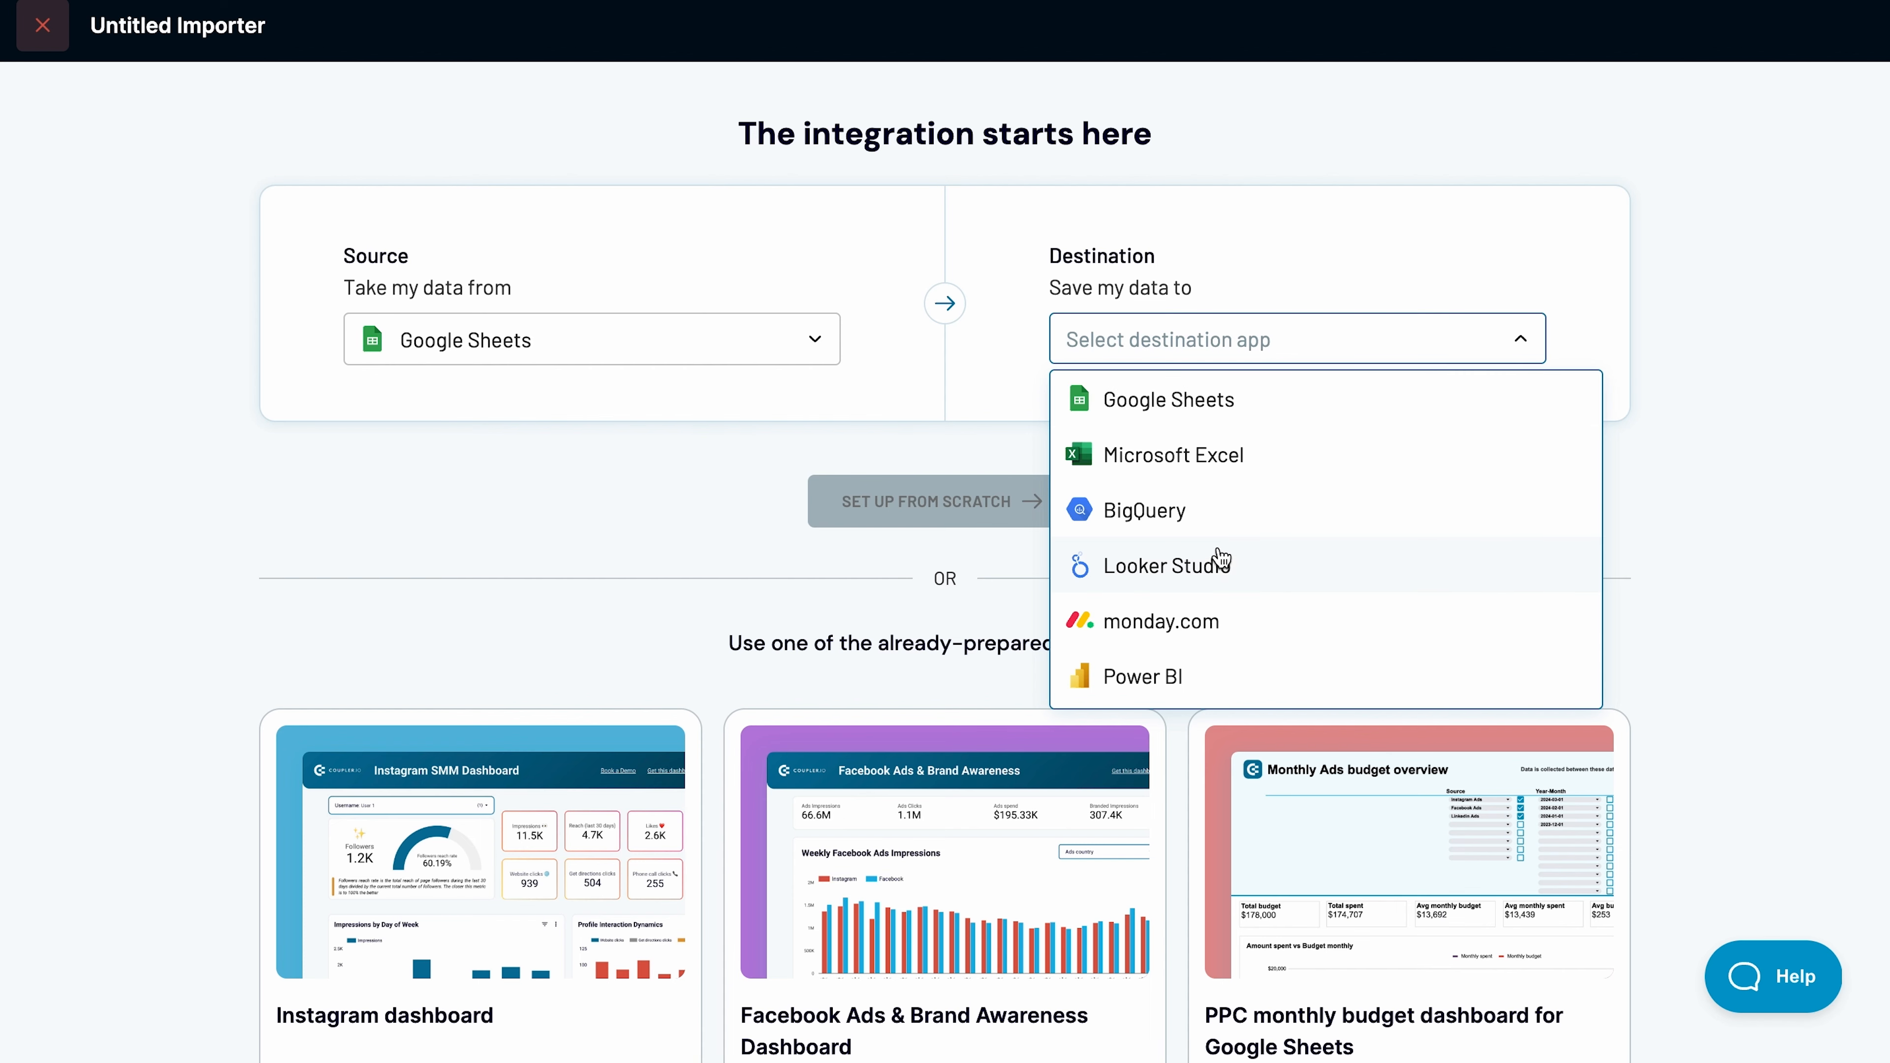
click(1169, 564)
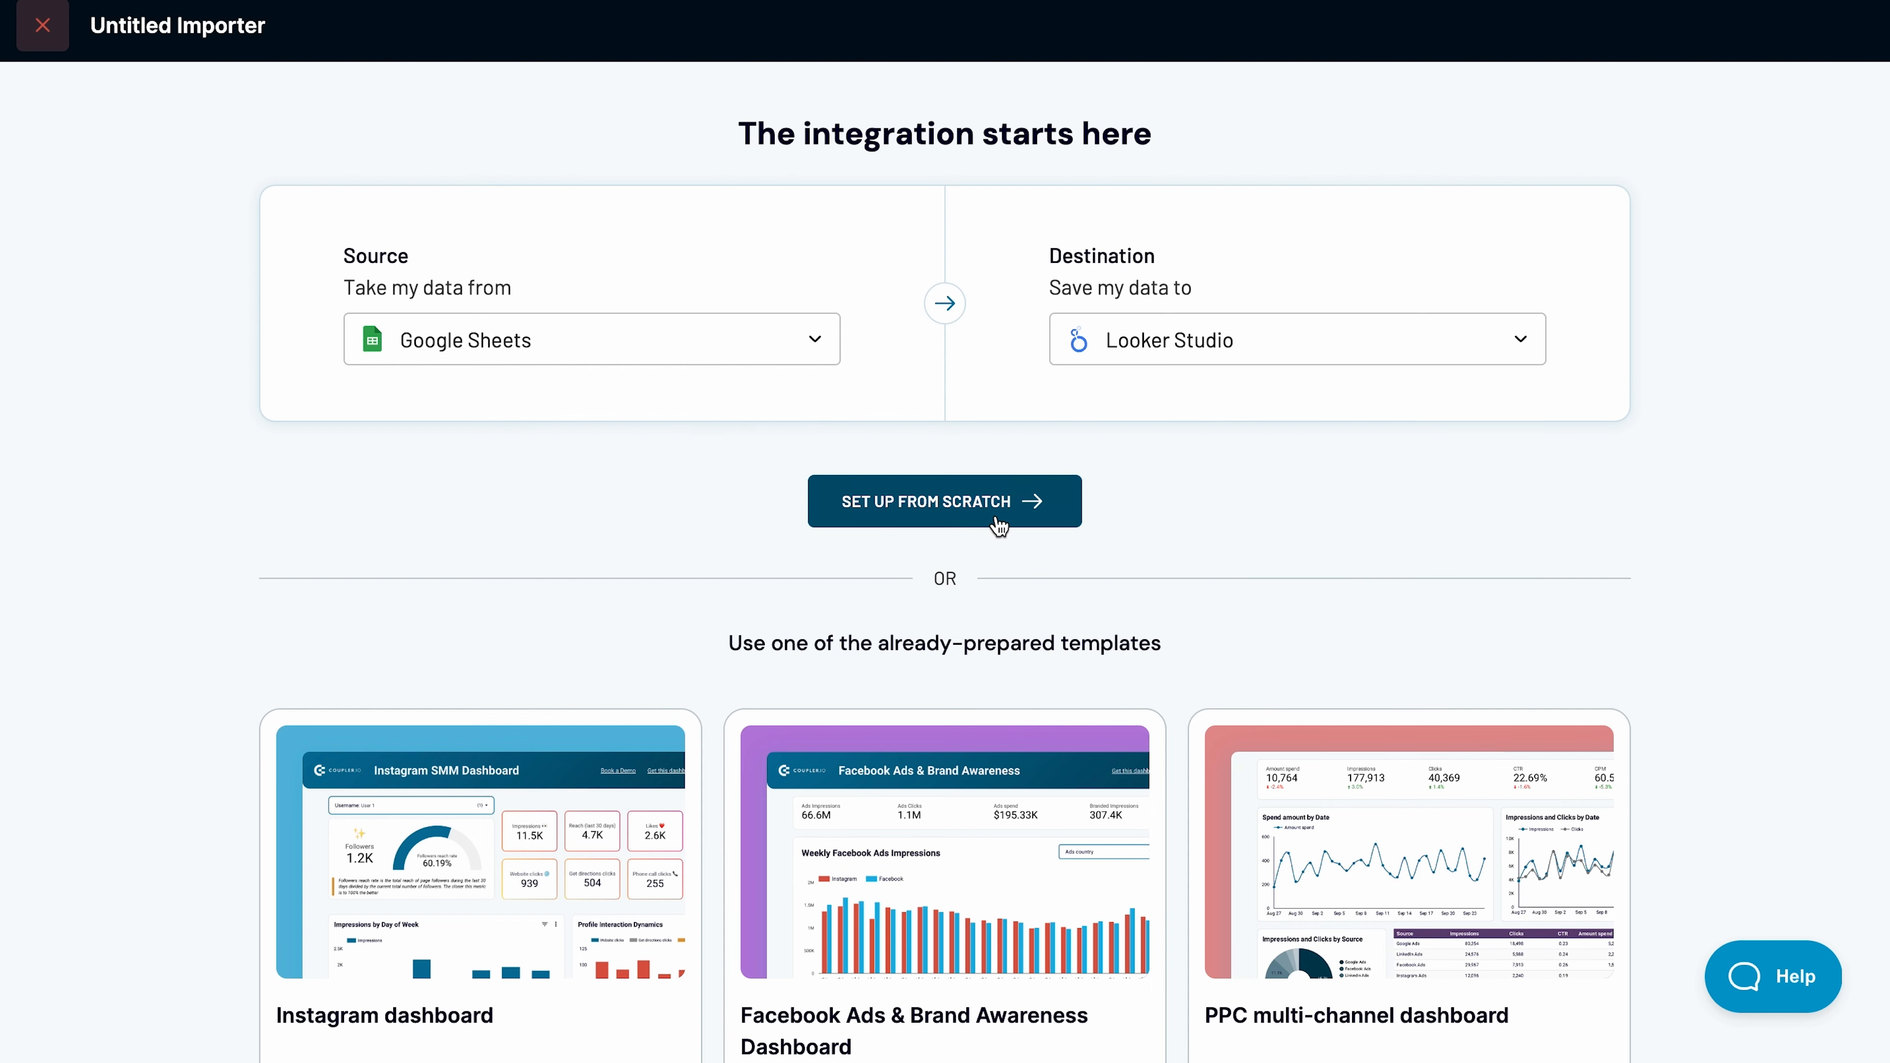
click(944, 501)
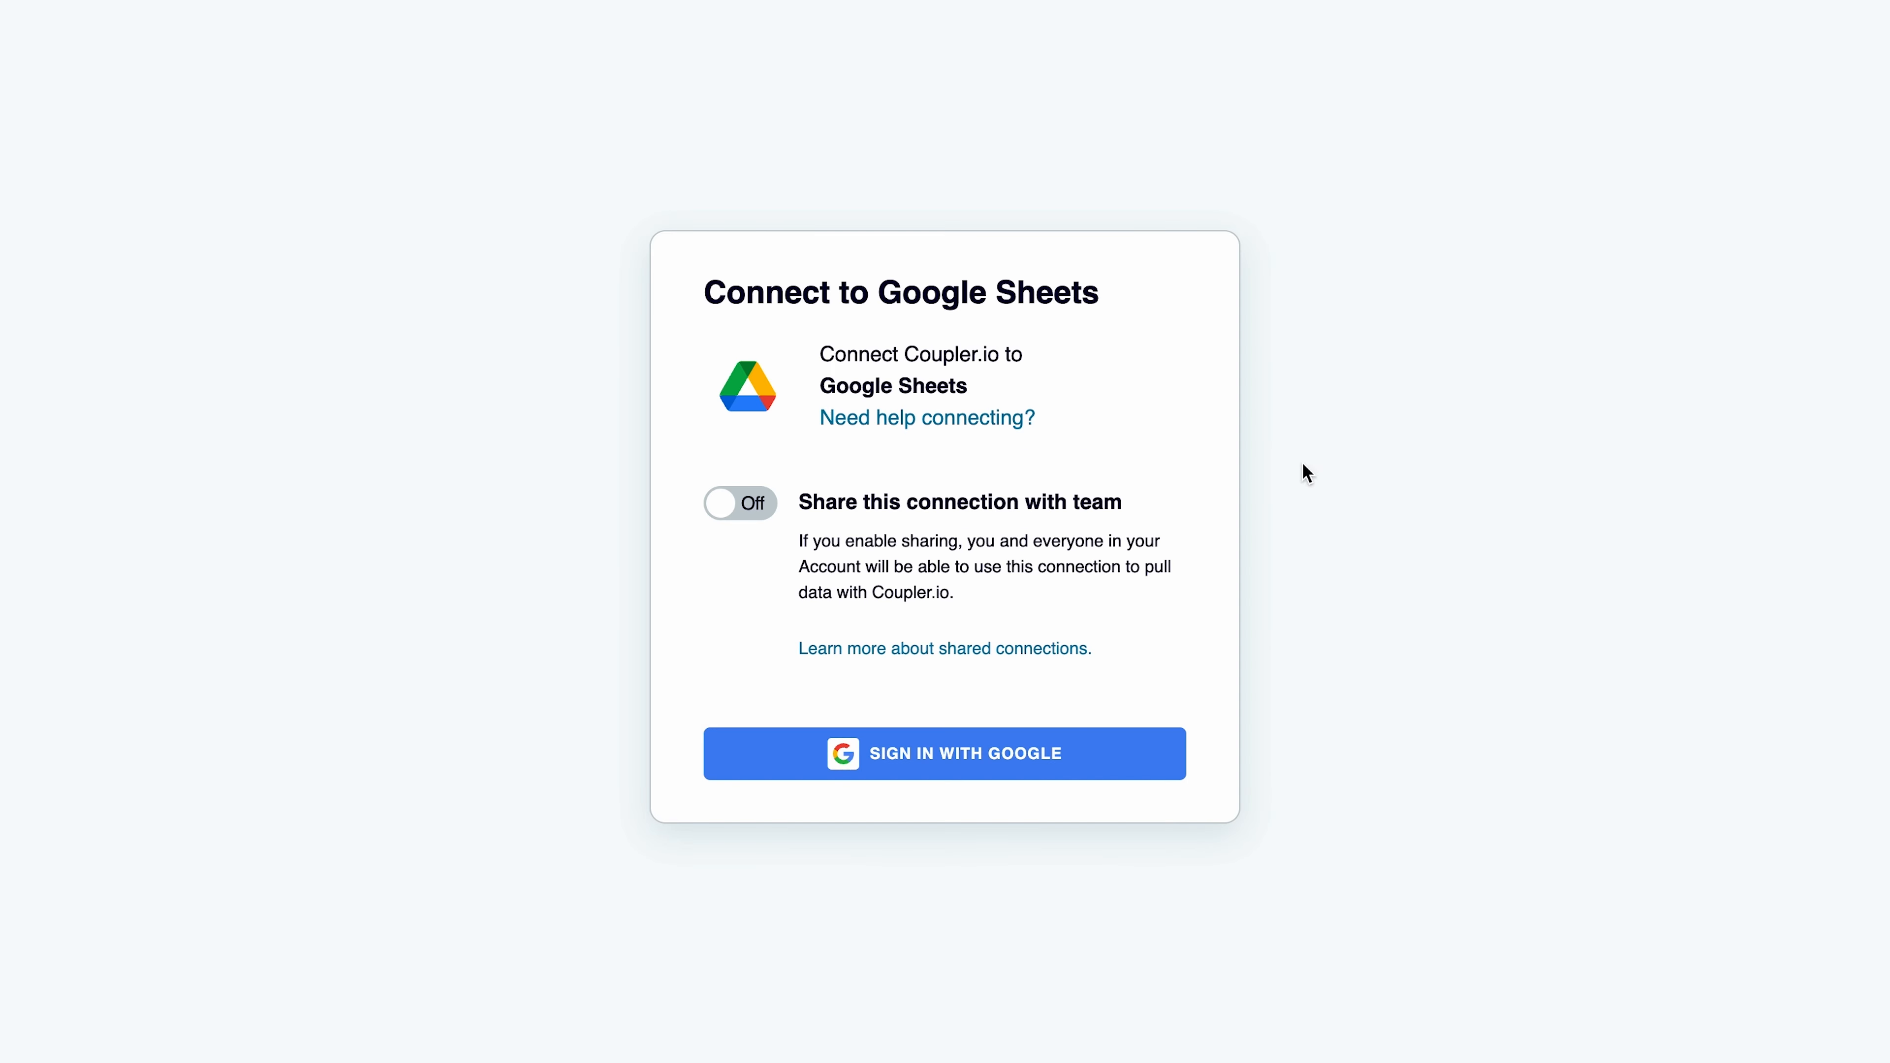
Step: Connect a Google account and select the Sample dataset for blending file as the first source
click(944, 753)
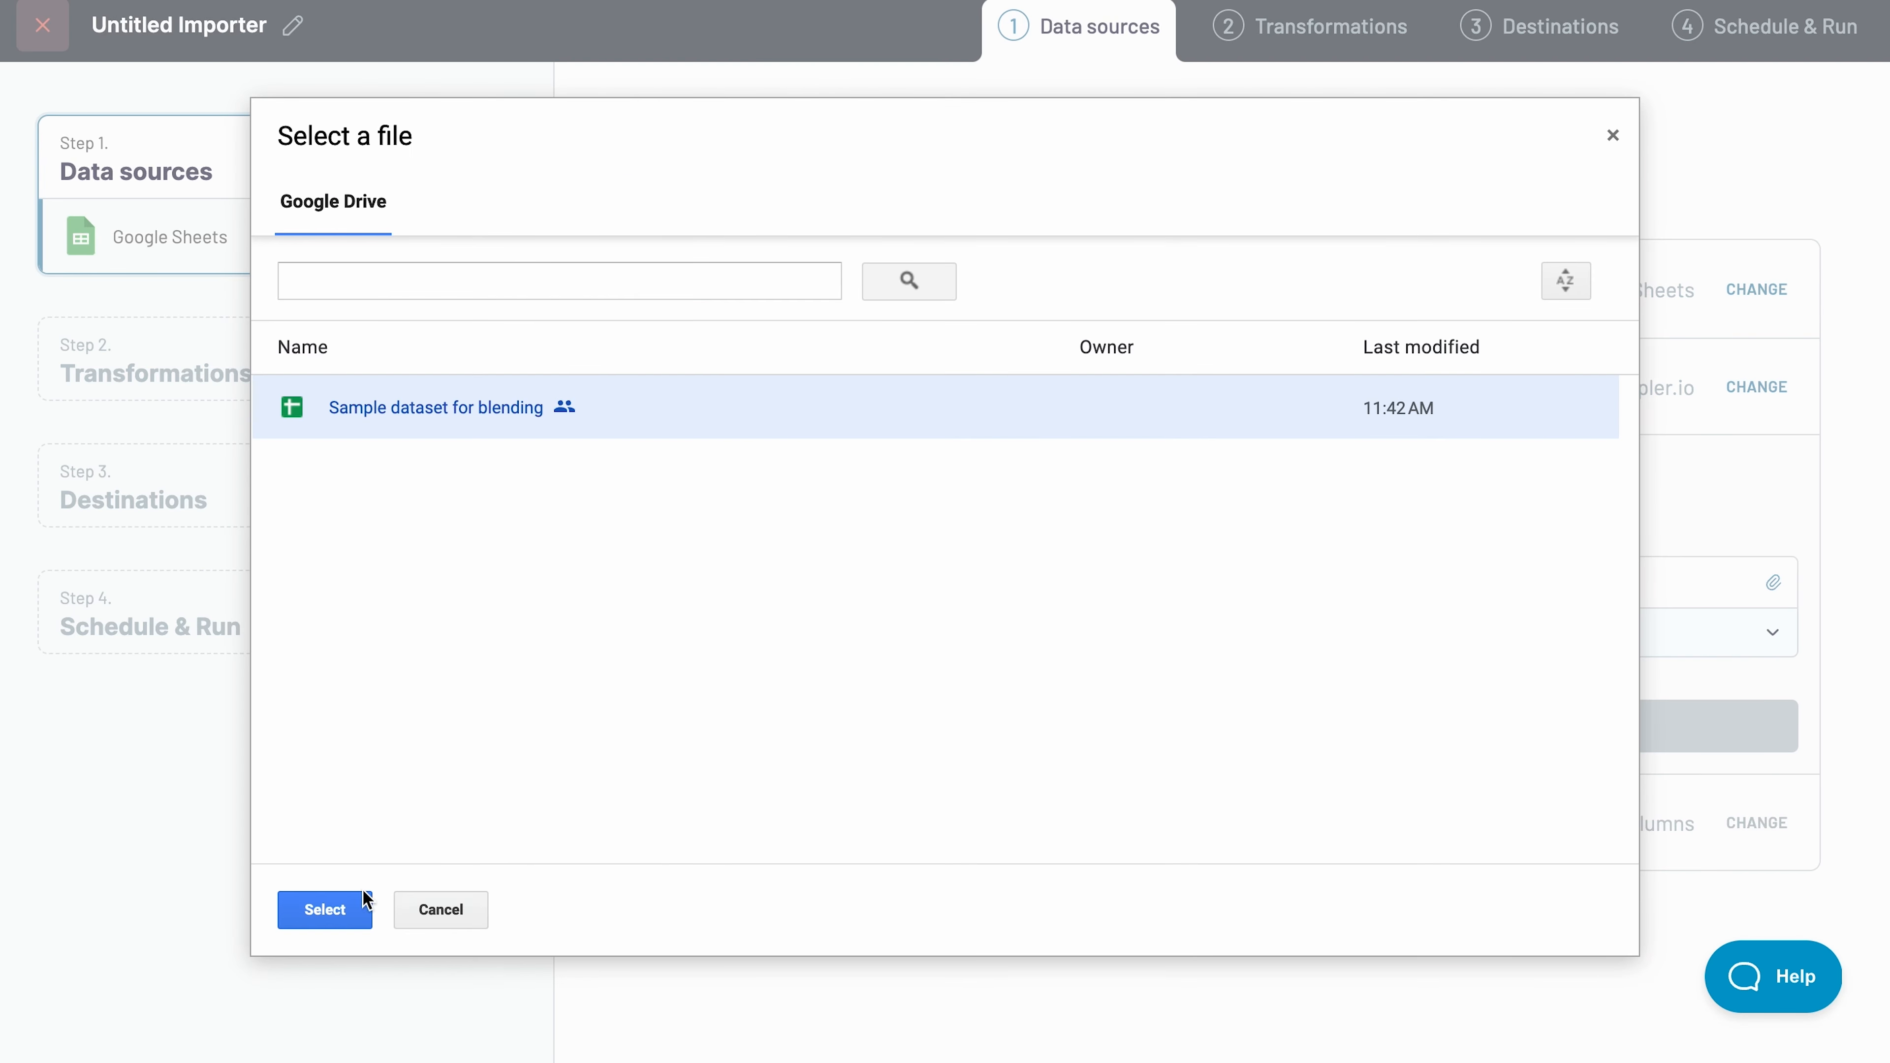
click(323, 908)
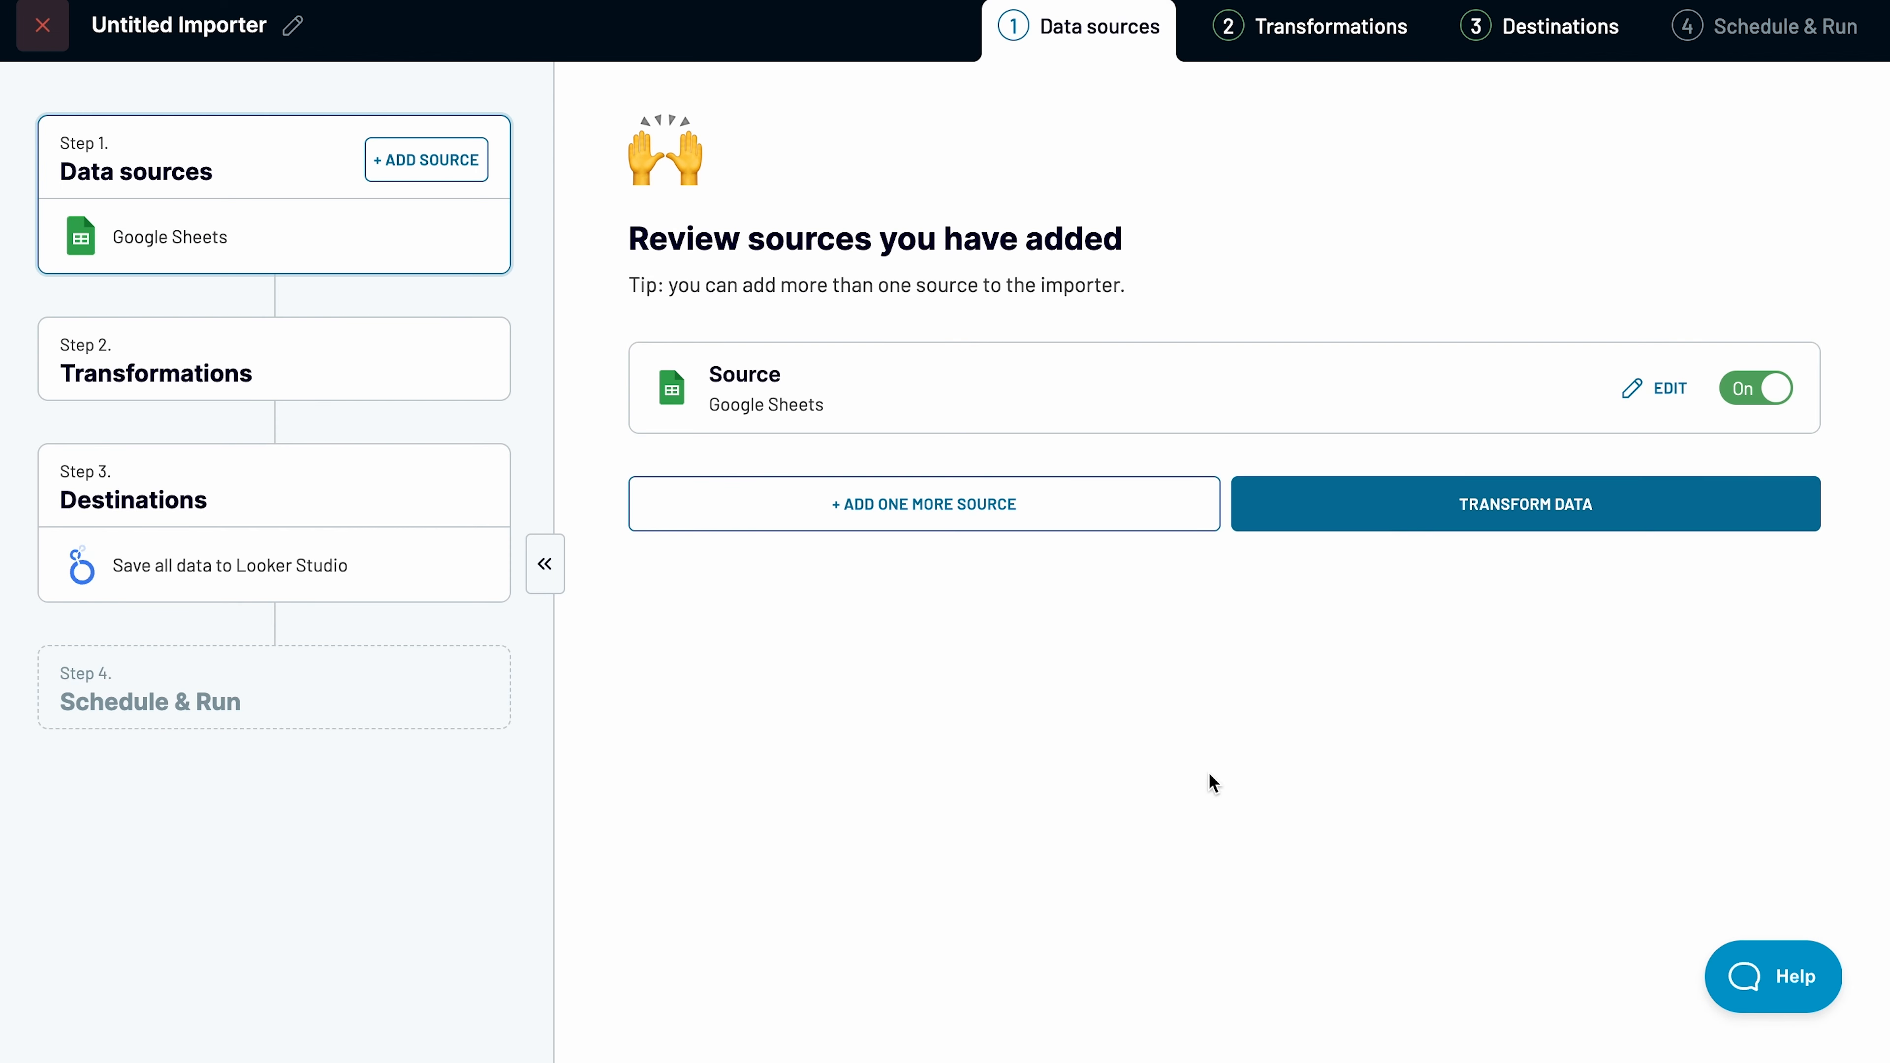
click(1666, 386)
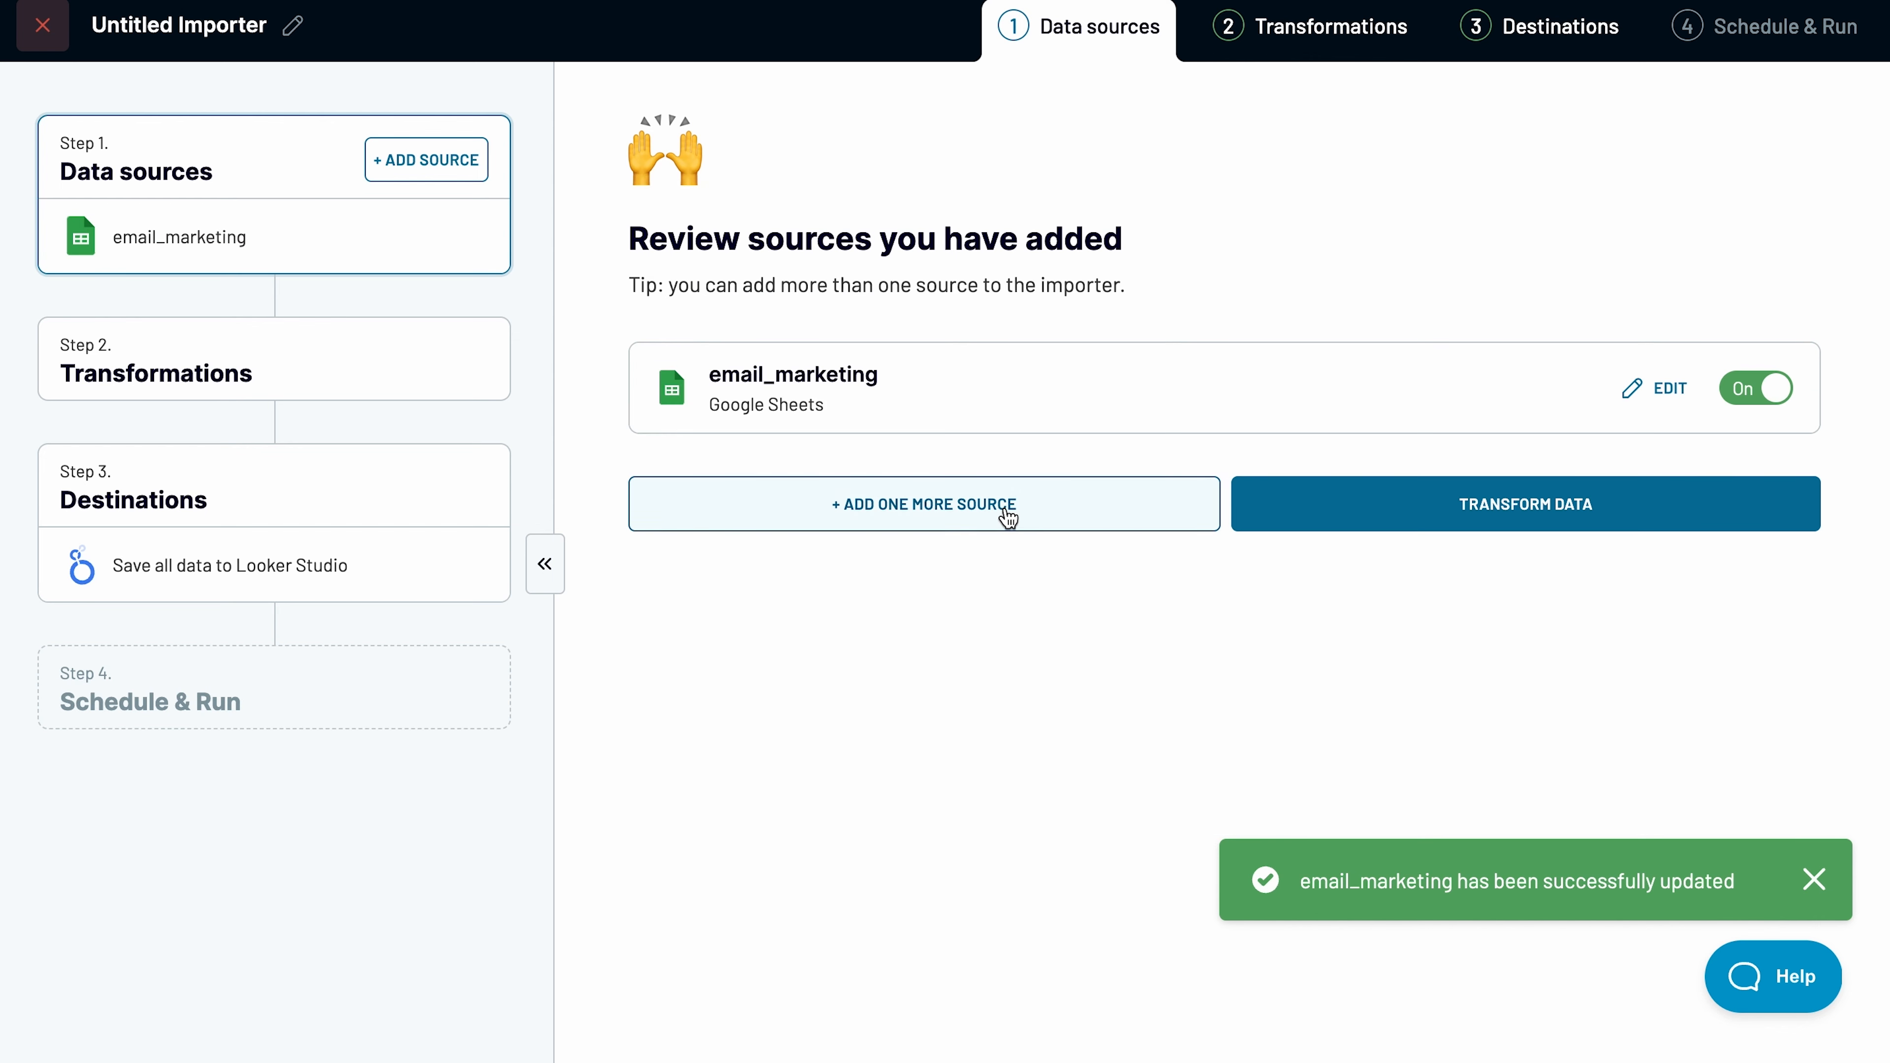
Step: Add a second source from the crm_data sheet and rename it crm
click(923, 504)
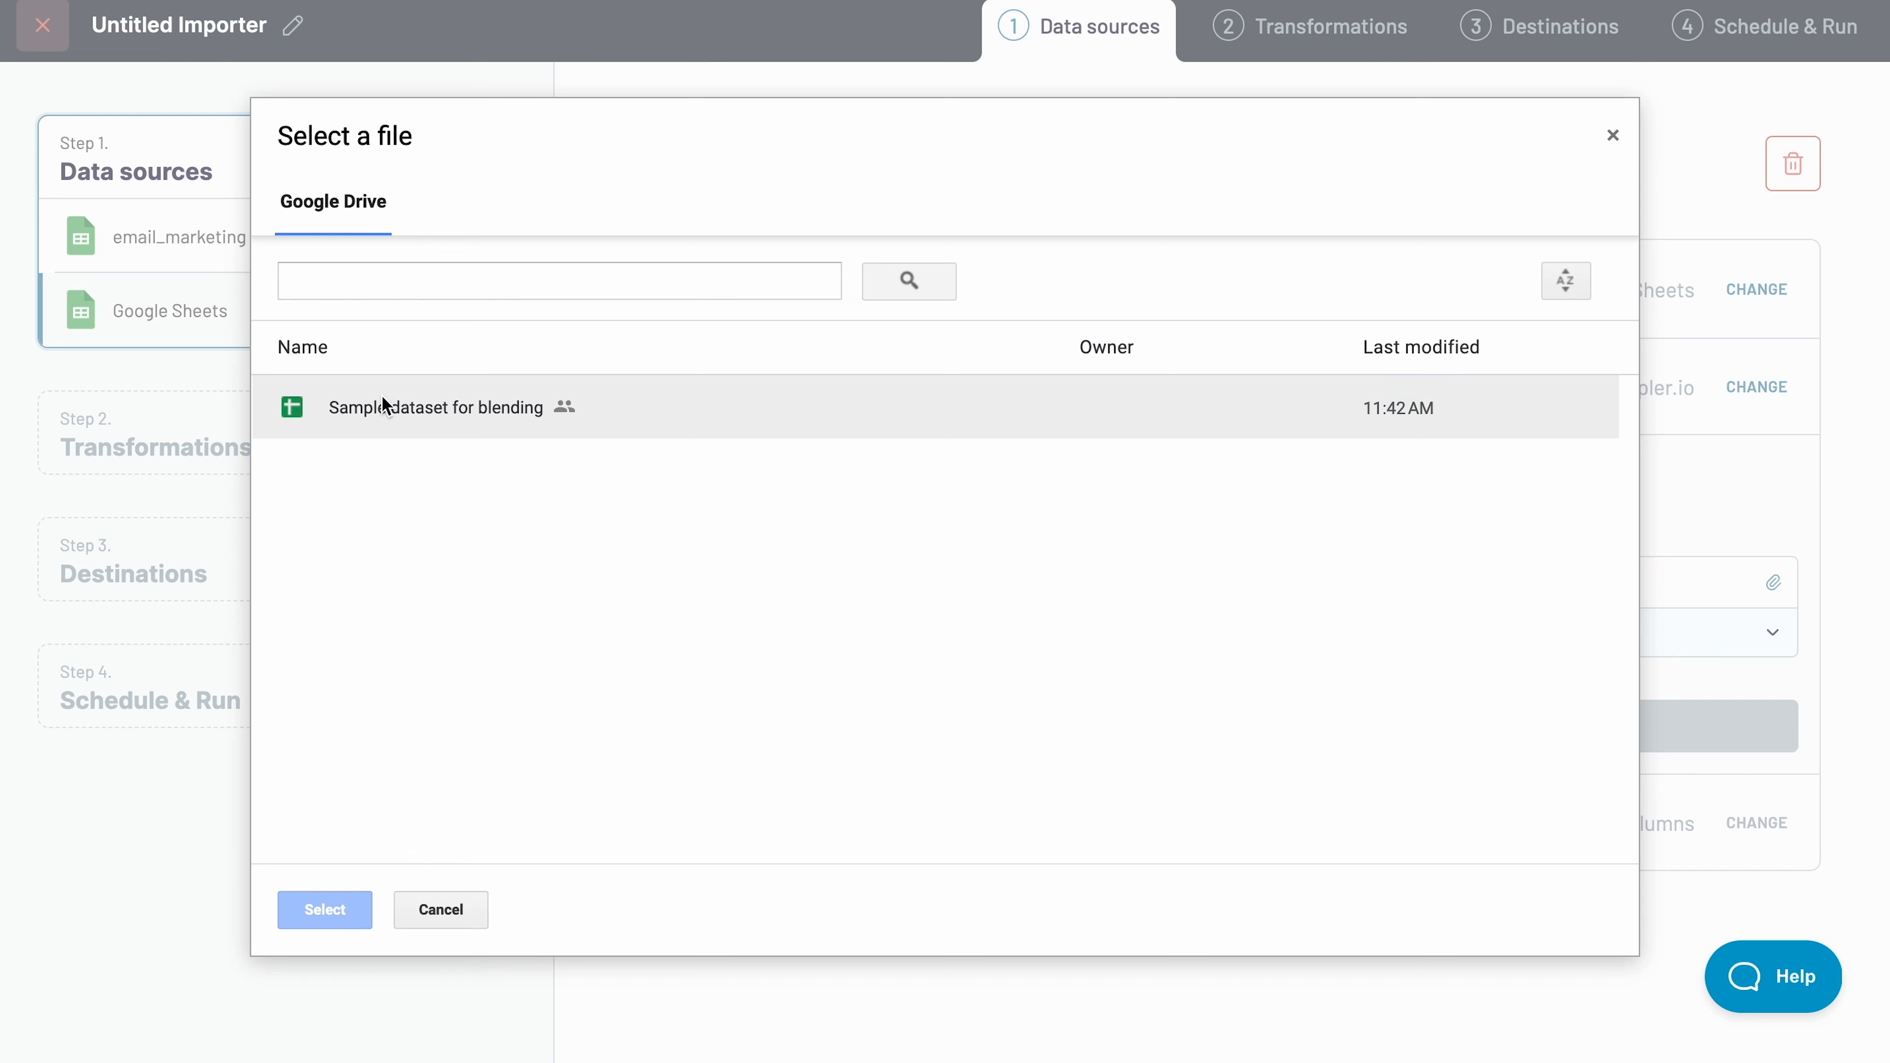
click(324, 910)
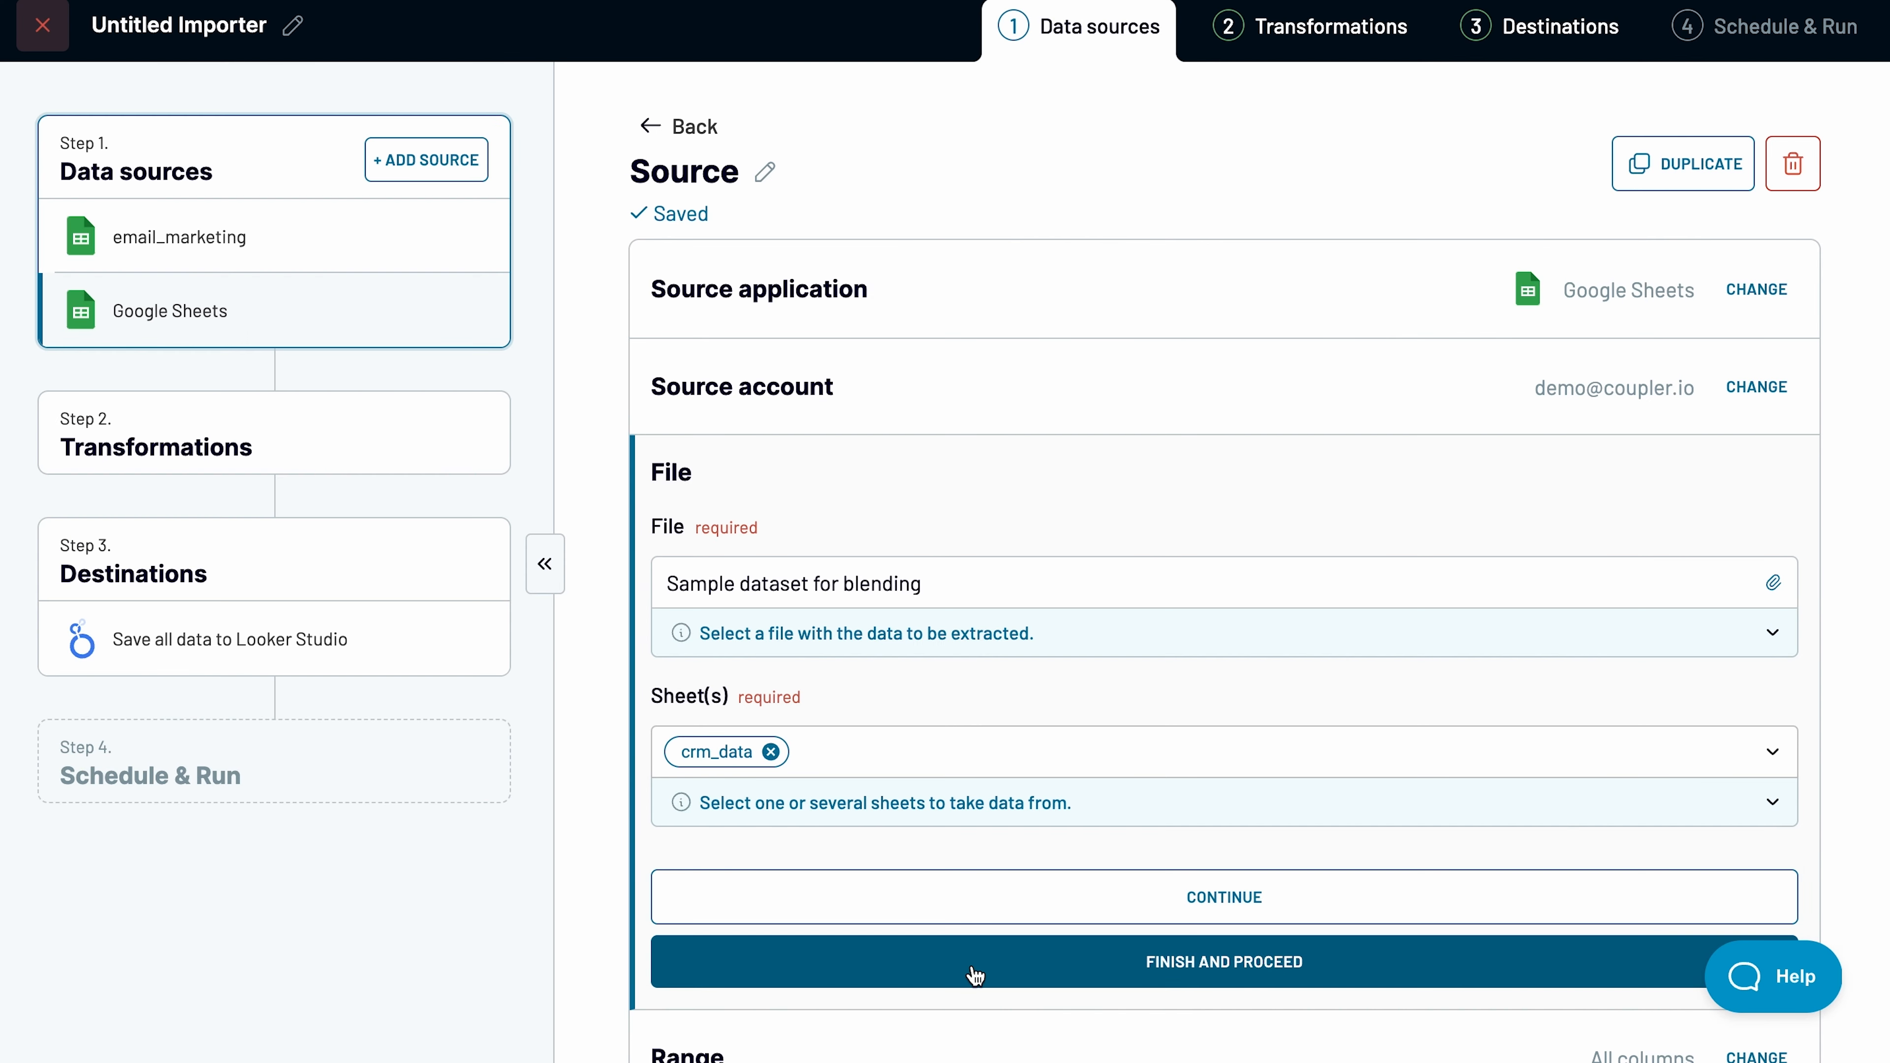
click(1222, 960)
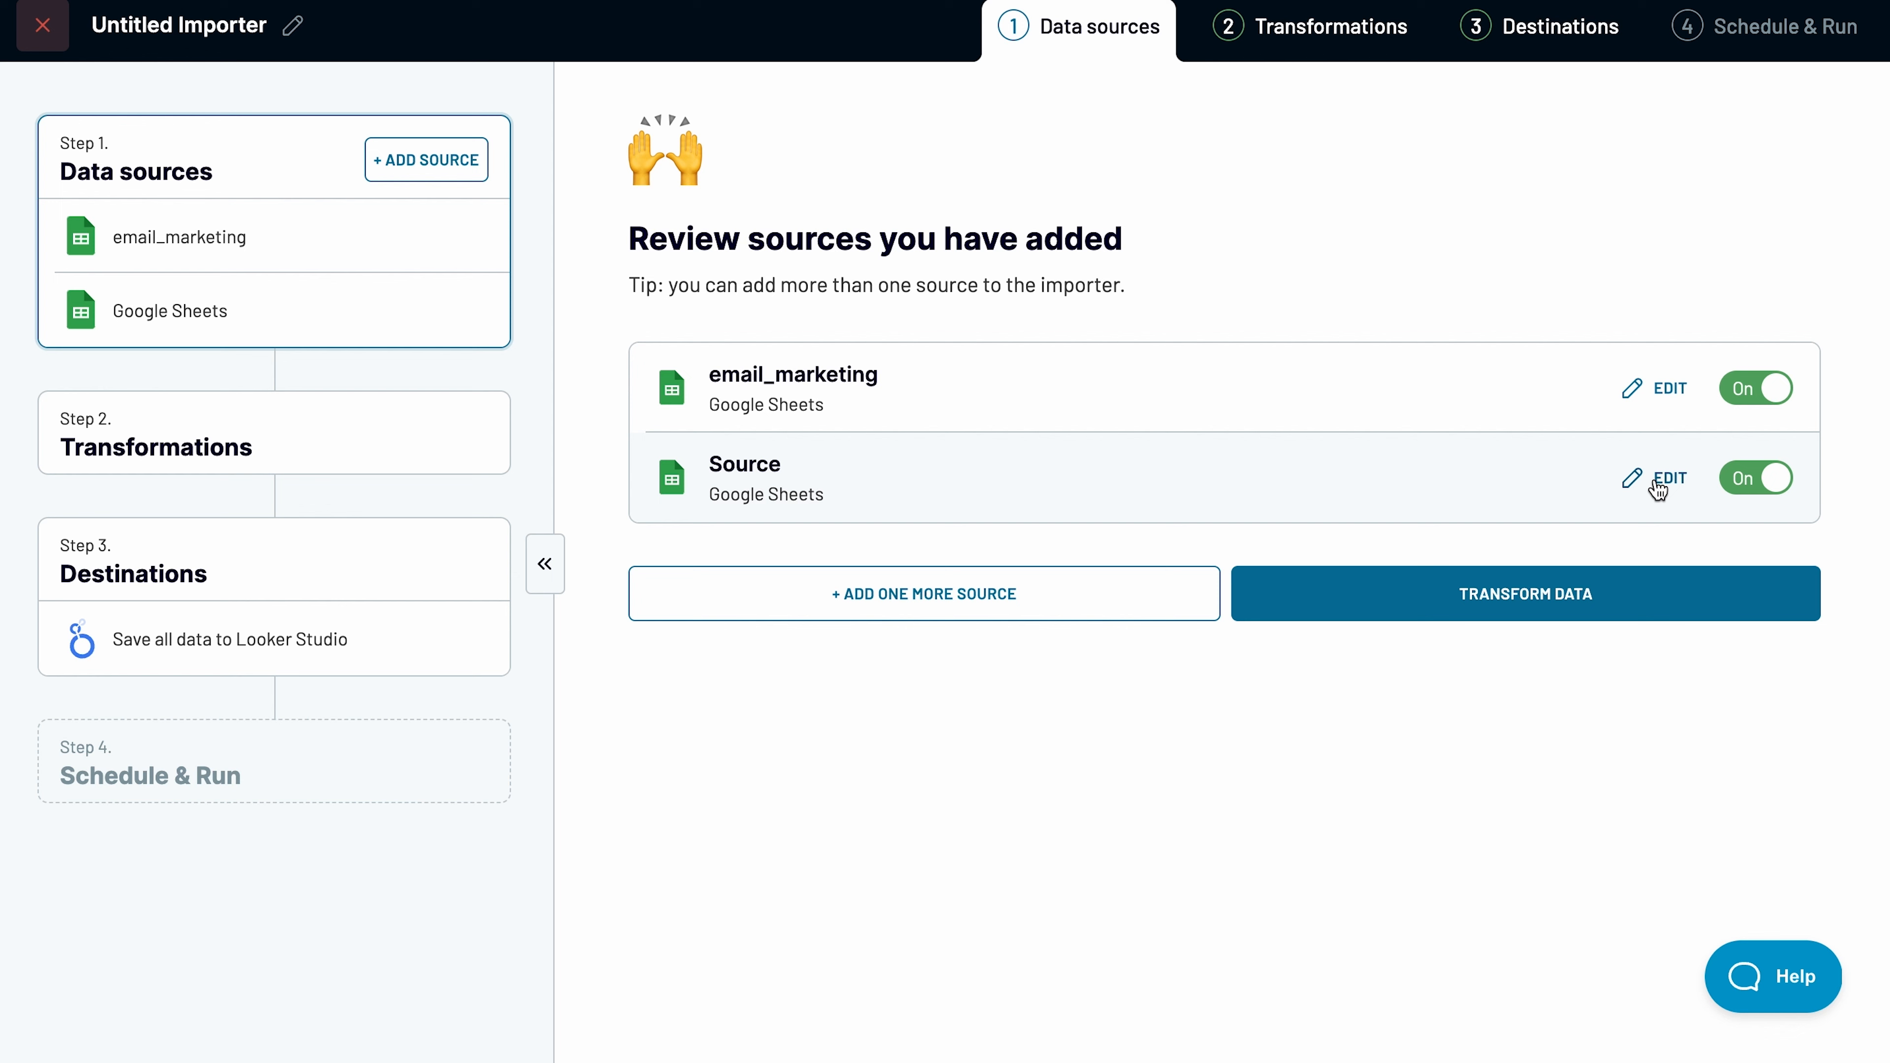
click(1670, 477)
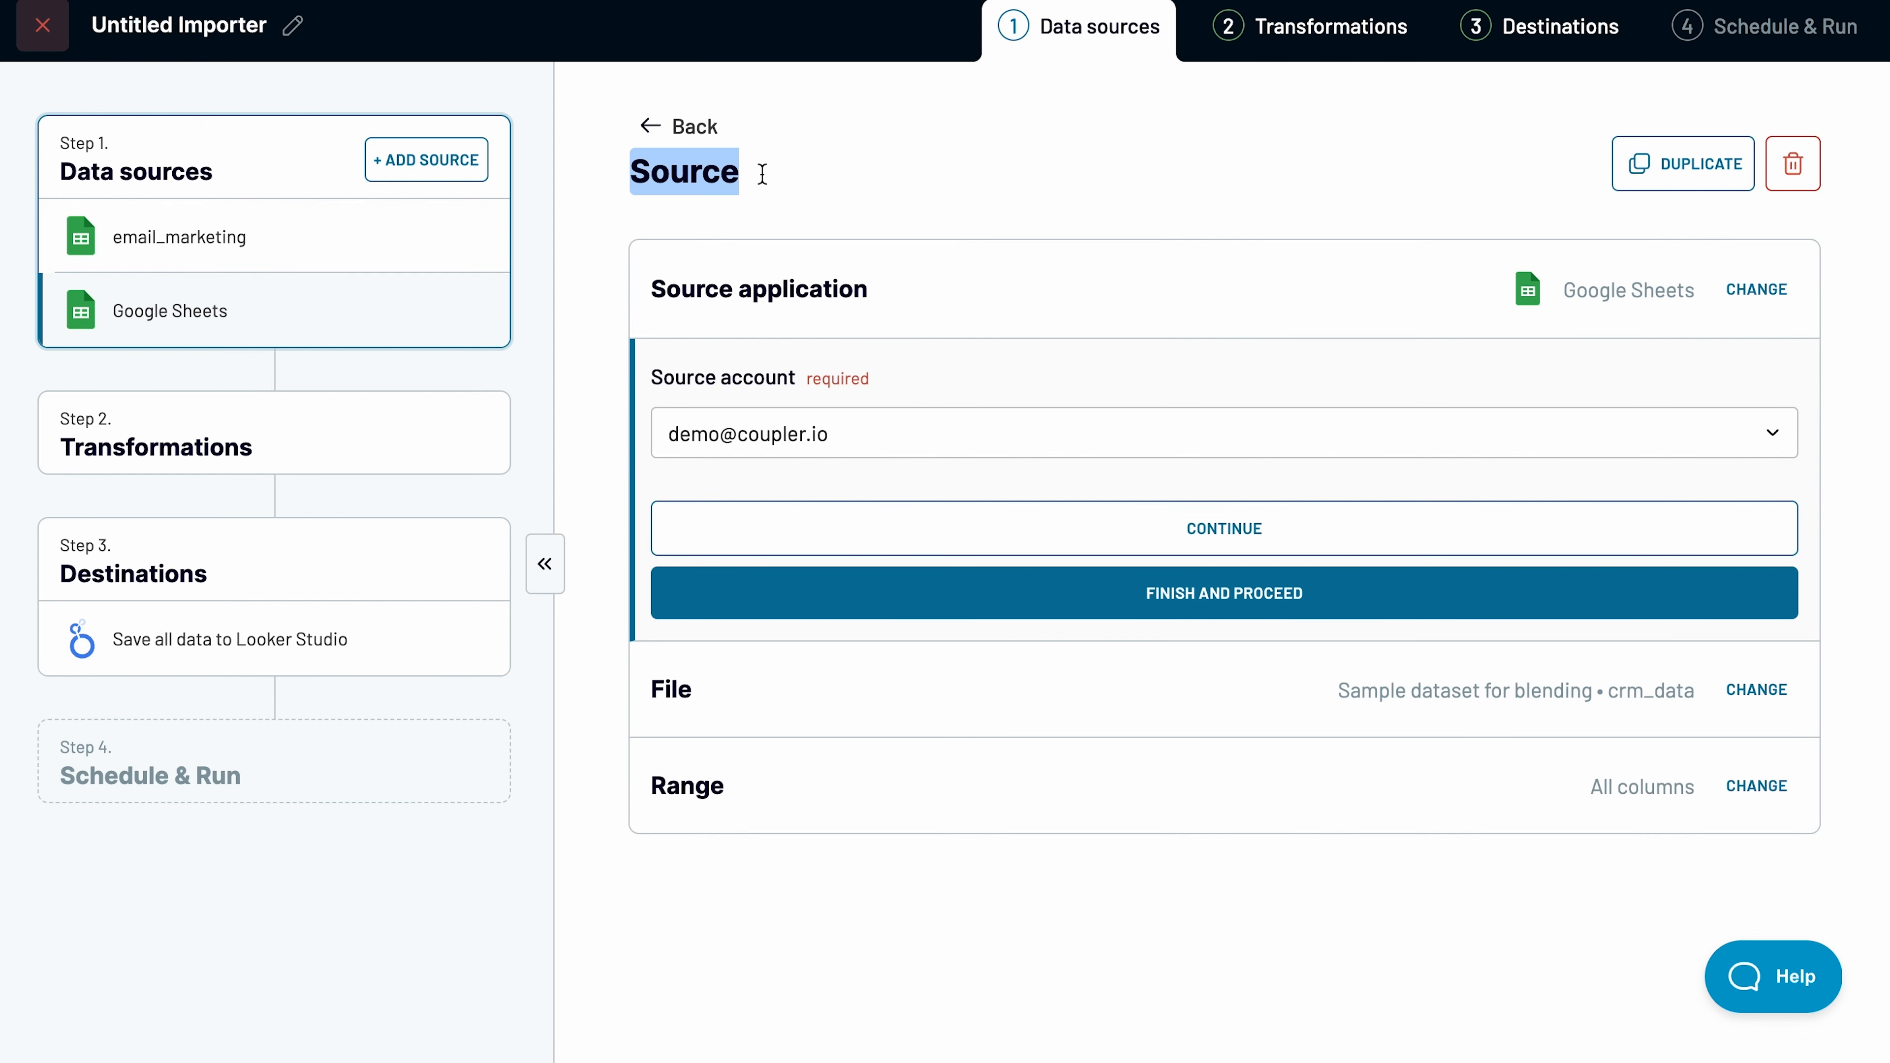
text(crm)
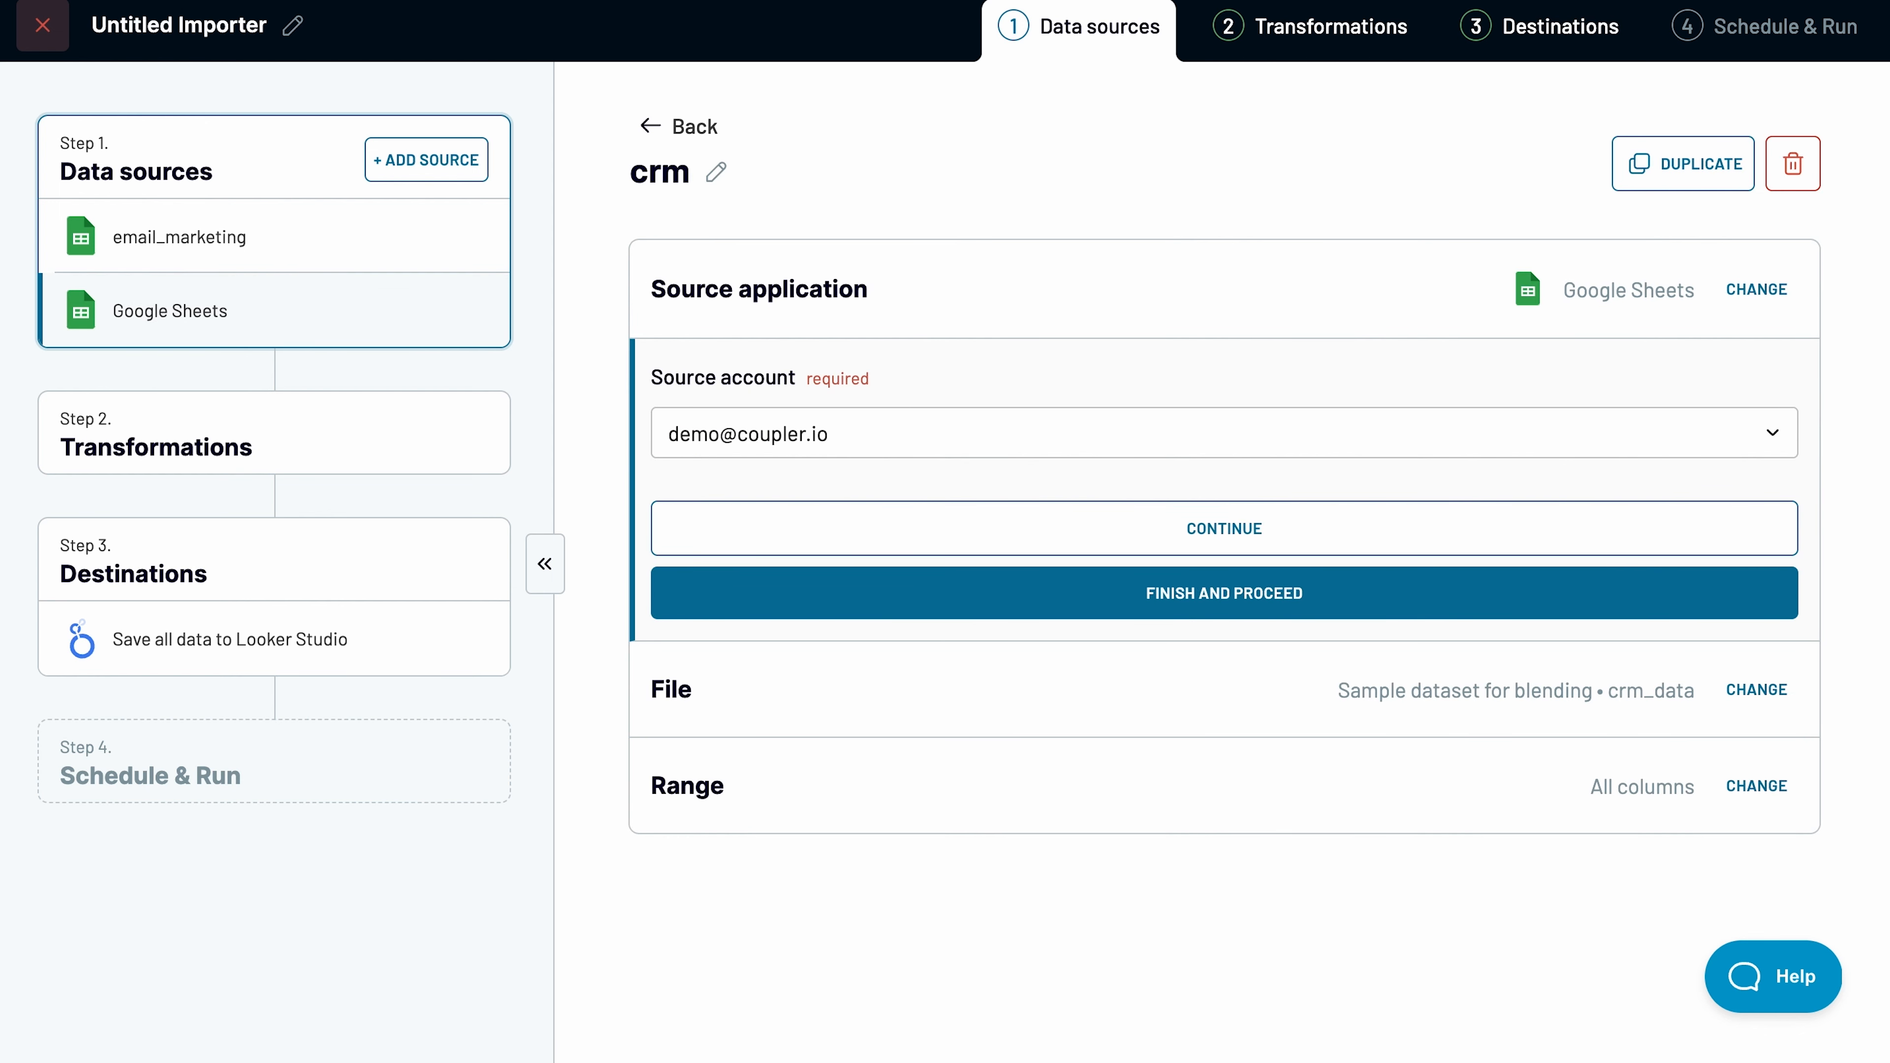
click(1223, 592)
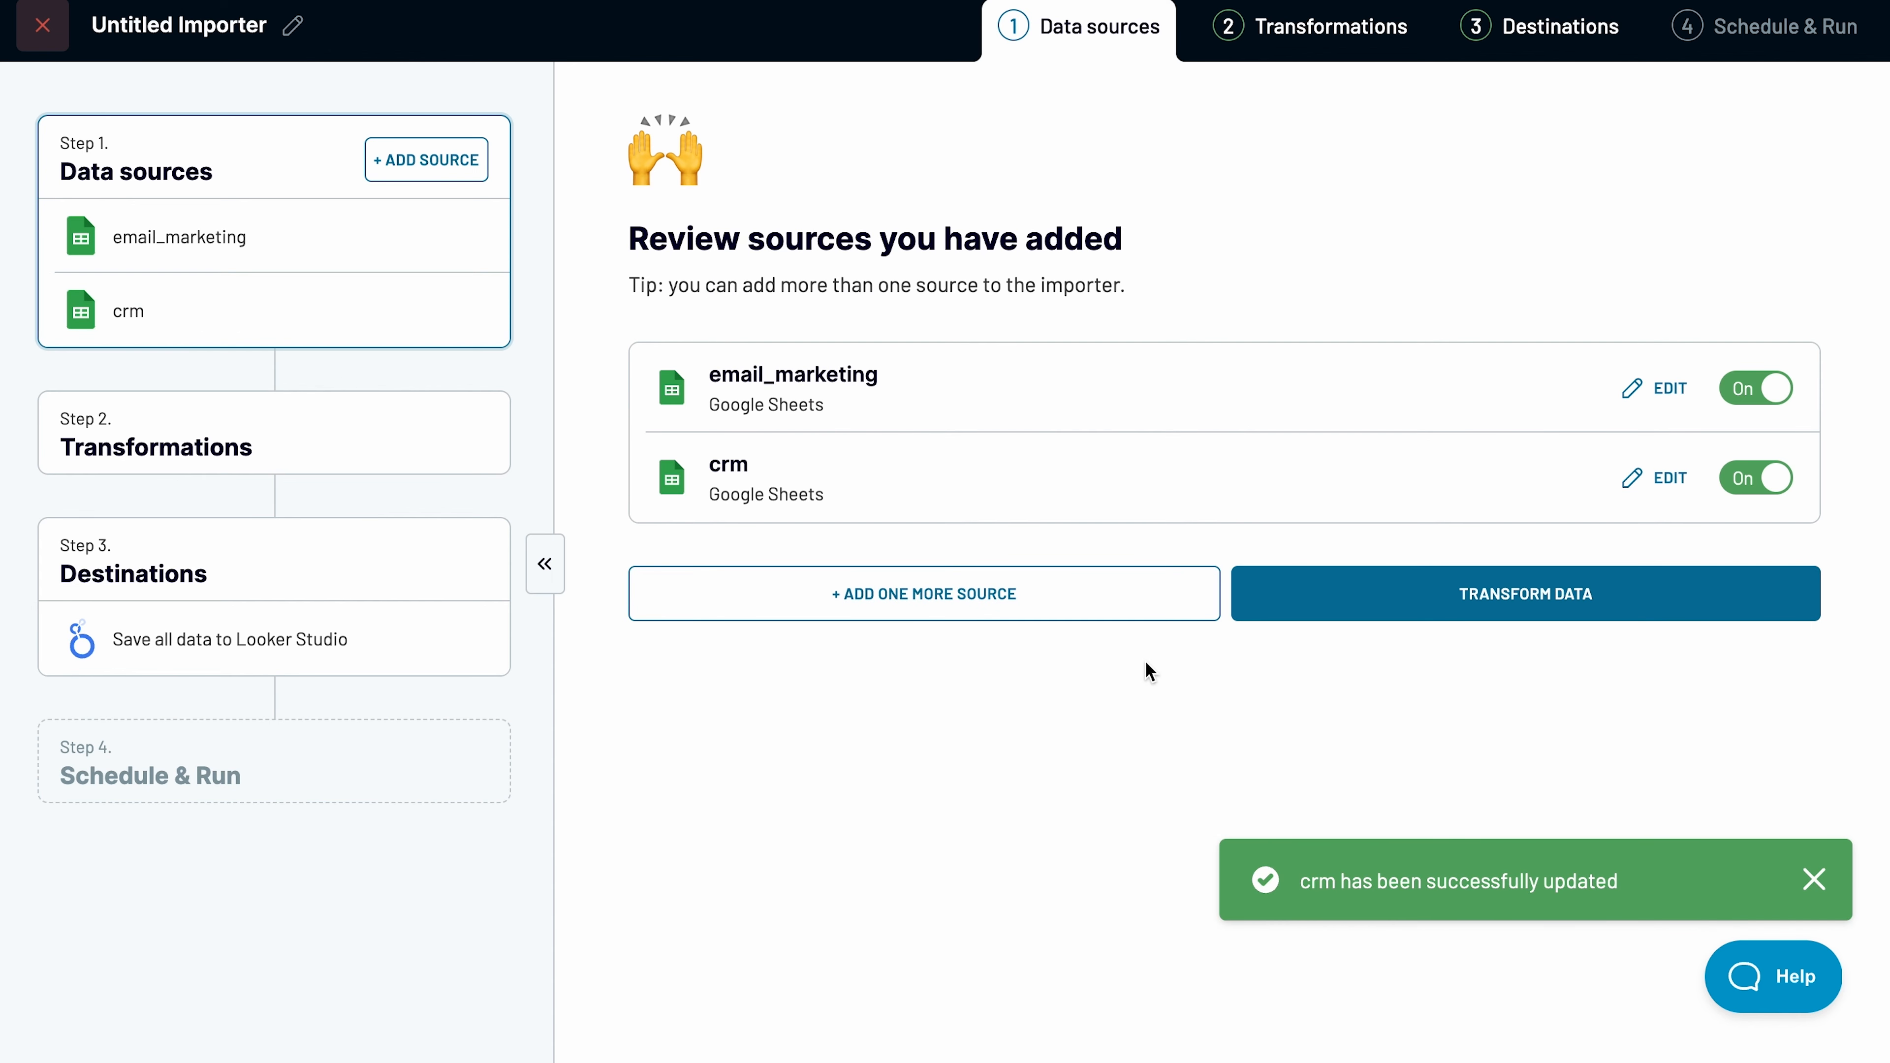
Step: Join email_marketing as key source with crm on its Email column and review the result
click(1524, 593)
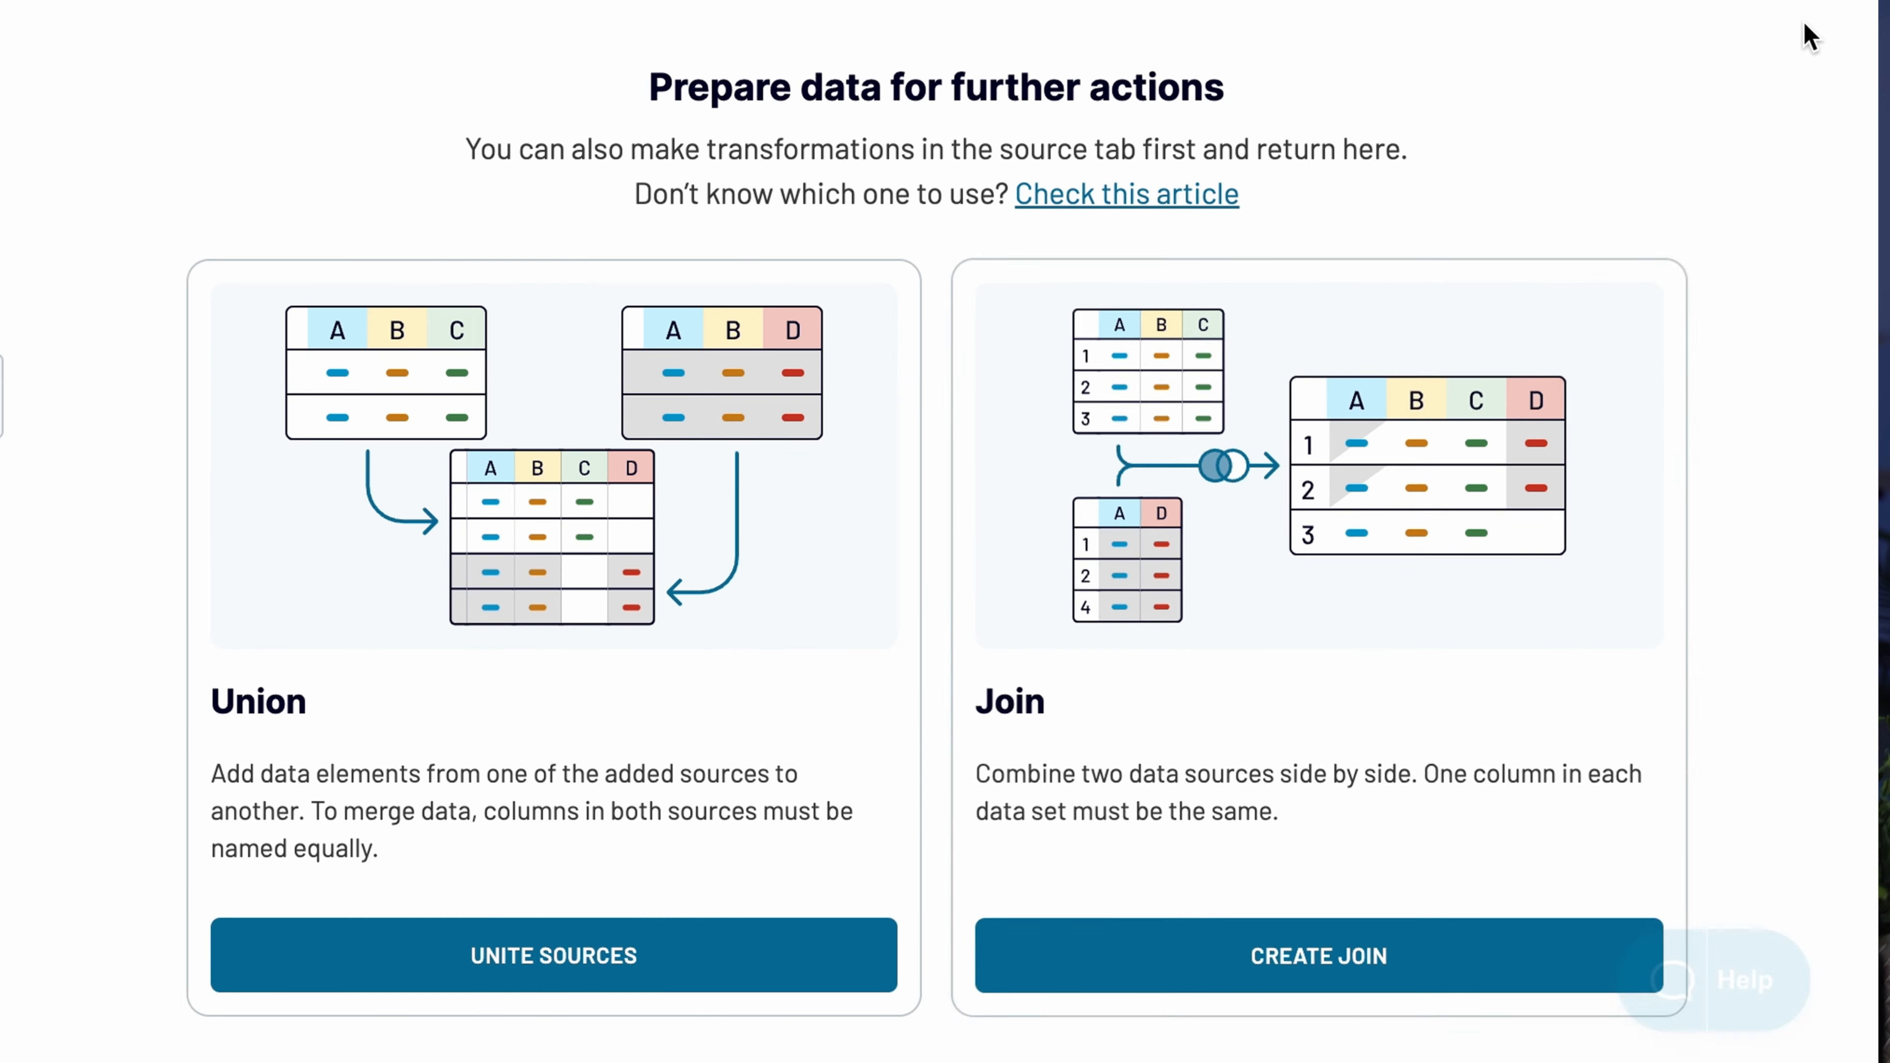
click(1317, 955)
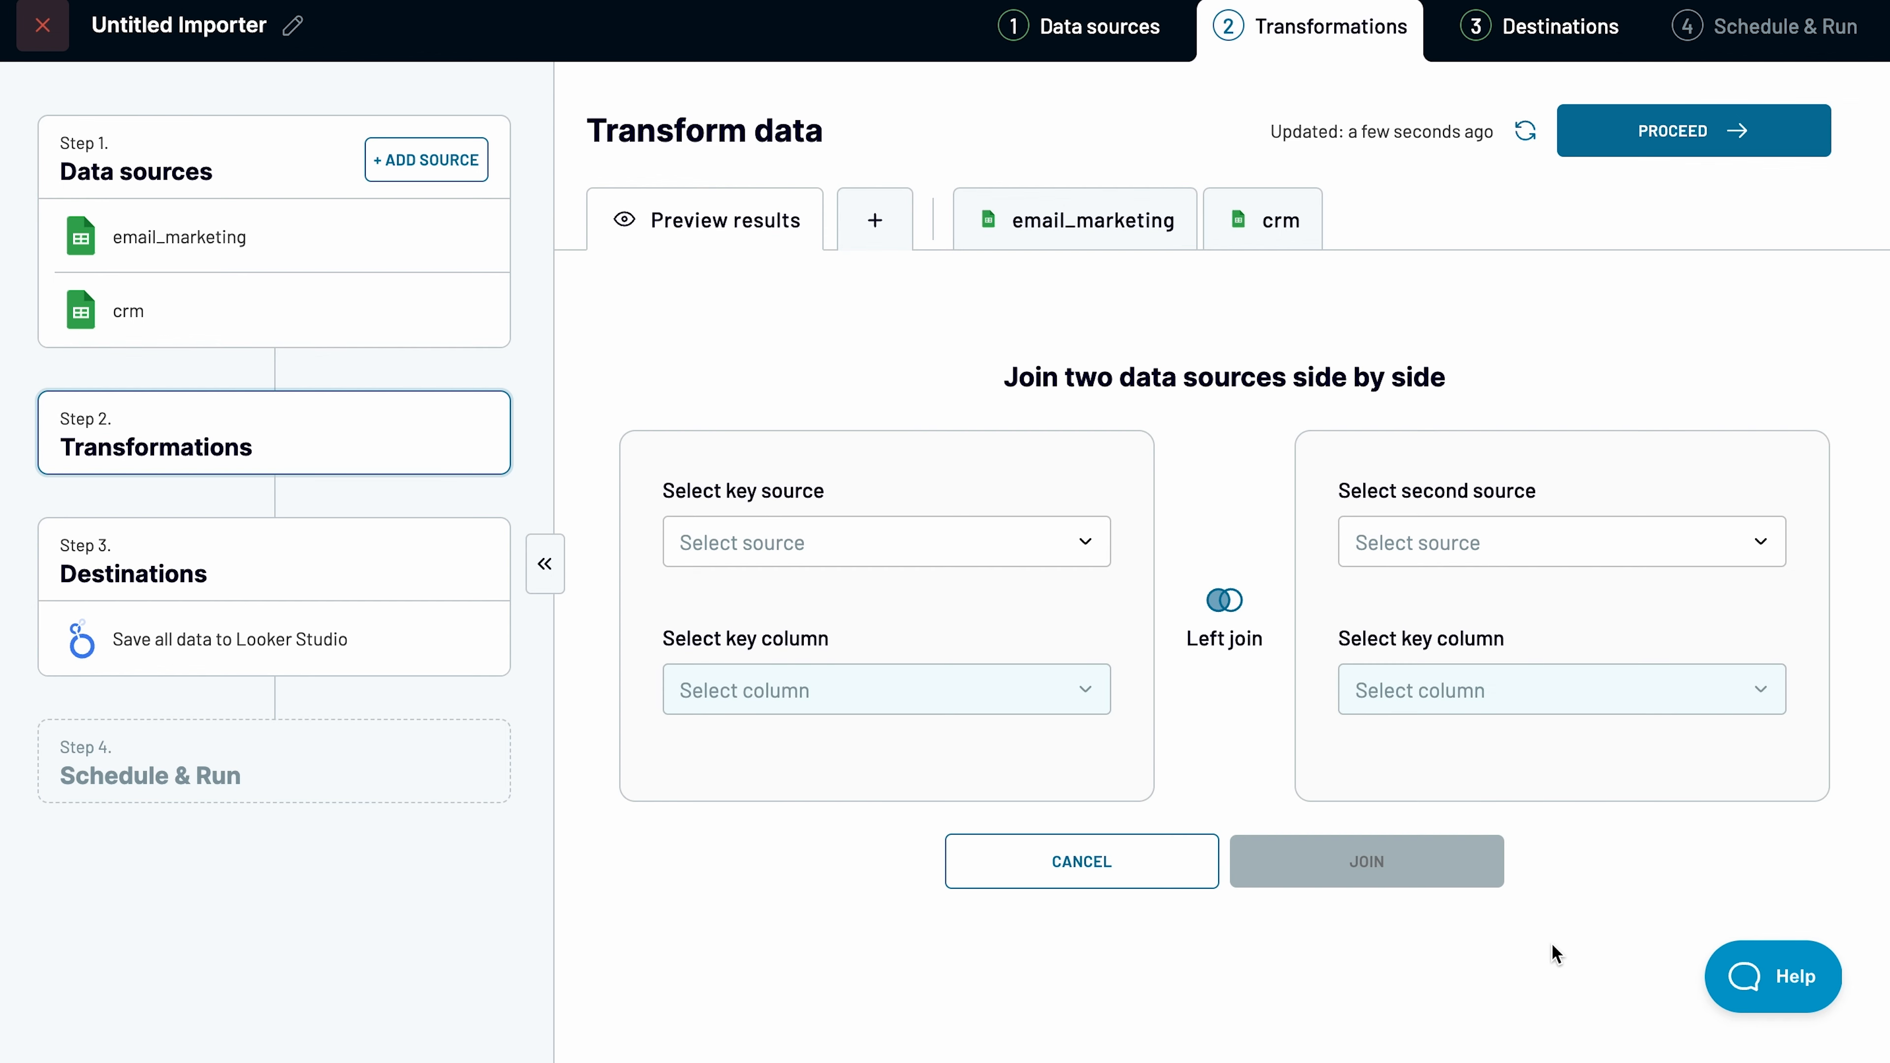
click(884, 541)
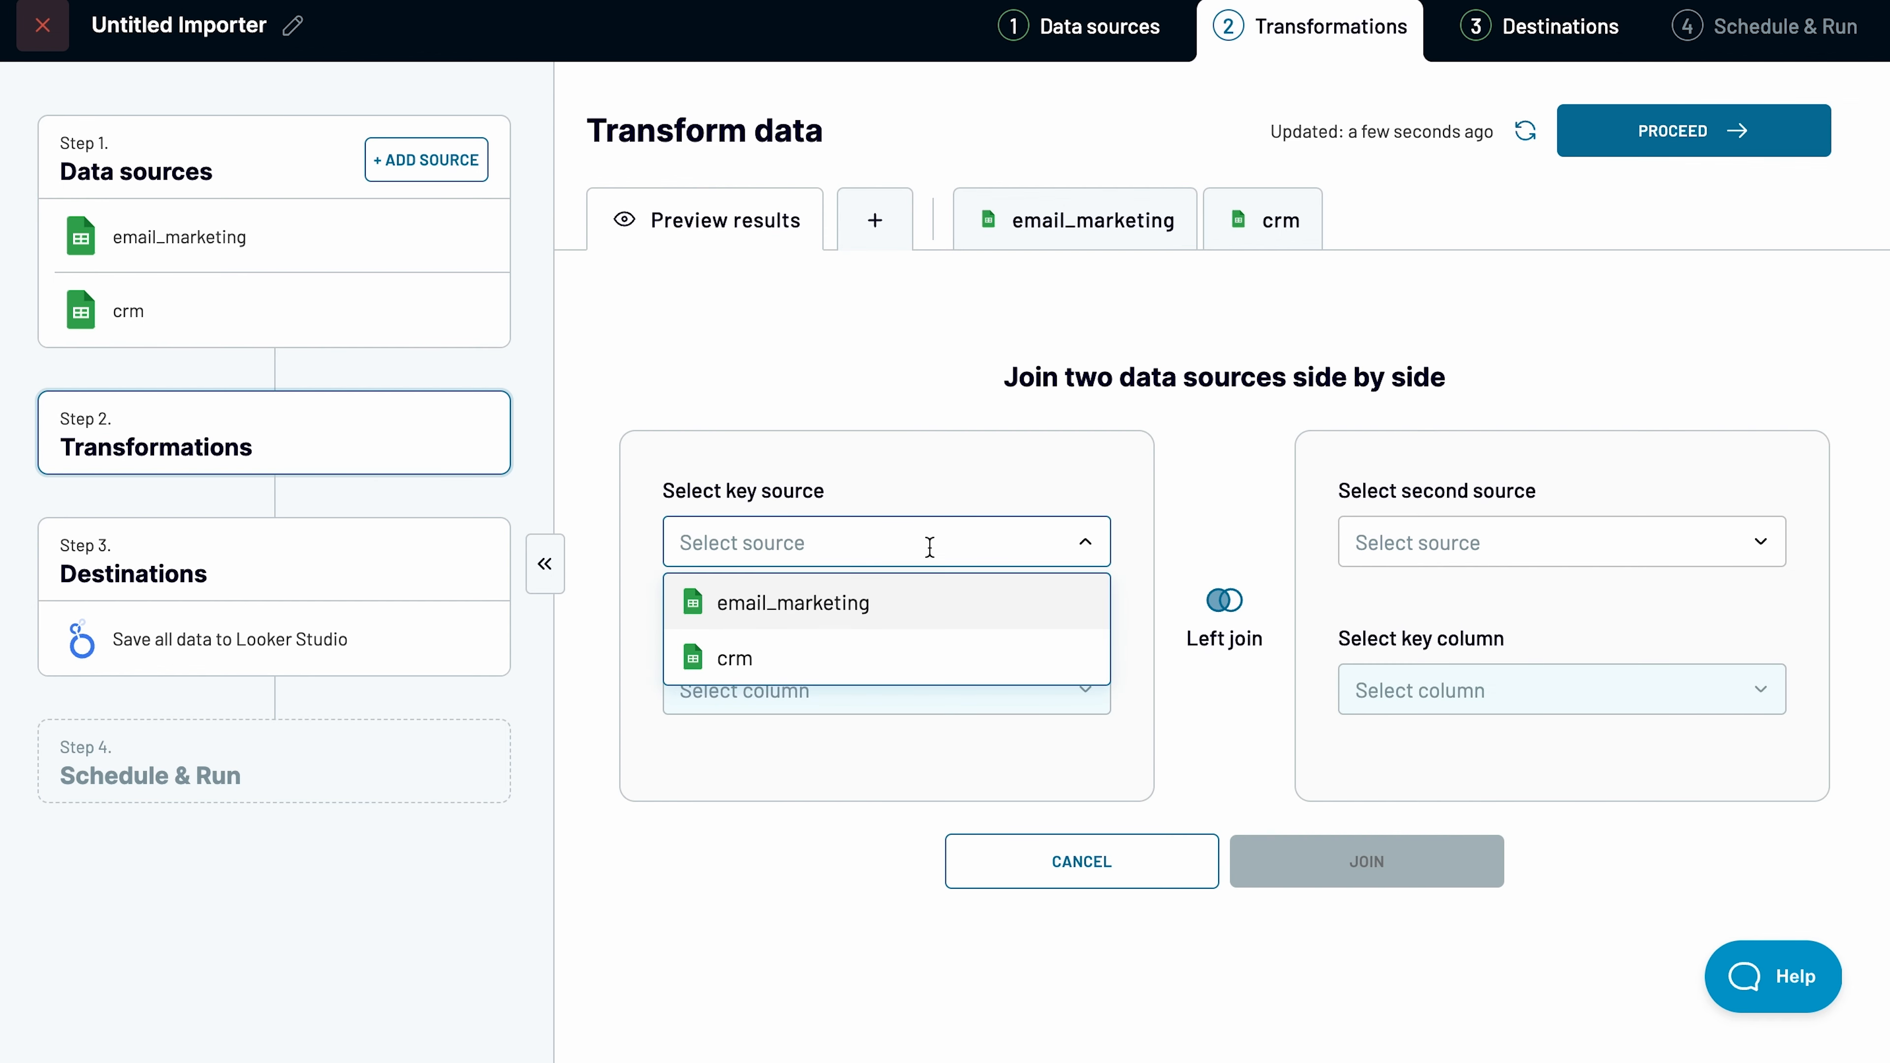
click(792, 603)
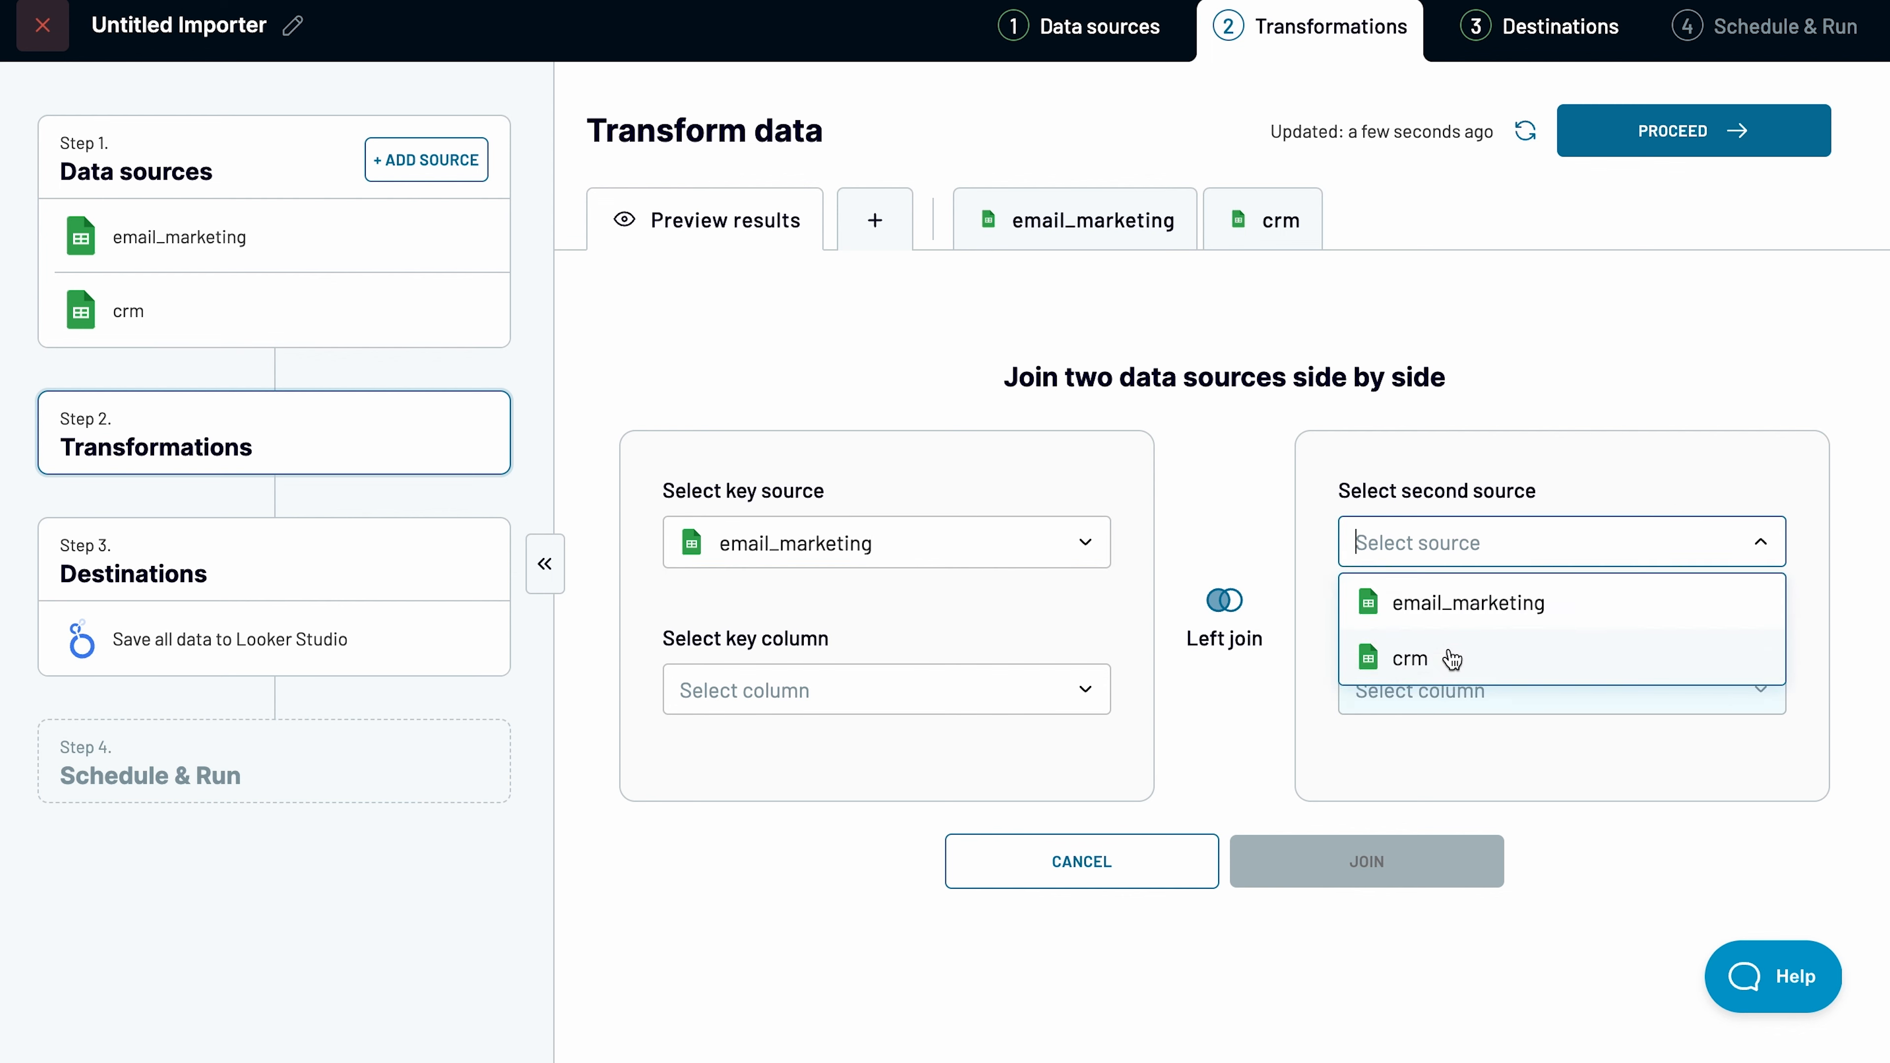
click(1408, 658)
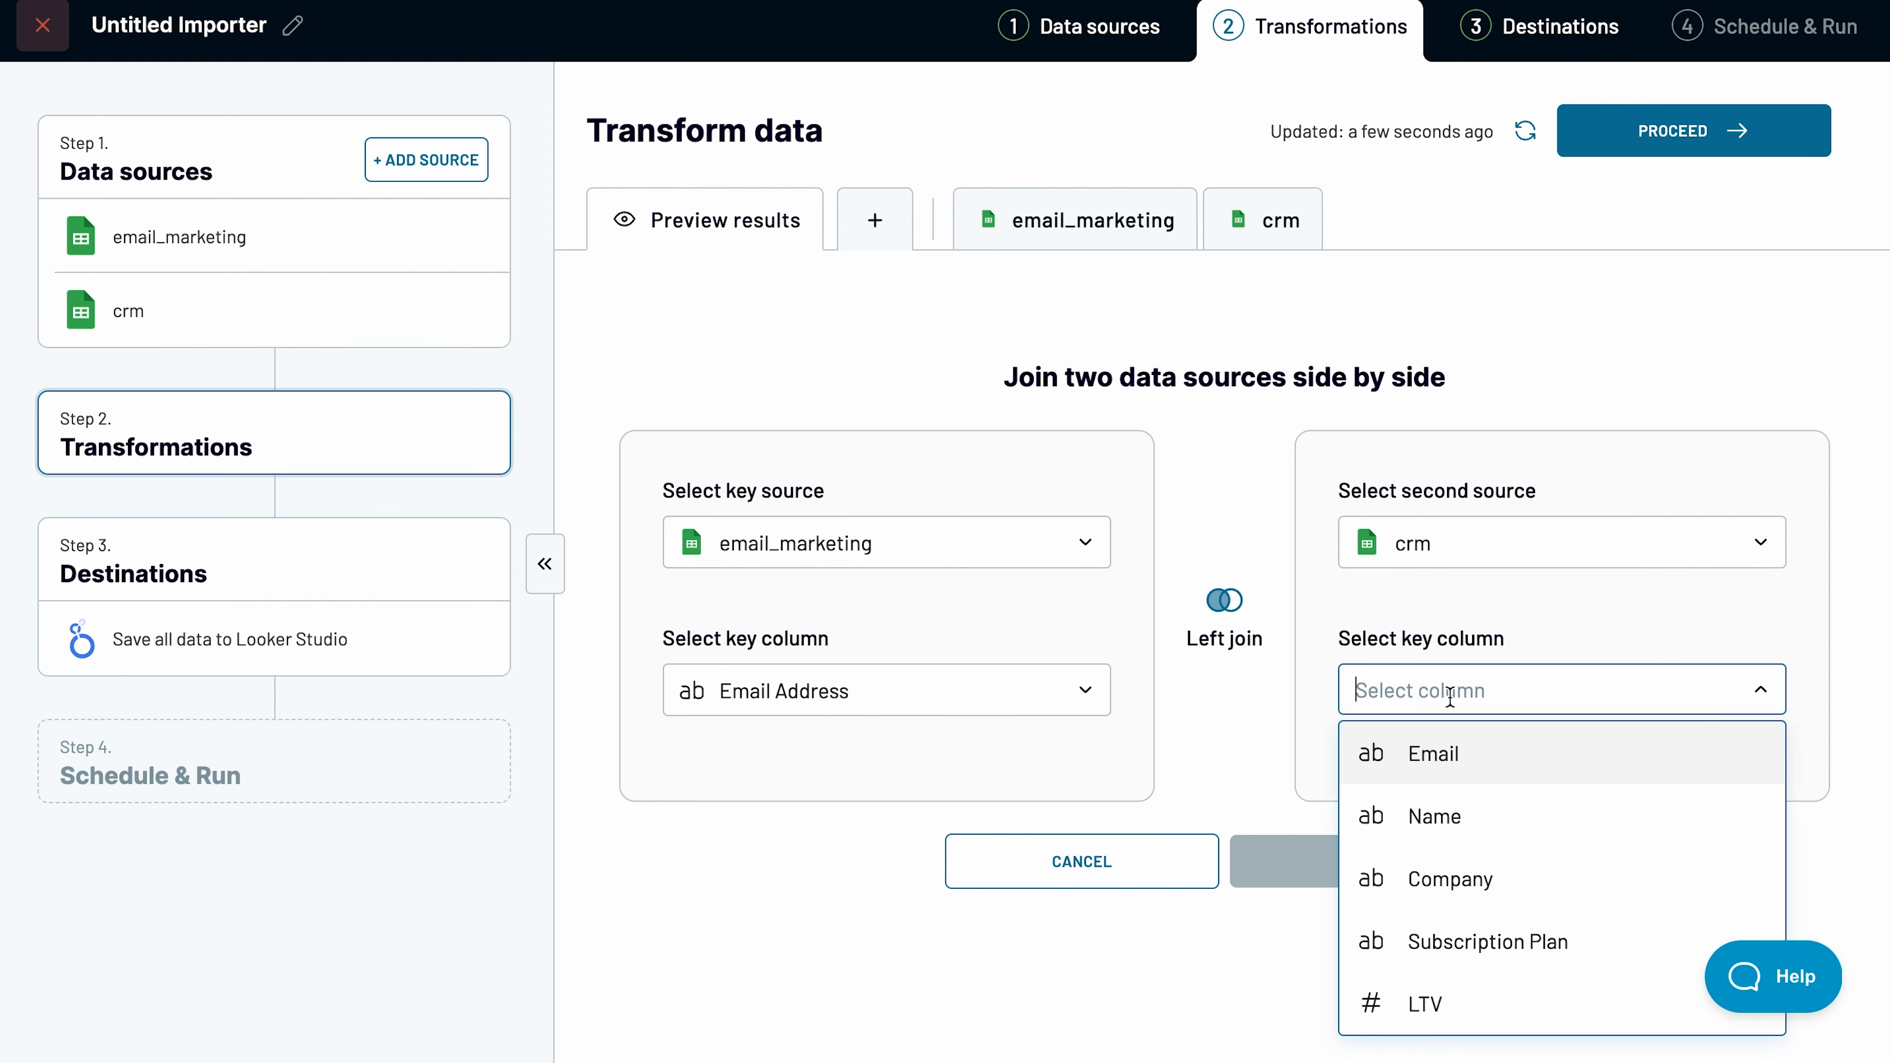
click(1432, 753)
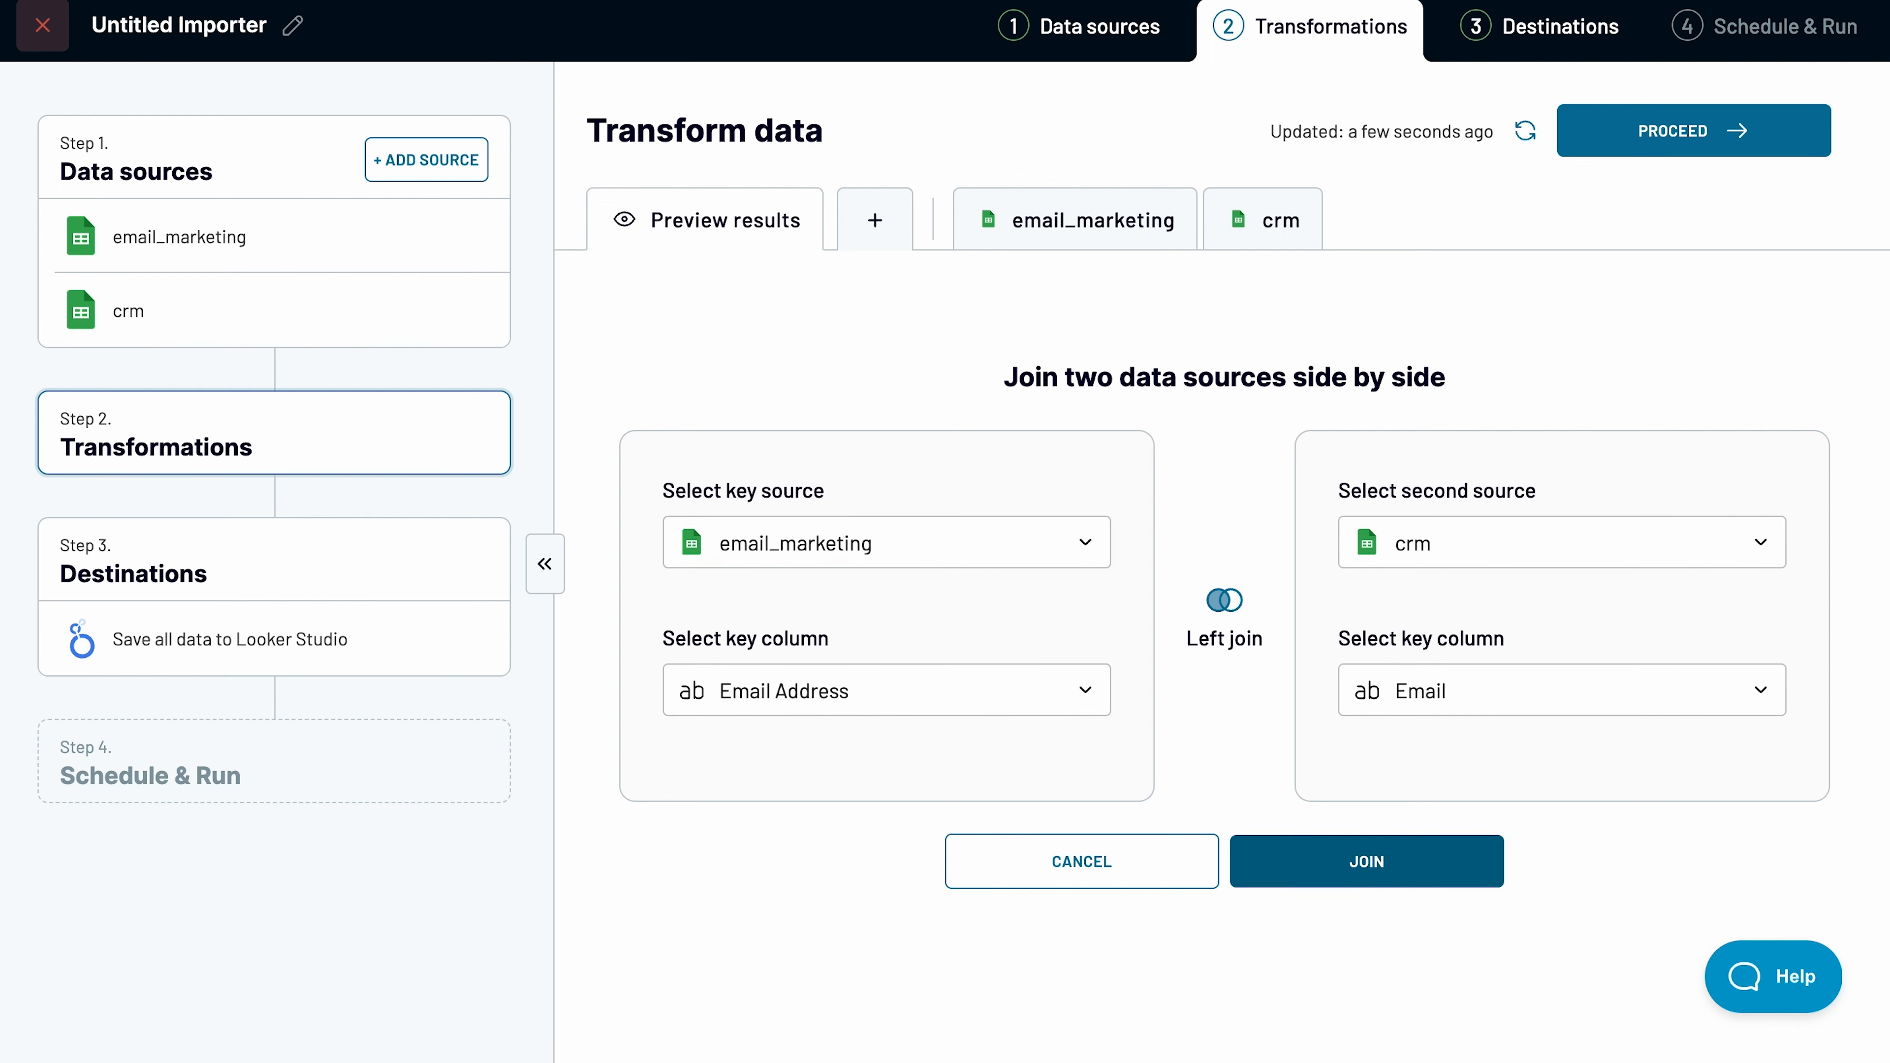
click(1366, 861)
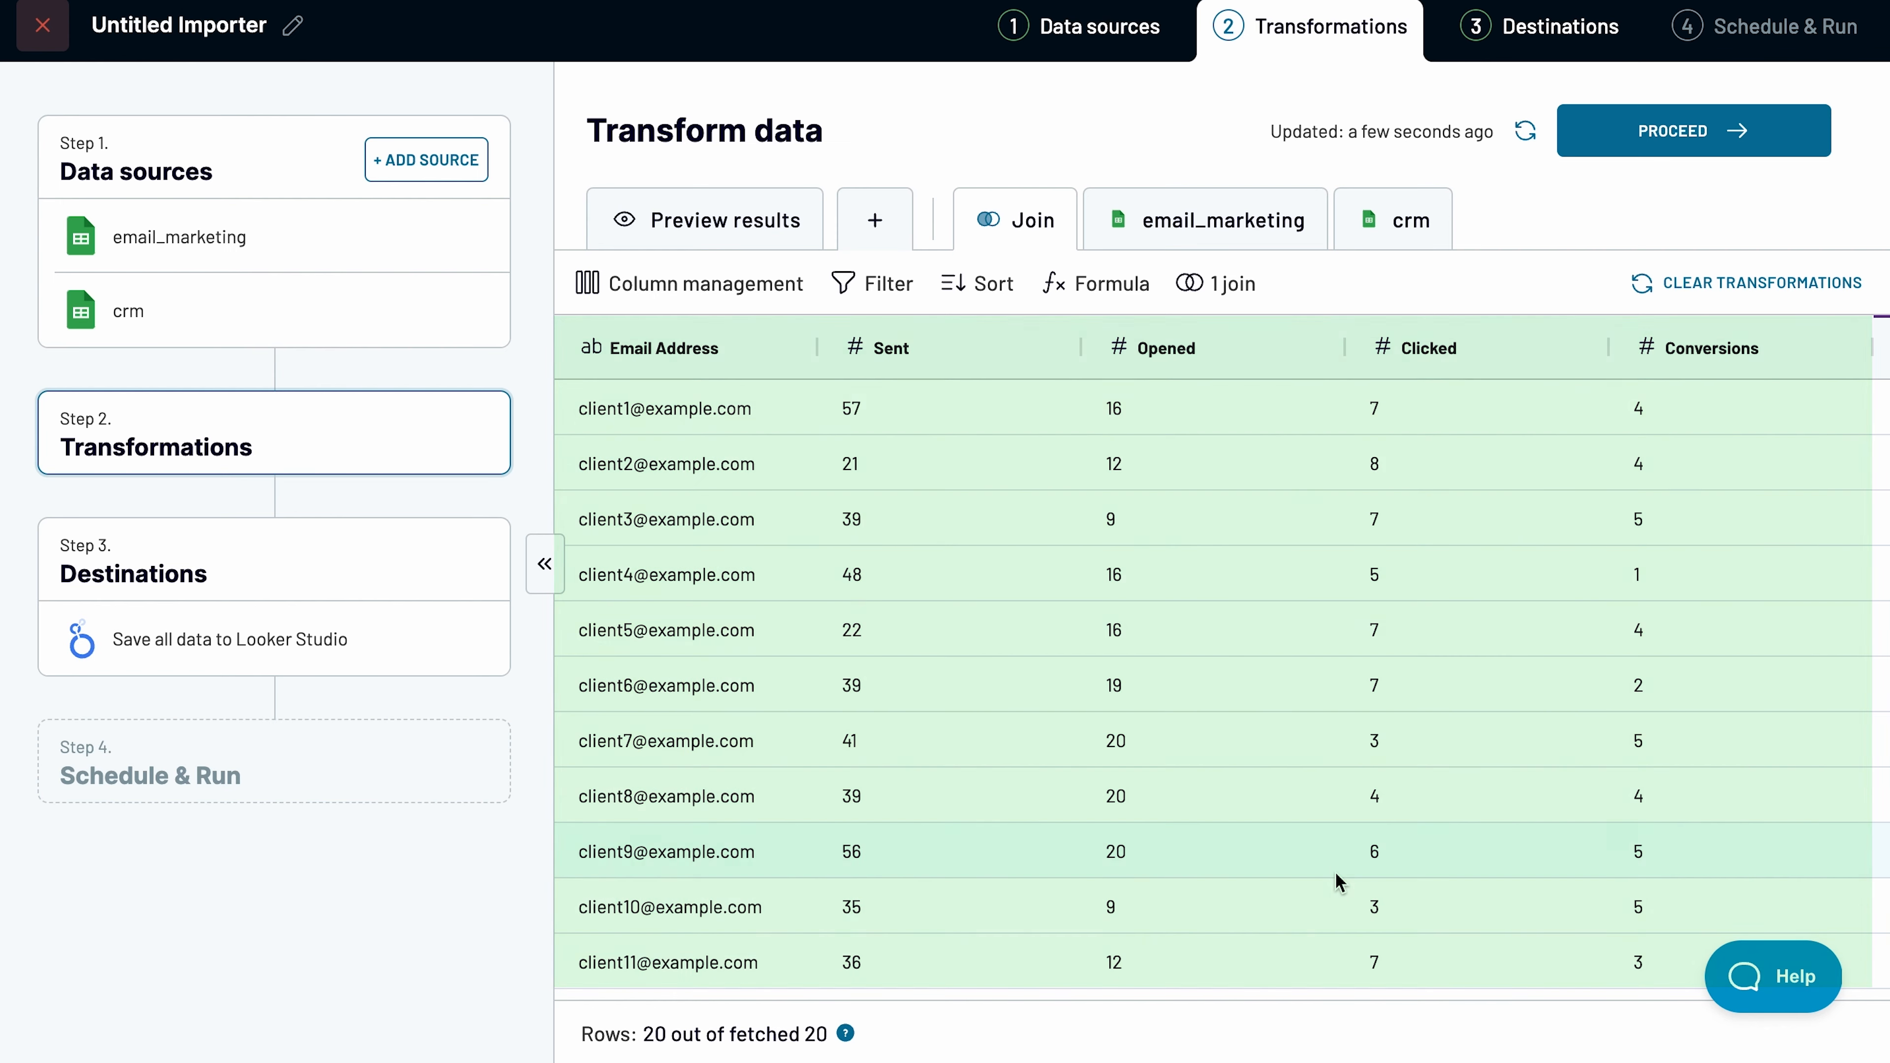
click(1392, 220)
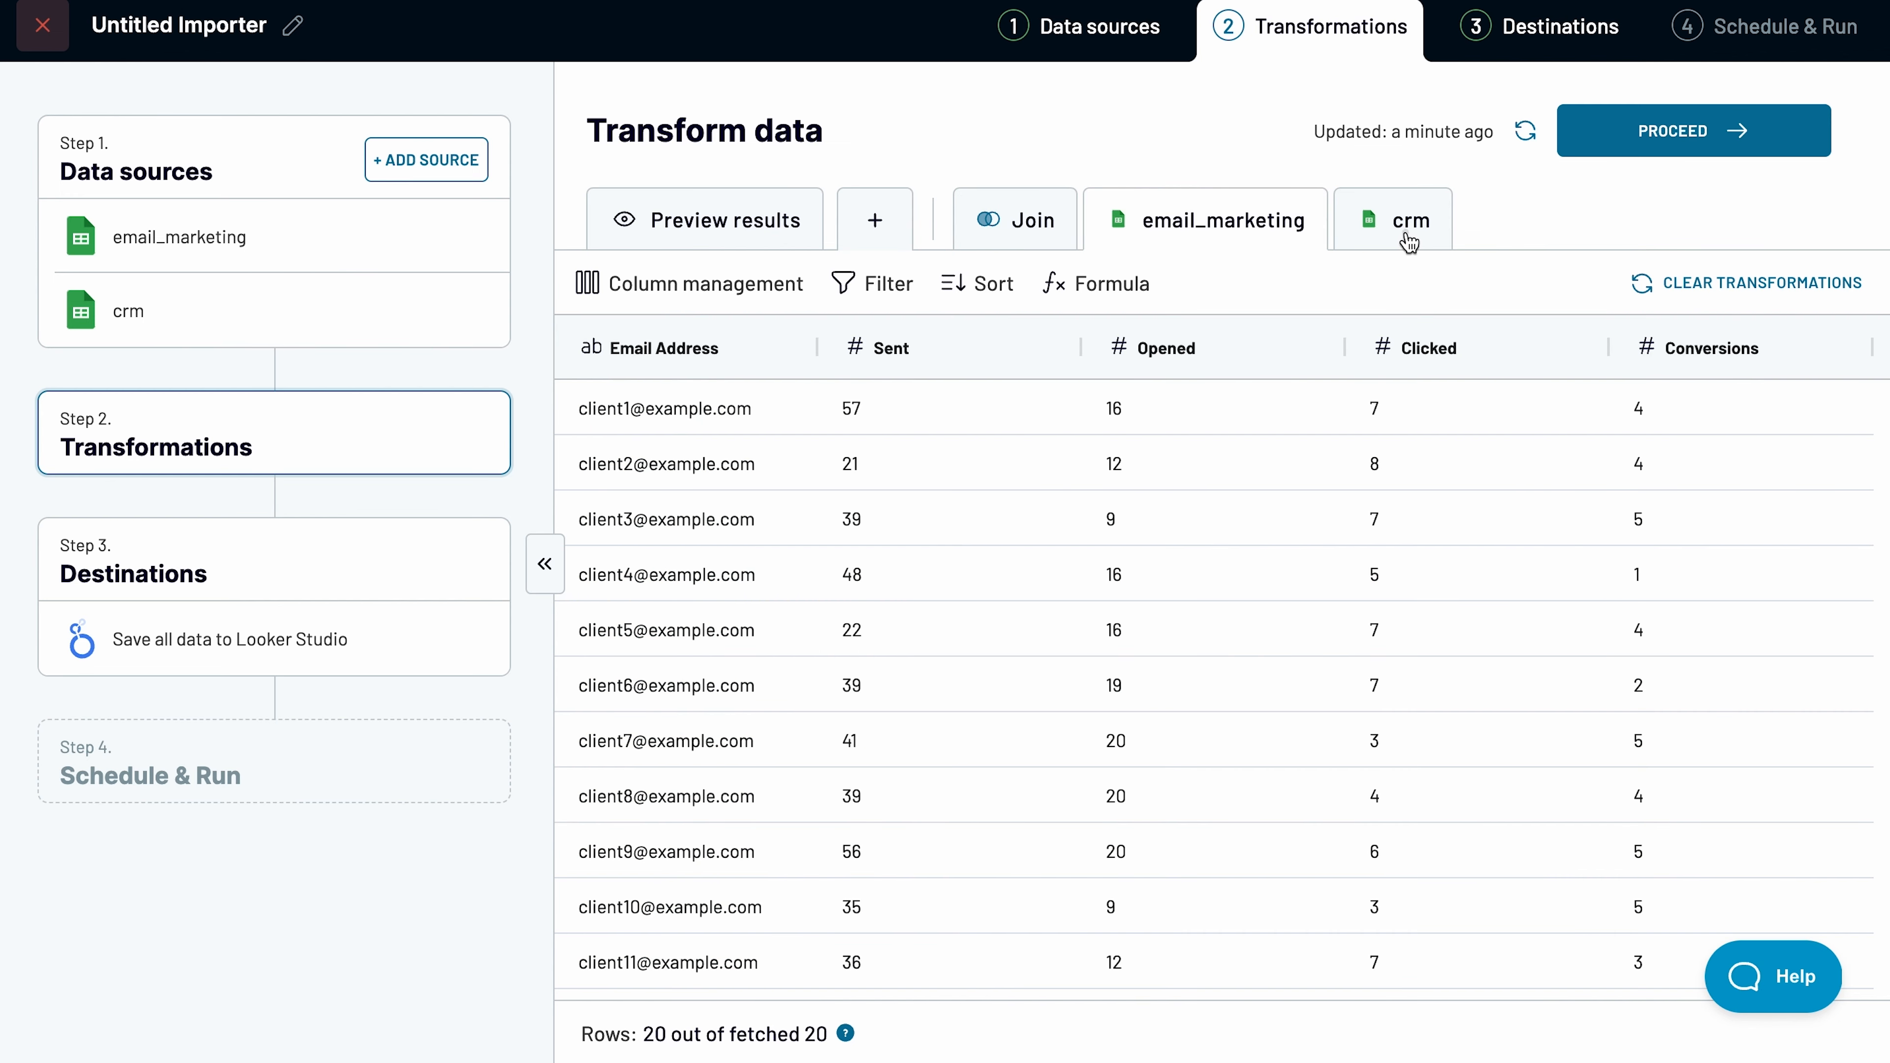
click(1014, 220)
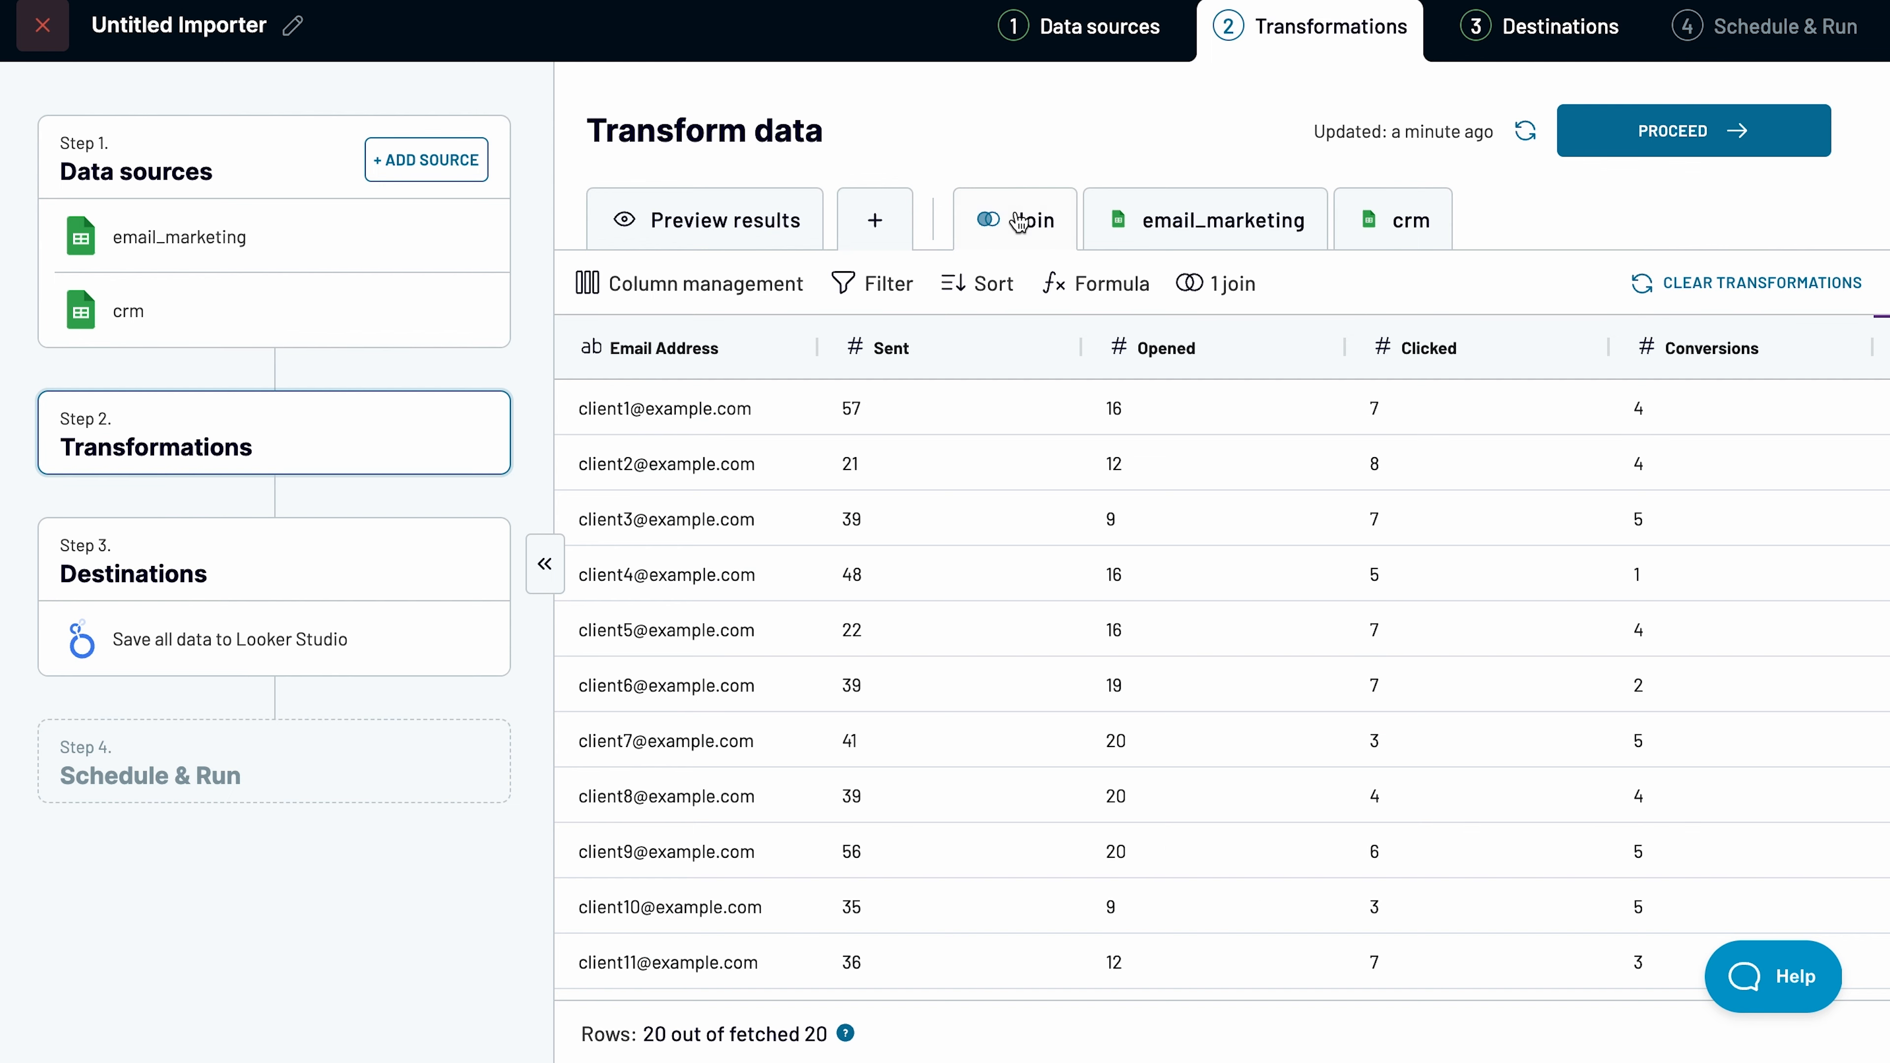
Step: Hide the crm Email and Email Address columns in Column management
click(705, 282)
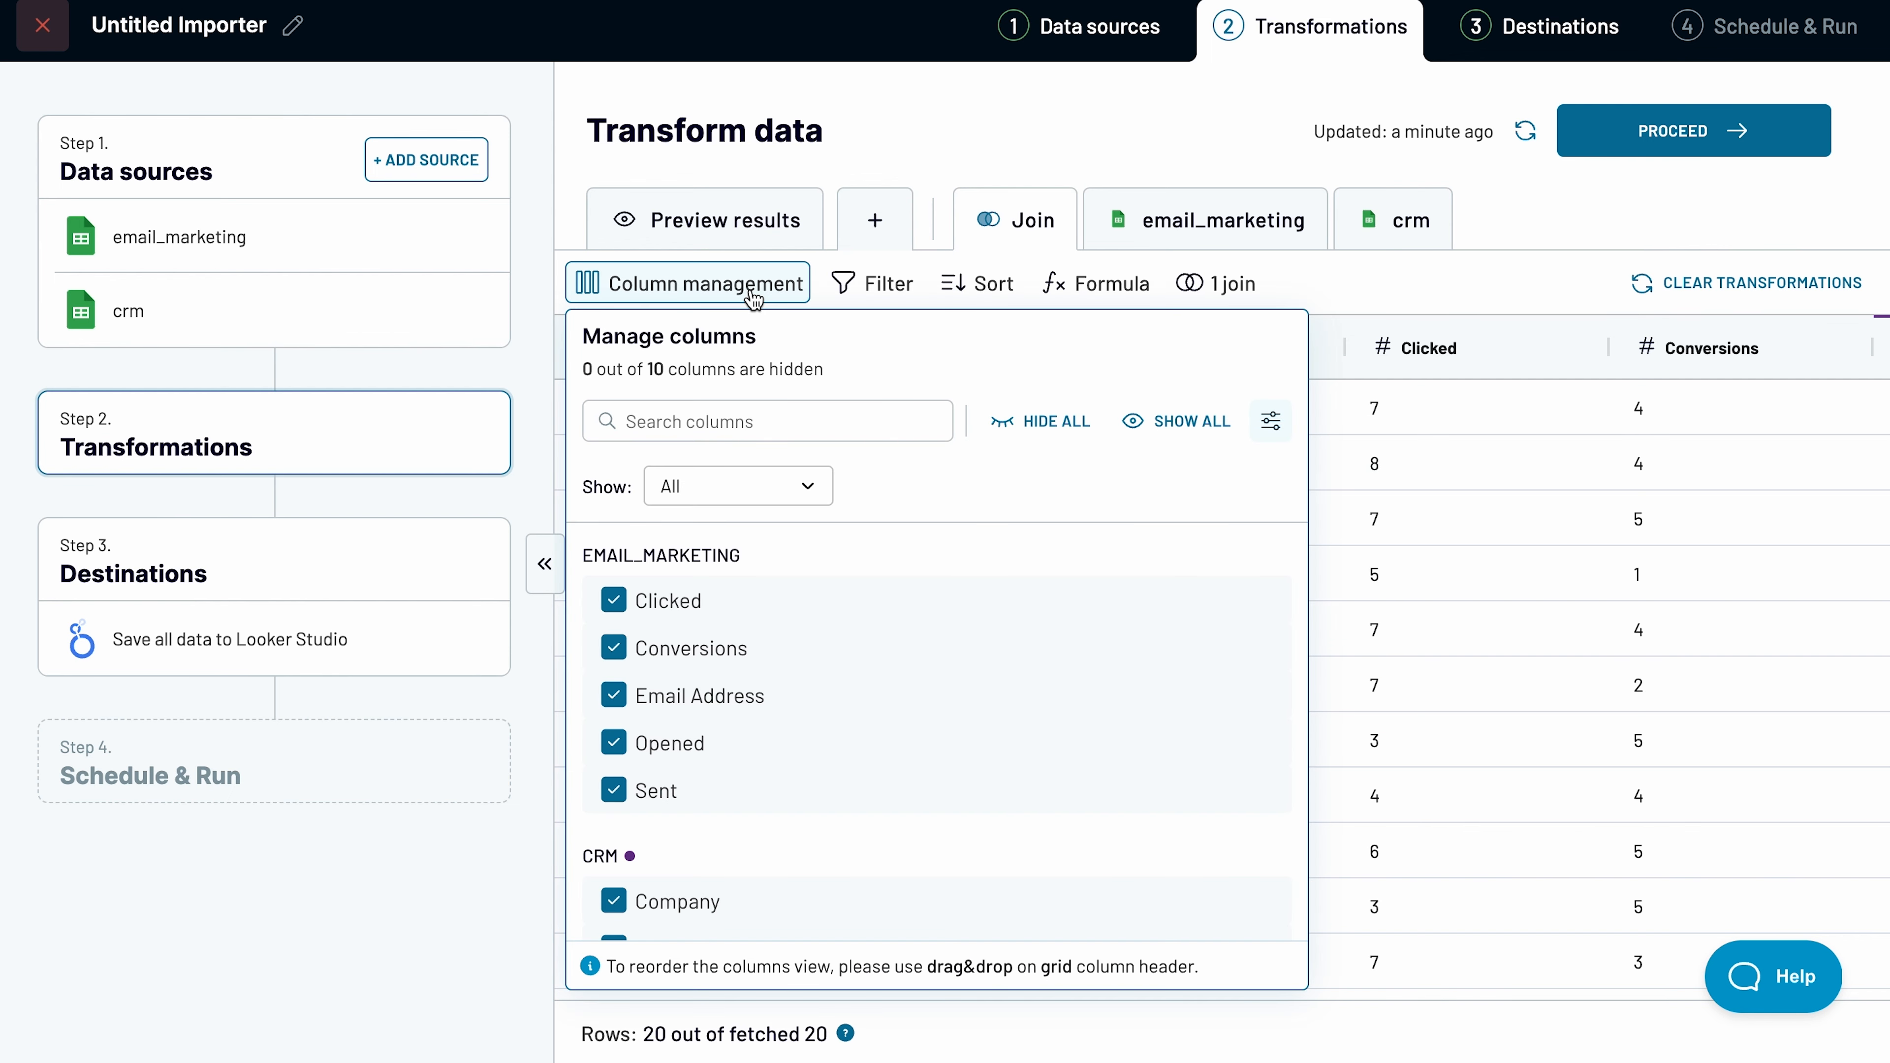
scroll(down, 3)
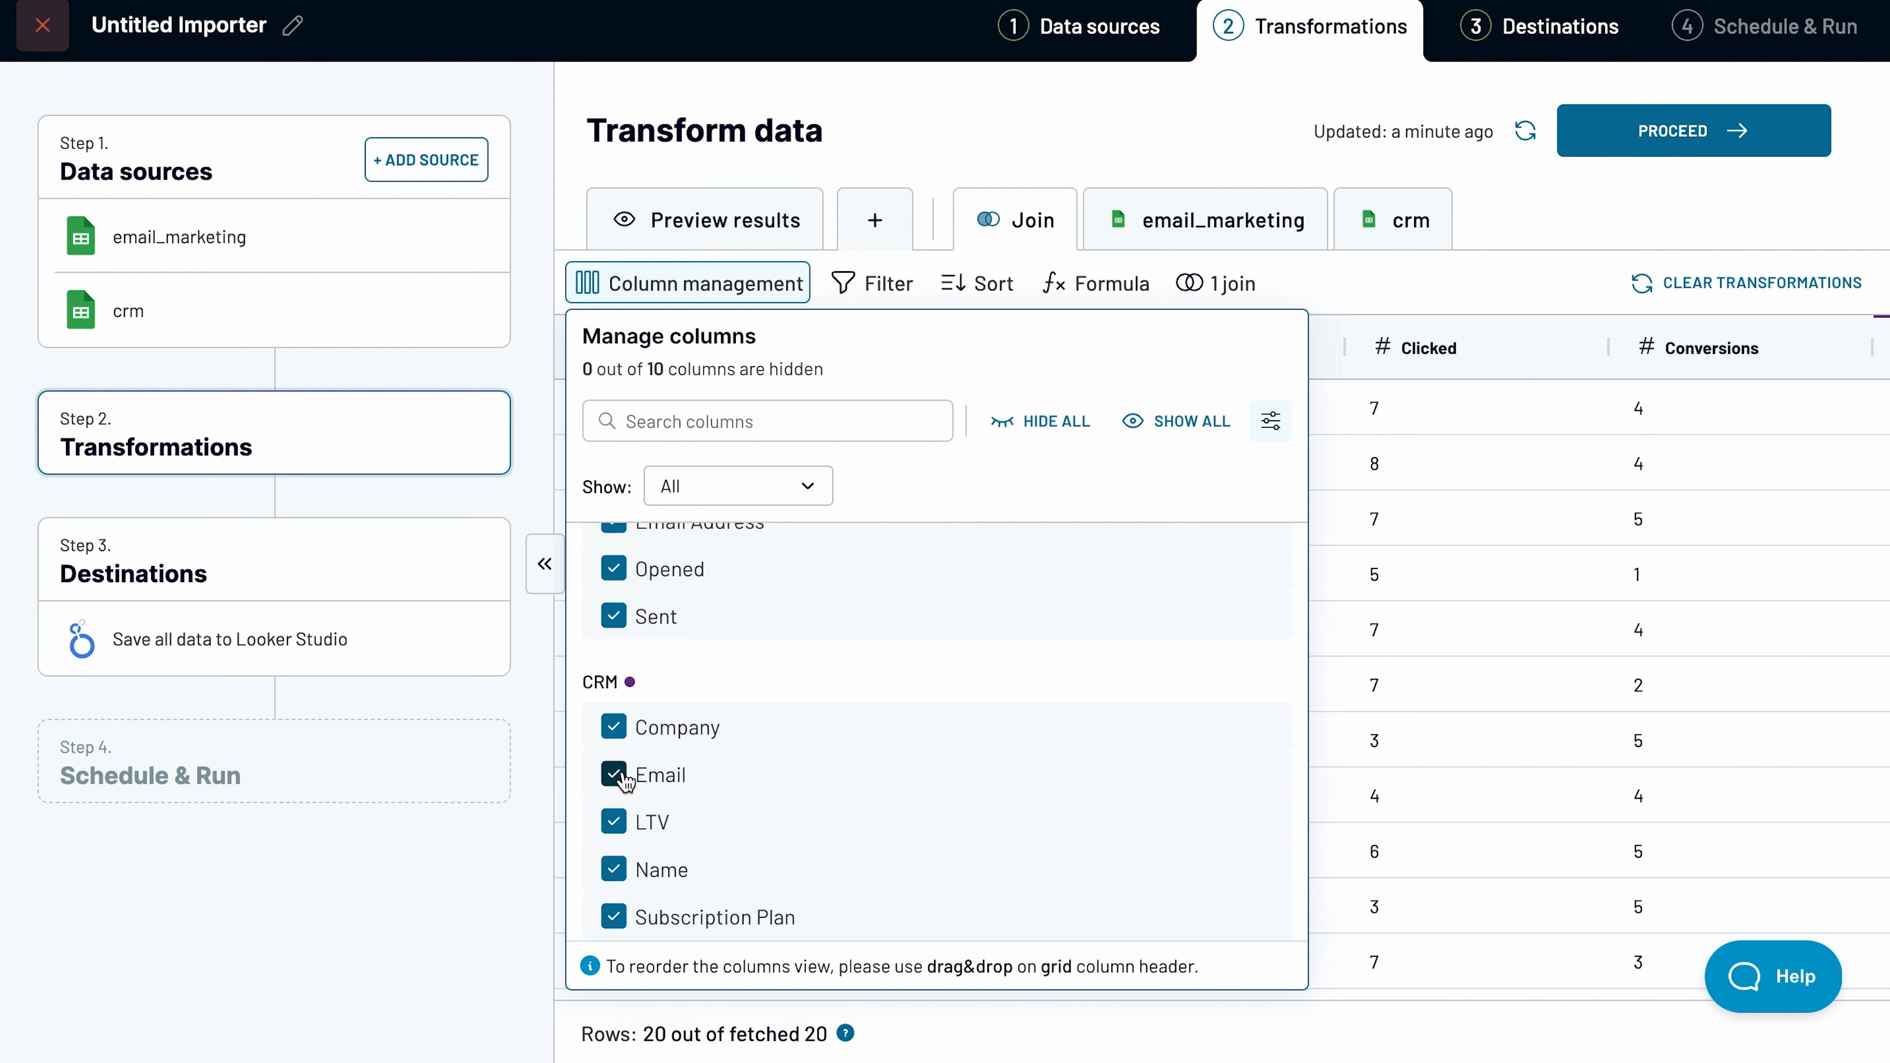
click(613, 773)
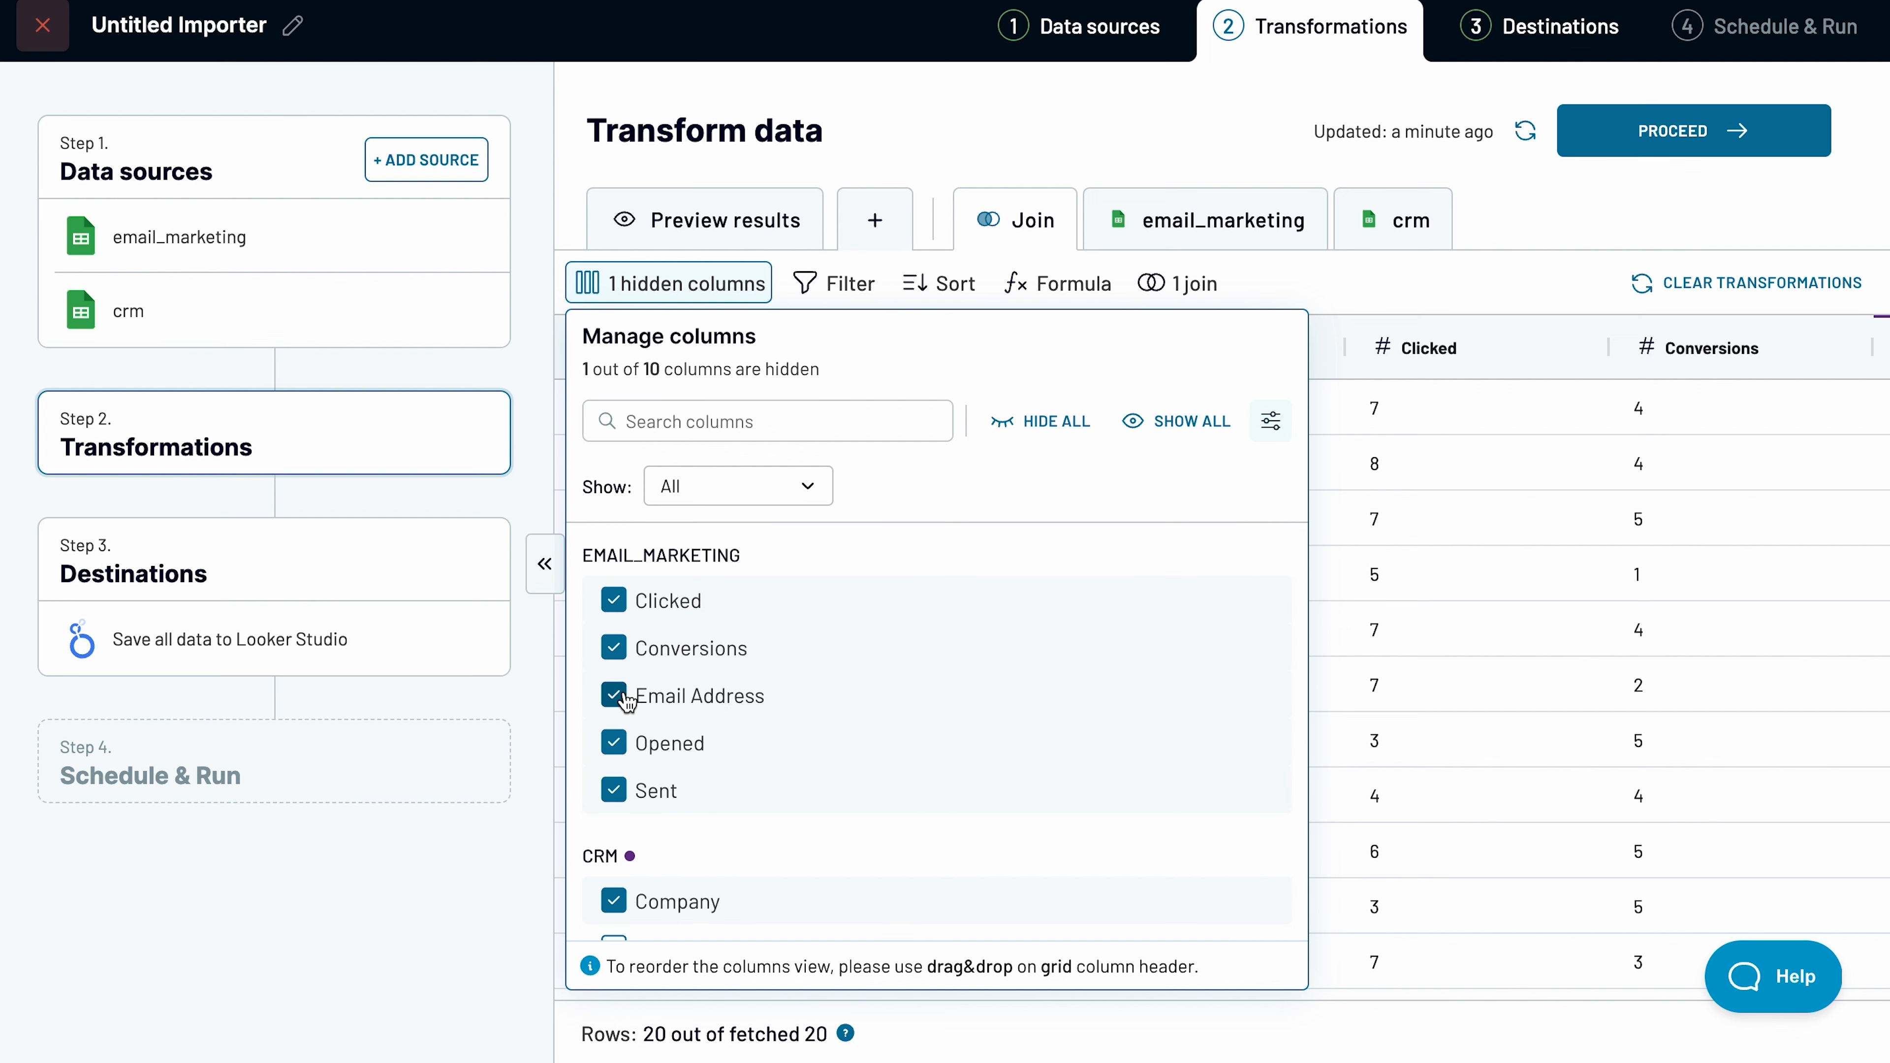
click(612, 696)
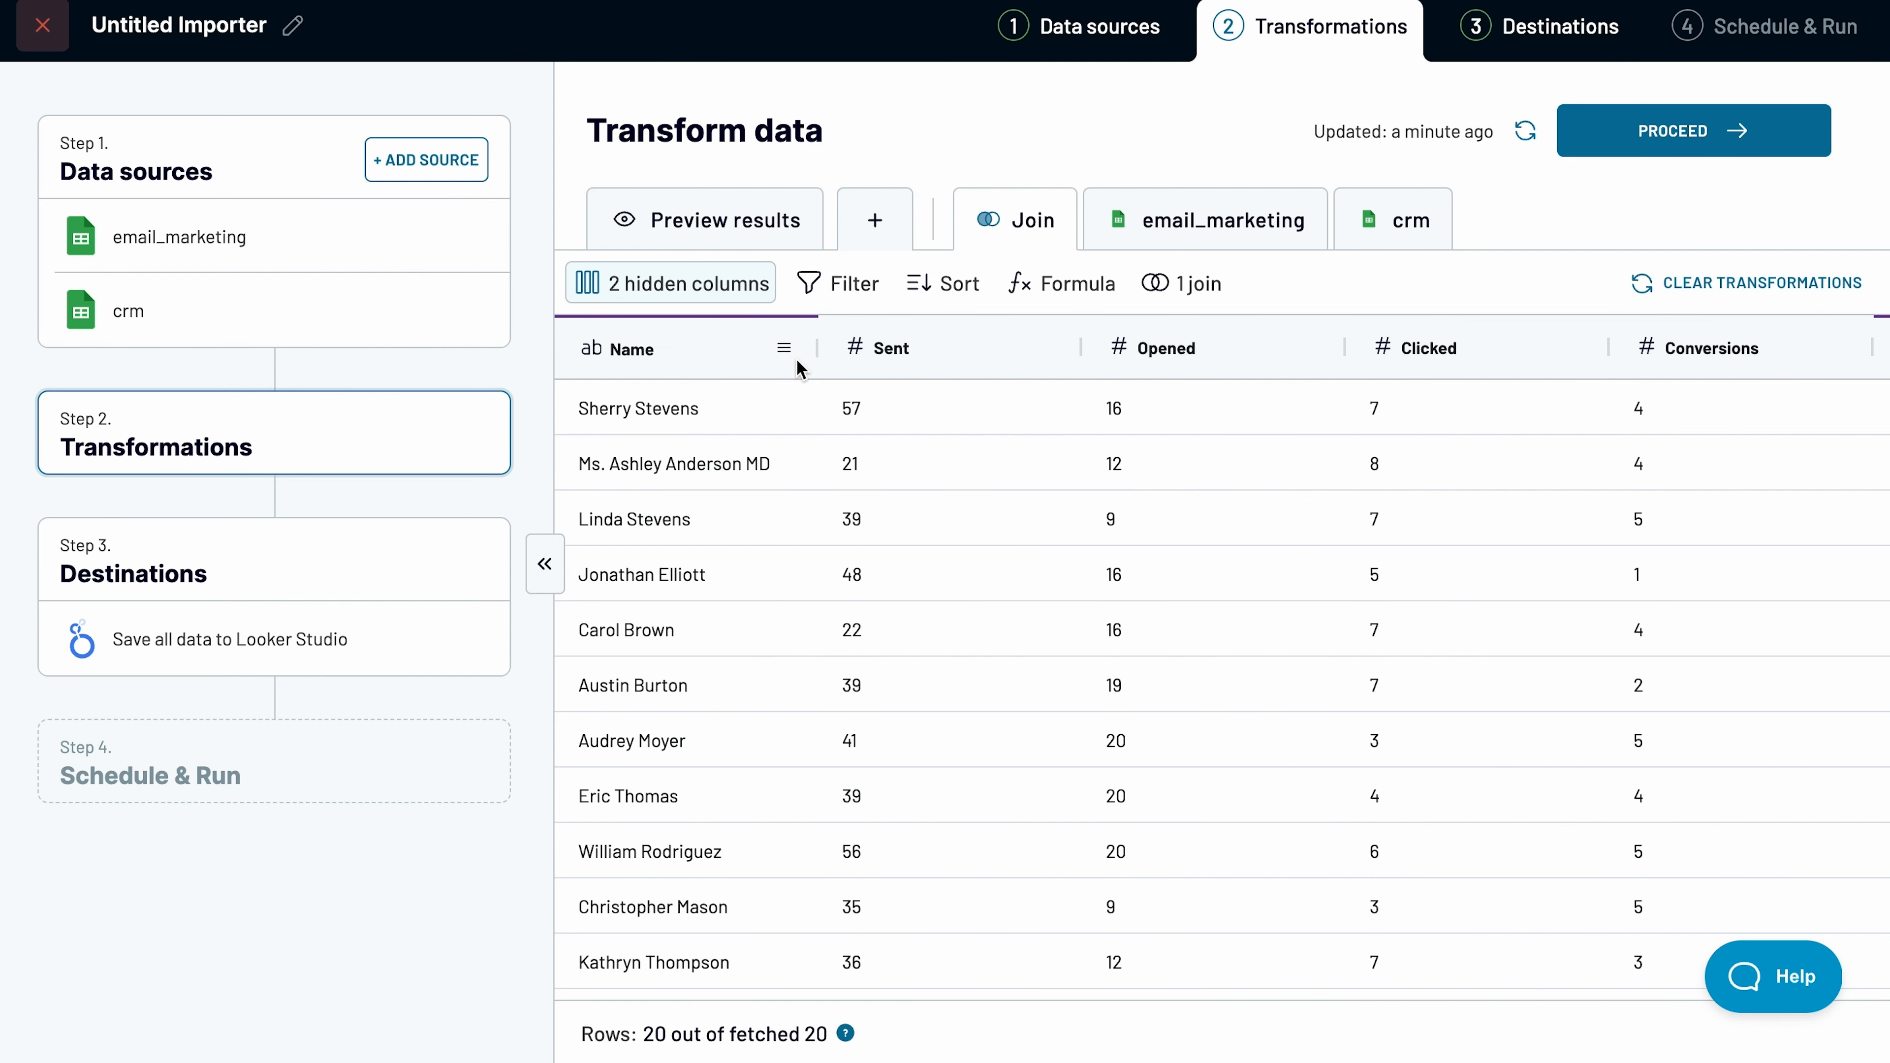
Step: Filter the joined data to keep rows with Conversions more or equal to 3
click(854, 284)
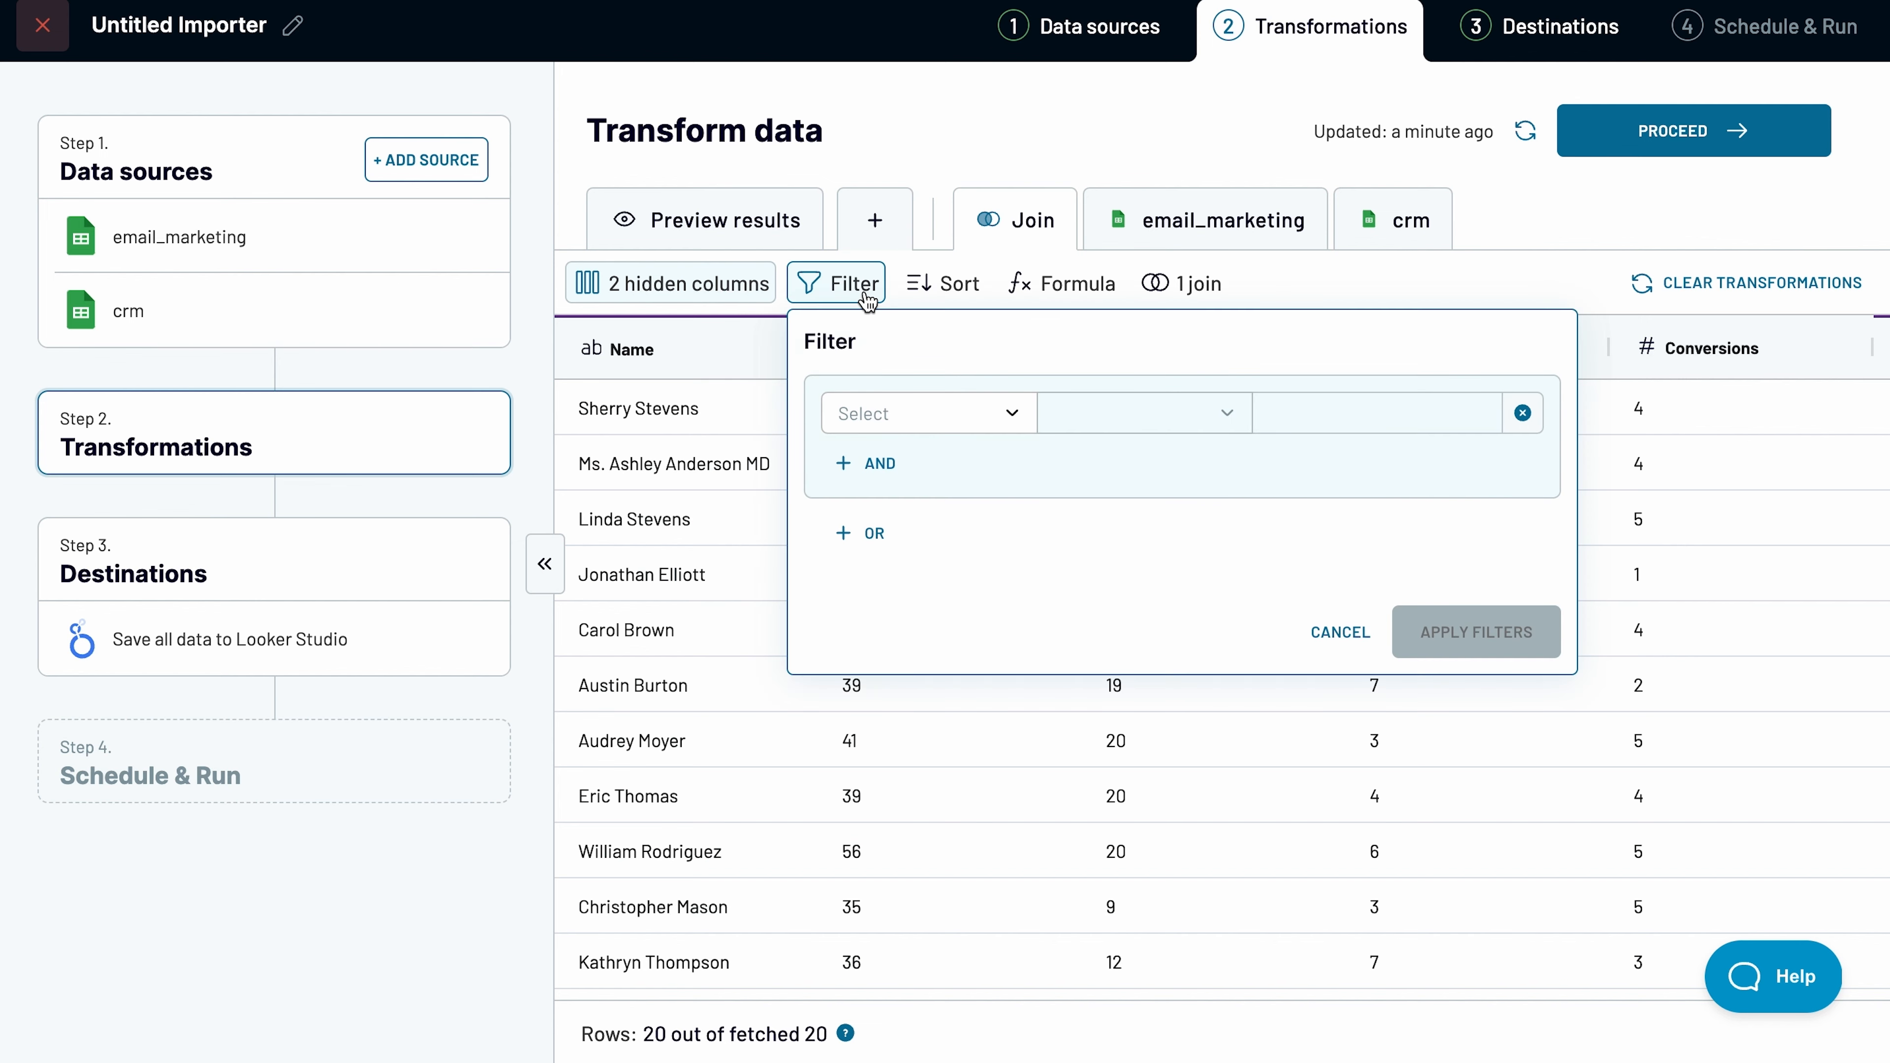
click(925, 412)
text(3)
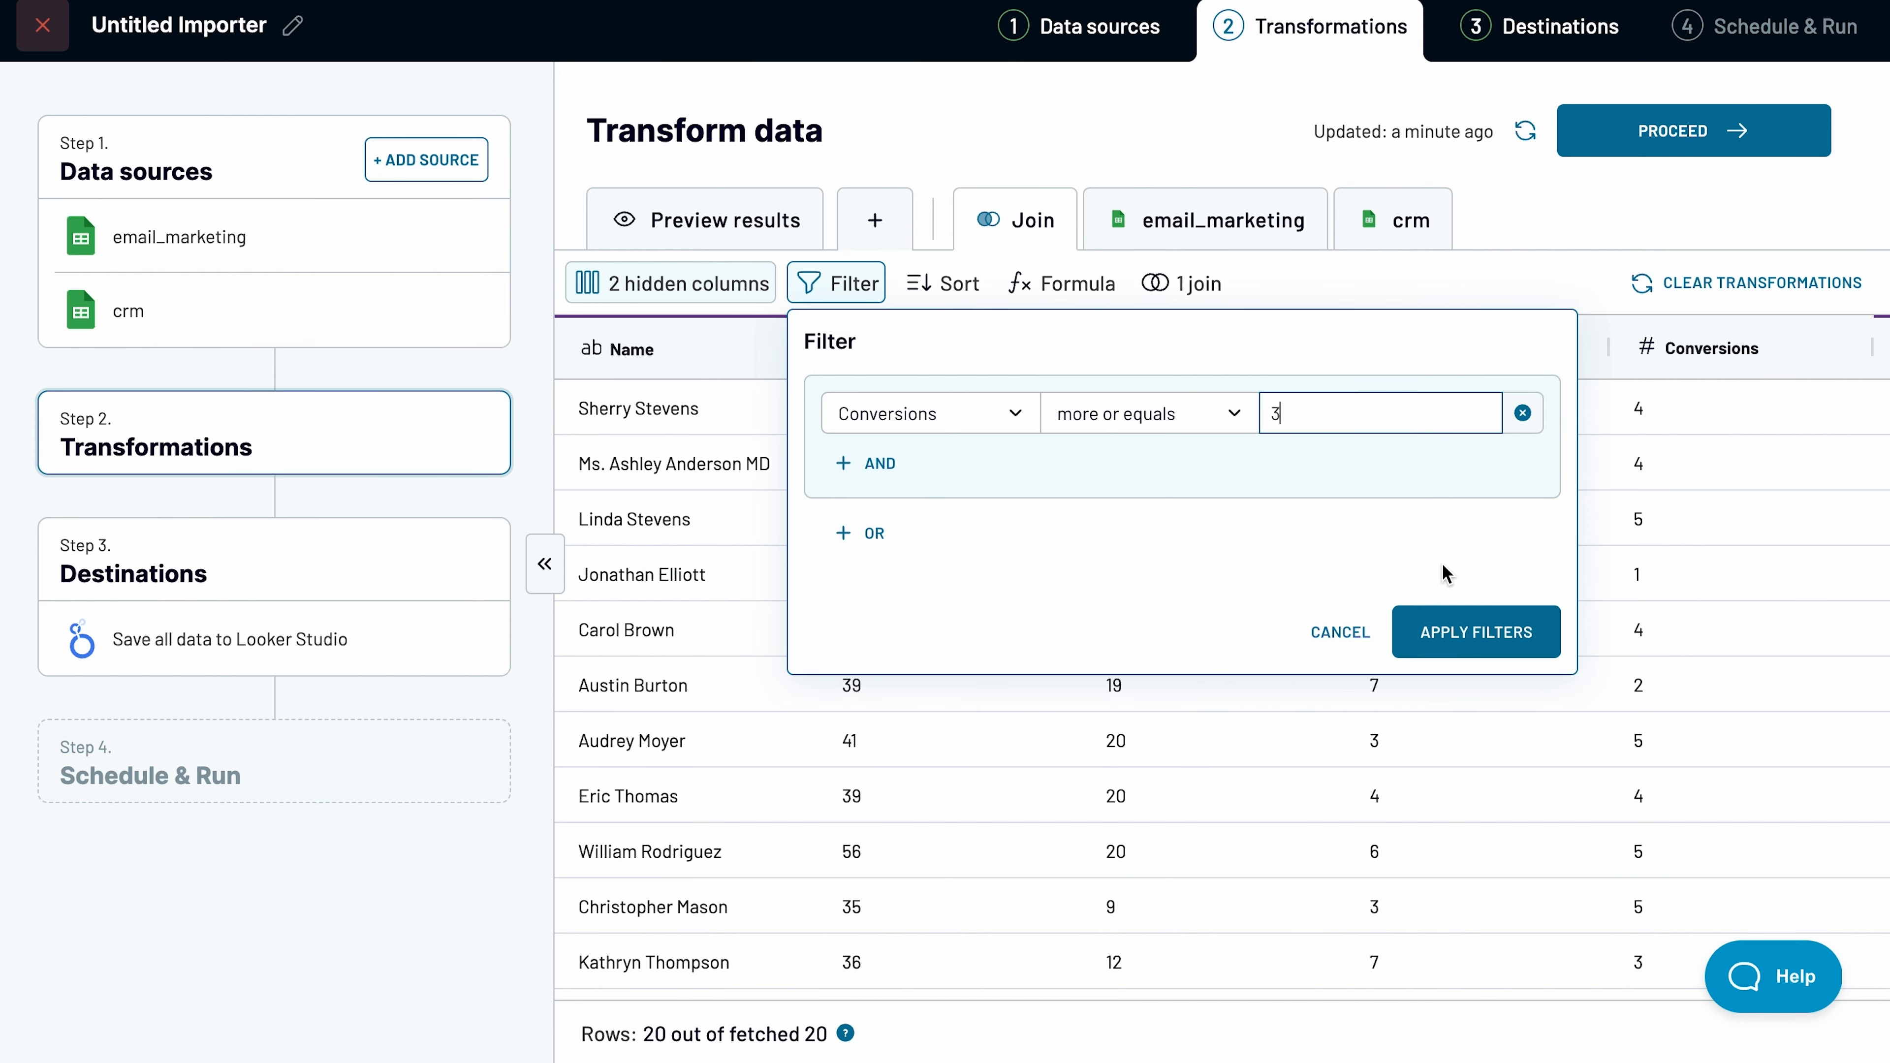
click(1474, 632)
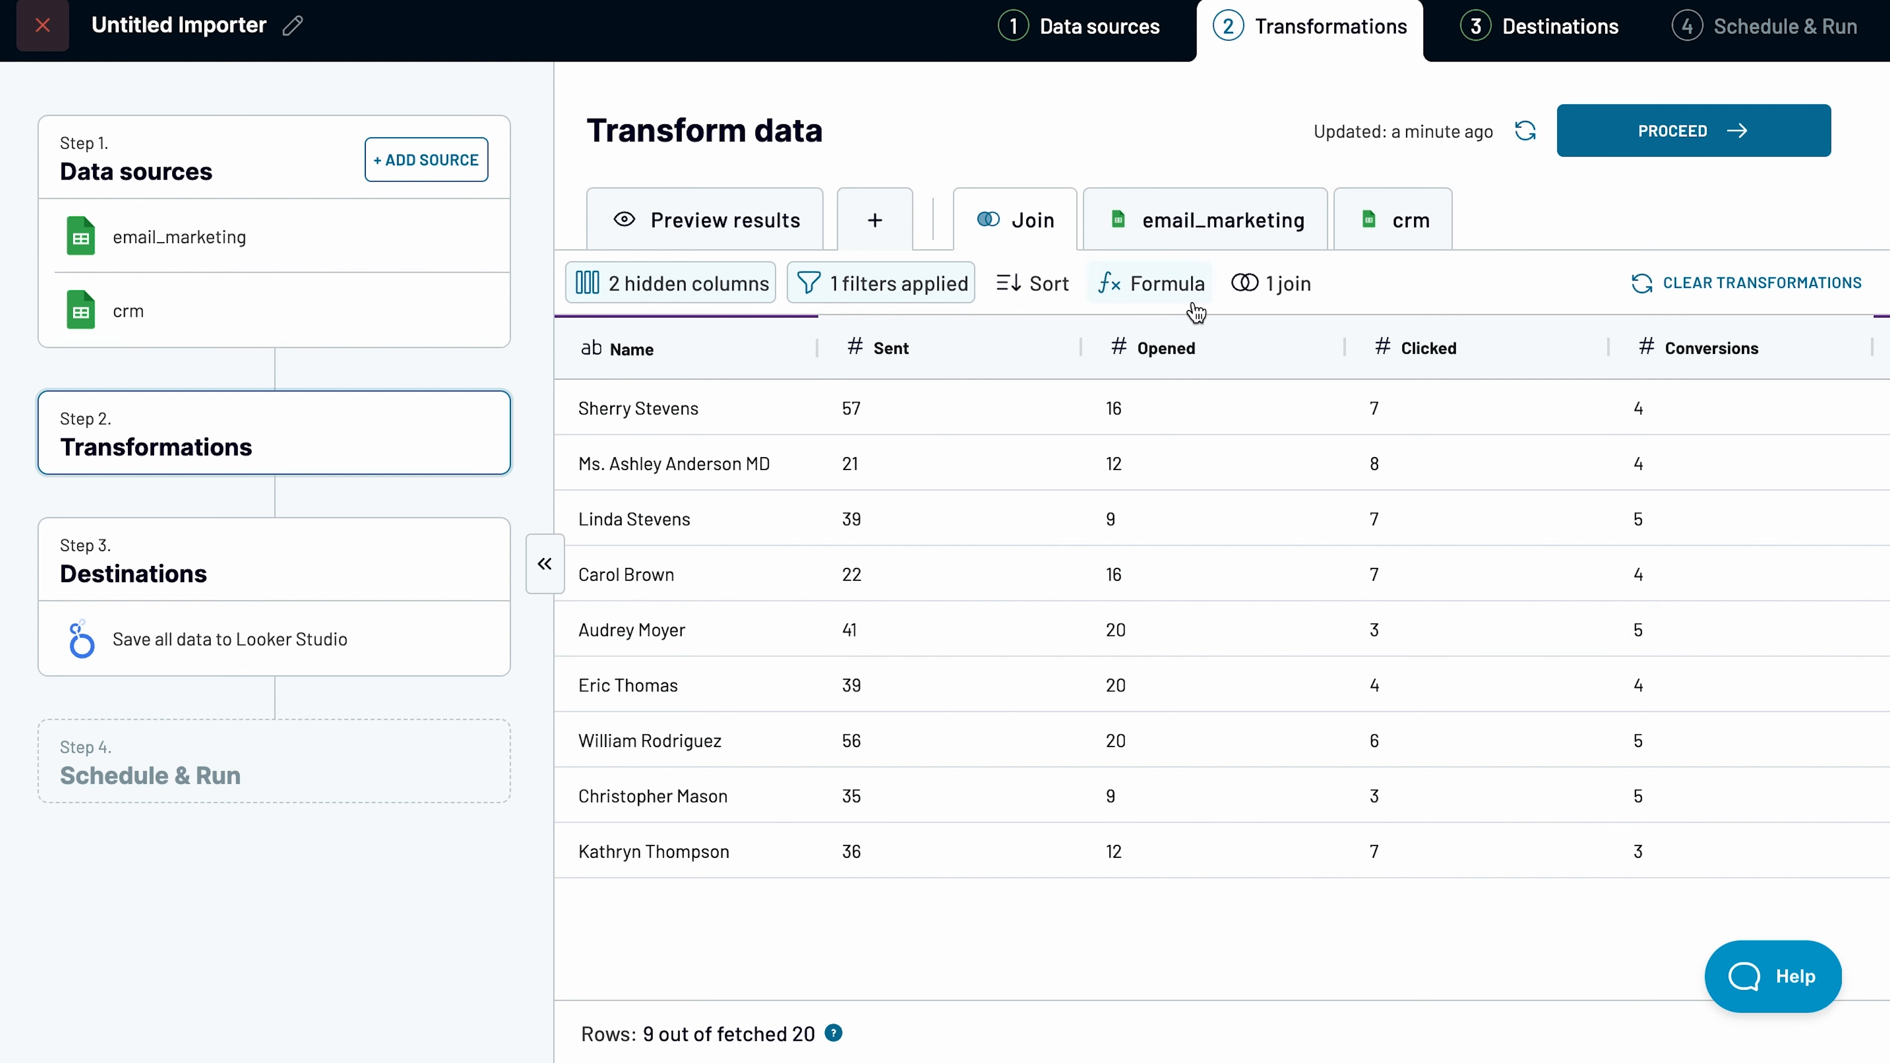
Step: Add a Clicks-to-Conversions formula column computing Conversions / Clicked in 1.00 format
click(1149, 283)
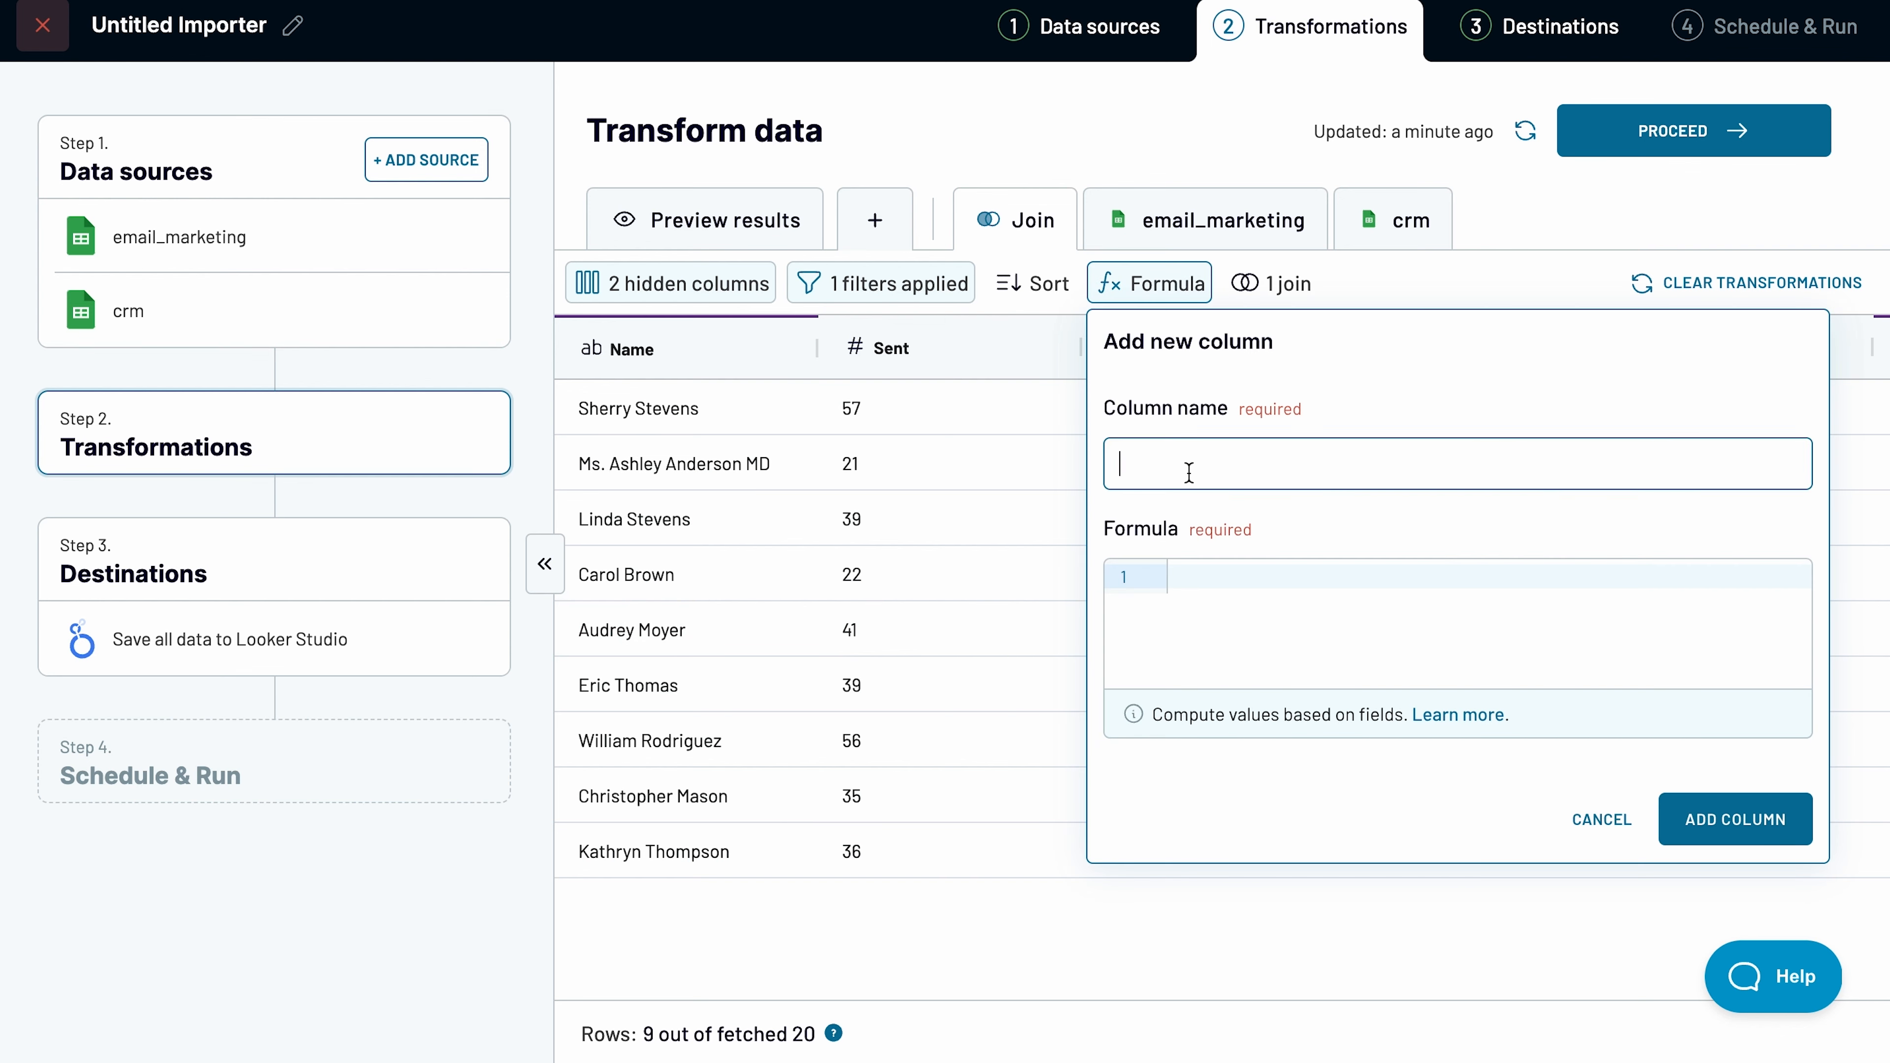
text(Clicks)
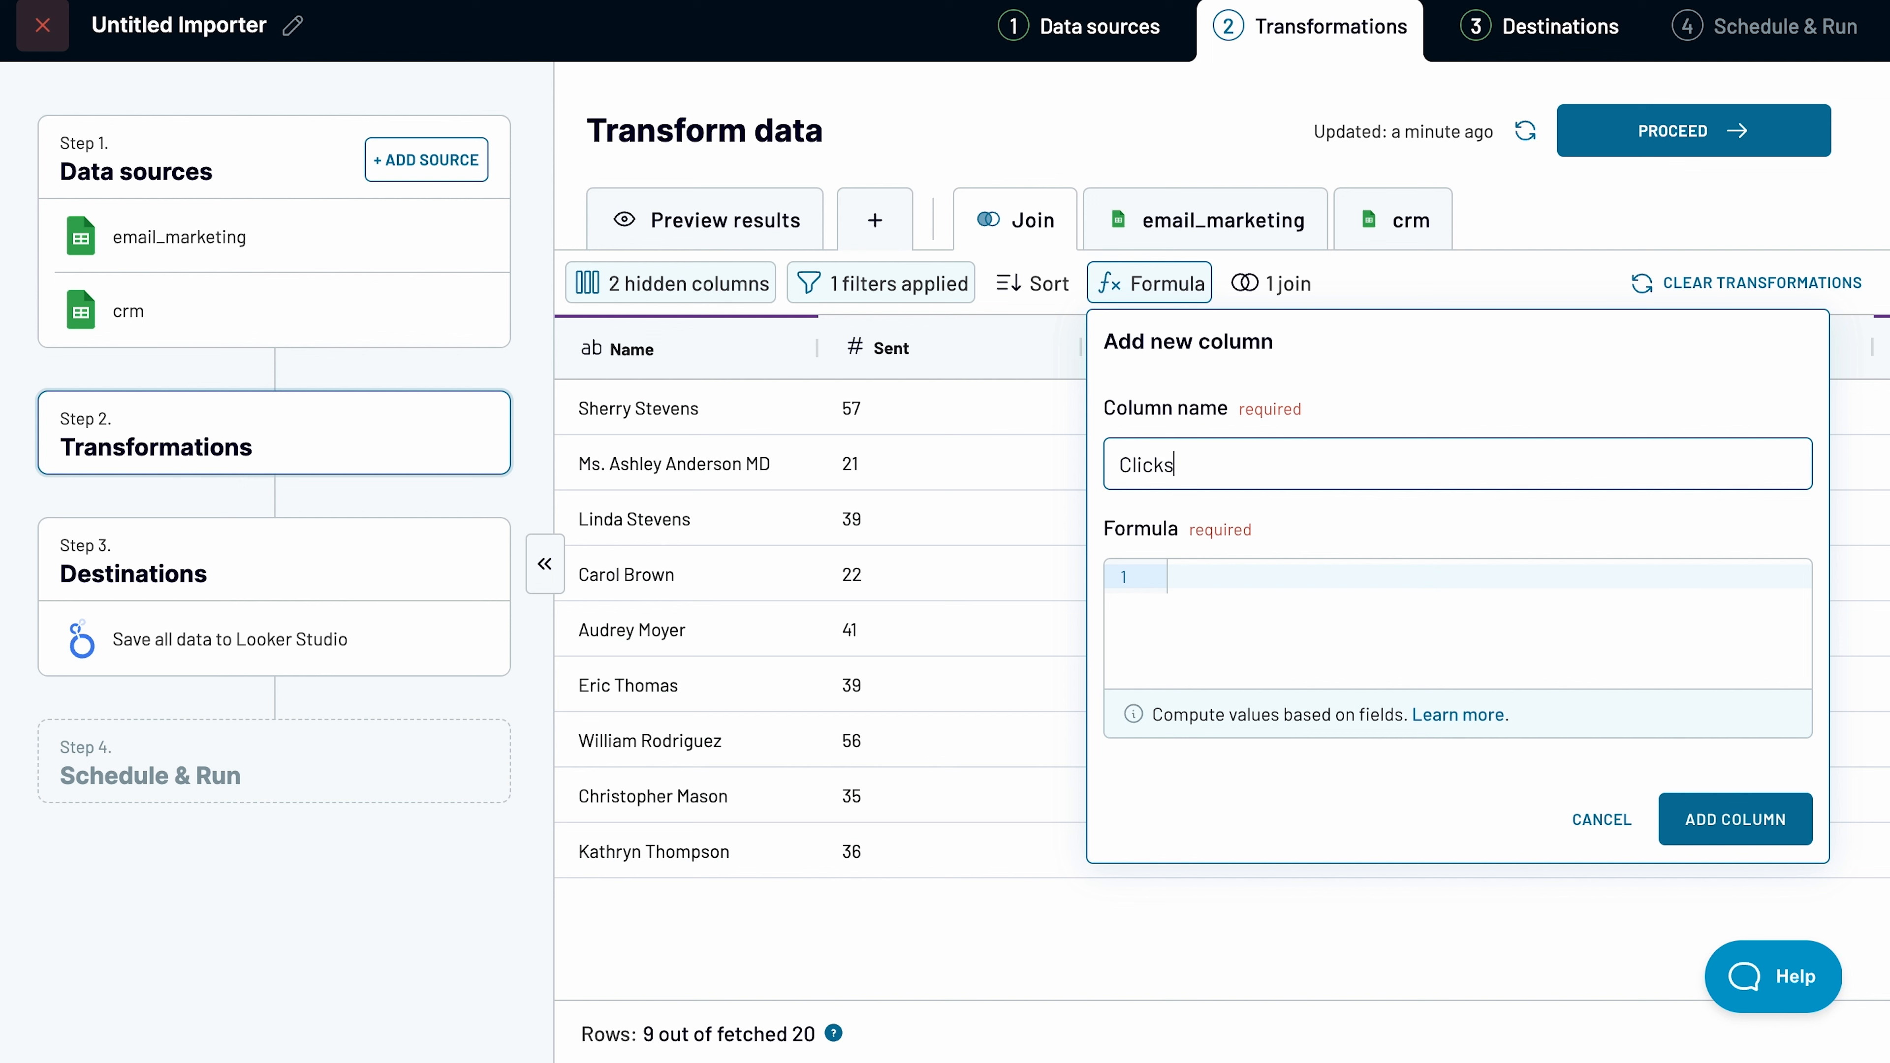
text(-to-Conversions)
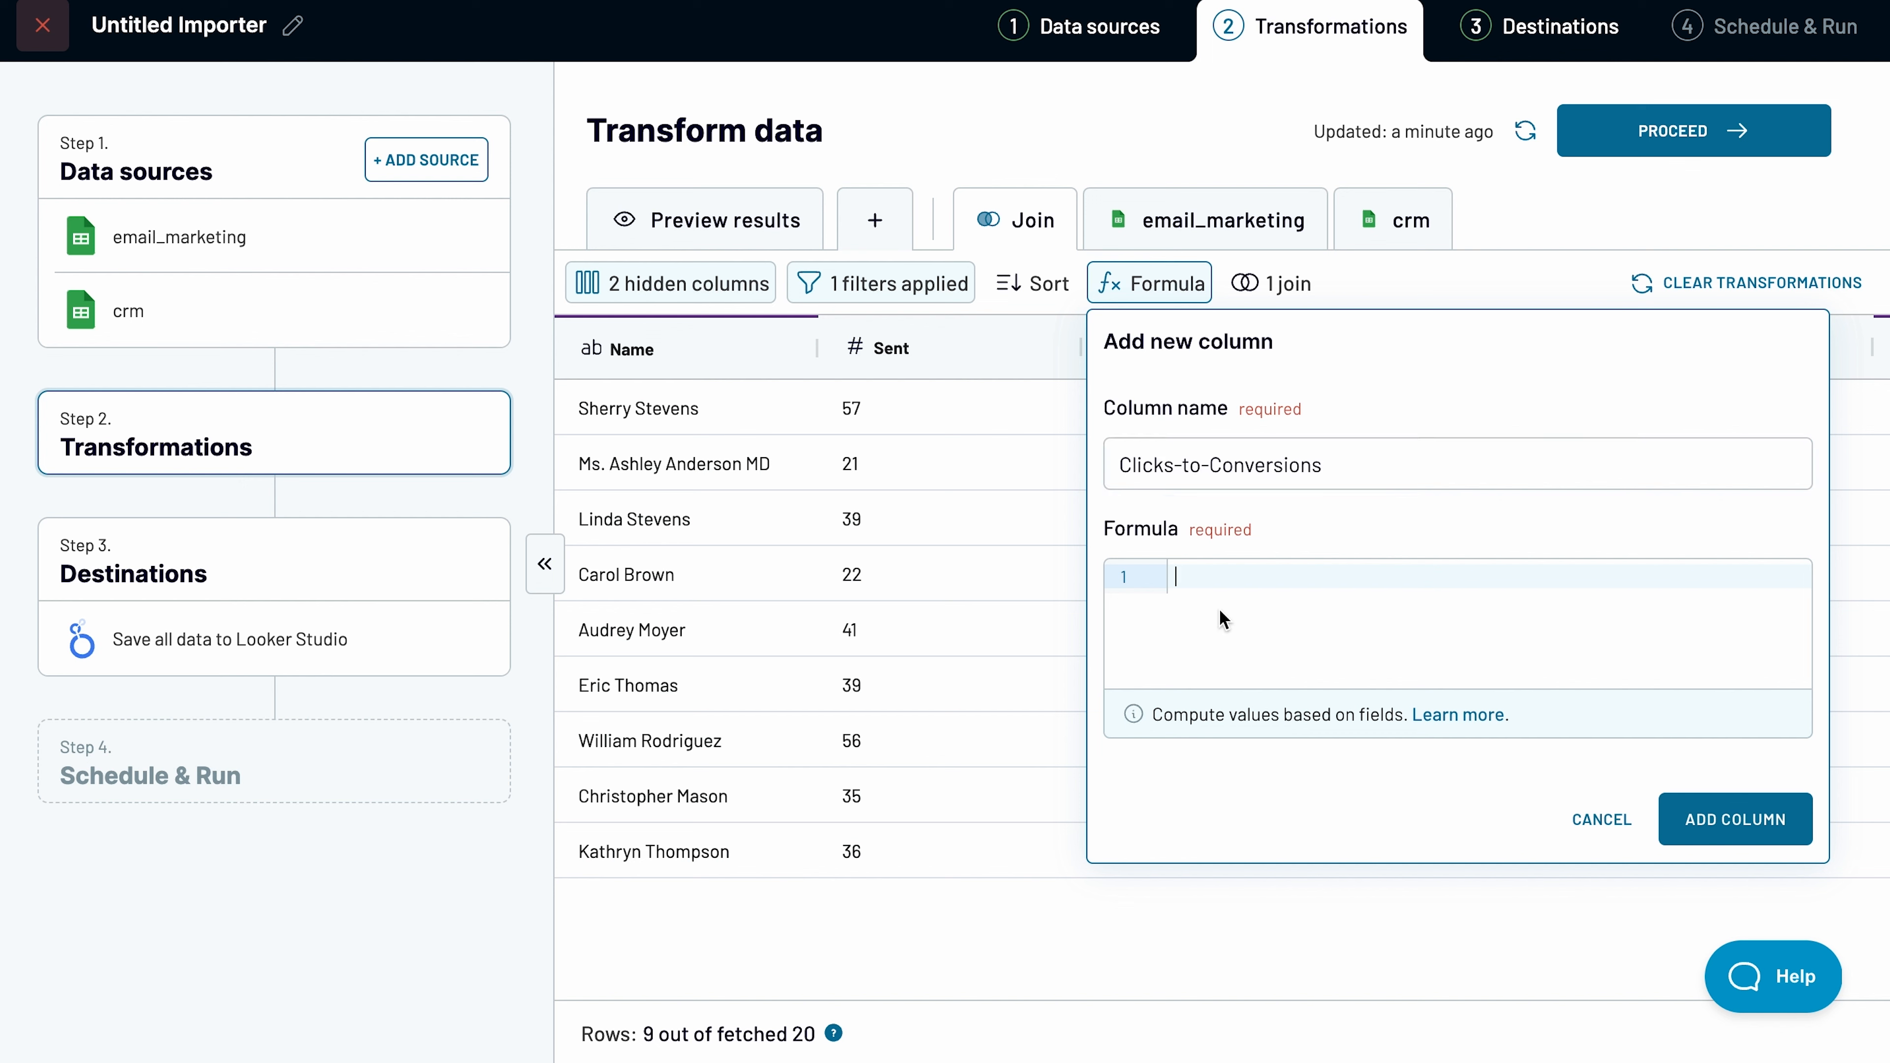
text(Conversions / Clicked)
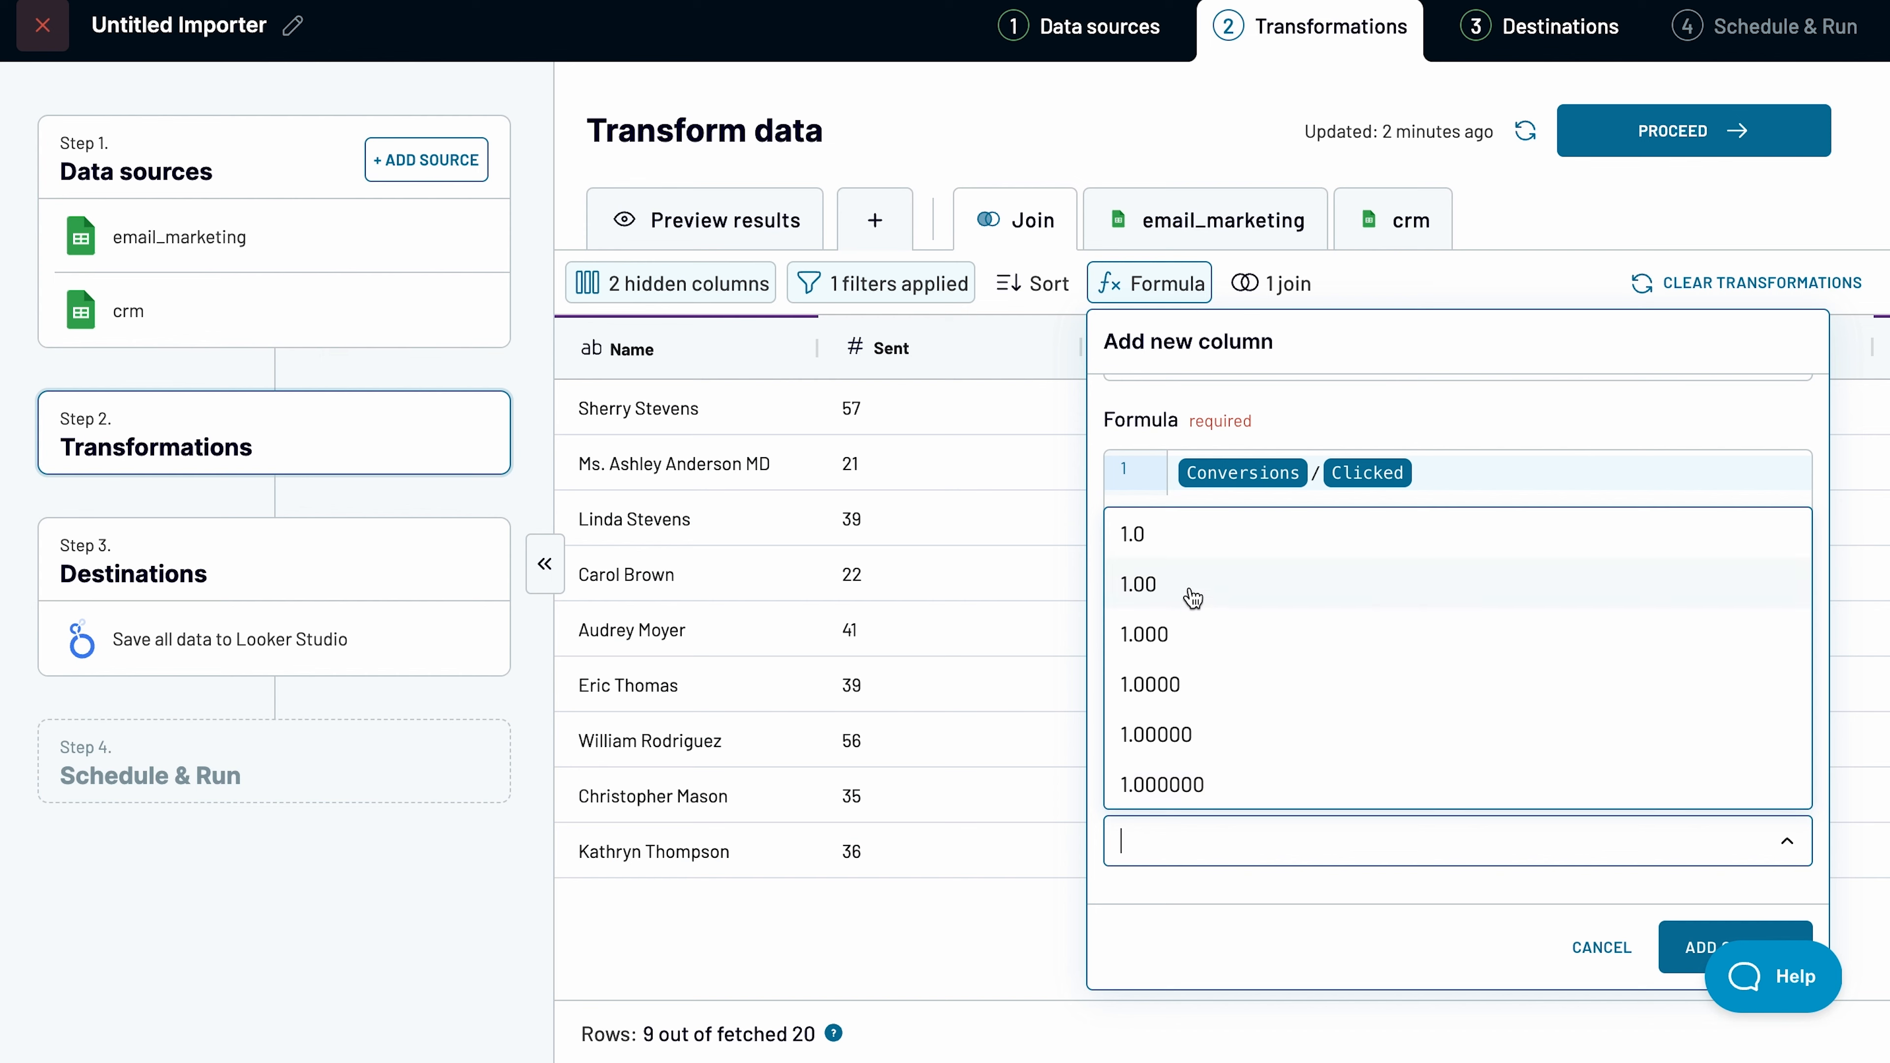
click(1736, 946)
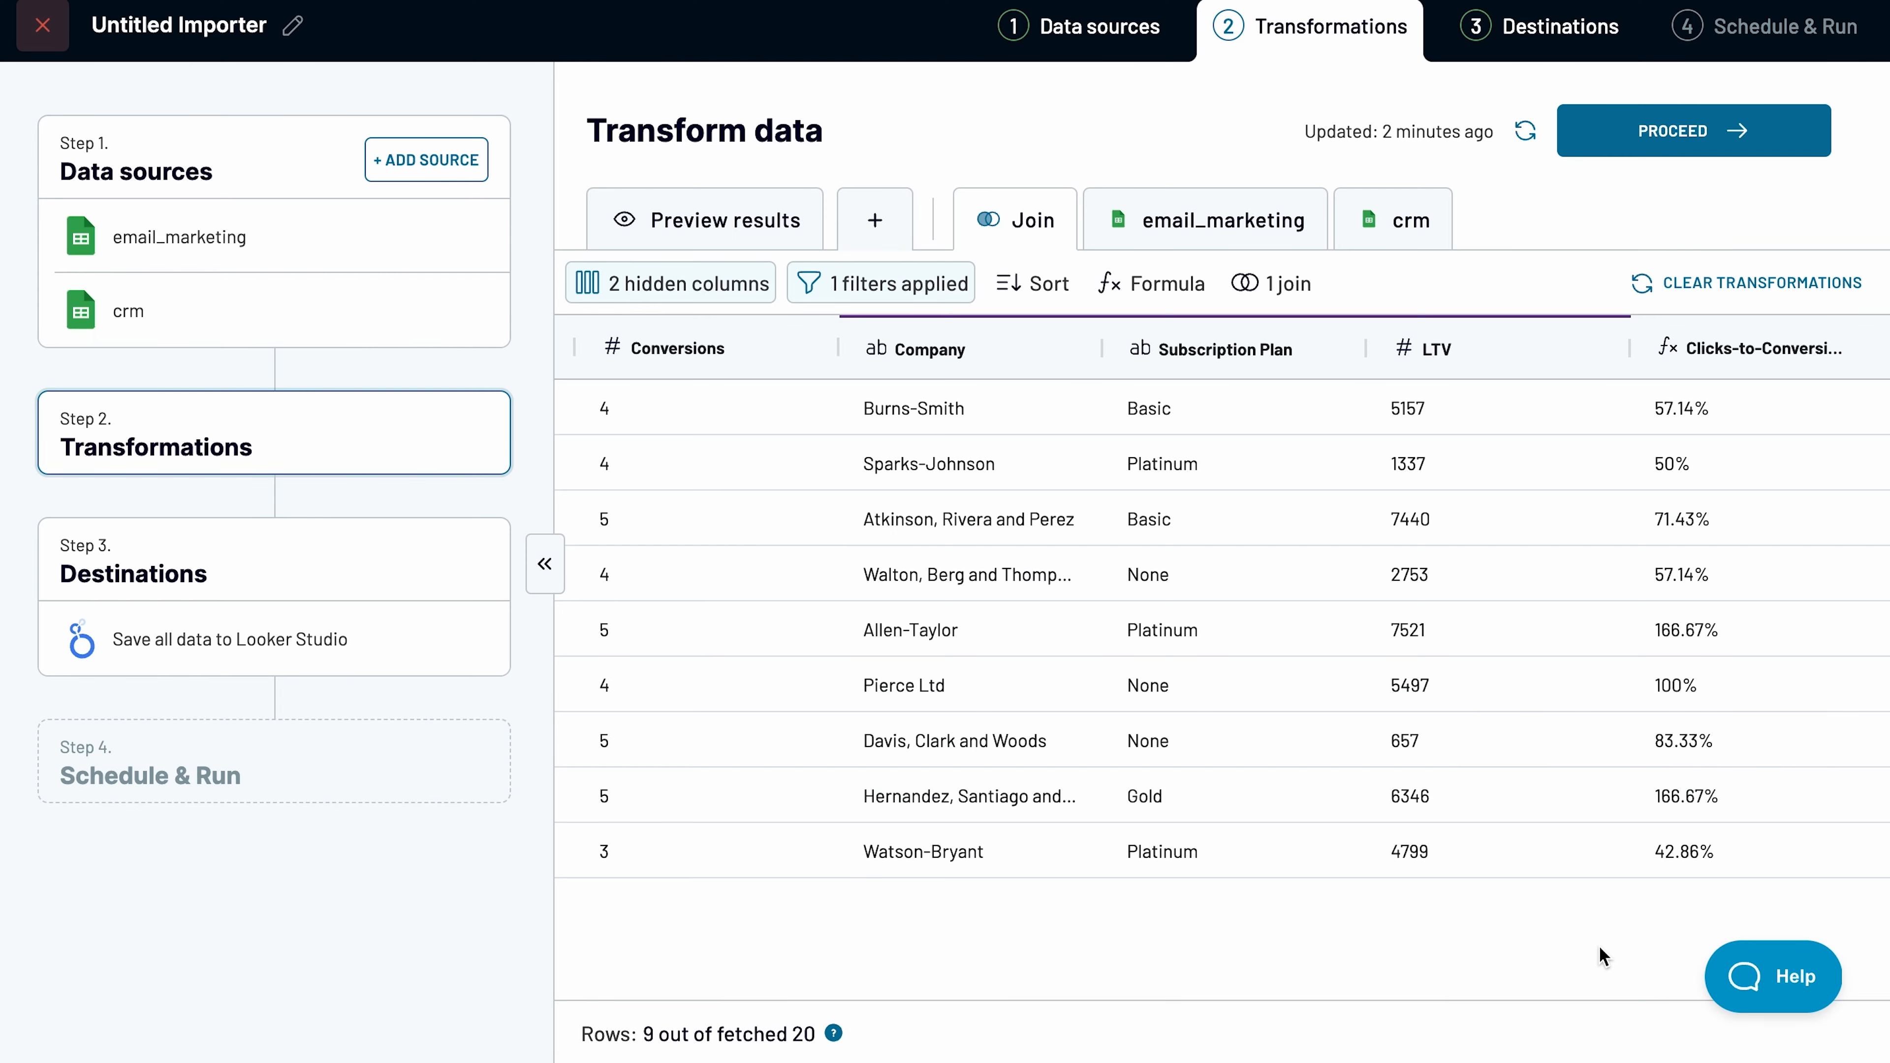
mouse_move(1721, 212)
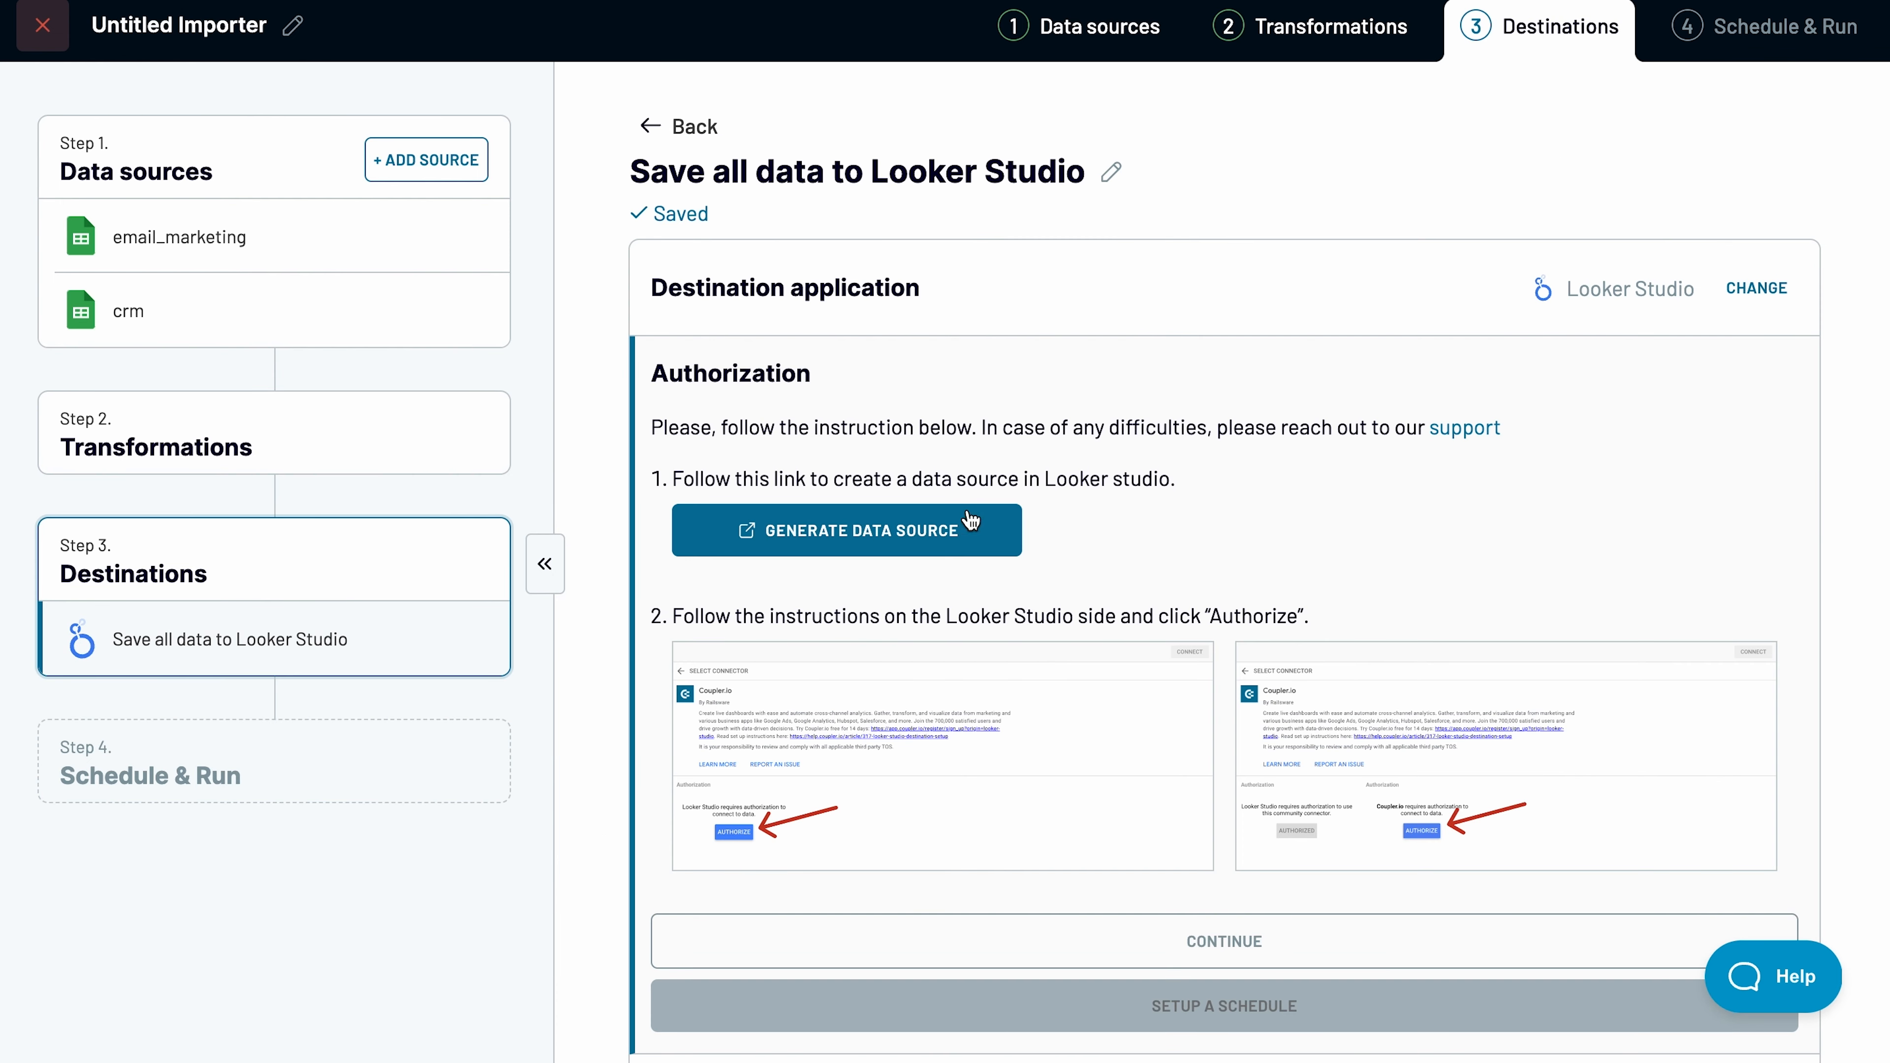
Step: Generate the Looker Studio data source, connect the importer and create a report from its fields
click(845, 530)
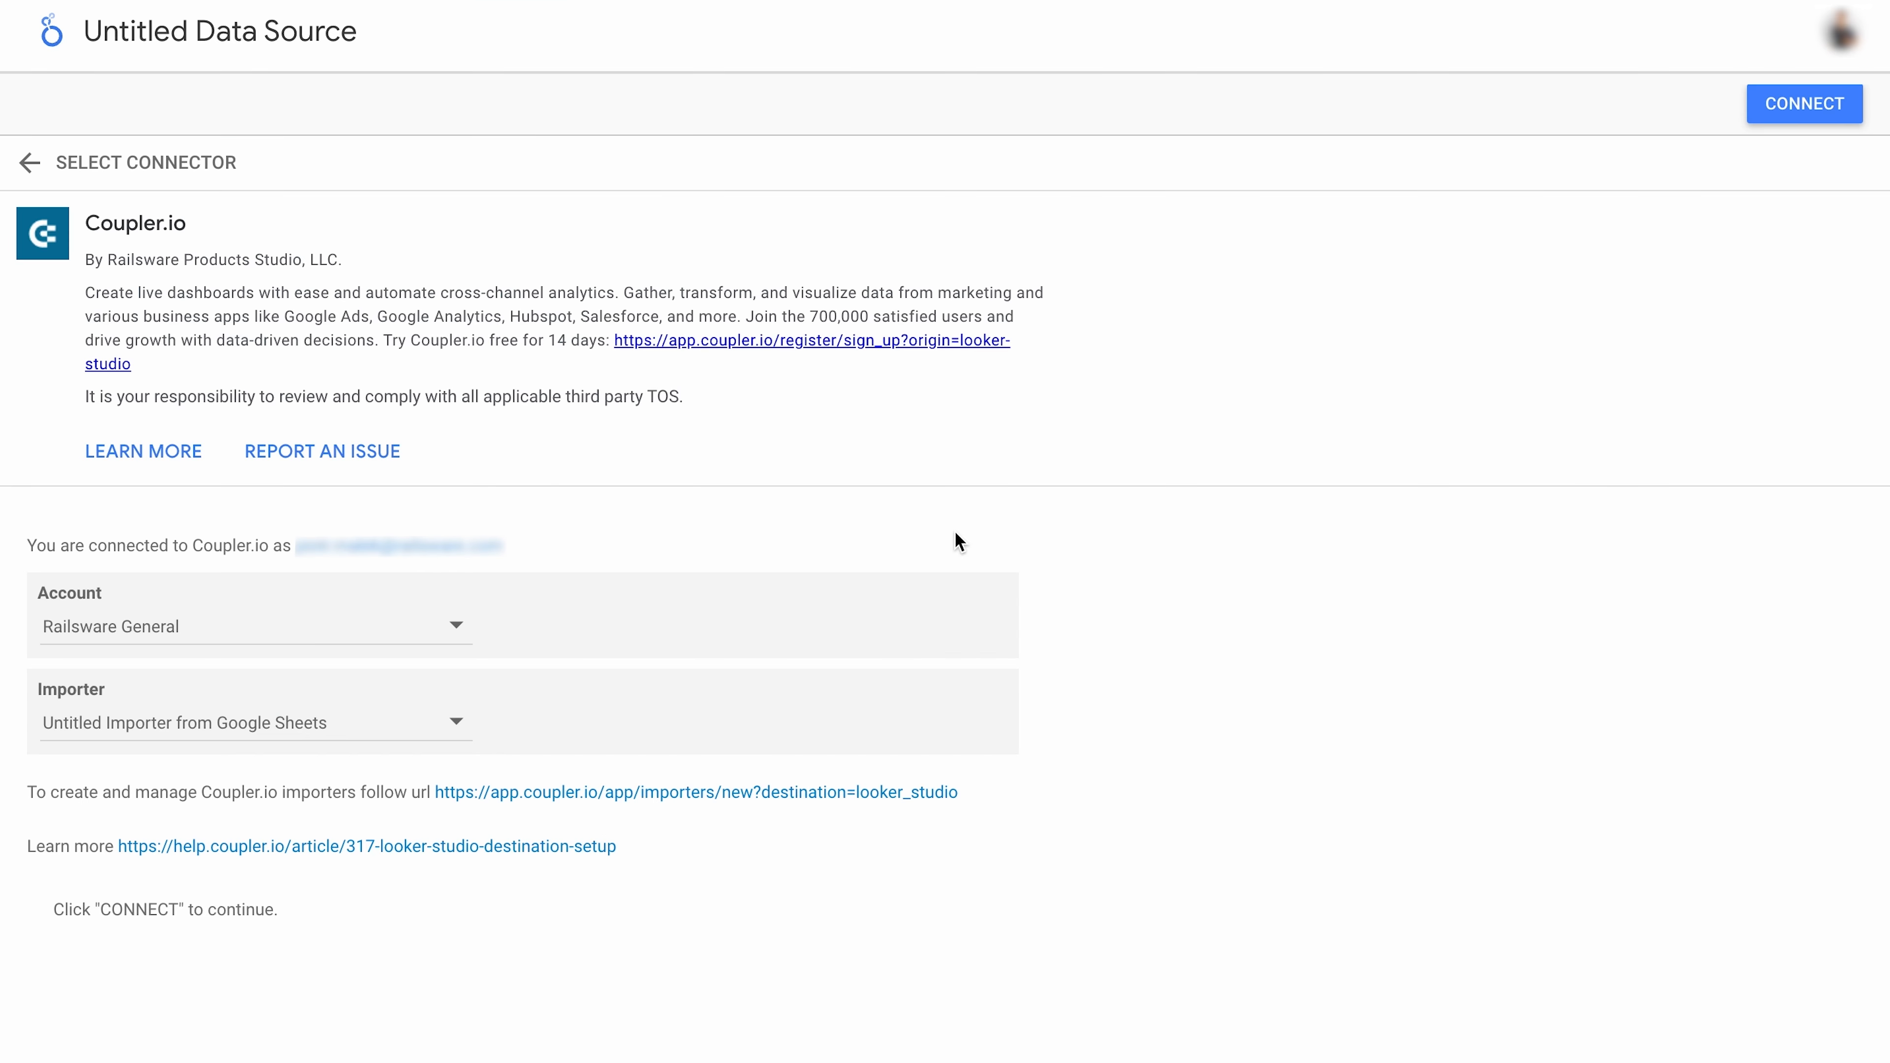
click(1804, 102)
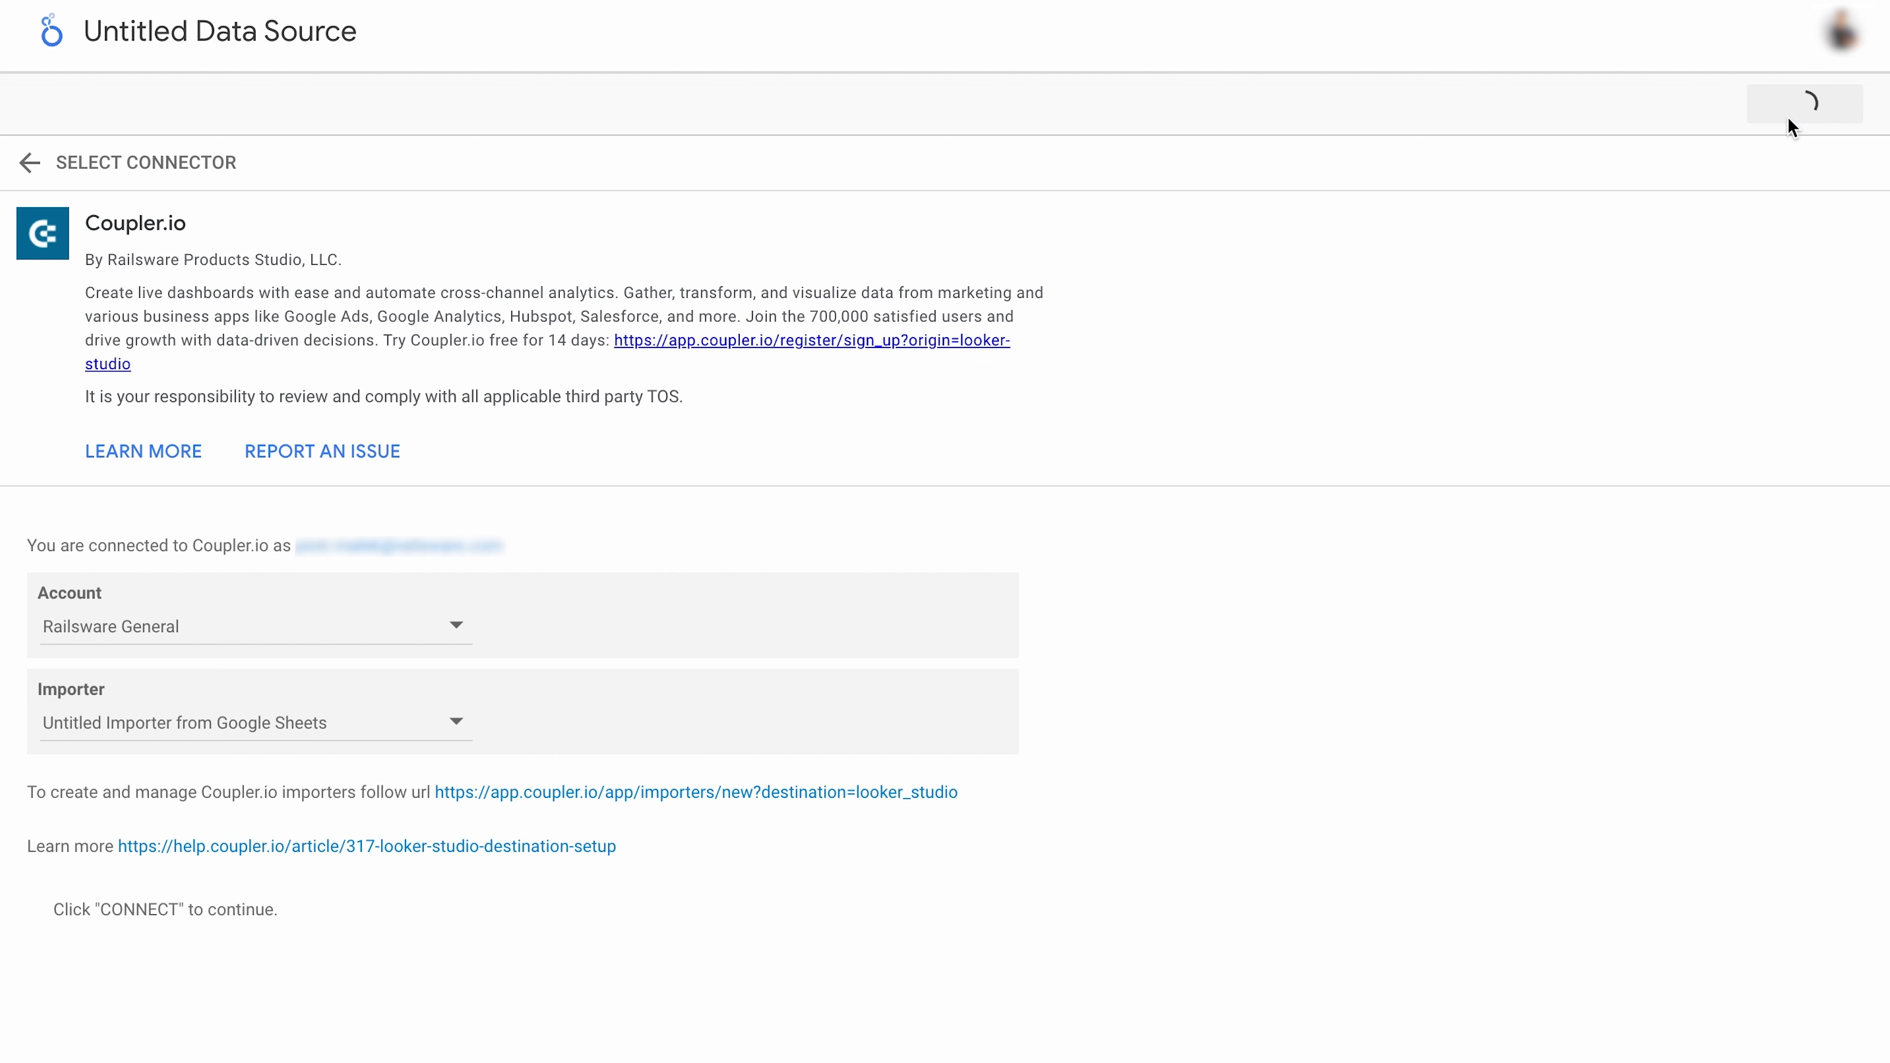
click(1804, 102)
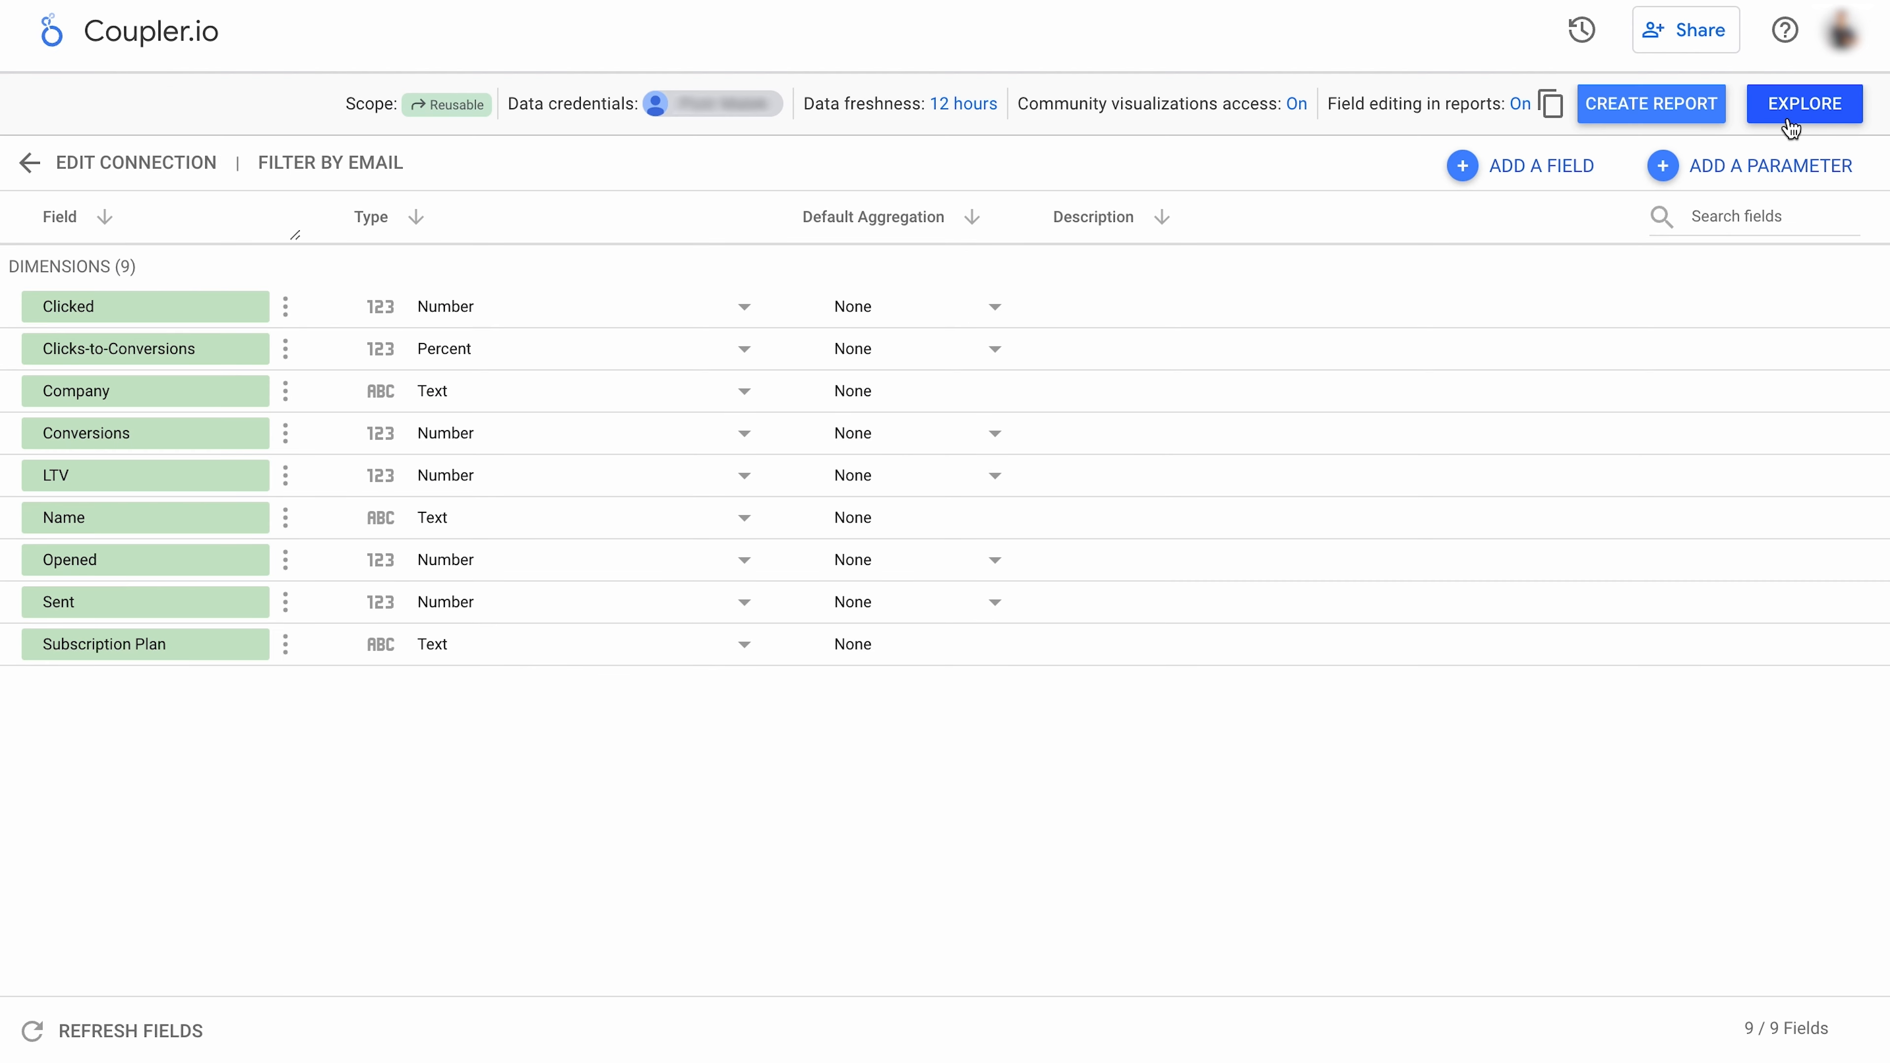
mouse_move(1700, 128)
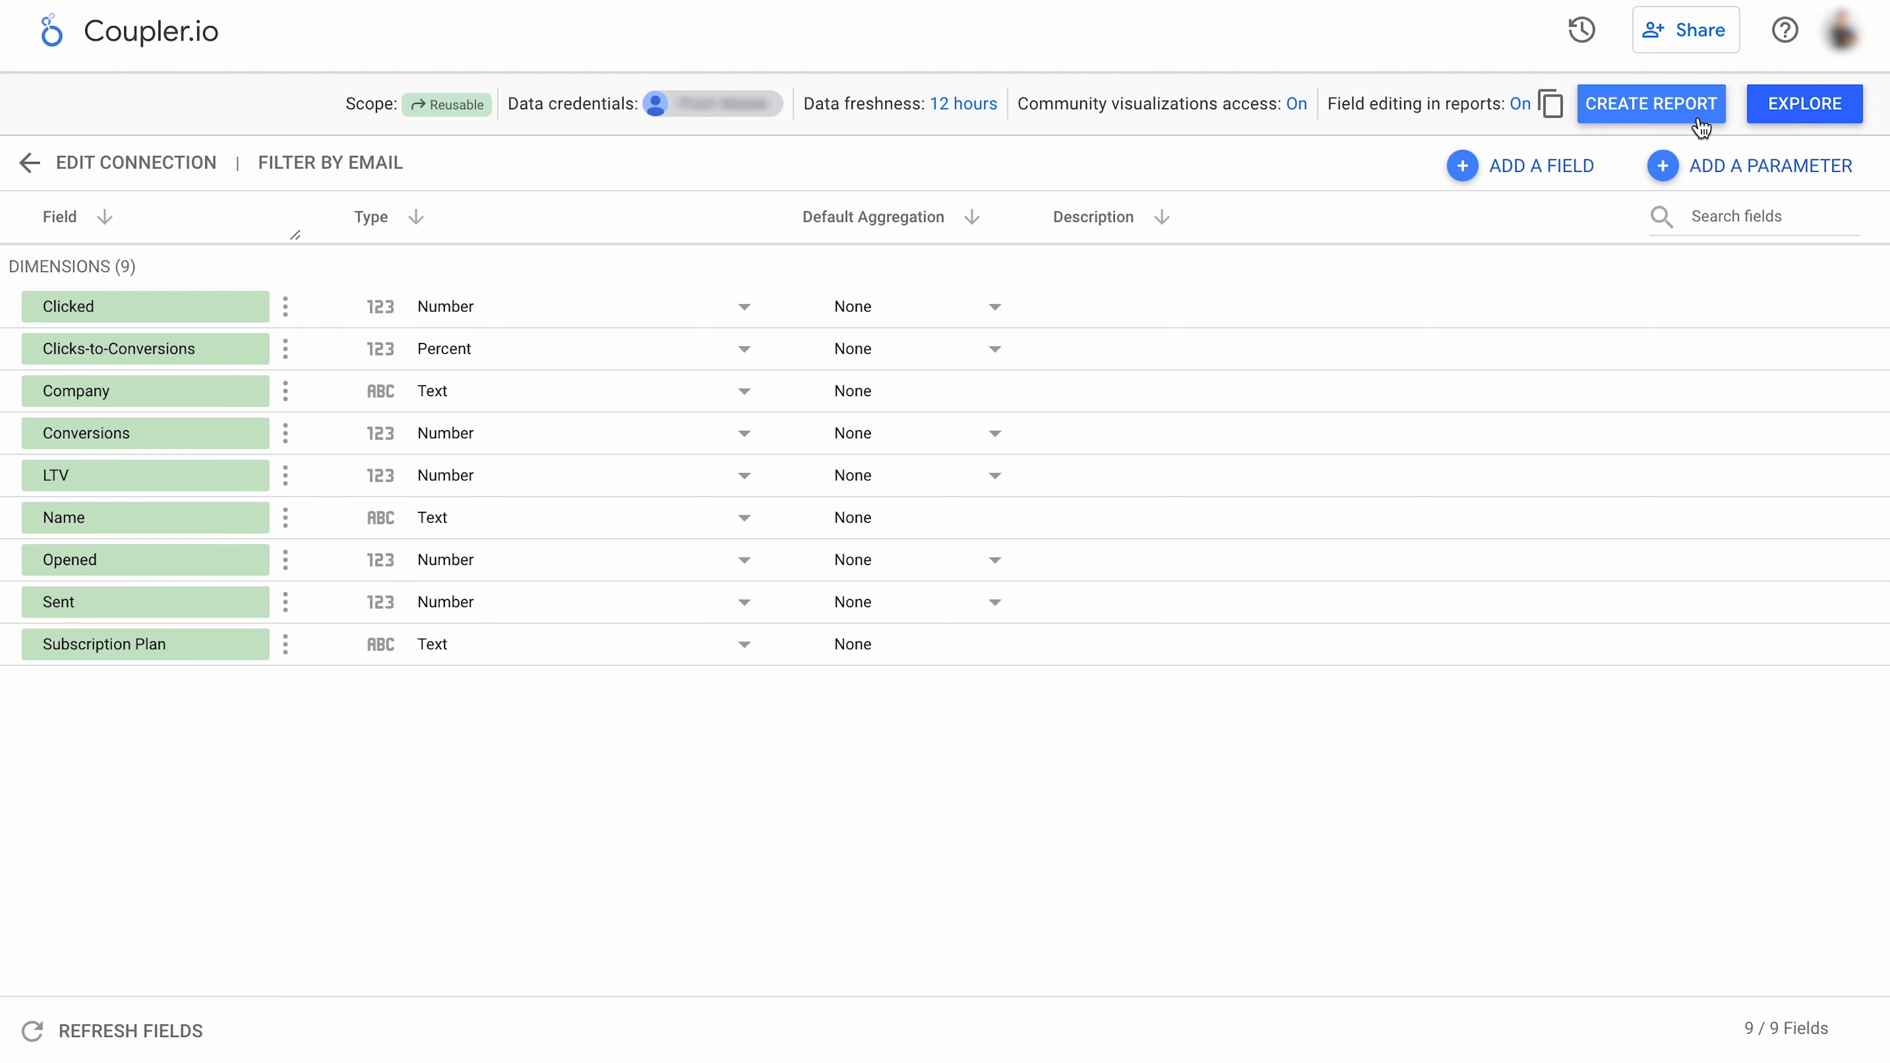
click(1650, 103)
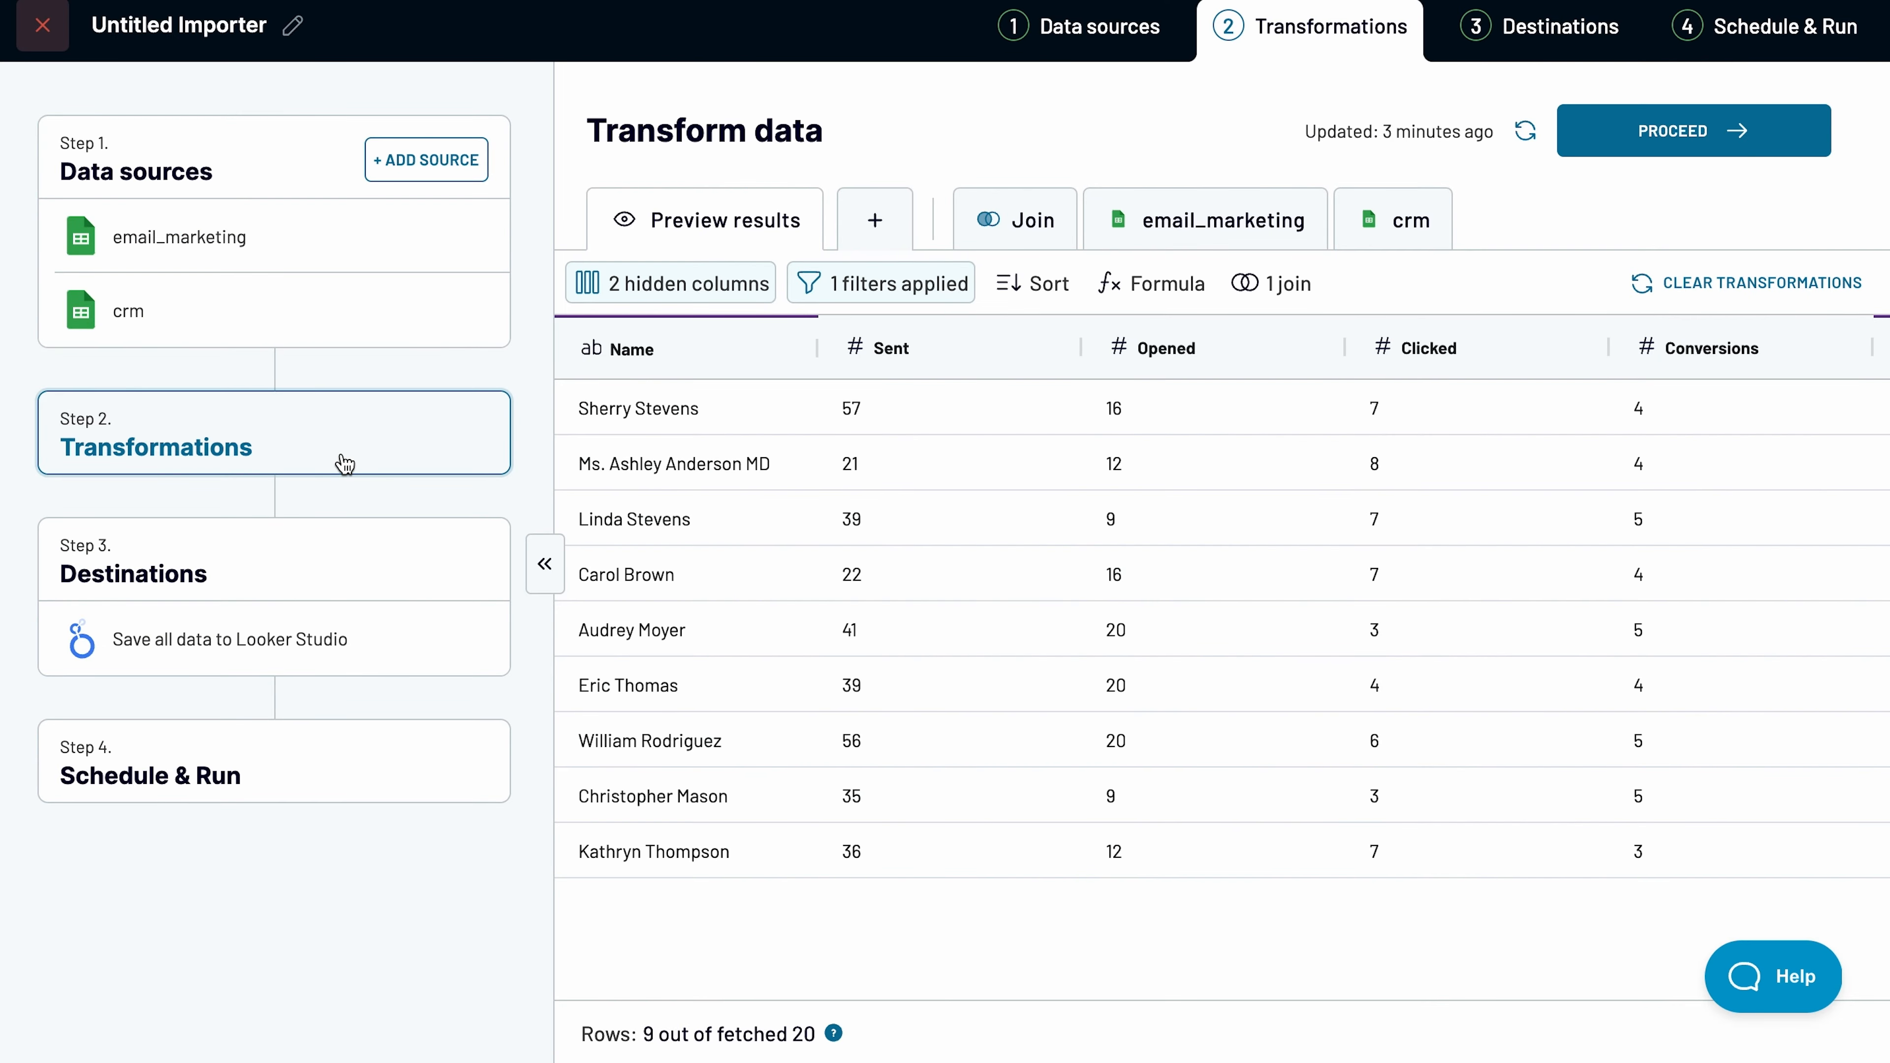
Step: Add a third source from the more_email_marketing_stats sheet of the Sample dataset for blending
click(425, 159)
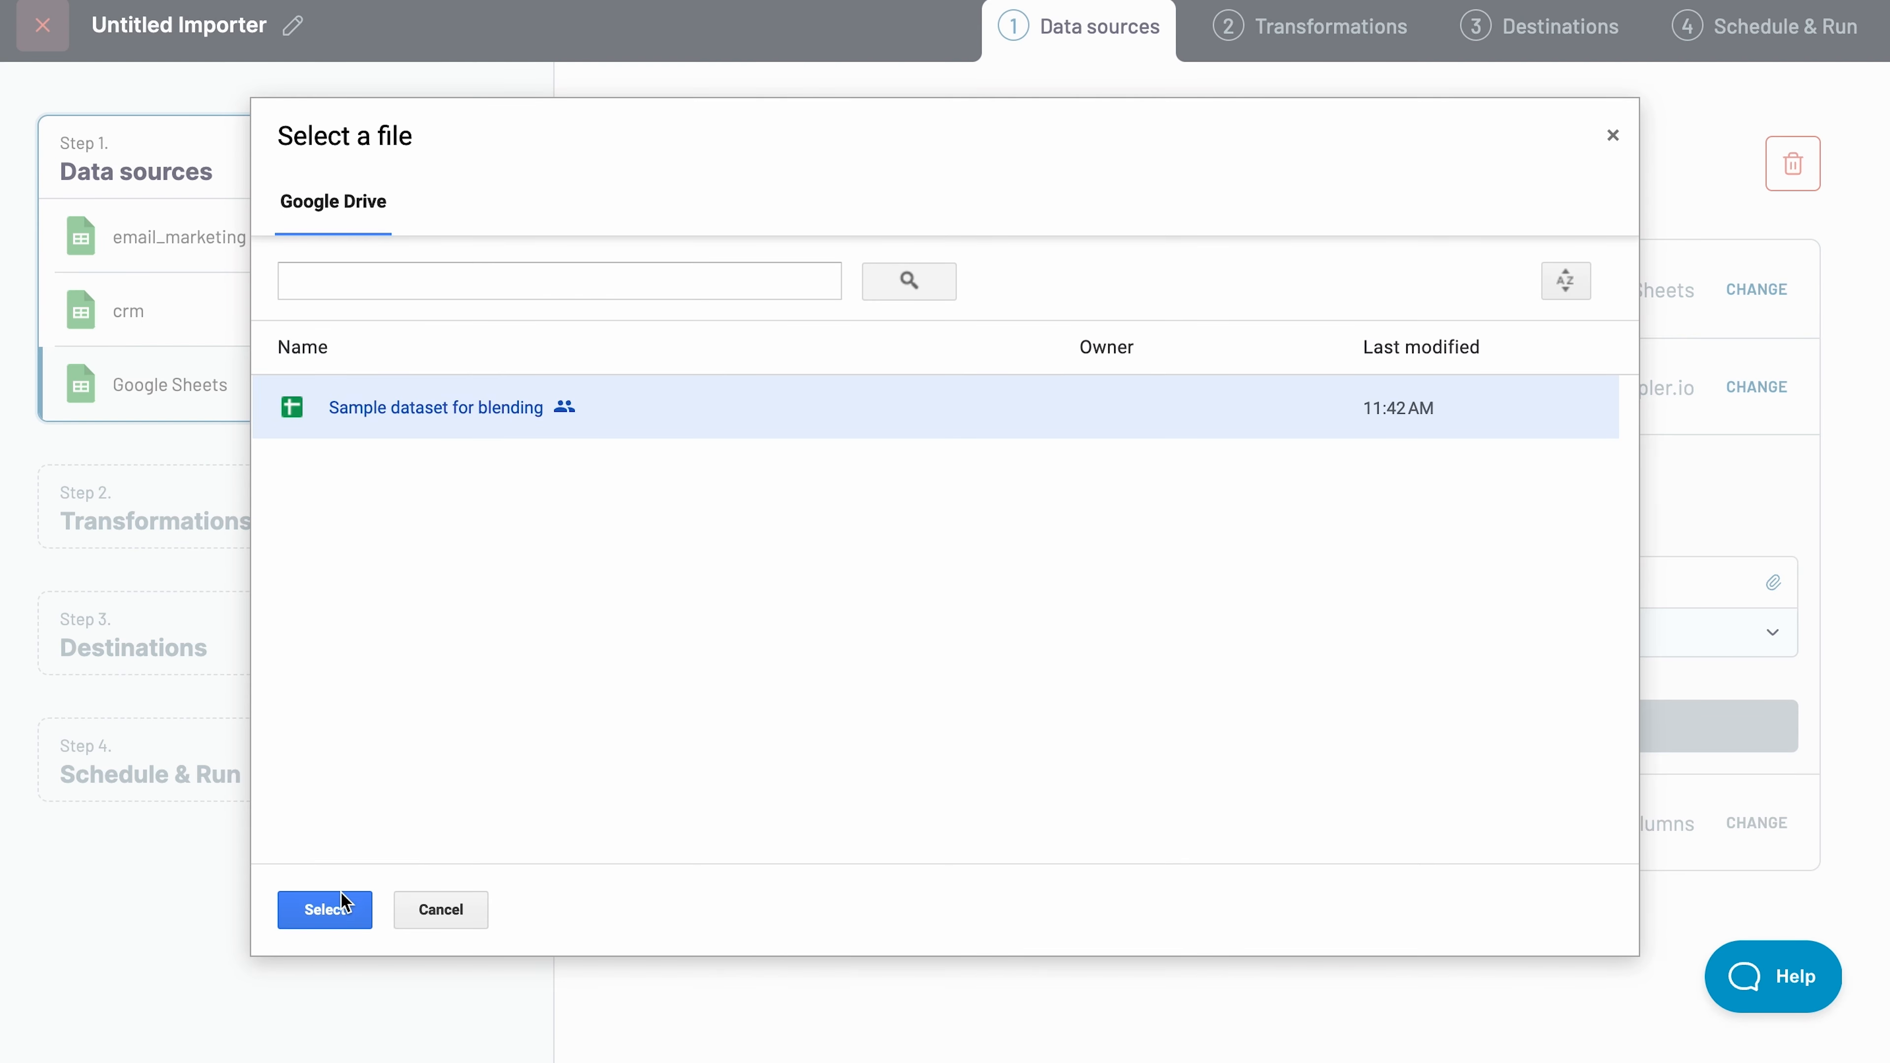
click(322, 909)
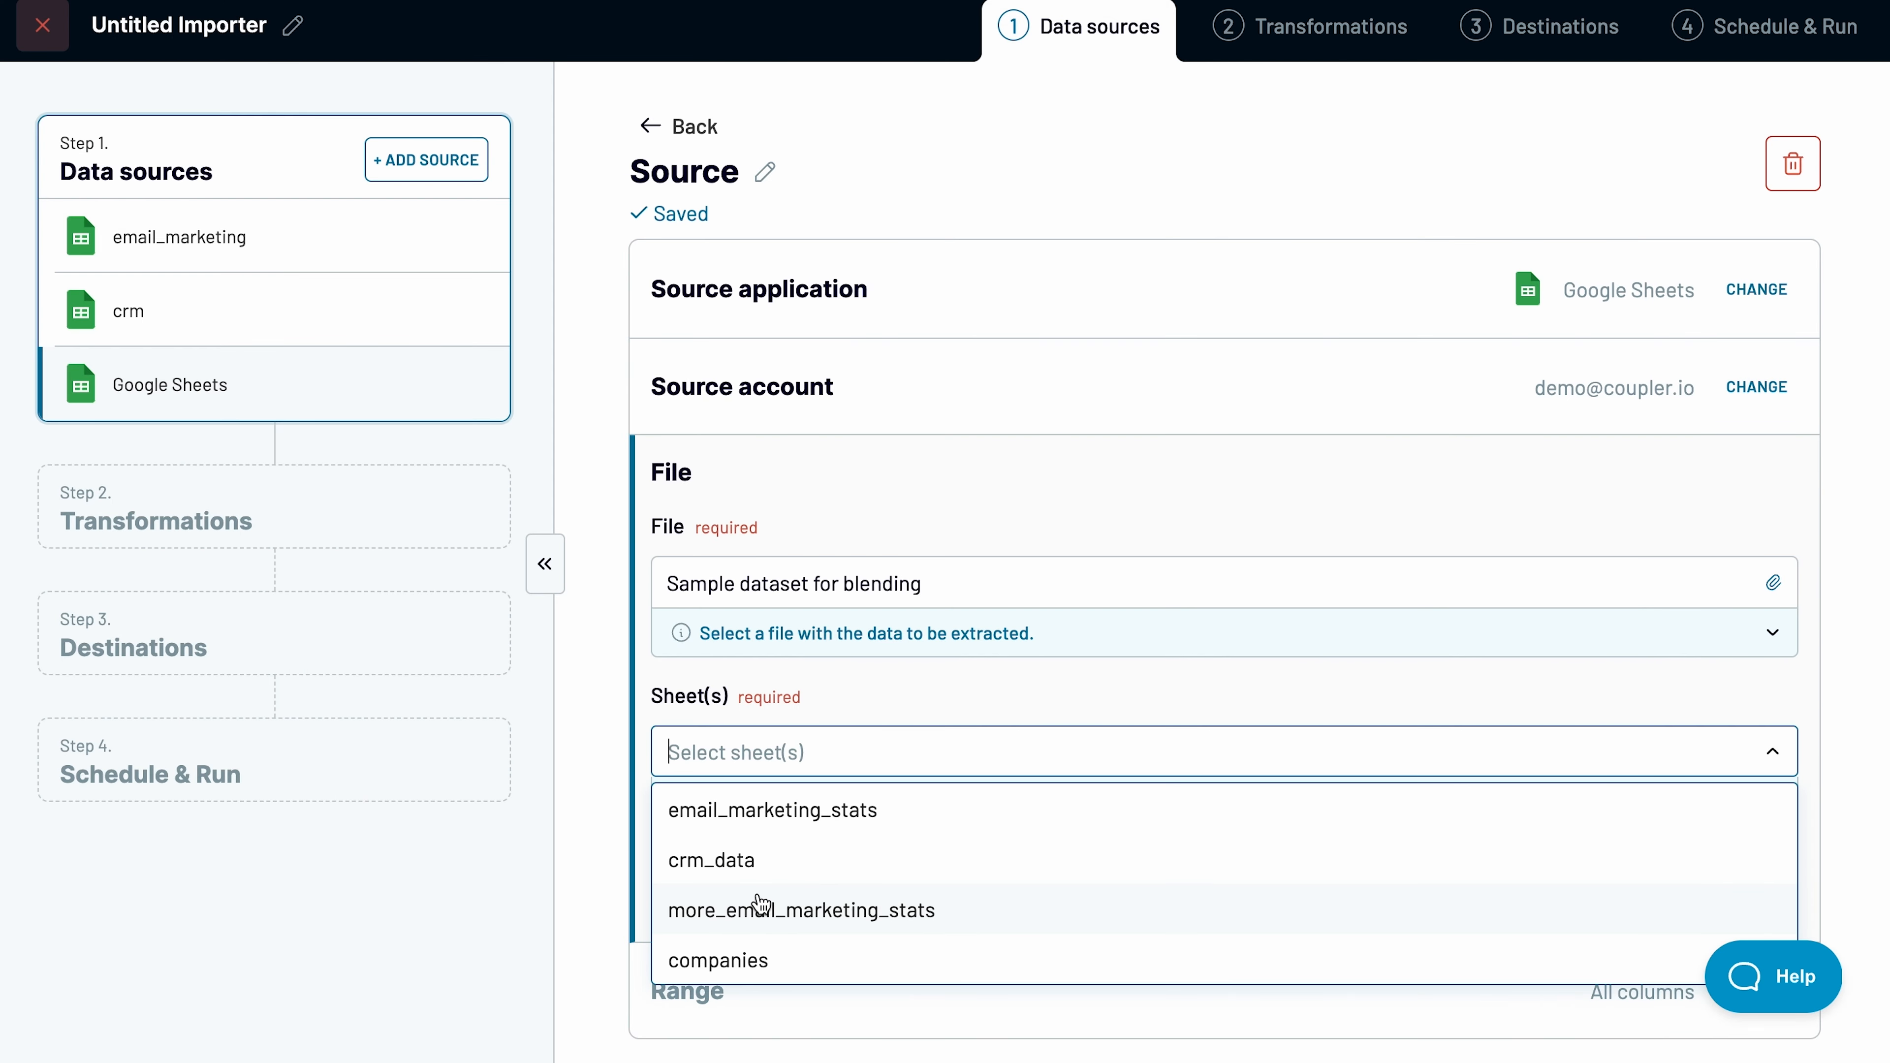
click(800, 909)
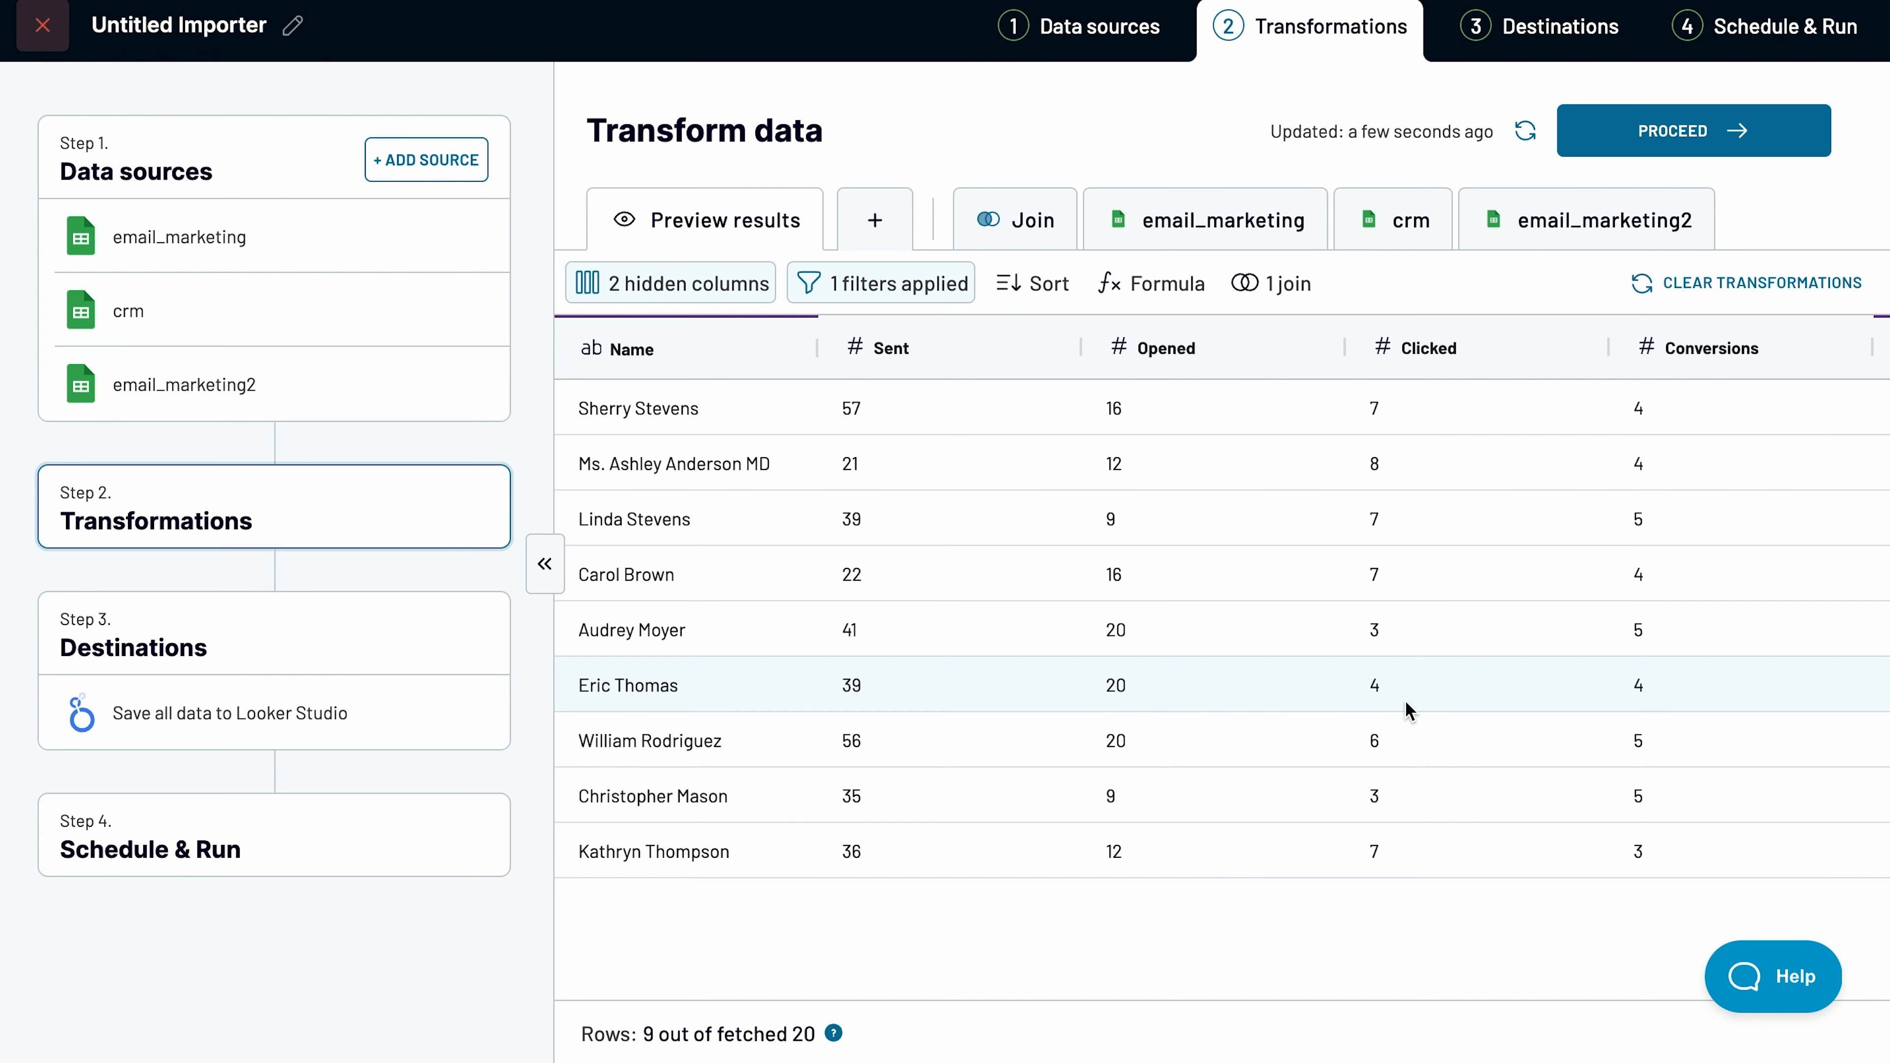
click(873, 220)
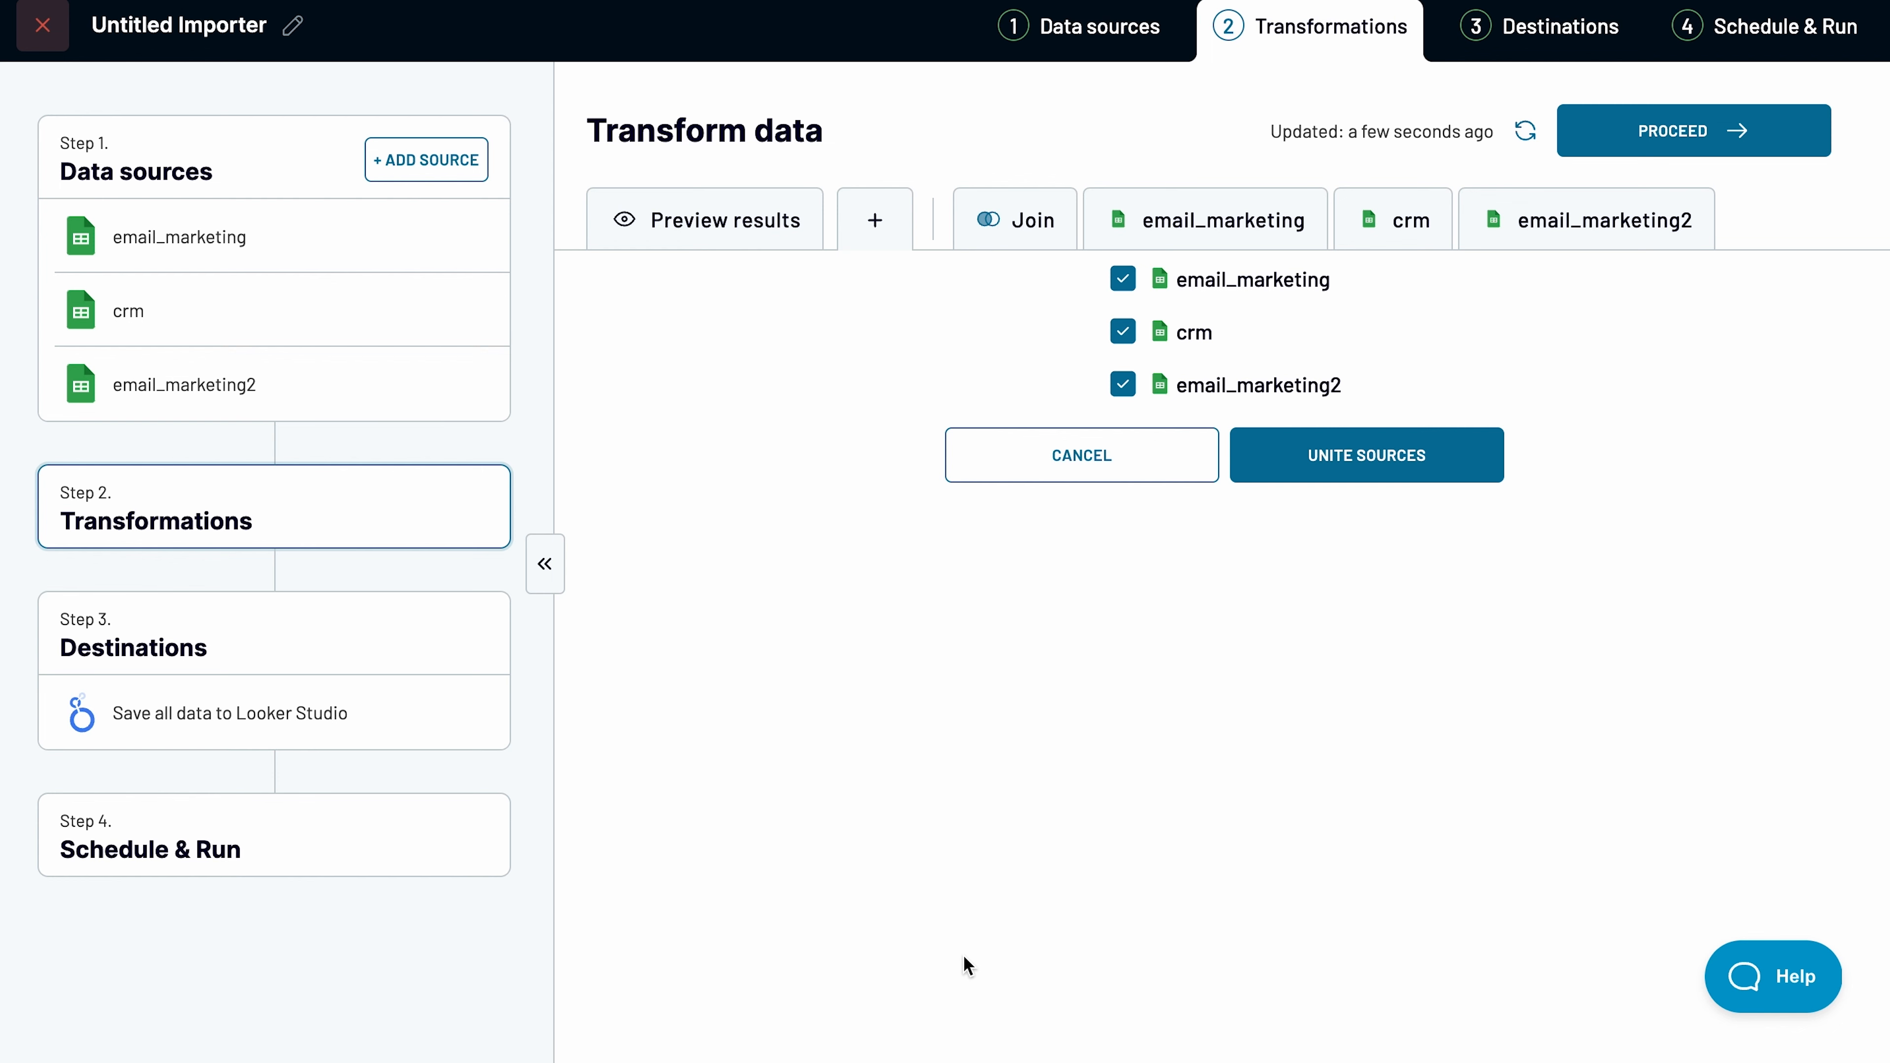
Step: Unite email_marketing and email_marketing2 without crm into one 41-row table and scroll the results
click(1121, 332)
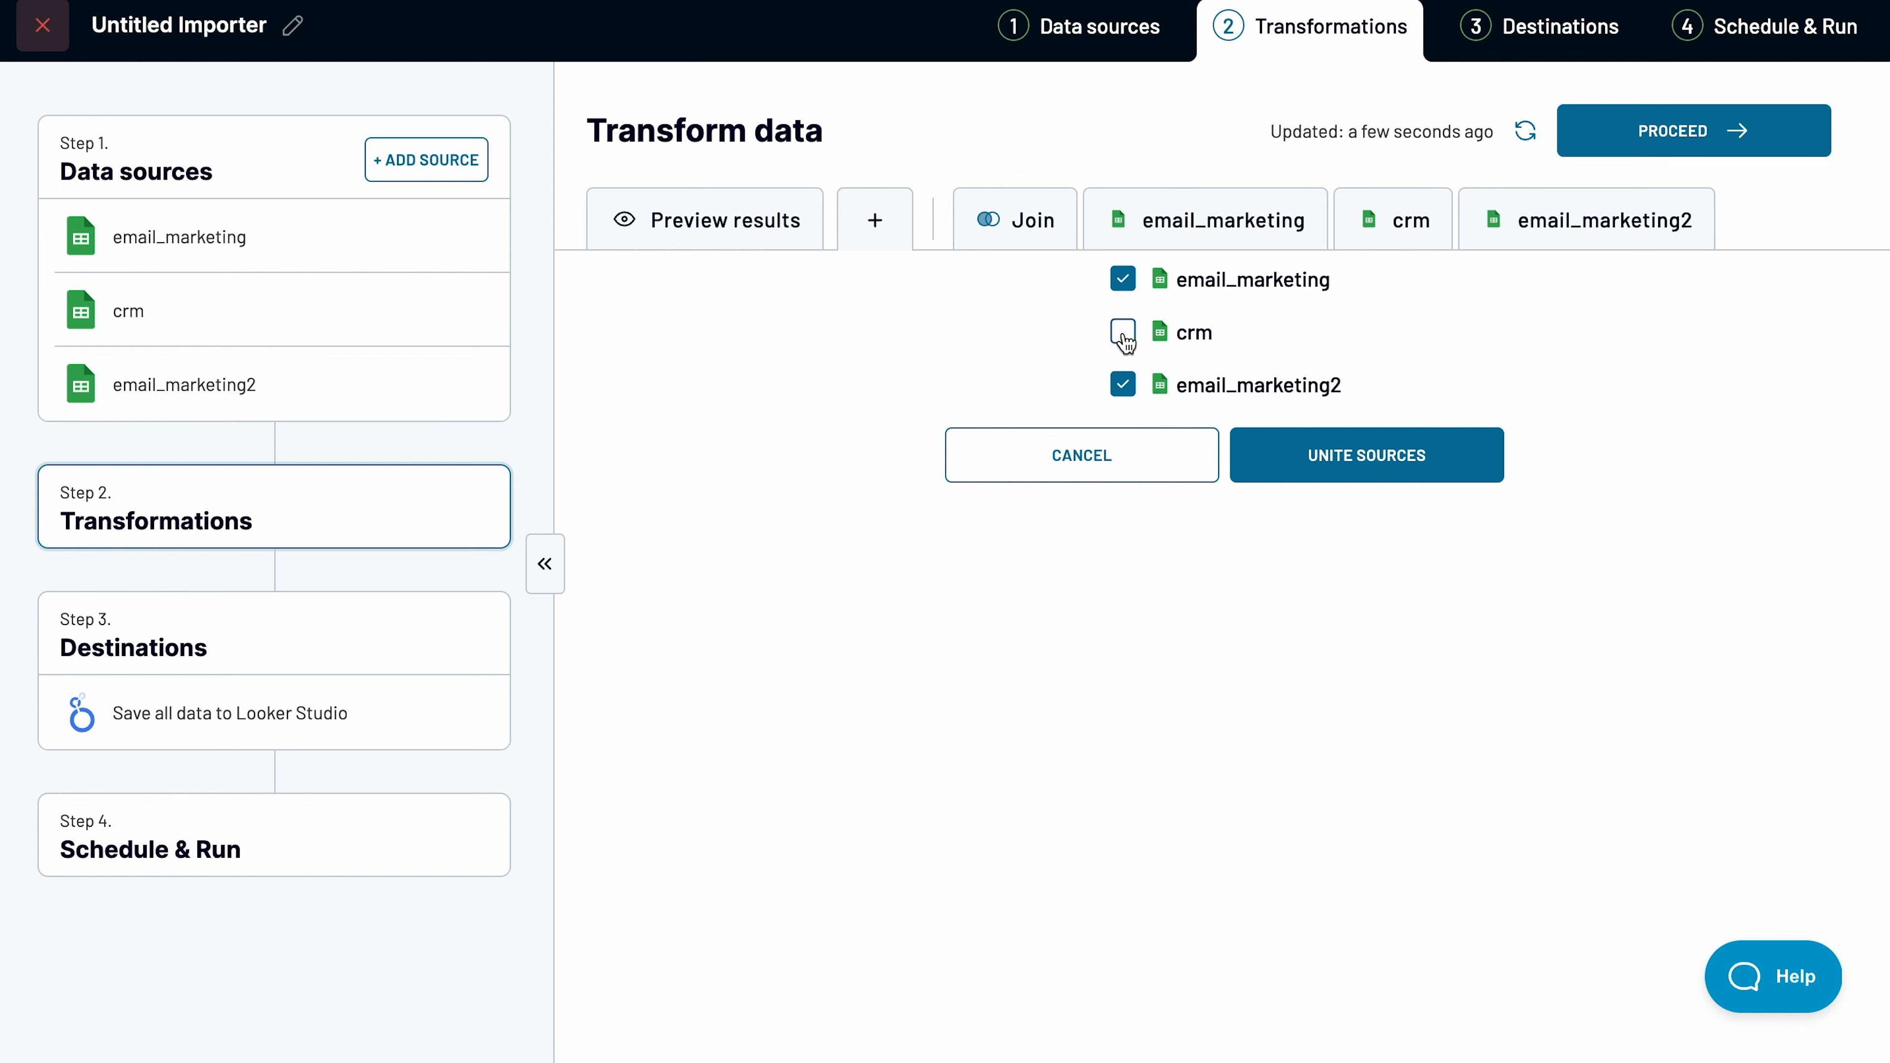
click(1365, 454)
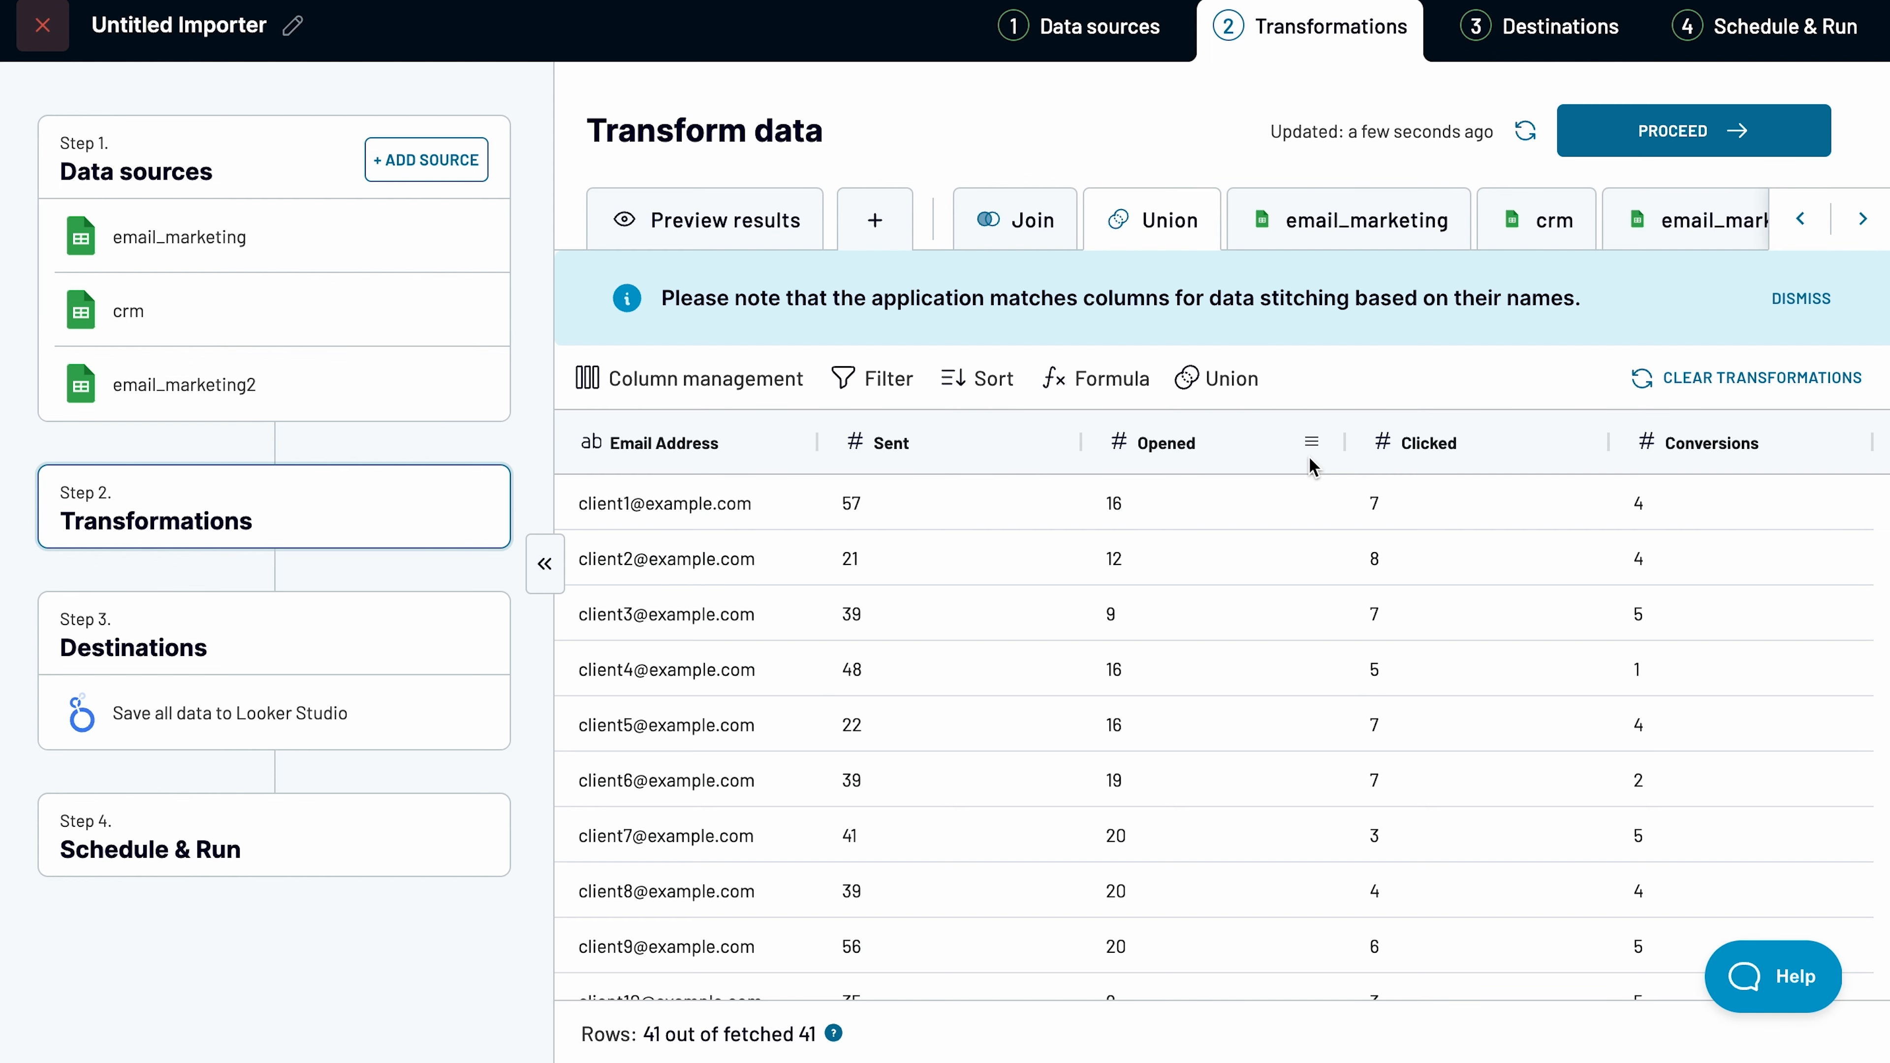
click(1800, 298)
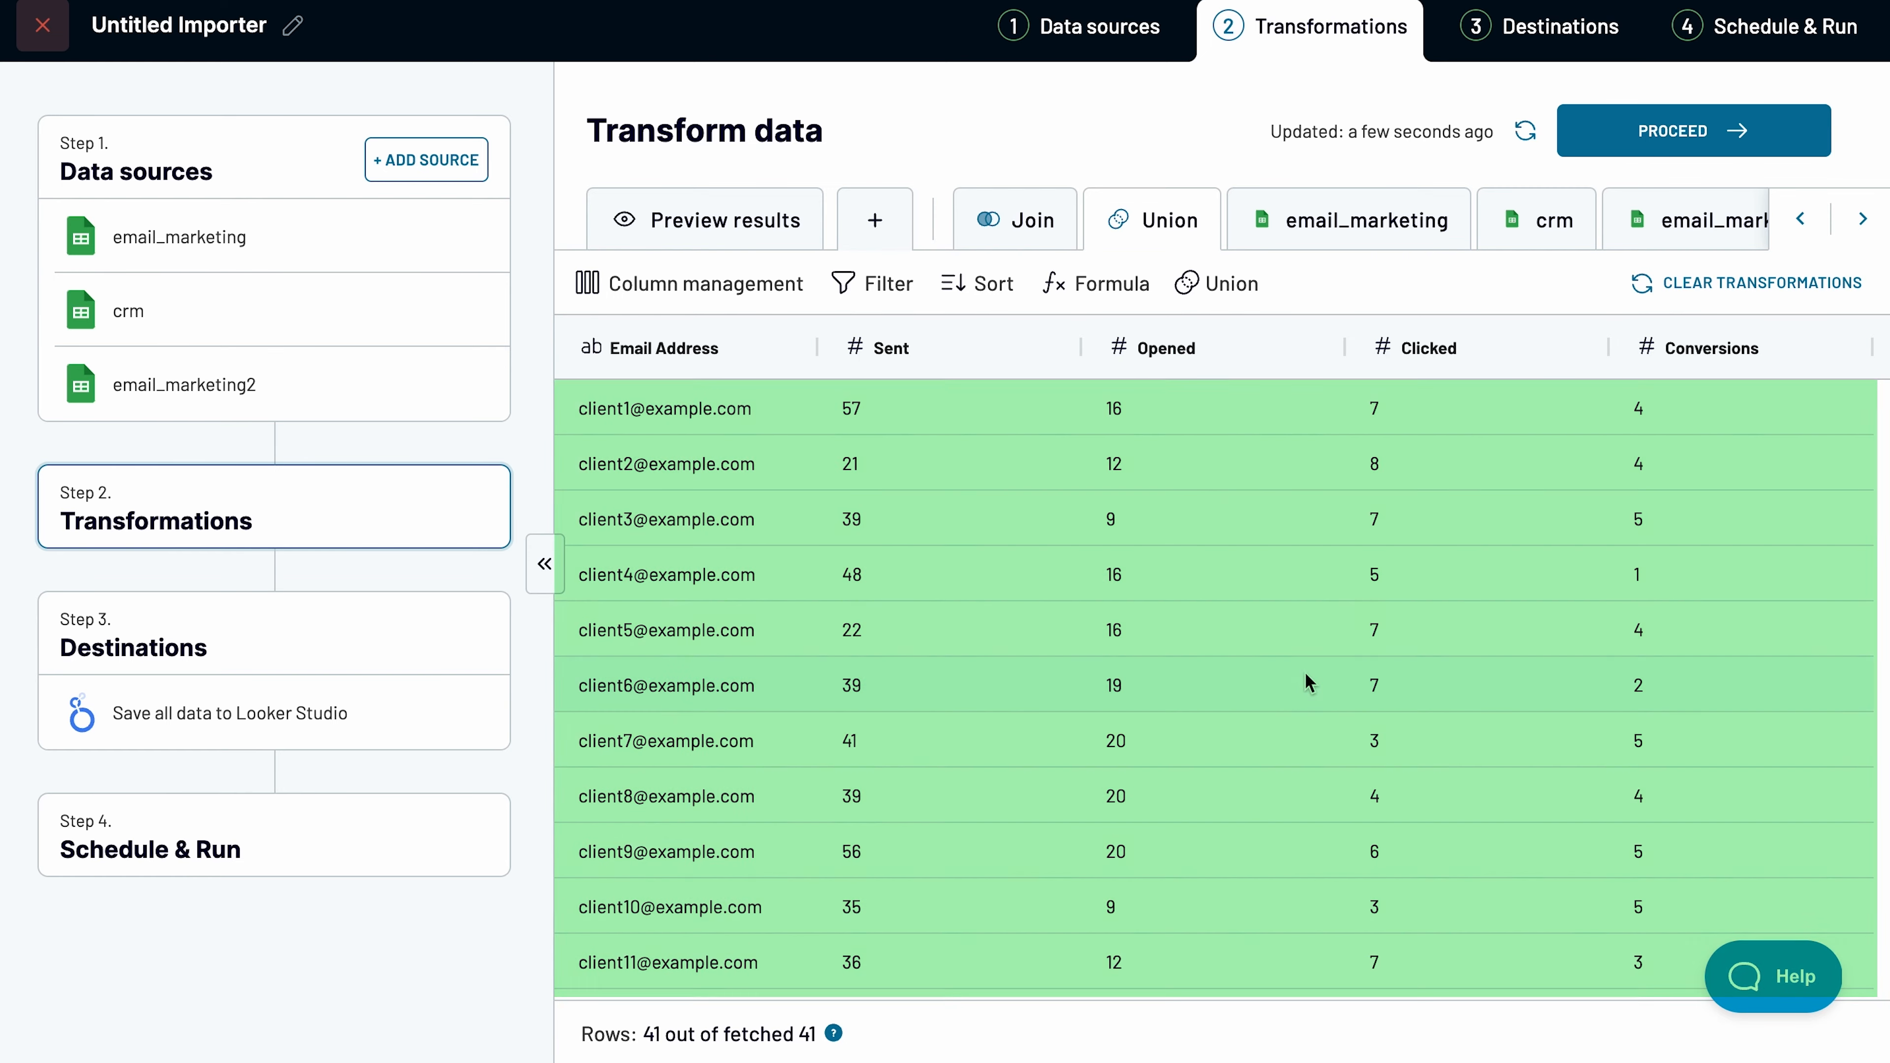
scroll(down, 3)
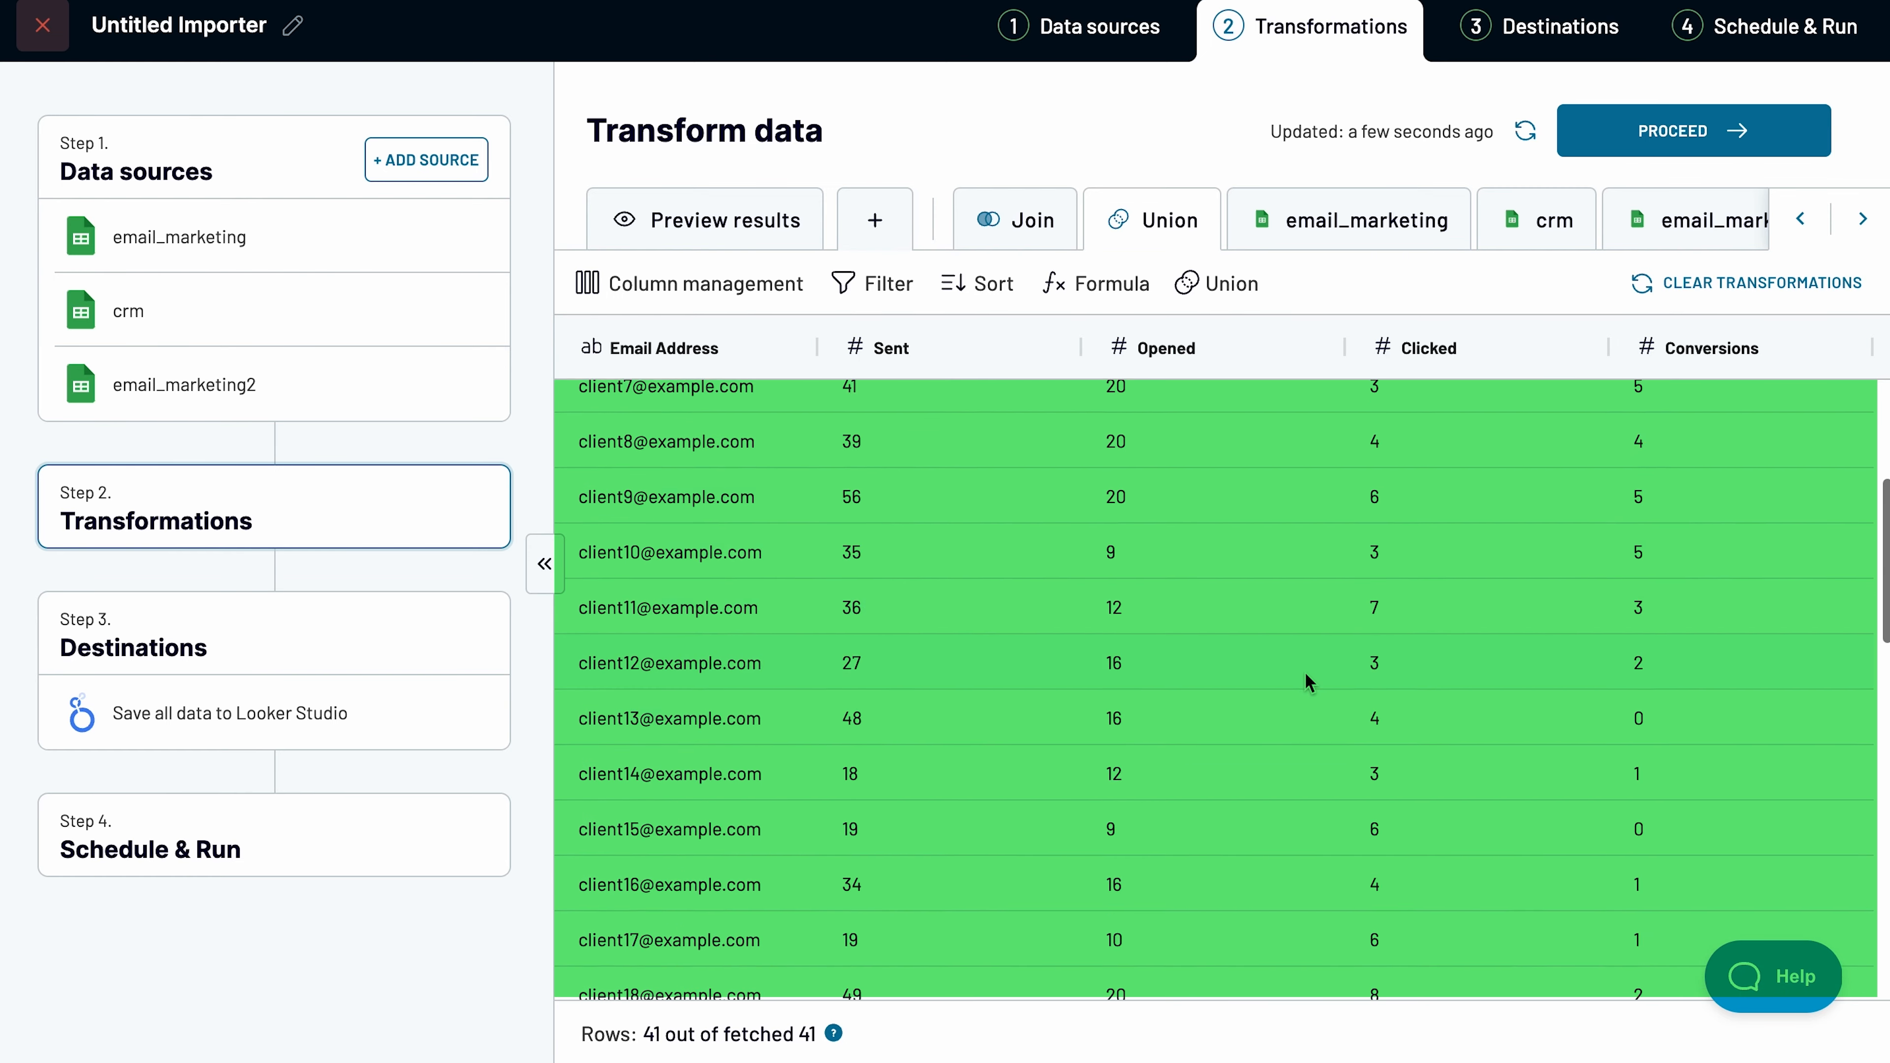
scroll(down, 3)
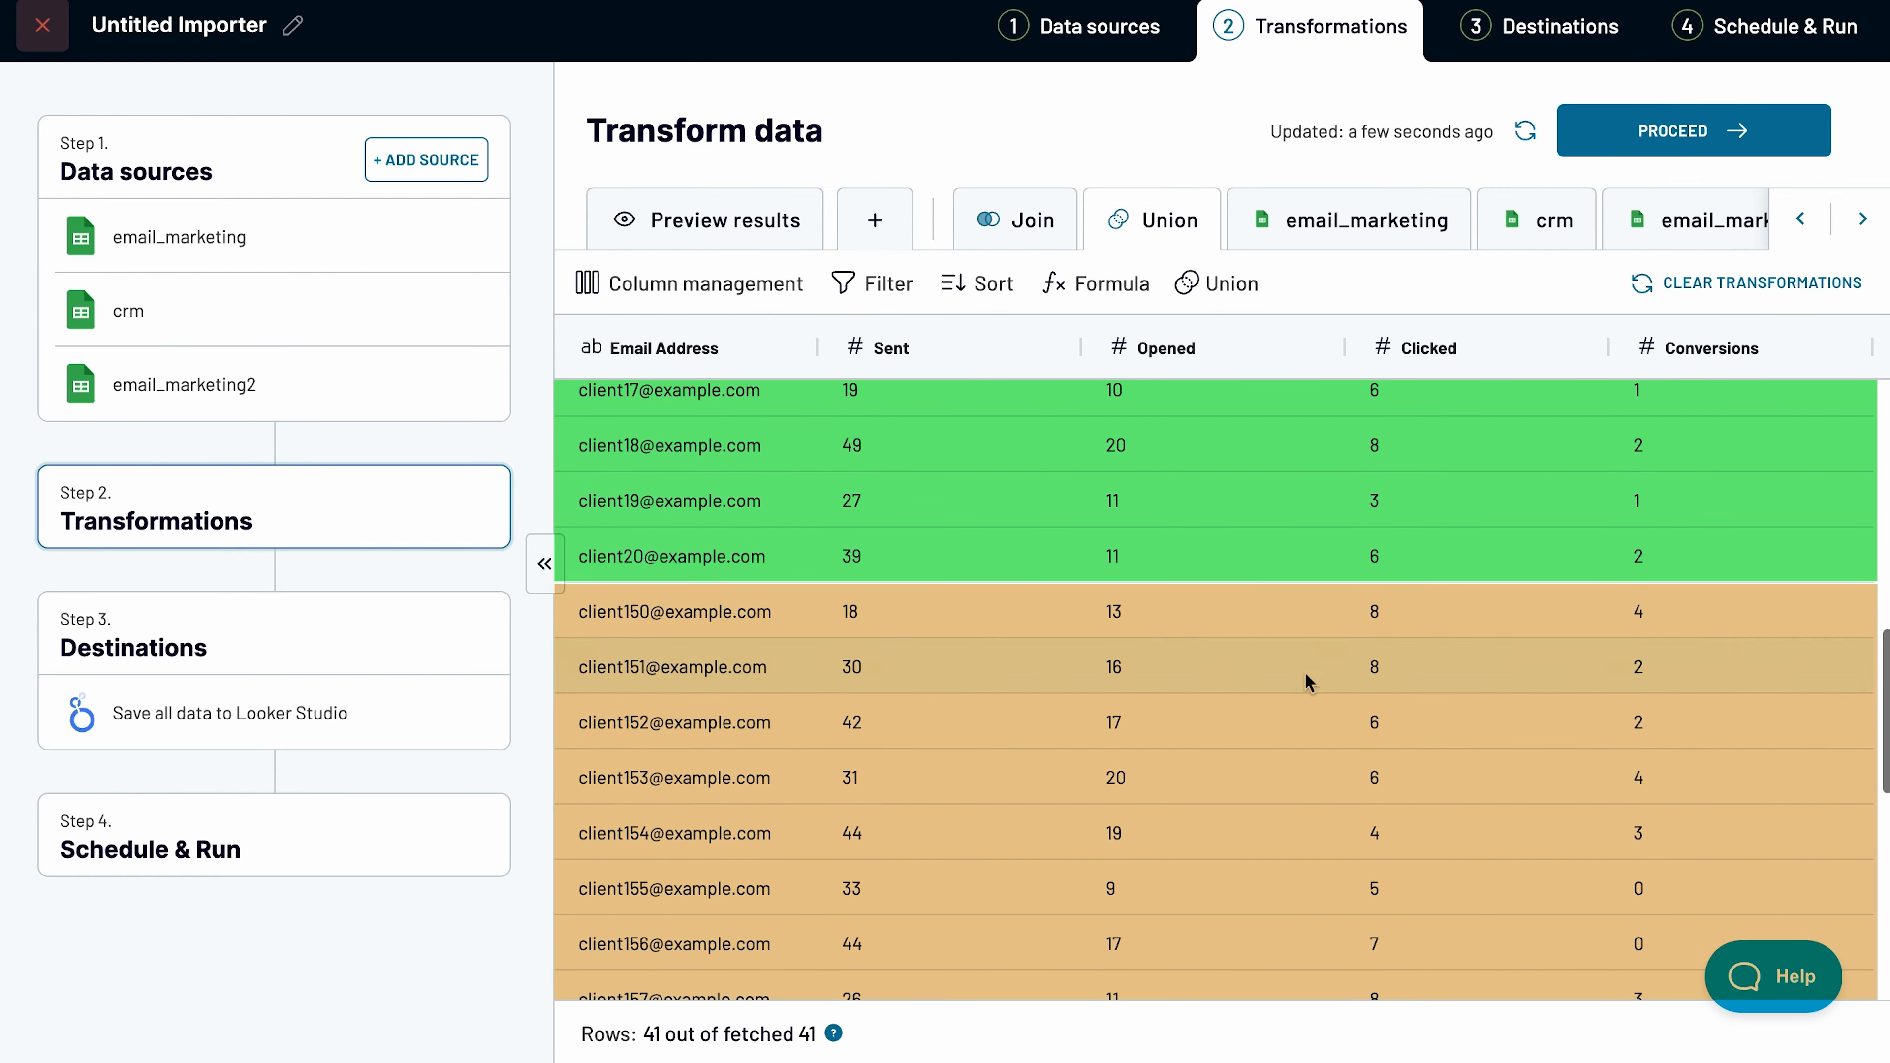
scroll(down, 3)
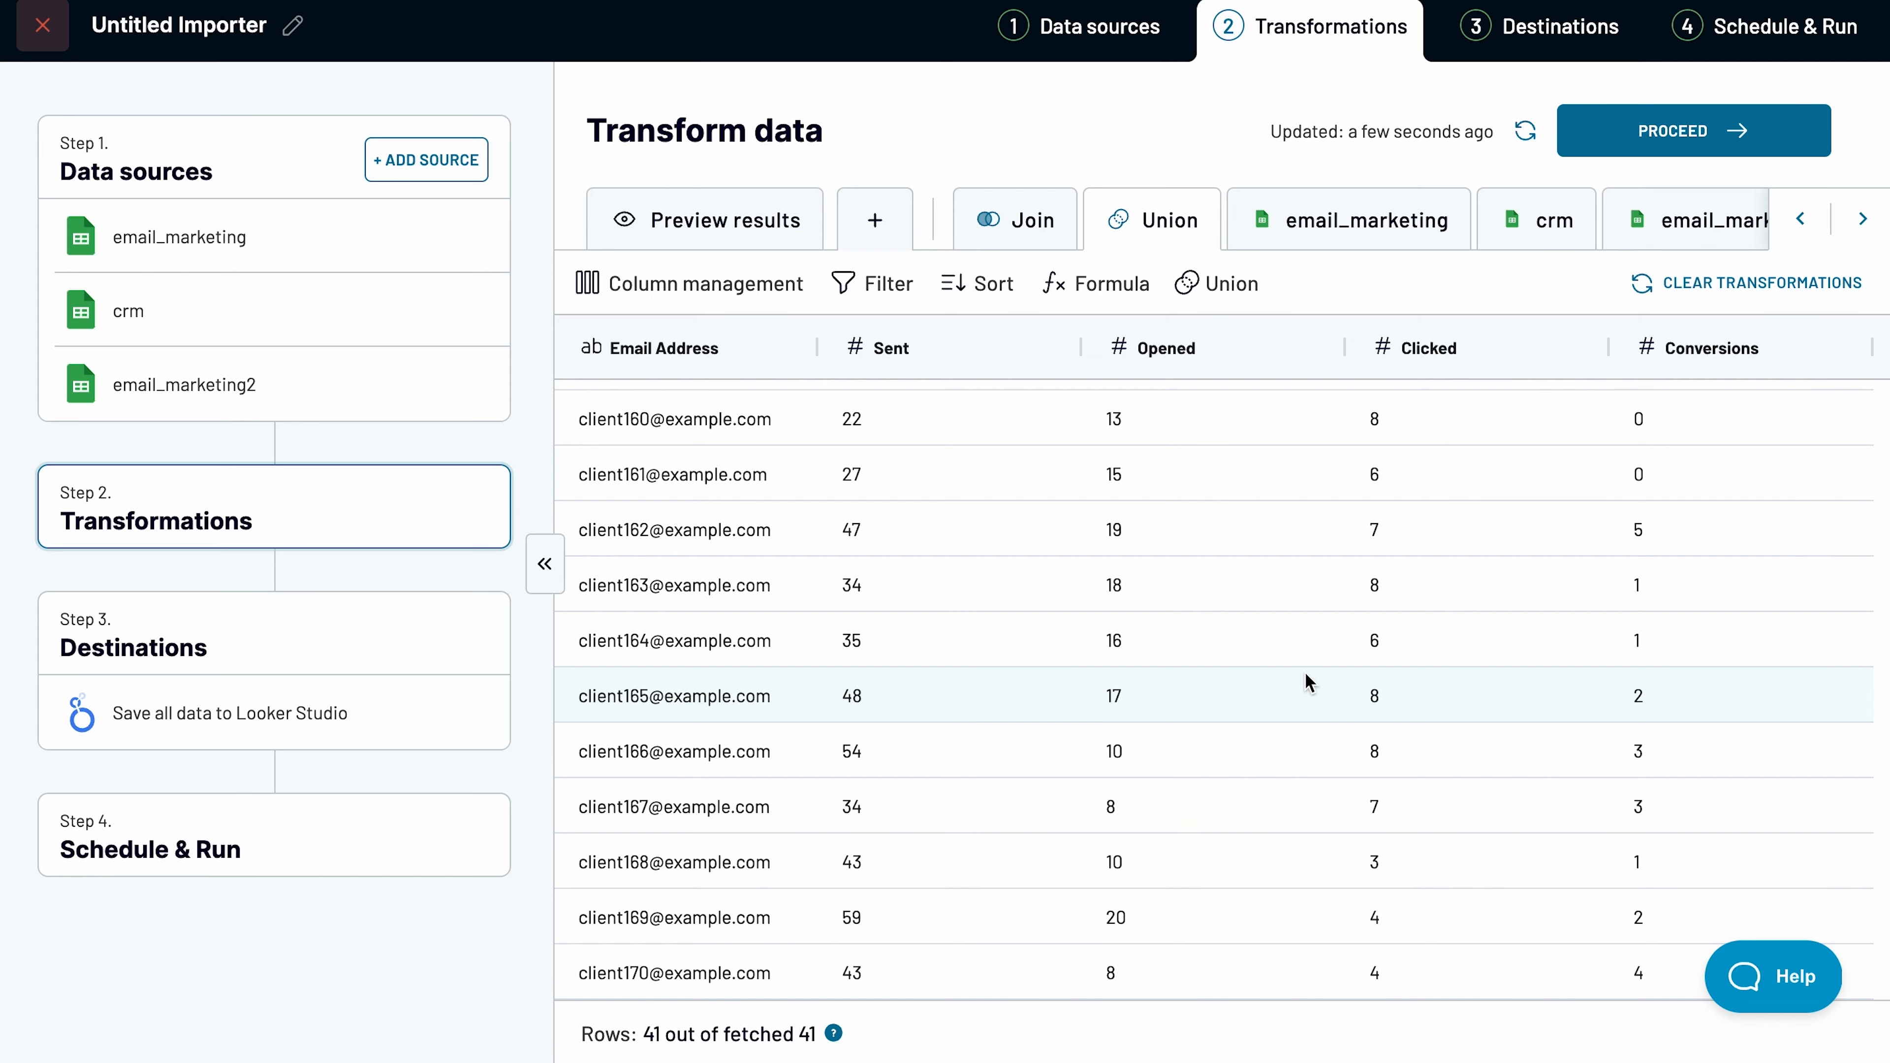
scroll(up, 3)
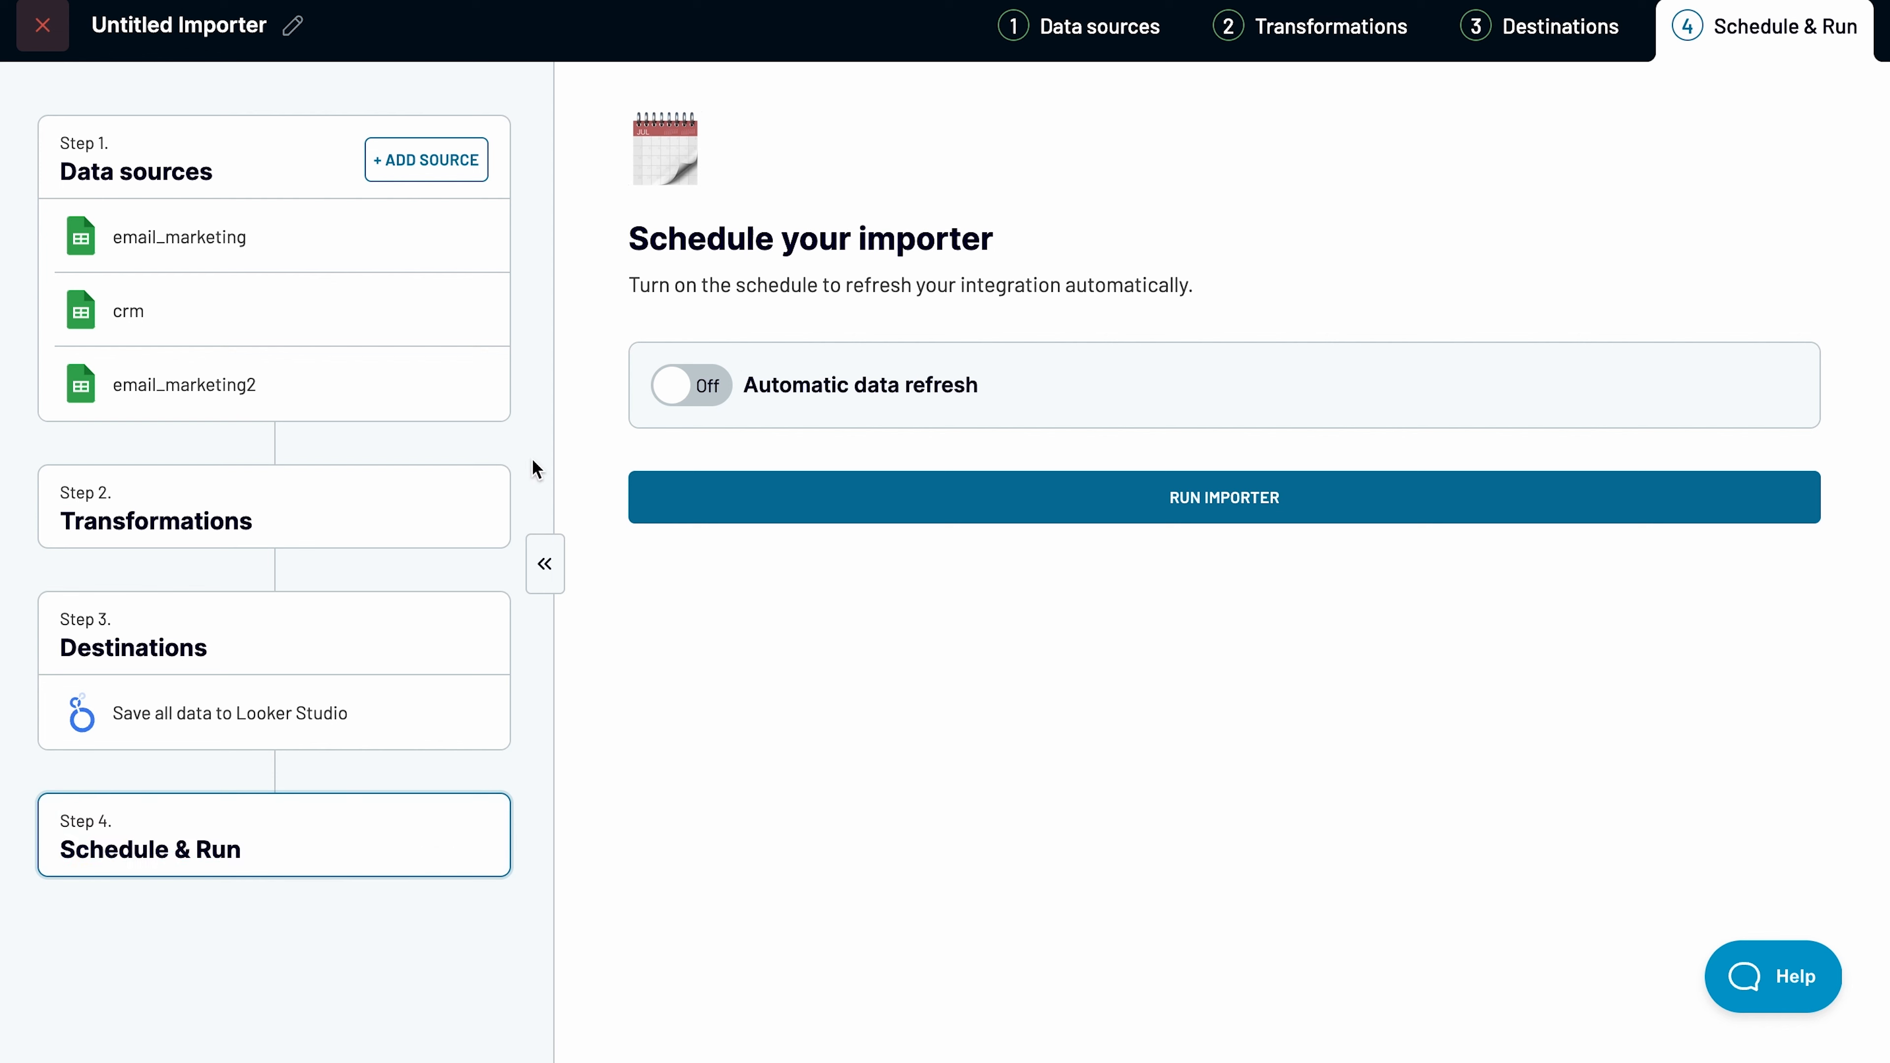
Step: Enable automatic daily refresh at 09:00 including SAT and SUN, then run the importer
click(691, 385)
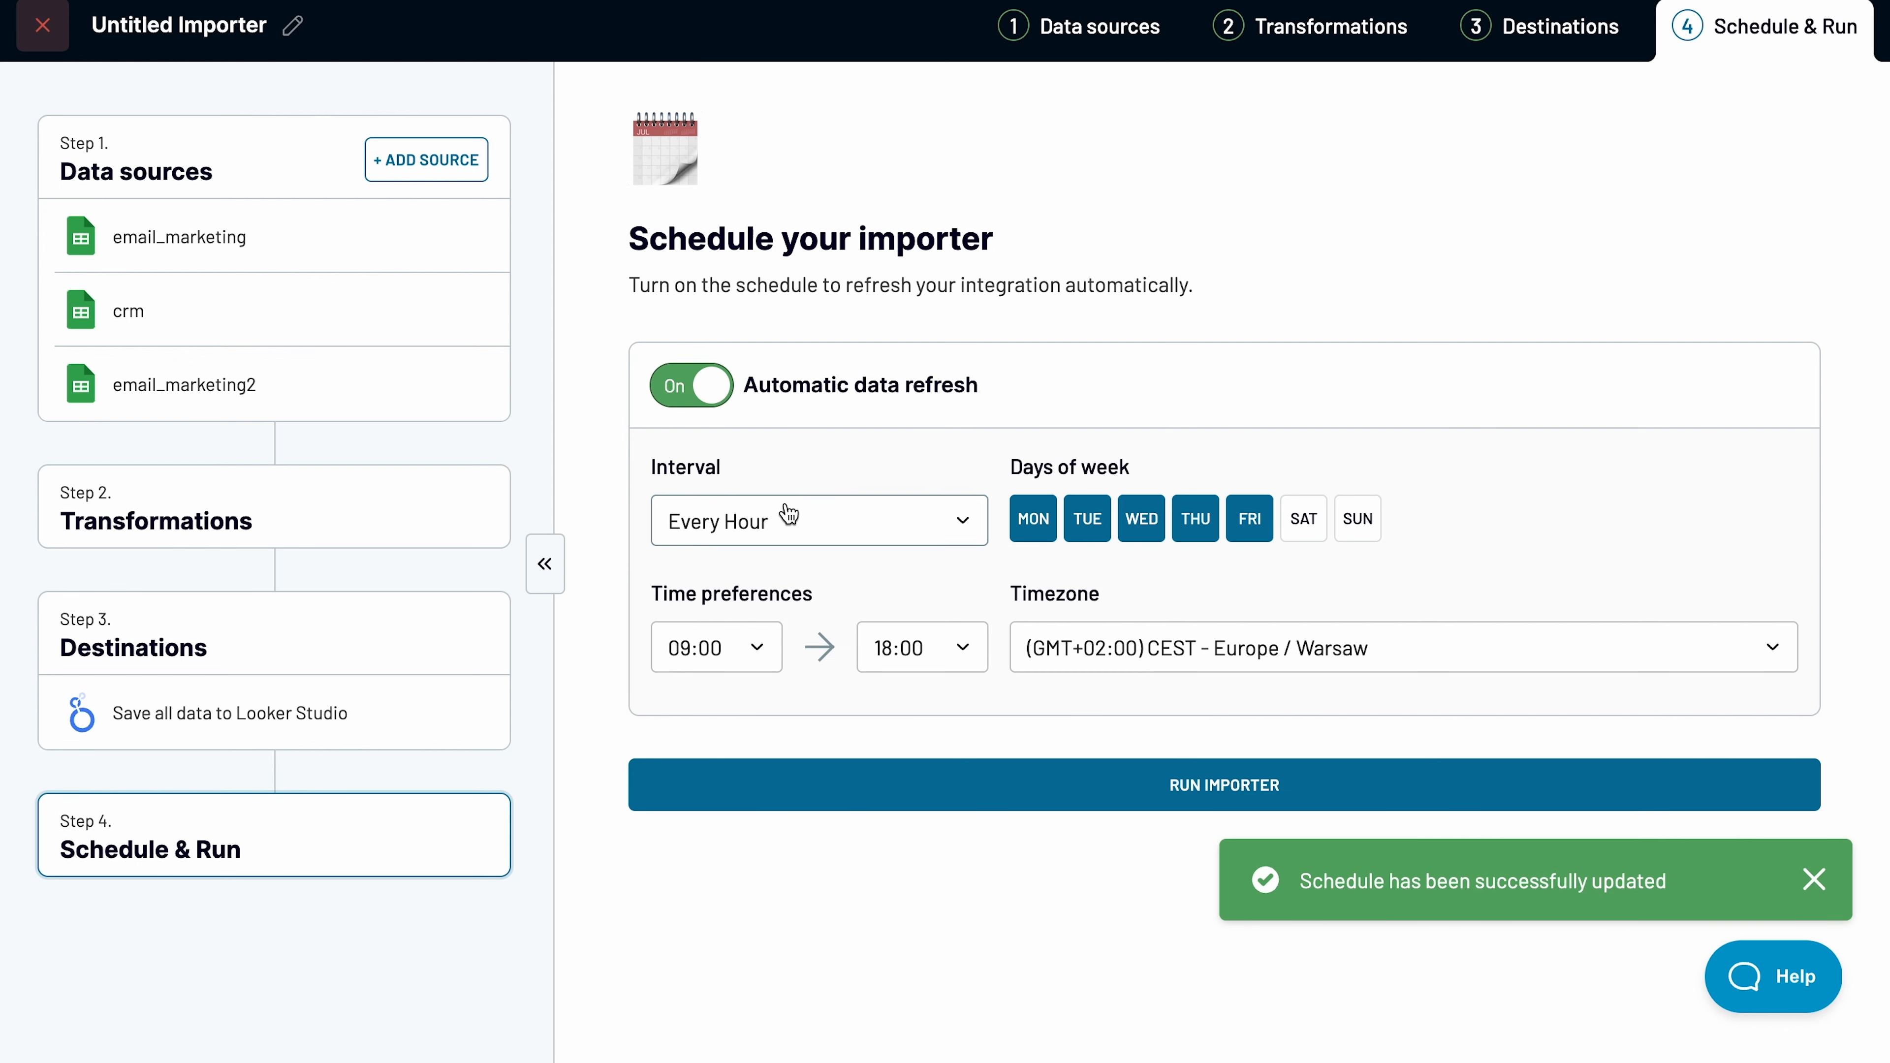
click(817, 520)
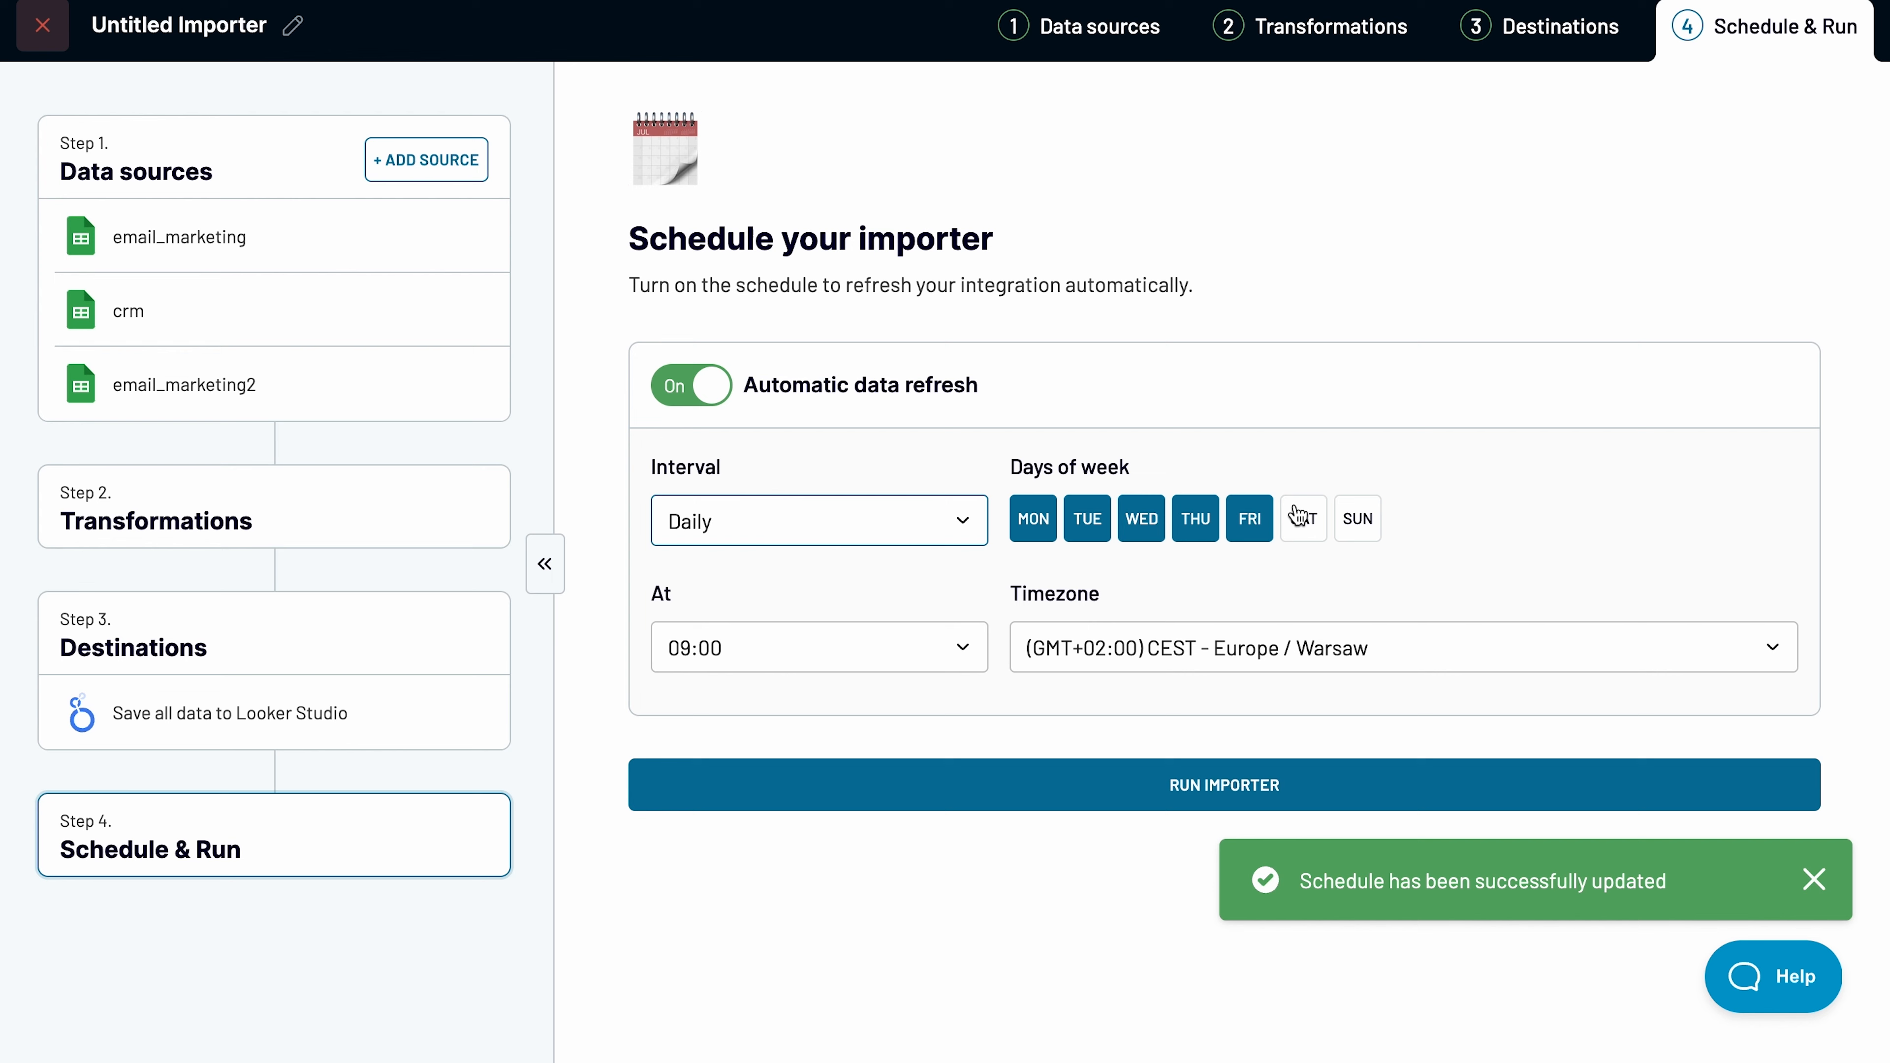
click(1303, 519)
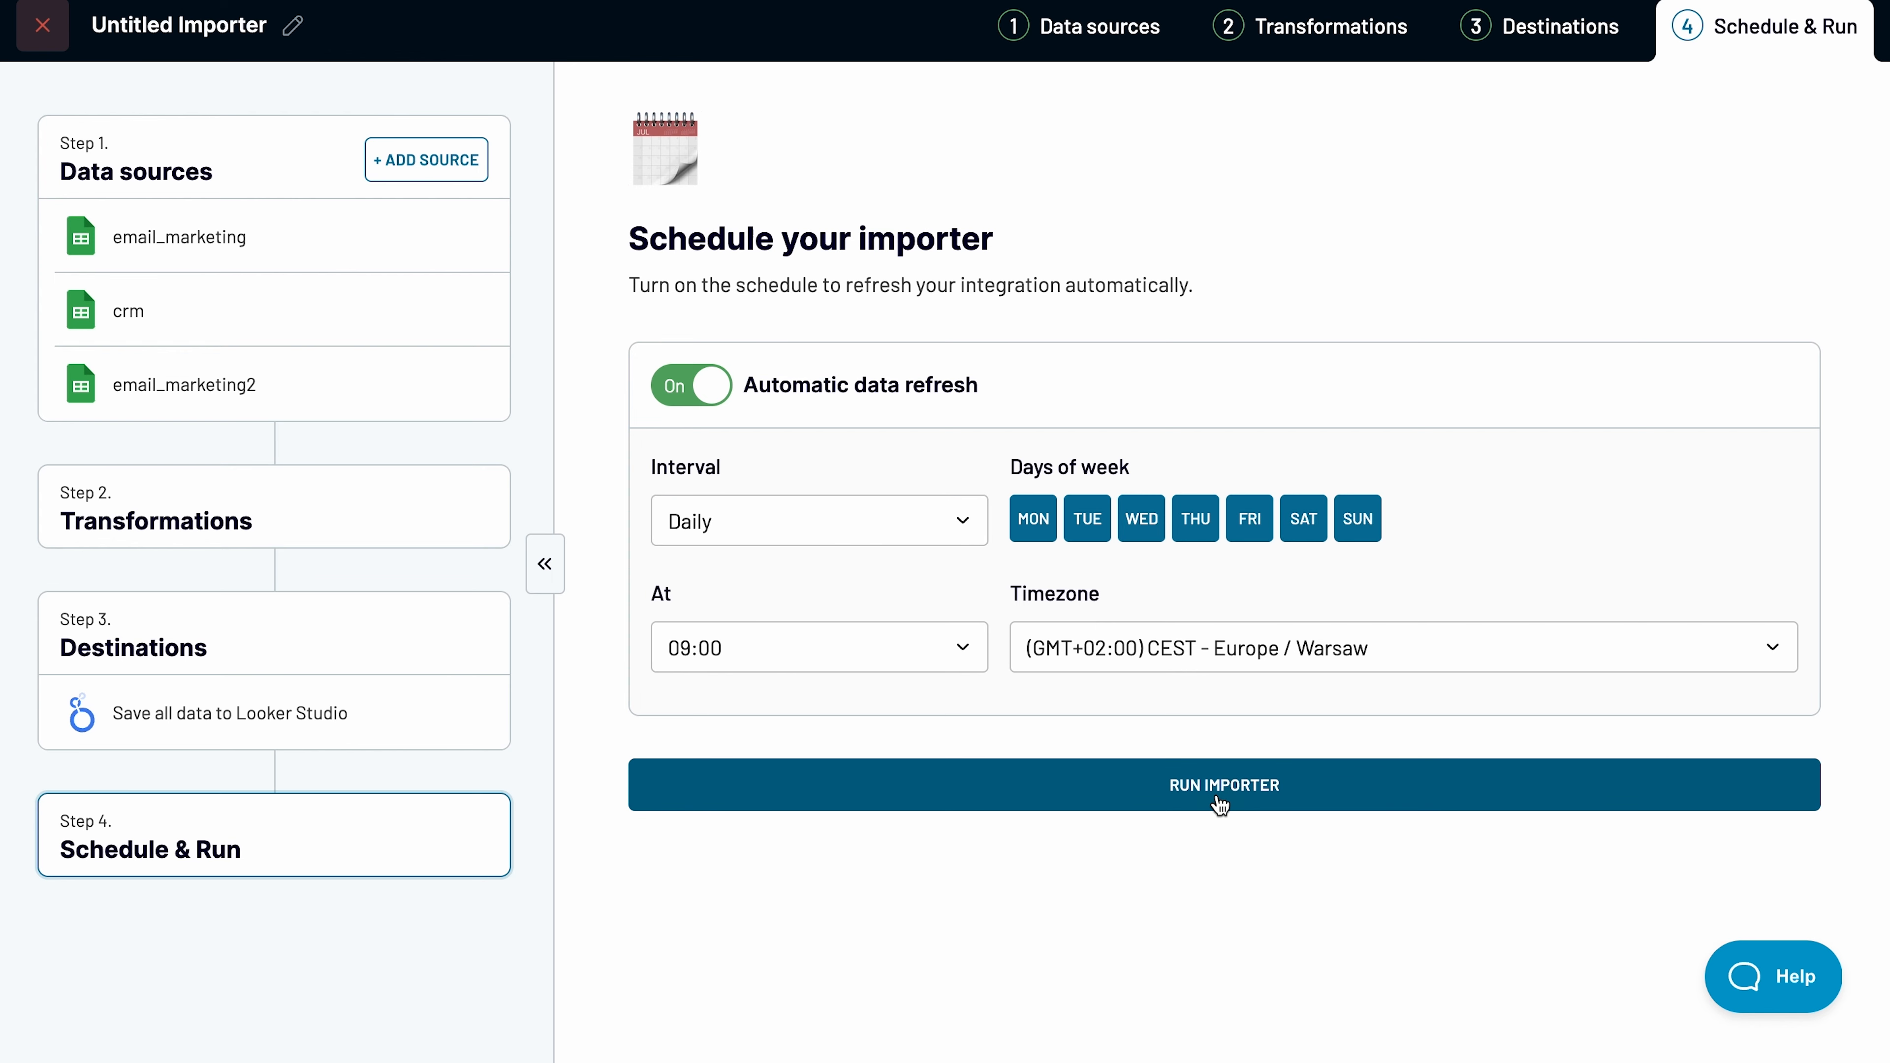
click(1221, 785)
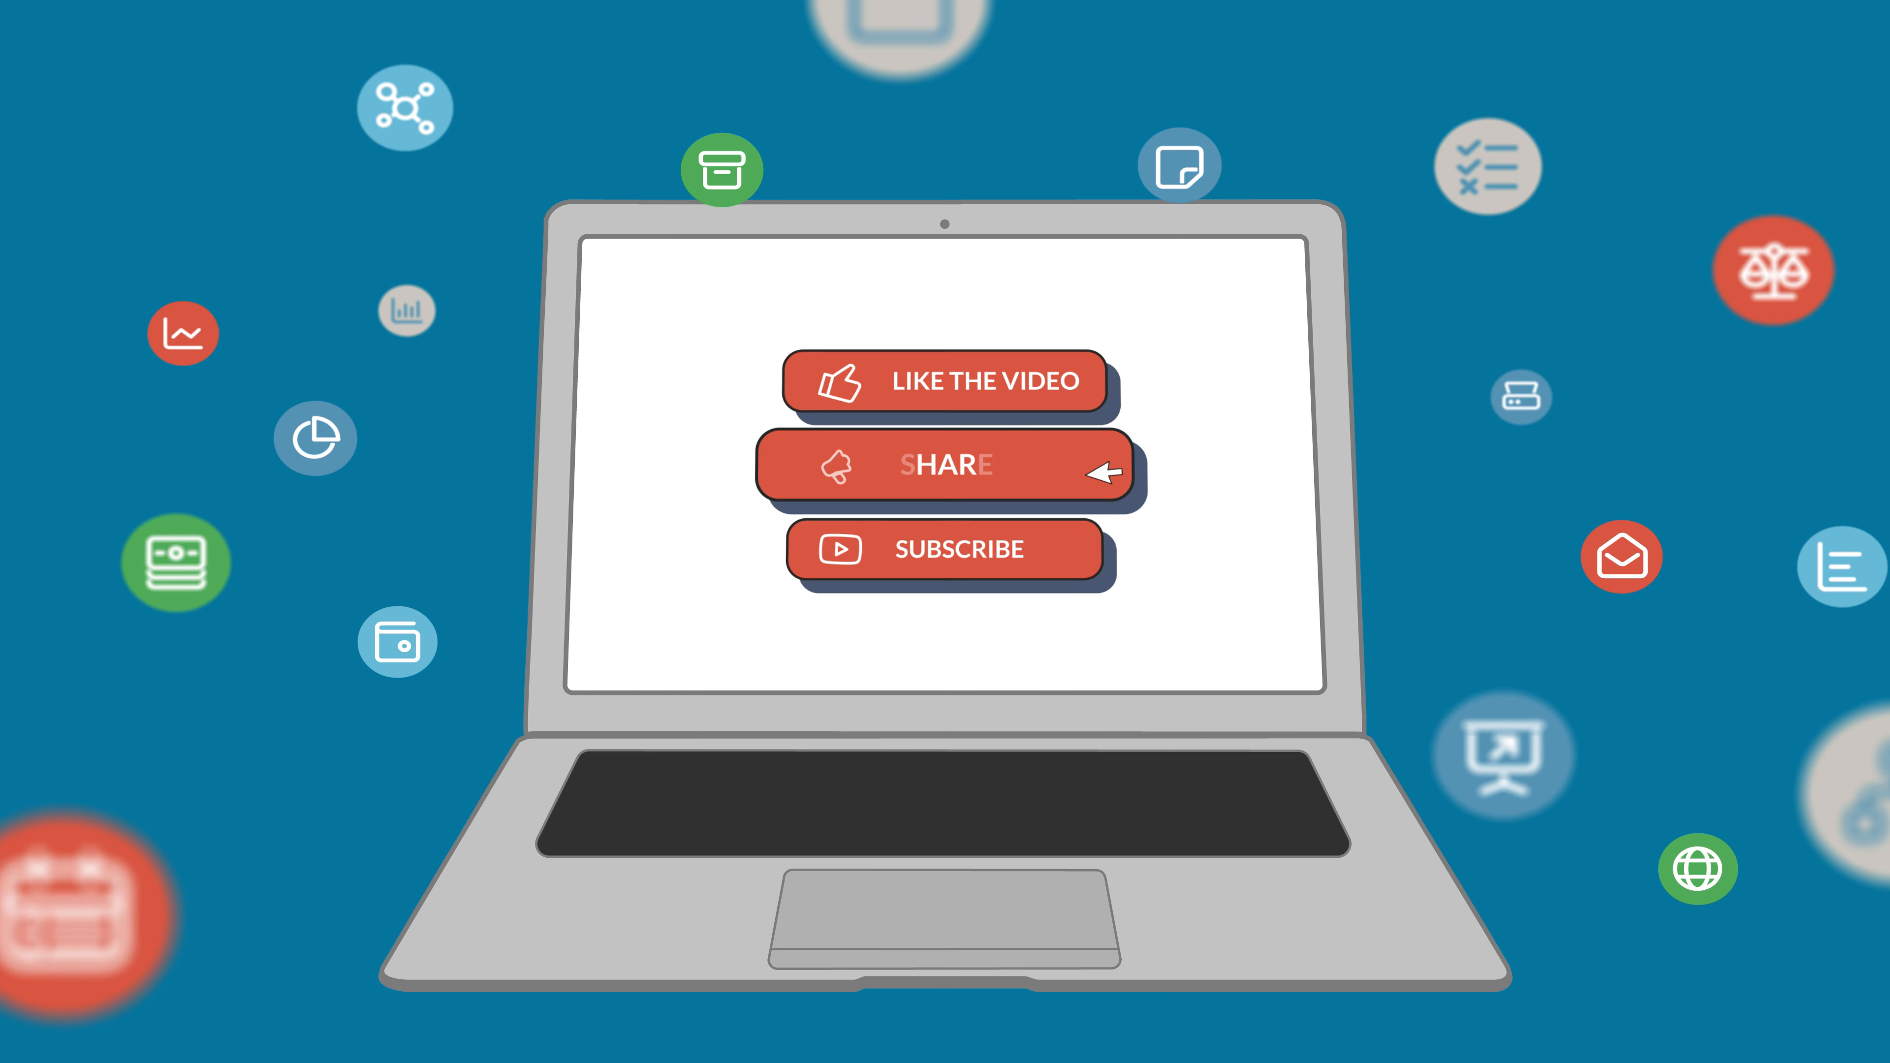
click(947, 465)
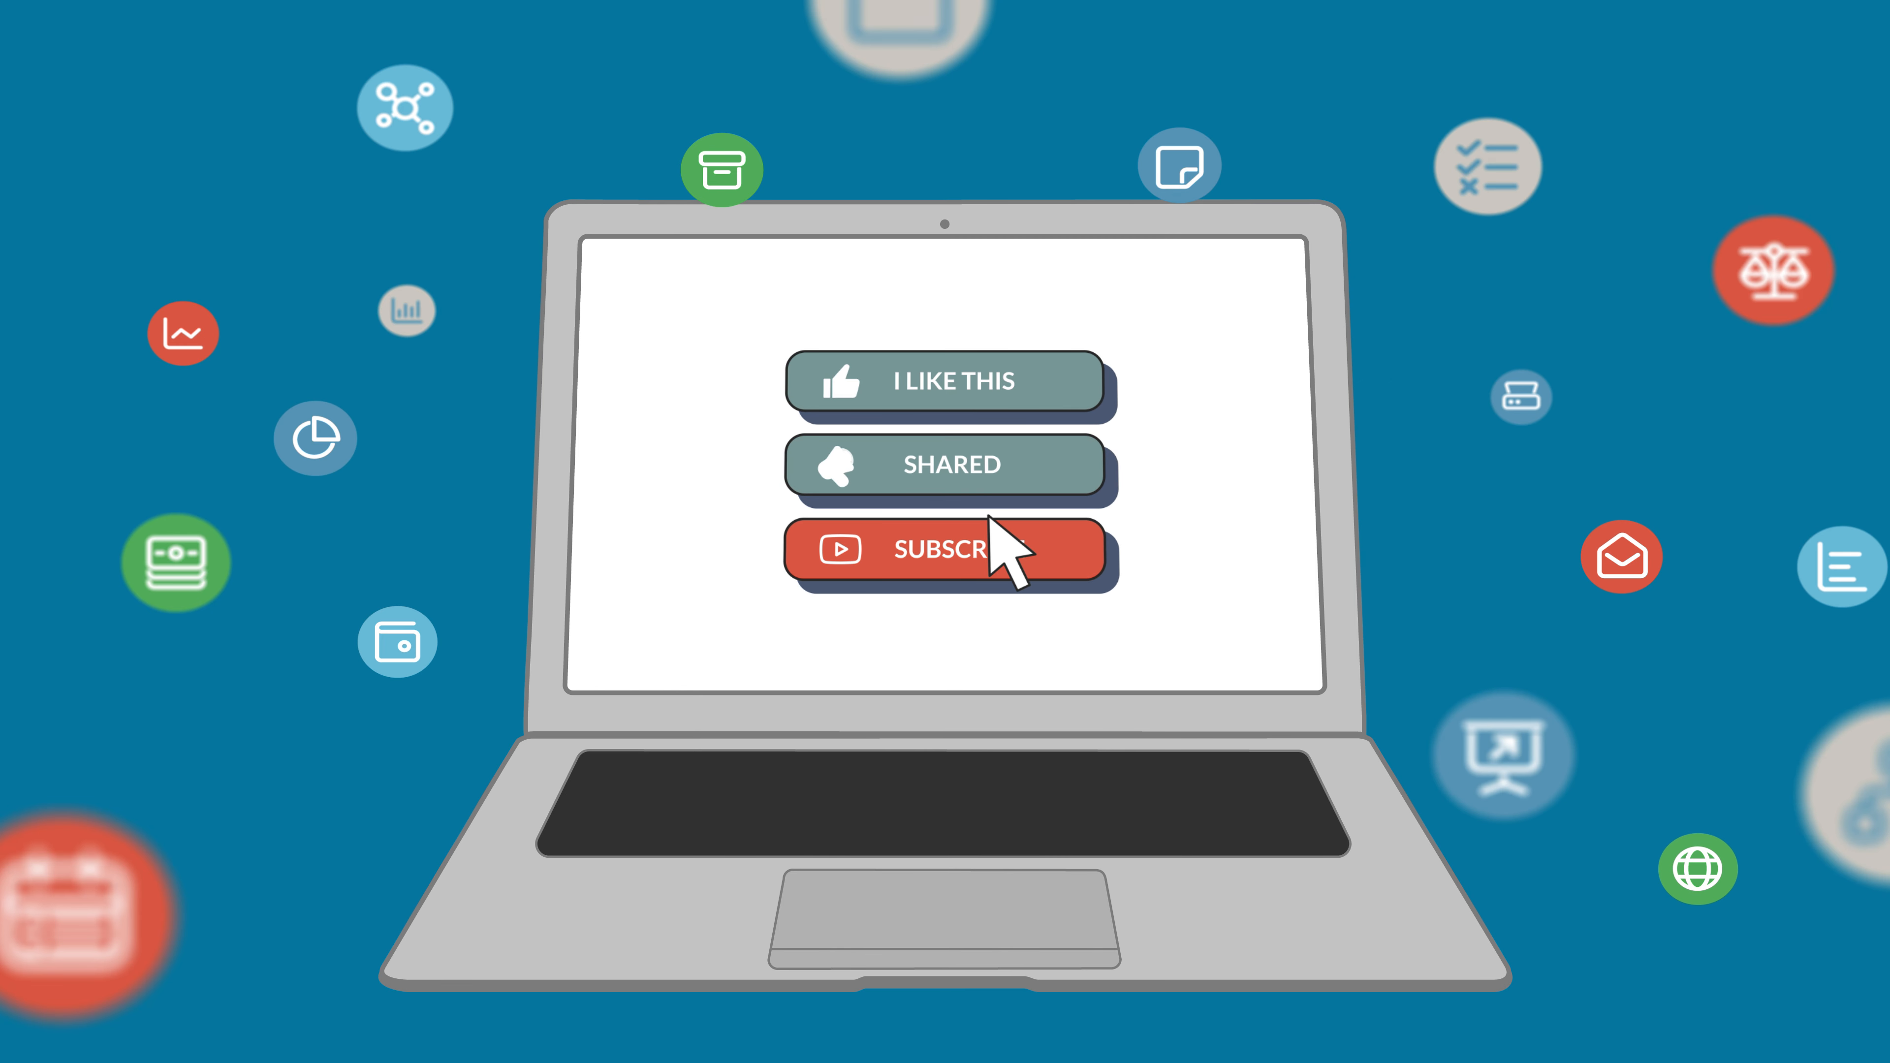
click(947, 549)
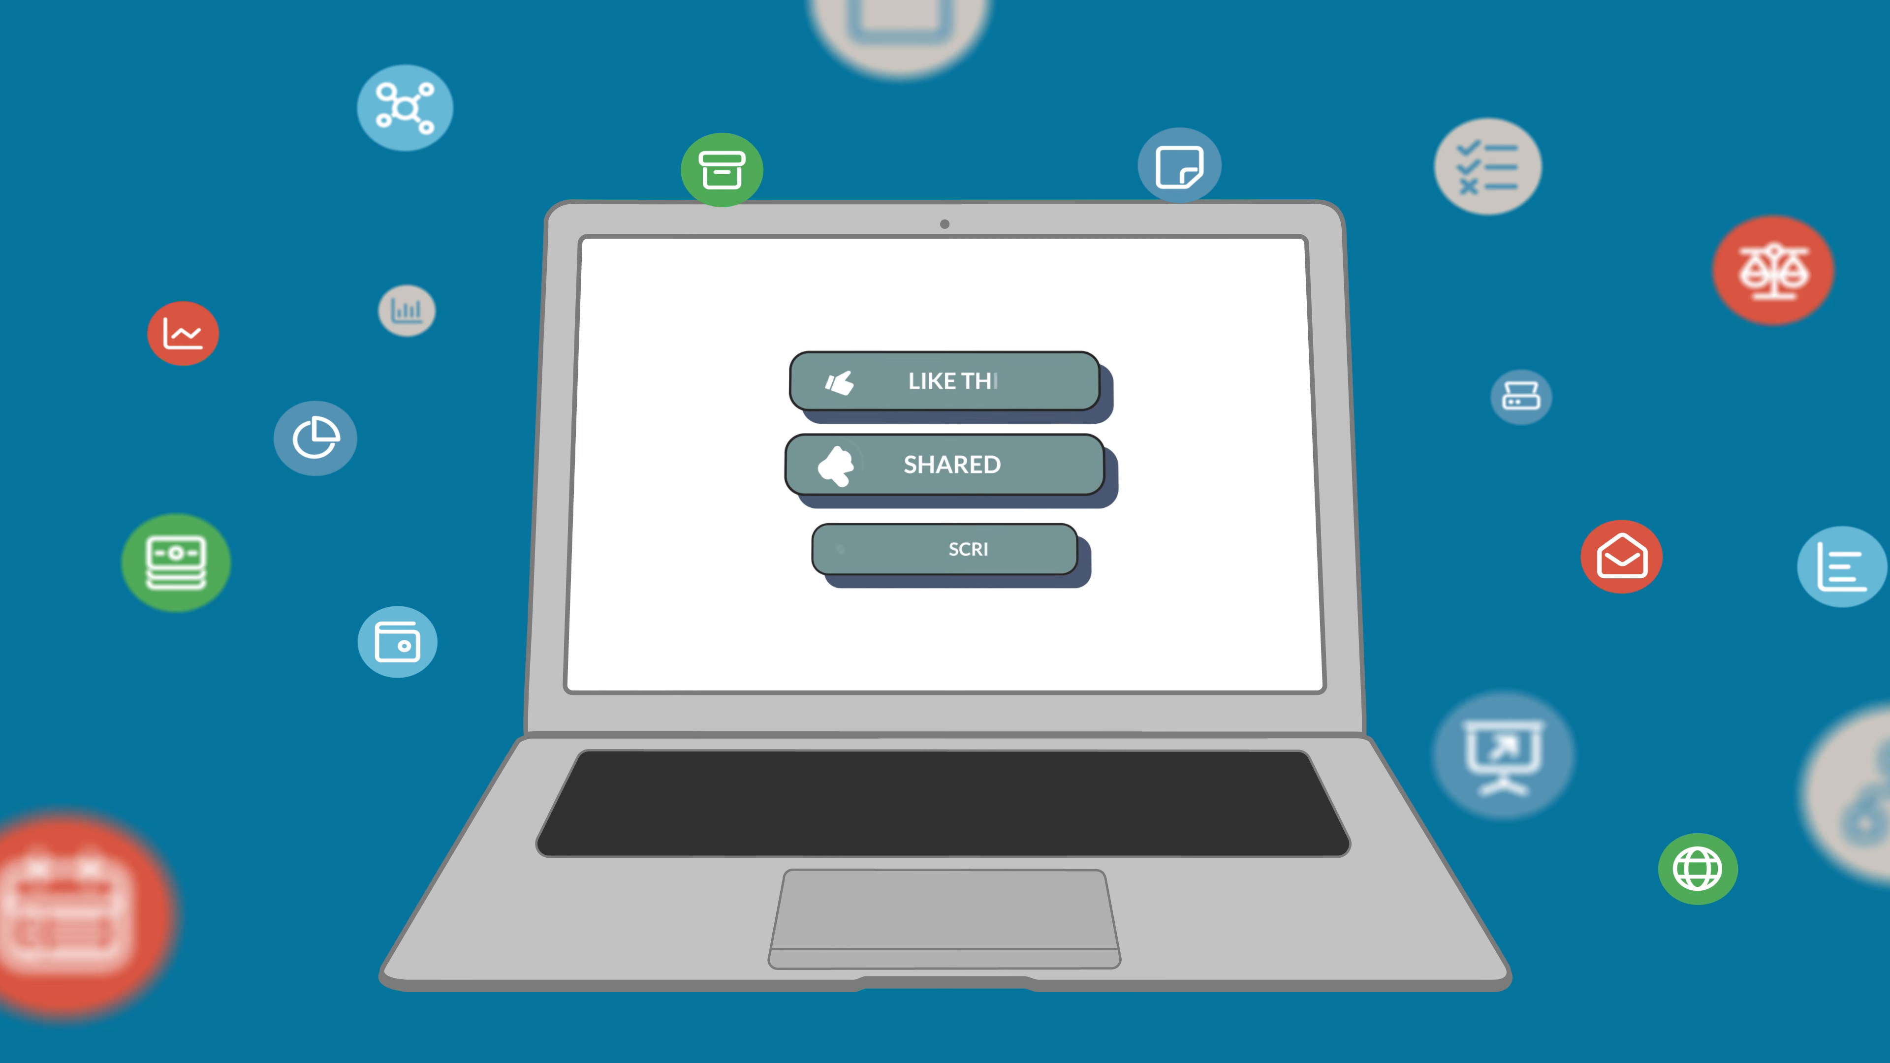